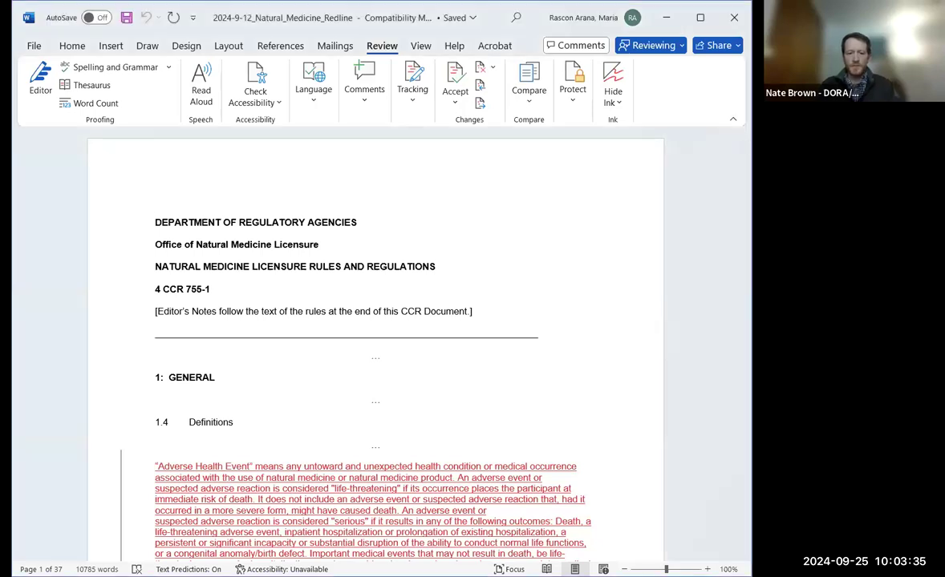
Scroll the redline from page 16 down to section G.4, Practicum sites allowed, on page 18
{"action": "left_click", "coordinate": [318, 244]}
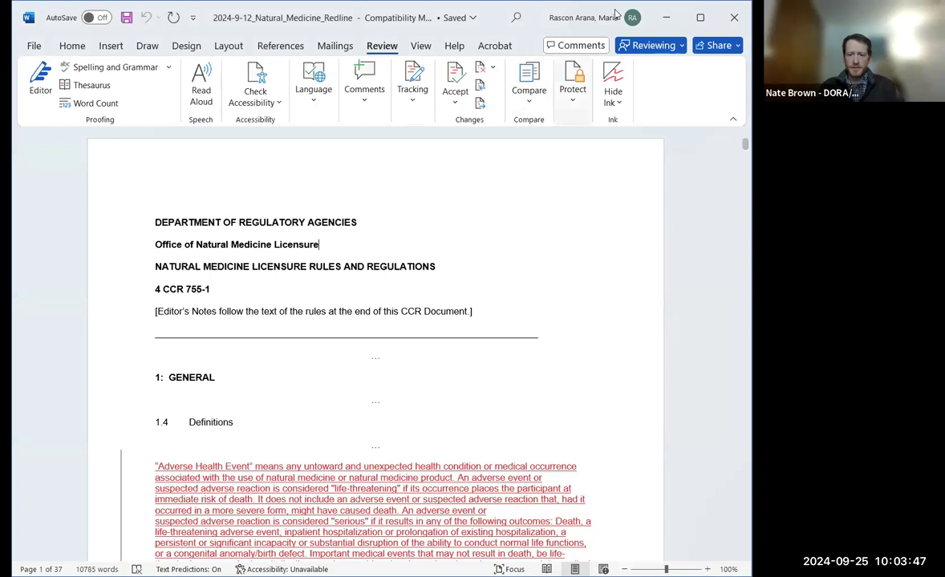
{"action": "mouse_move", "coordinate": [572, 83]}
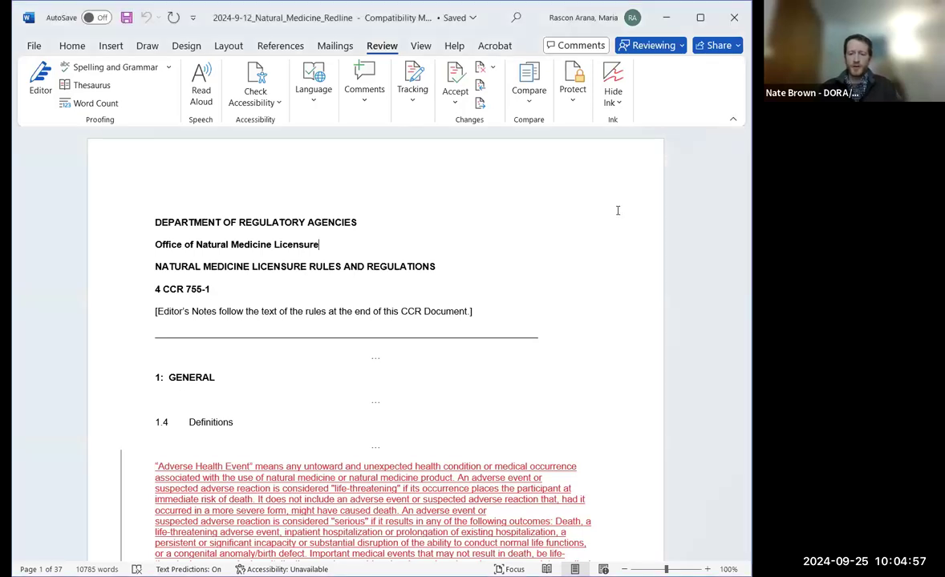
{"action": "scroll", "scroll_direction": "down", "scroll_amount": 3}
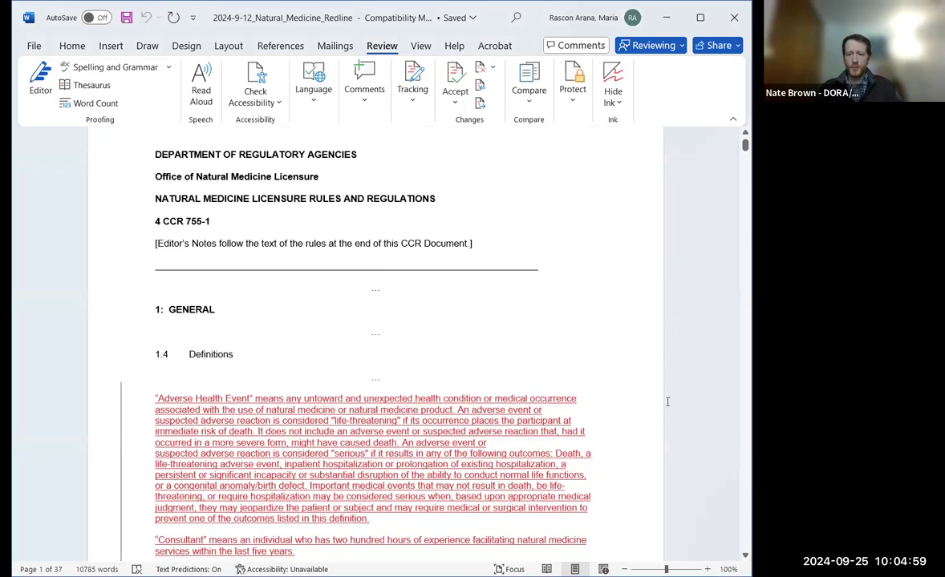
{"action": "scroll", "scroll_direction": "down", "scroll_amount": 3}
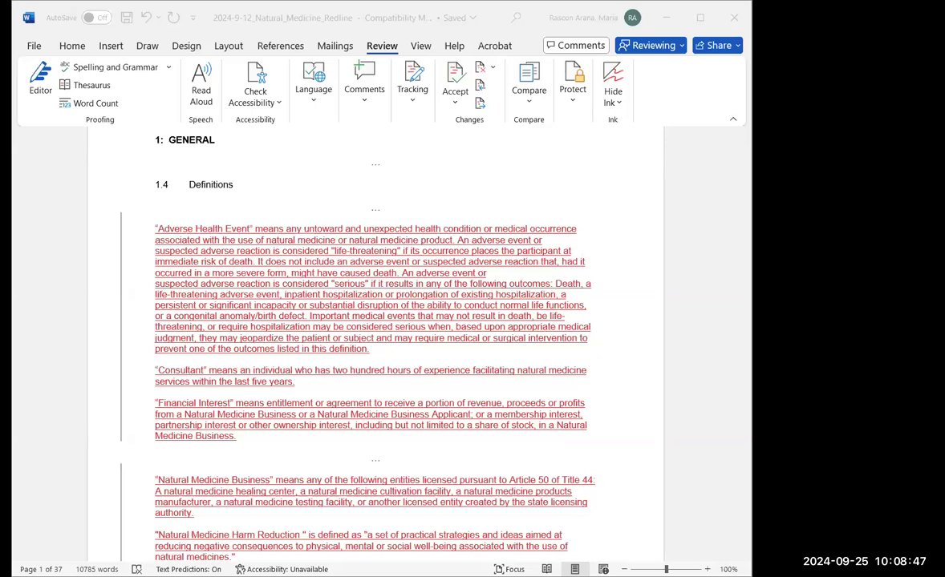
{"action": "mouse_move", "coordinate": [590, 450]}
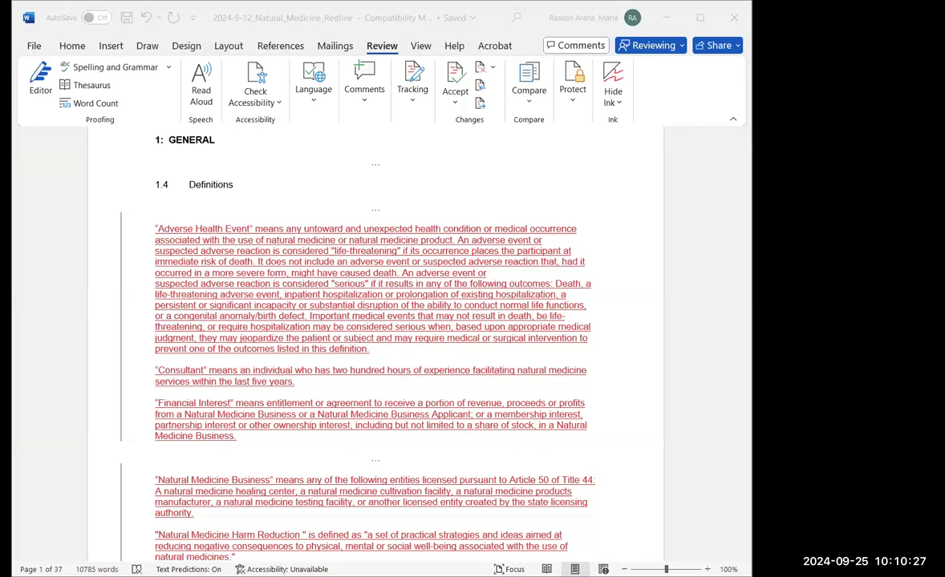
{"action": "mouse_move", "coordinate": [304, 470]}
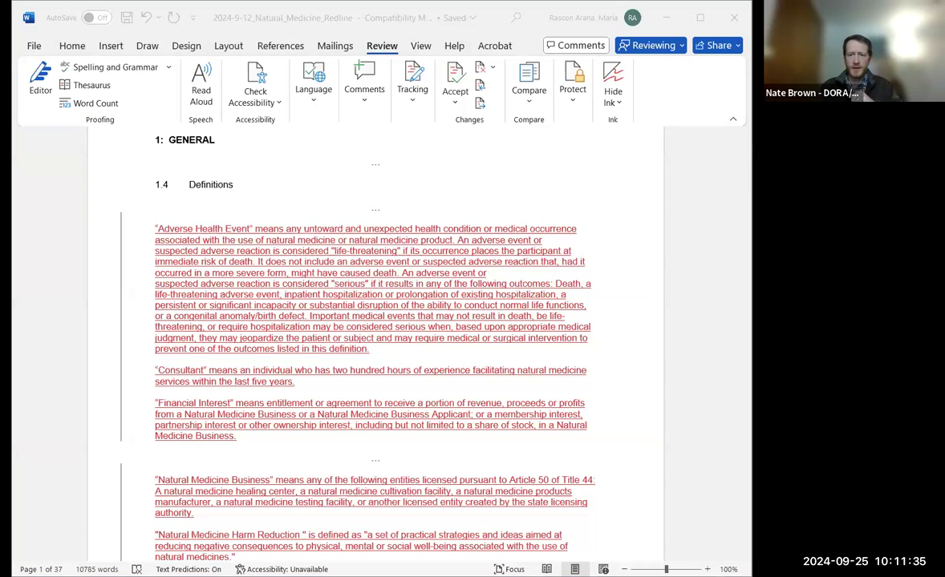
{"action": "mouse_move", "coordinate": [429, 354]}
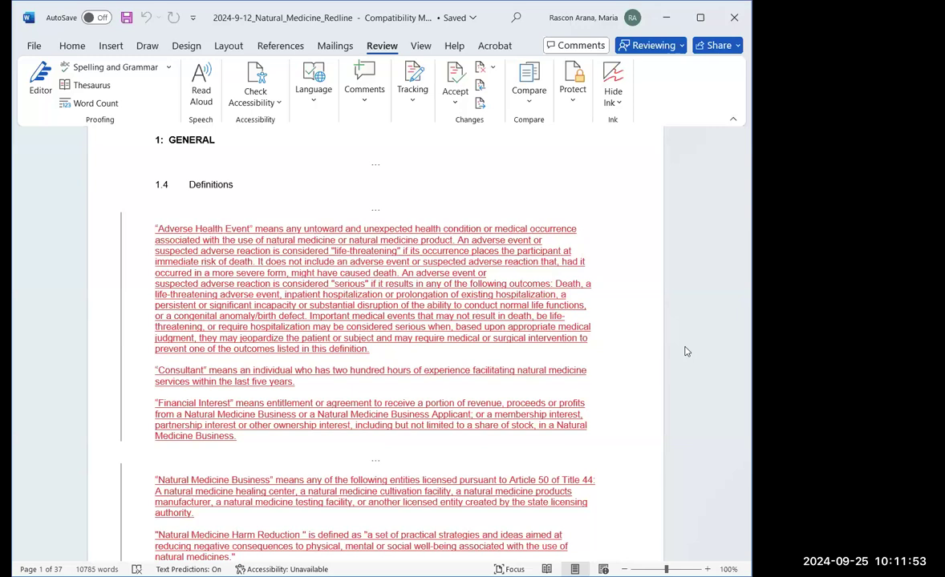
{"action": "mouse_move", "coordinate": [549, 362]}
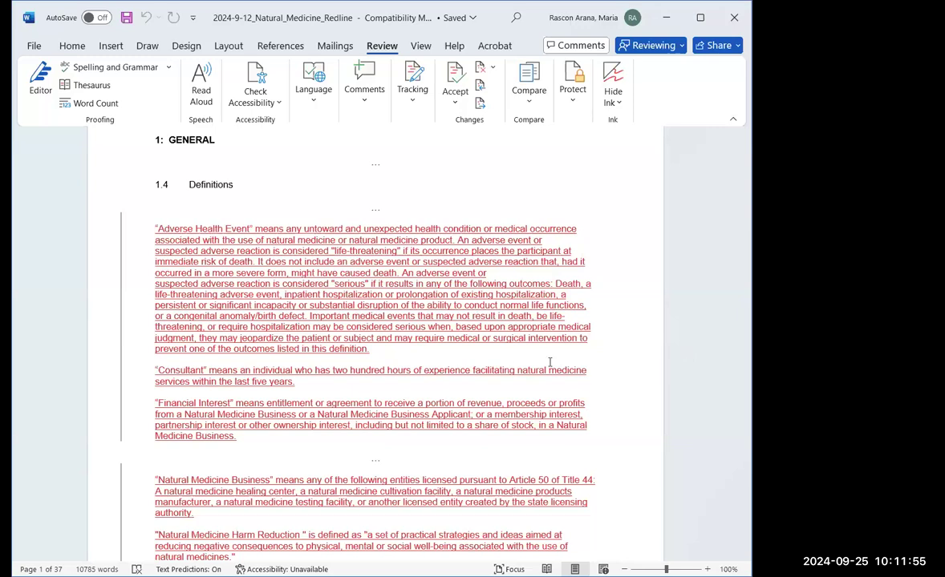
{"action": "scroll", "scroll_direction": "down", "scroll_amount": 3}
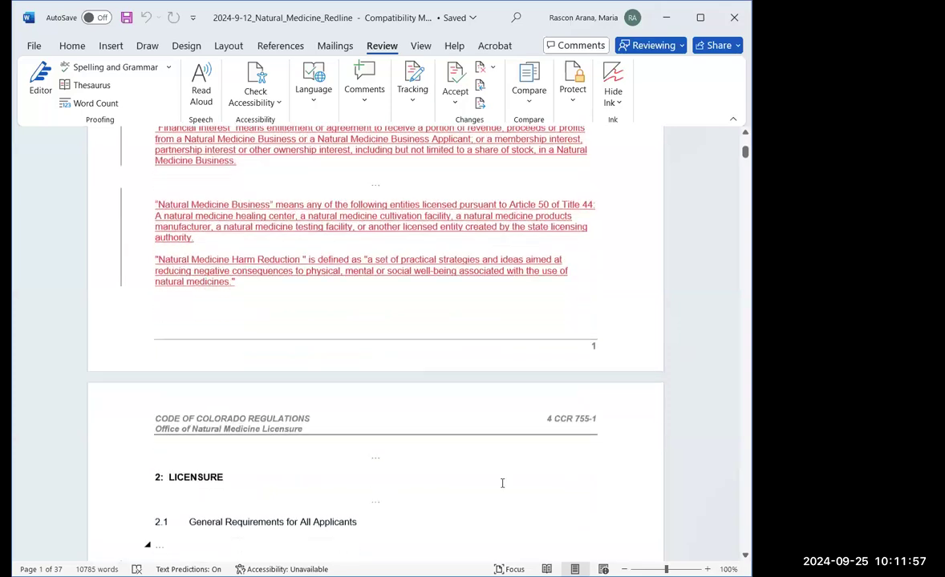
{"action": "scroll", "scroll_direction": "down", "scroll_amount": 3}
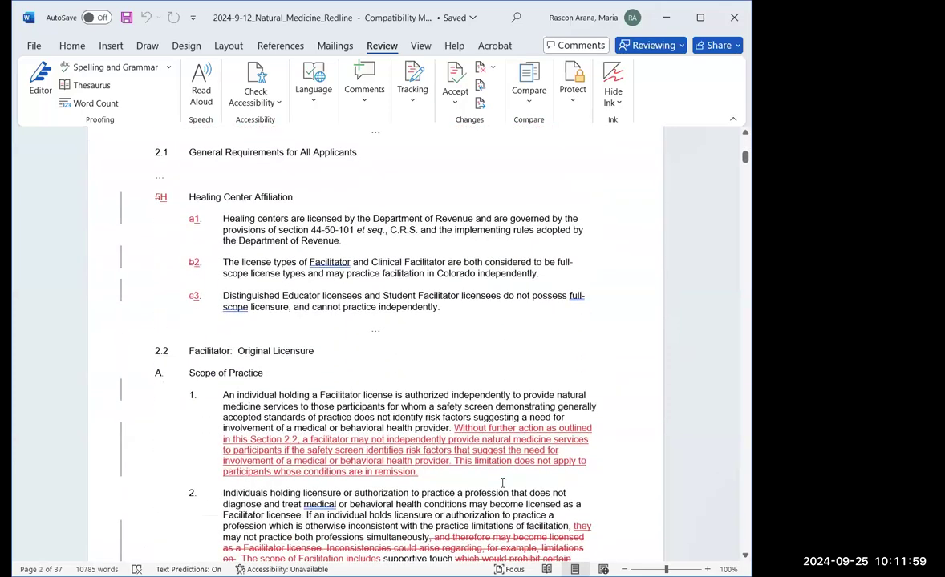
{"action": "scroll", "scroll_direction": "down", "scroll_amount": 3}
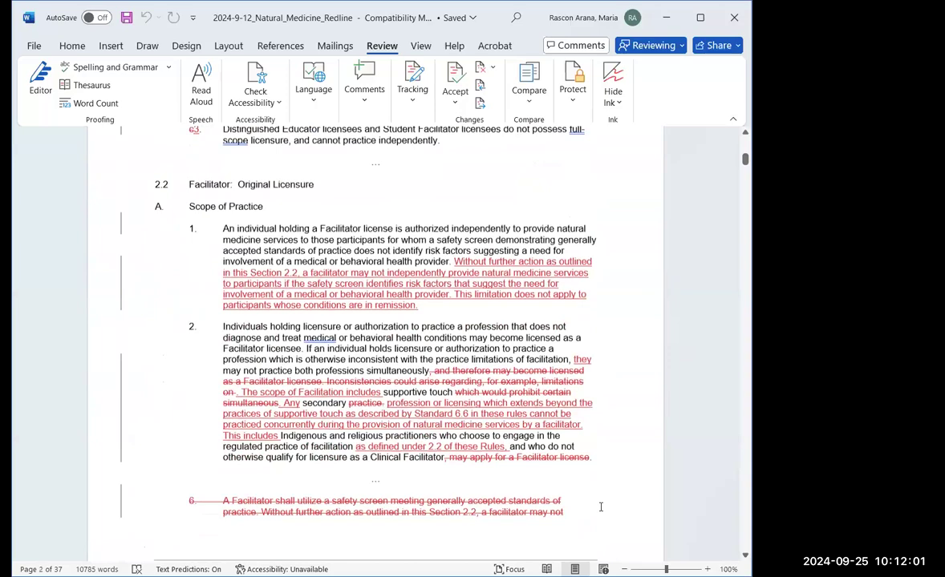
{"action": "scroll", "scroll_direction": "down", "scroll_amount": 3}
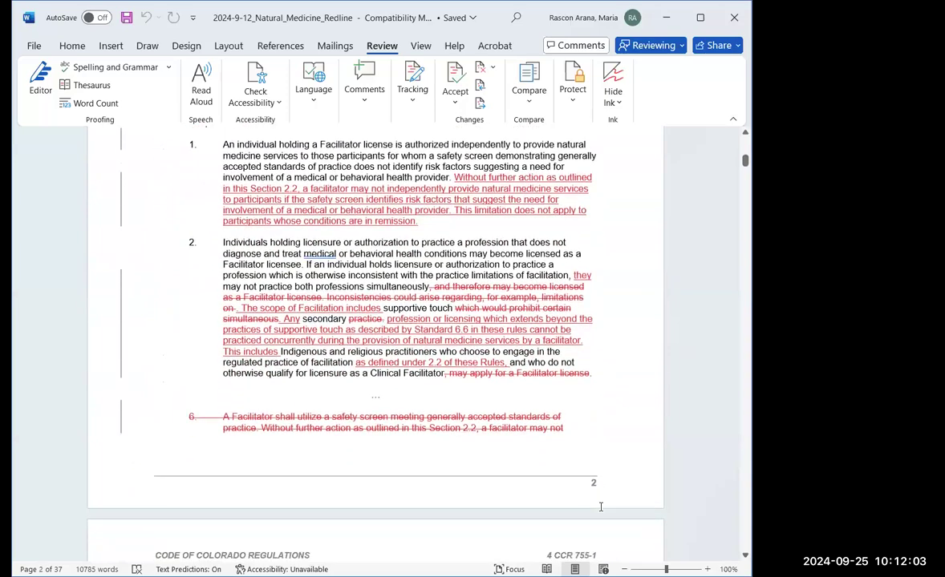
{"action": "scroll", "scroll_direction": "down", "scroll_amount": 3}
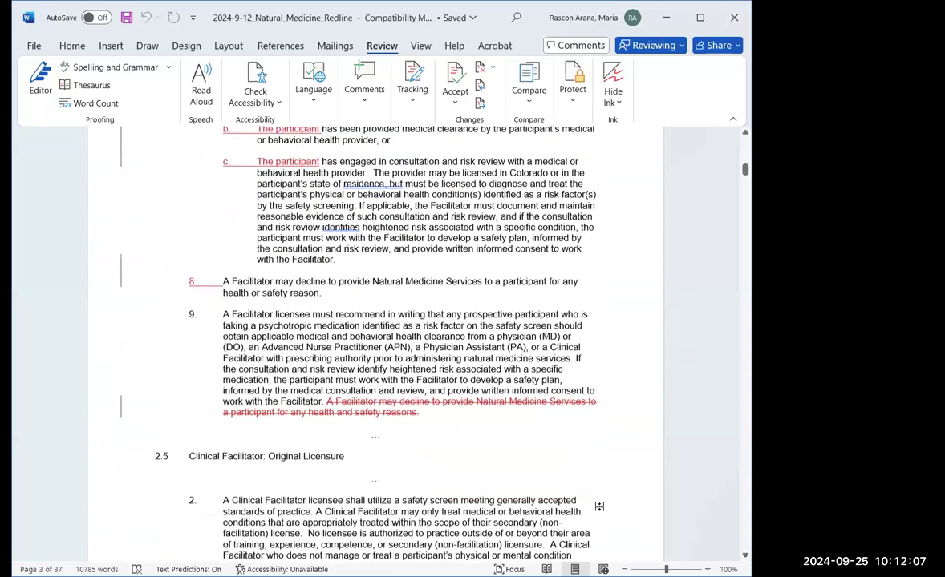
{"action": "scroll", "scroll_direction": "down", "scroll_amount": 3}
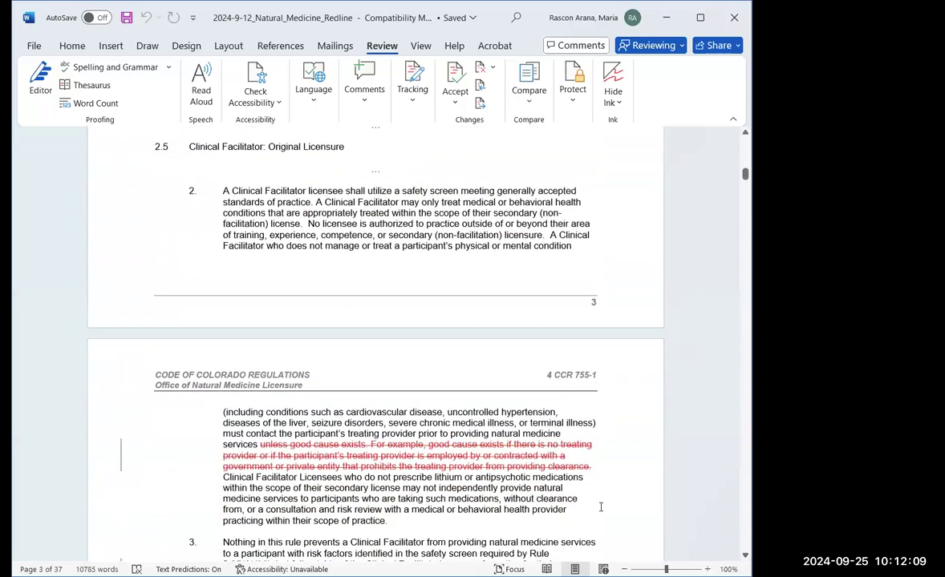
{"action": "scroll", "scroll_direction": "down", "scroll_amount": 3}
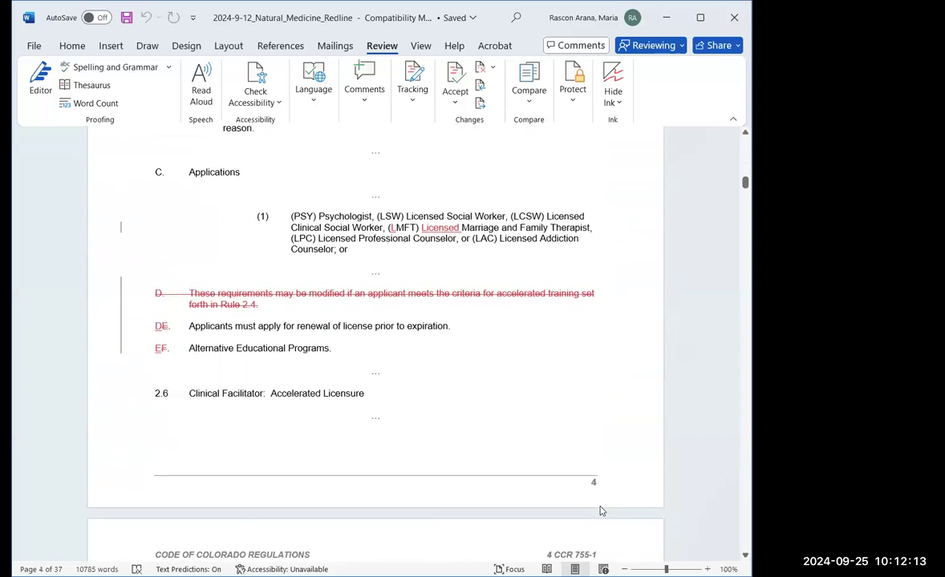
{"action": "scroll", "scroll_direction": "down", "scroll_amount": 3}
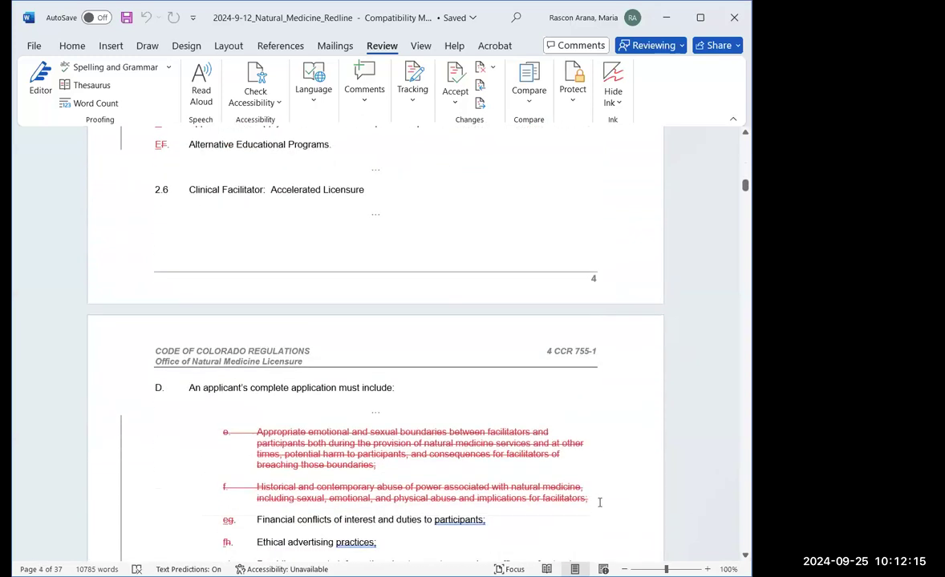
{"action": "scroll", "scroll_direction": "down", "scroll_amount": 3}
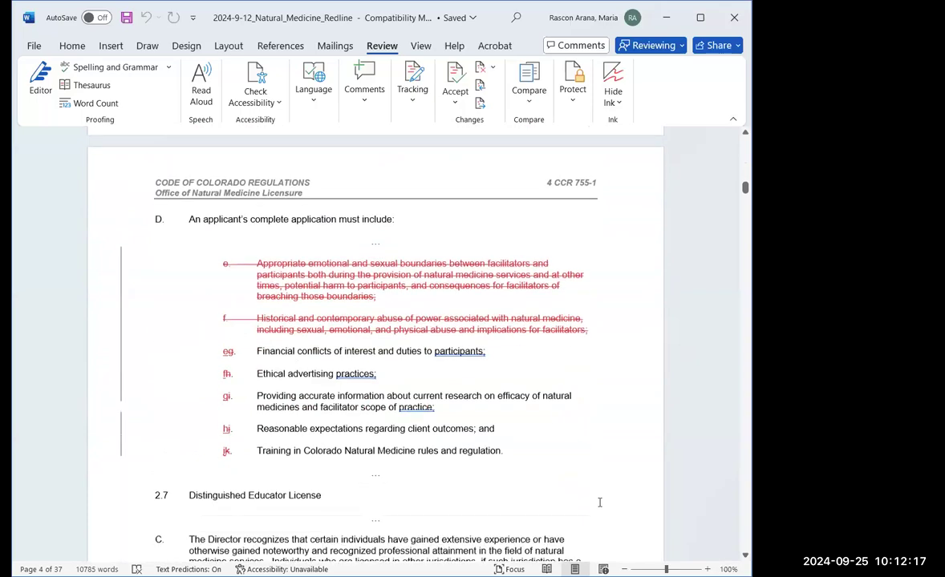
{"action": "scroll", "scroll_direction": "down", "scroll_amount": 3}
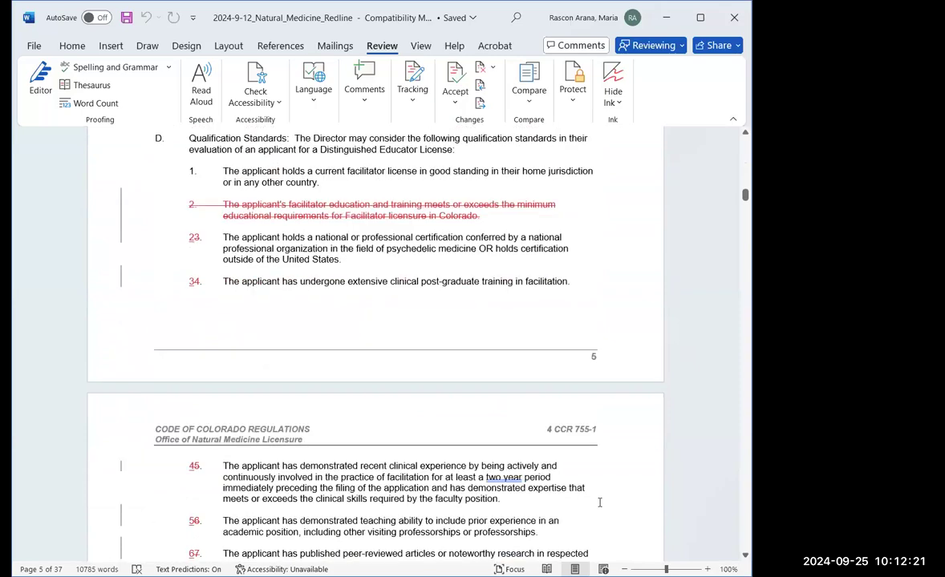
{"action": "scroll", "scroll_direction": "down", "scroll_amount": 3}
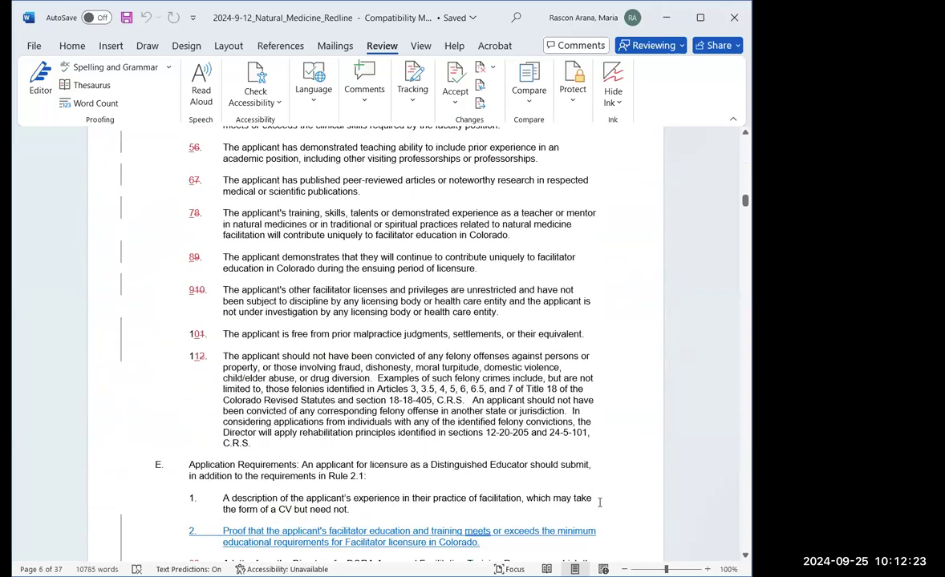
{"action": "scroll", "scroll_direction": "down", "scroll_amount": 3}
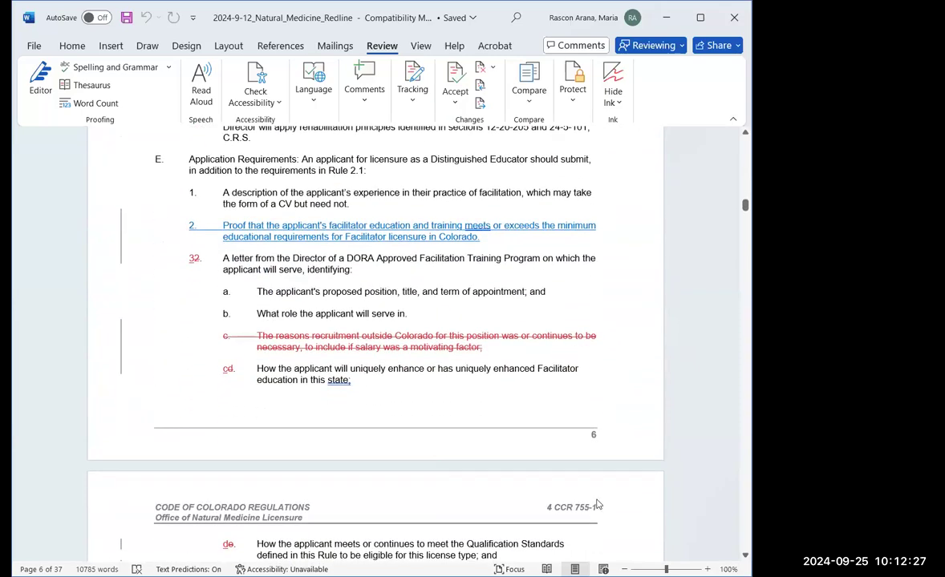
{"action": "mouse_move", "coordinate": [590, 495]}
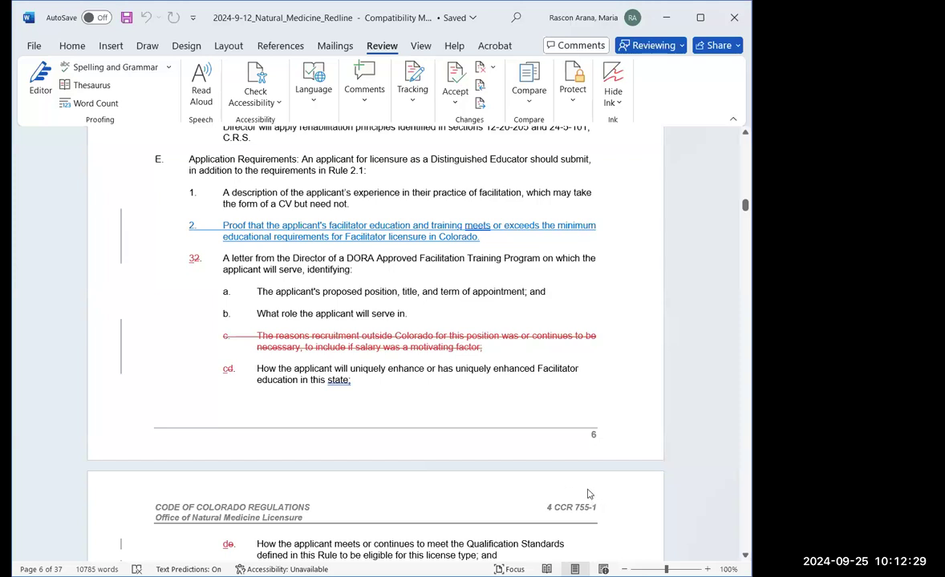
{"action": "mouse_move", "coordinate": [634, 490]}
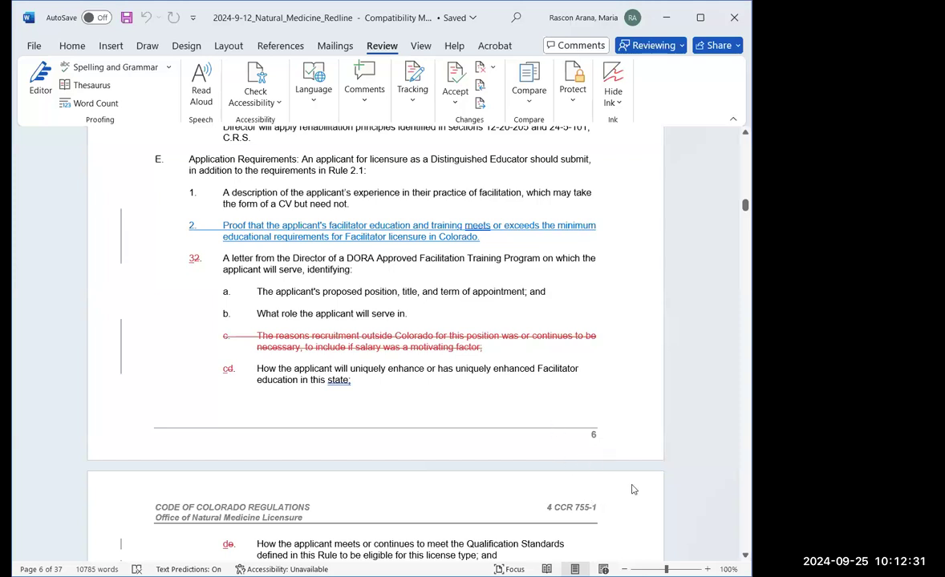
{"action": "scroll", "scroll_direction": "down", "scroll_amount": 3}
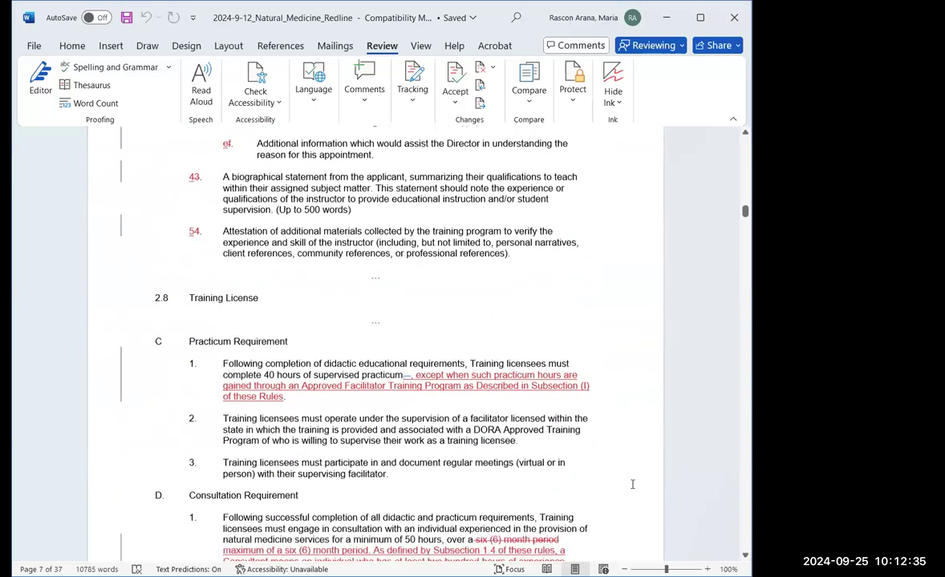
{"action": "scroll", "scroll_direction": "down", "scroll_amount": 3}
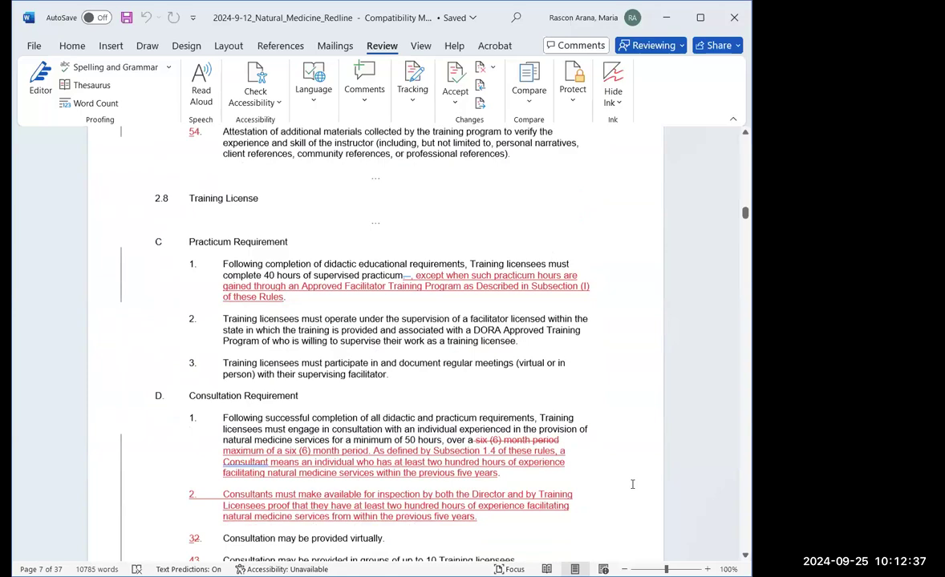
{"action": "scroll", "scroll_direction": "down", "scroll_amount": 3}
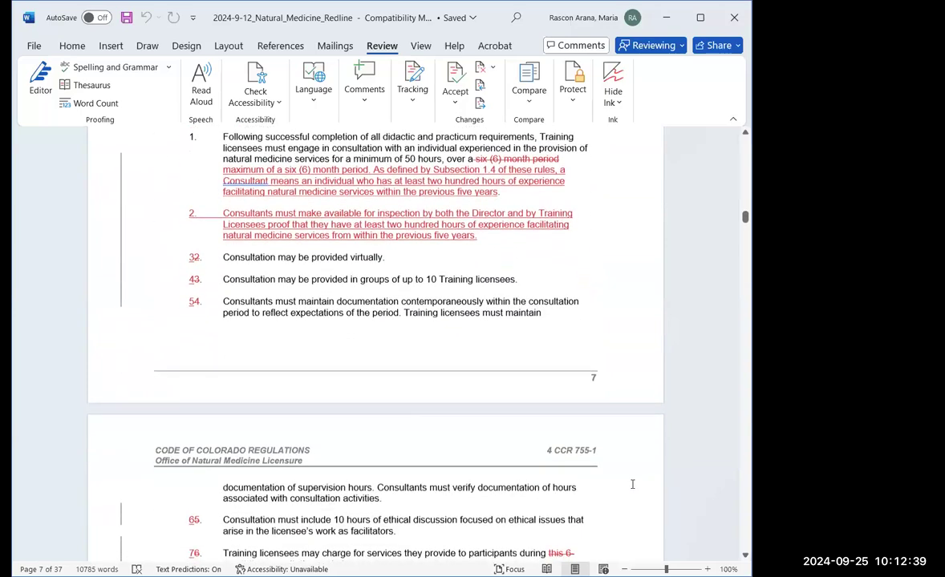
{"action": "scroll", "scroll_direction": "down", "scroll_amount": 3}
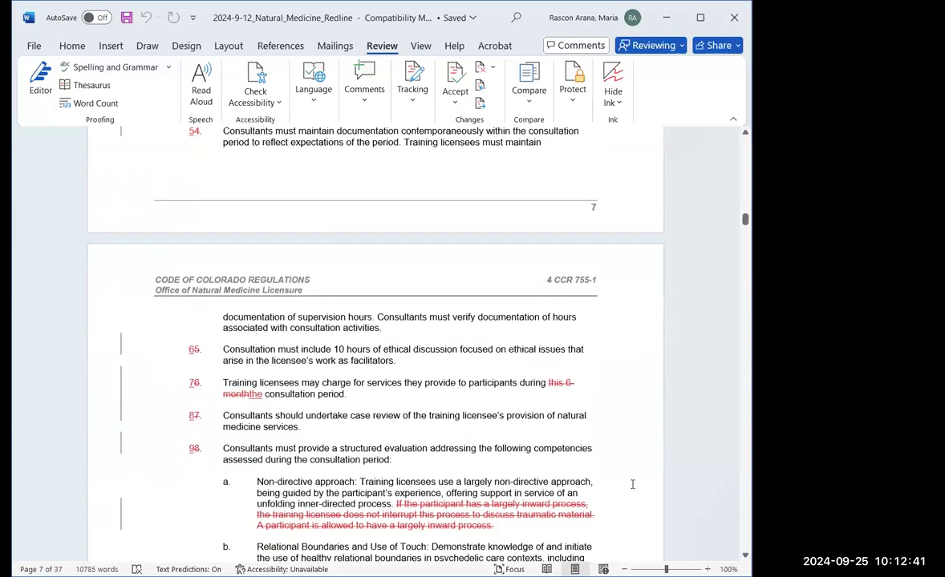
{"action": "scroll", "scroll_direction": "down", "scroll_amount": 3}
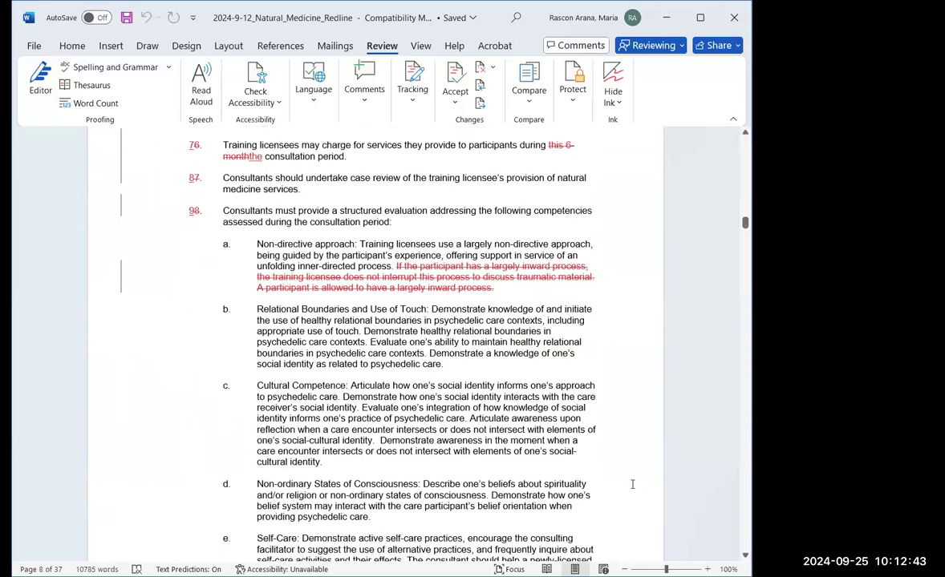
{"action": "scroll", "scroll_direction": "down", "scroll_amount": 3}
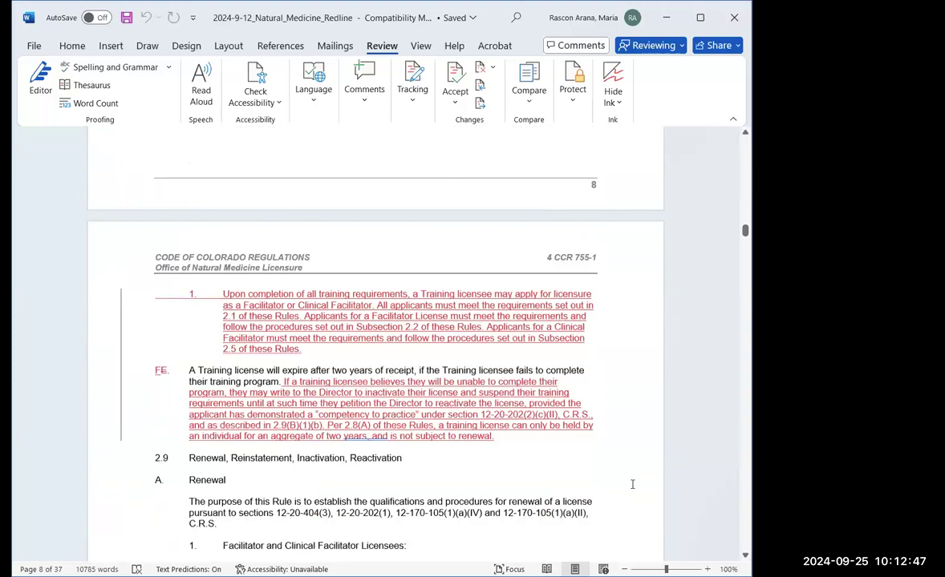
{"action": "scroll", "scroll_direction": "down", "scroll_amount": 3}
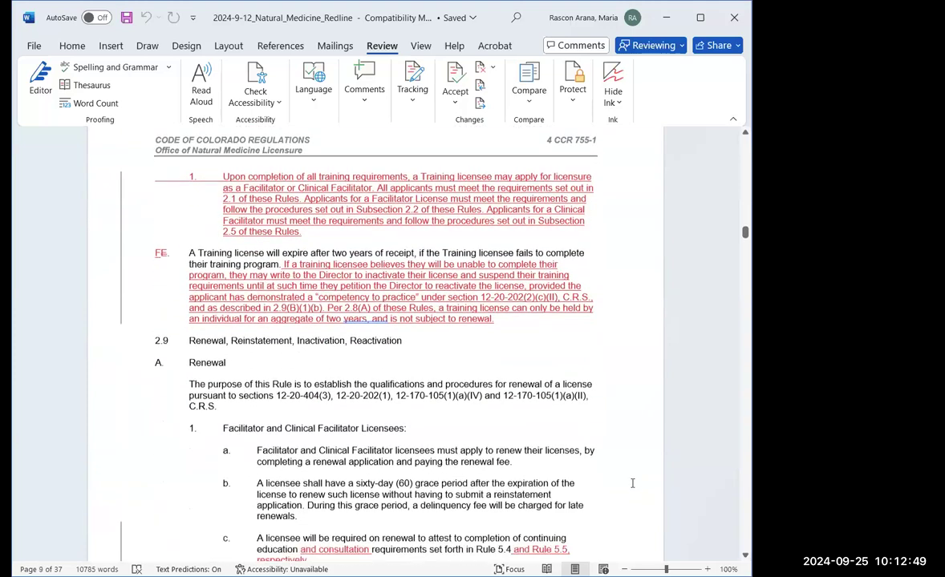
{"action": "scroll", "scroll_direction": "down", "scroll_amount": 3}
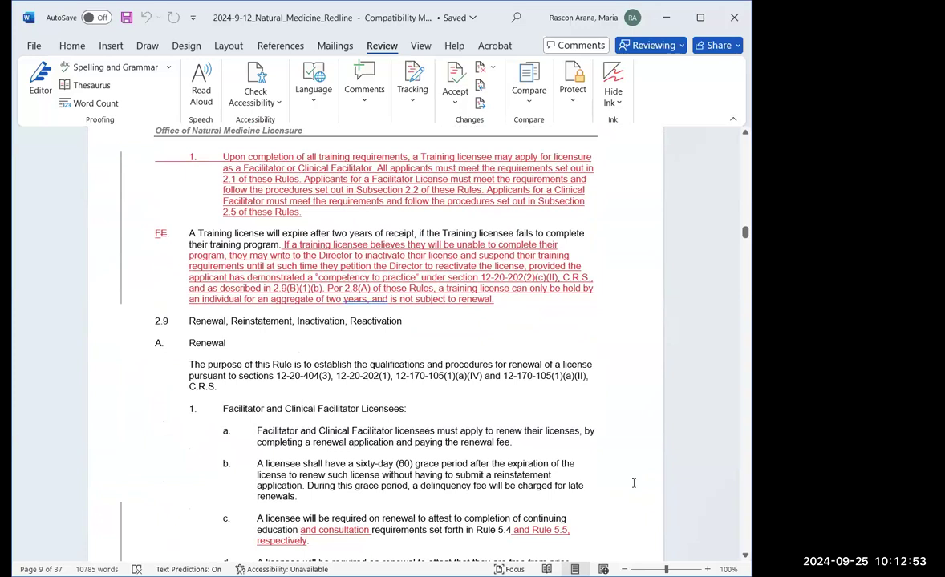
{"action": "scroll", "scroll_direction": "down", "scroll_amount": 3}
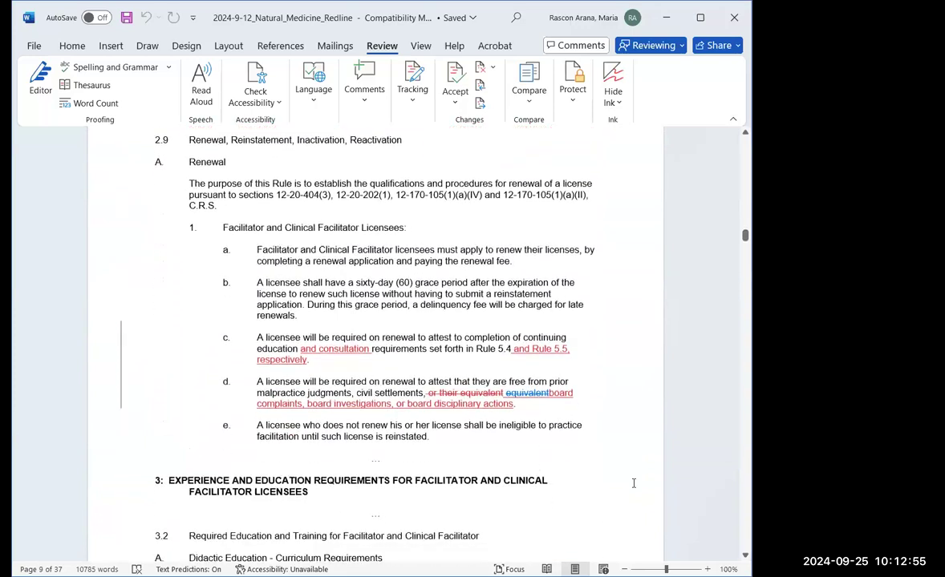
{"action": "scroll", "scroll_direction": "down", "scroll_amount": 3}
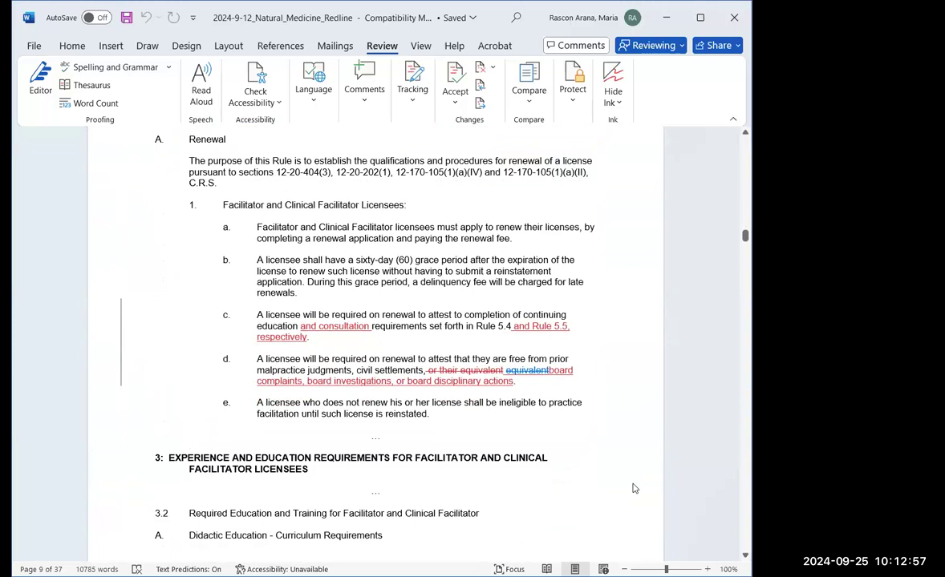
{"action": "scroll", "scroll_direction": "down", "scroll_amount": 3}
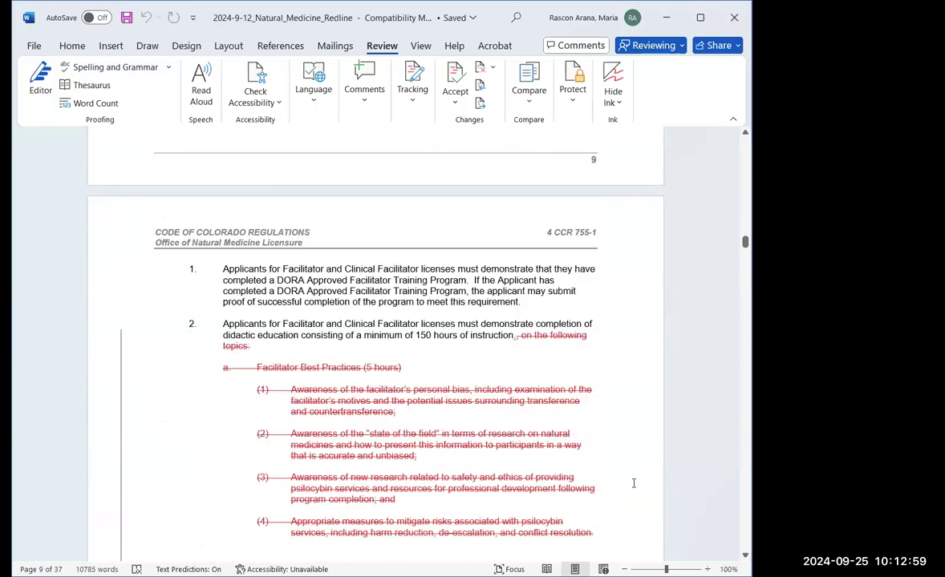
{"action": "scroll", "scroll_direction": "down", "scroll_amount": 3}
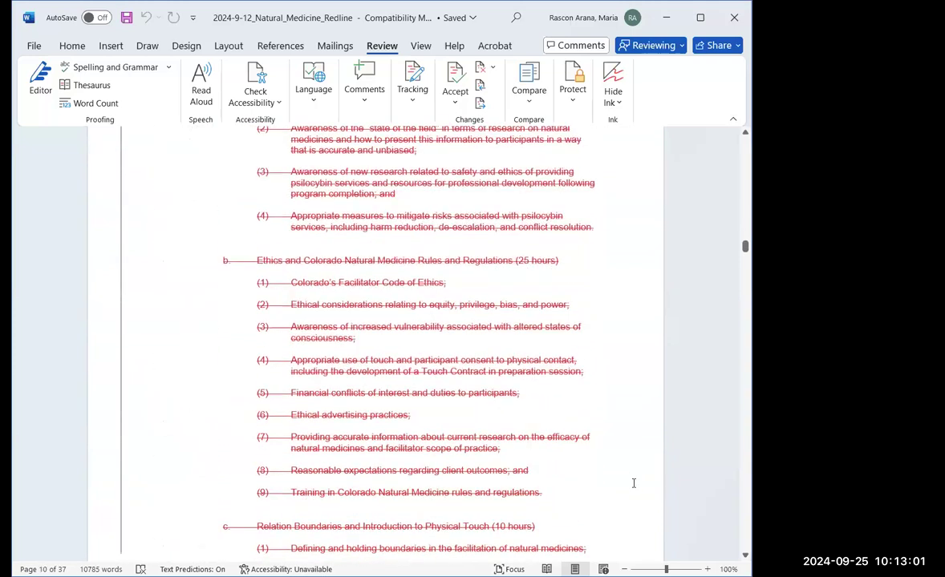
{"action": "scroll", "scroll_direction": "down", "scroll_amount": 3}
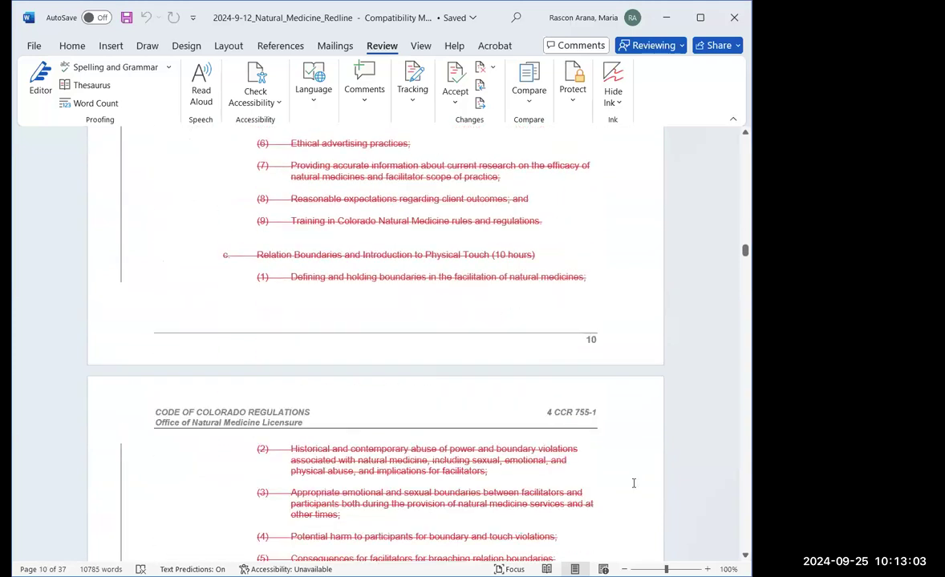
{"action": "scroll", "scroll_direction": "down", "scroll_amount": 3}
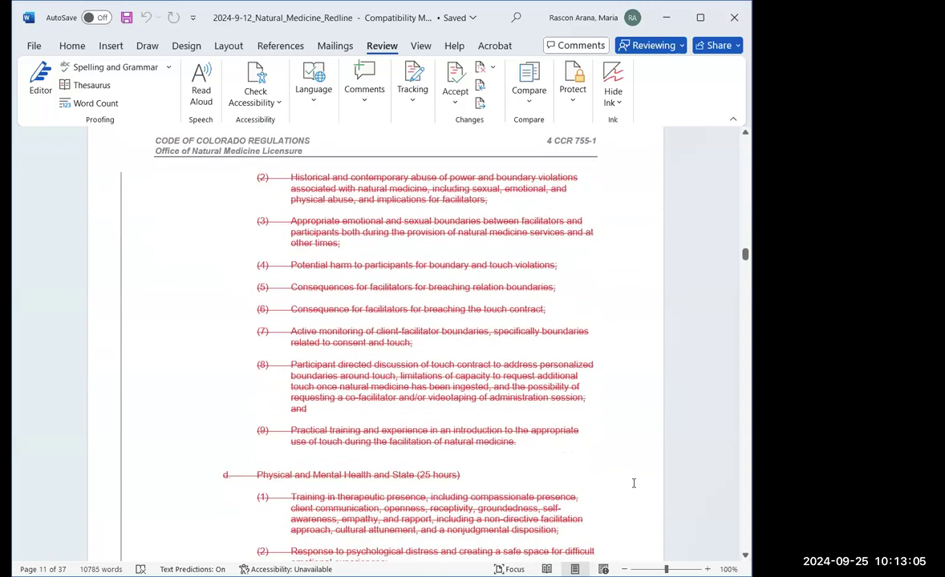
{"action": "scroll", "scroll_direction": "down", "scroll_amount": 3}
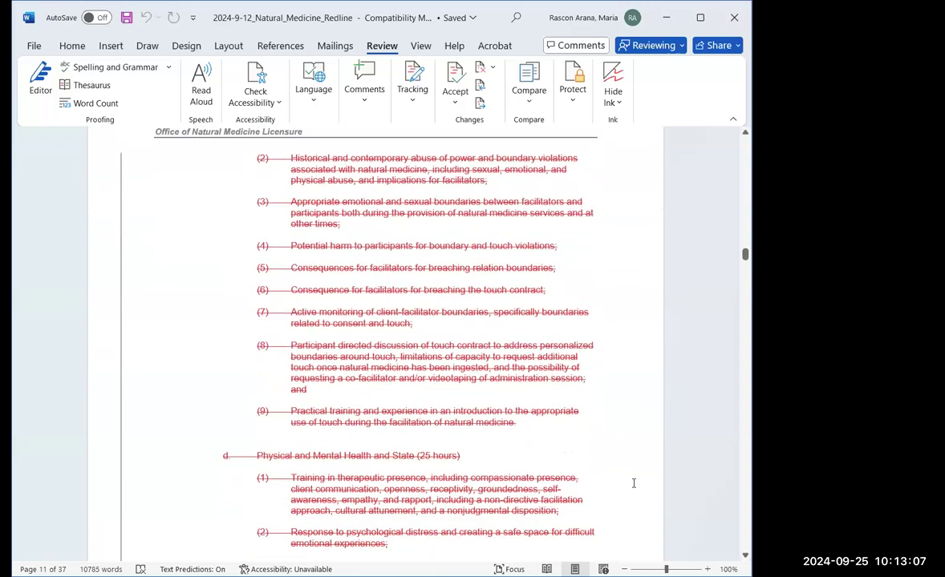
{"action": "scroll", "scroll_direction": "down", "scroll_amount": 3}
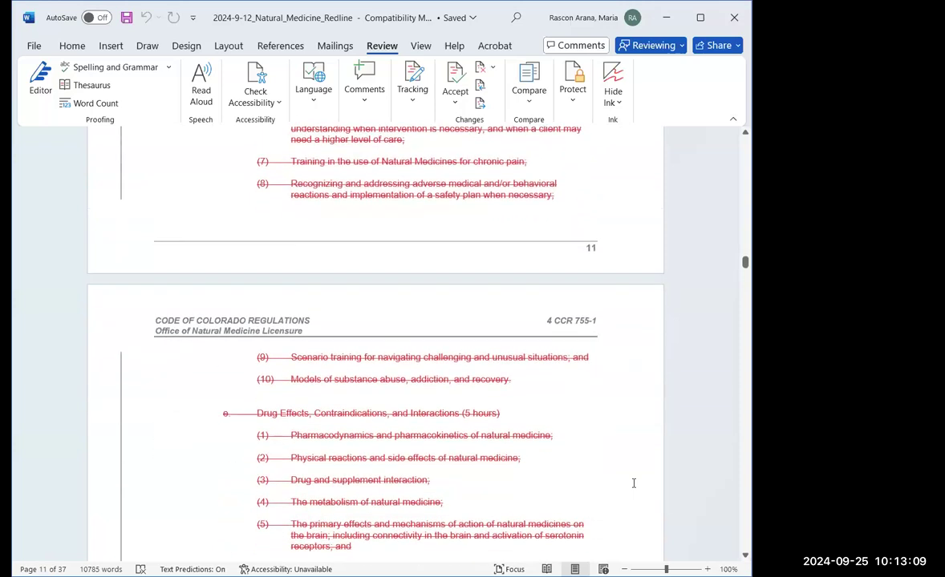
{"action": "scroll", "scroll_direction": "down", "scroll_amount": 3}
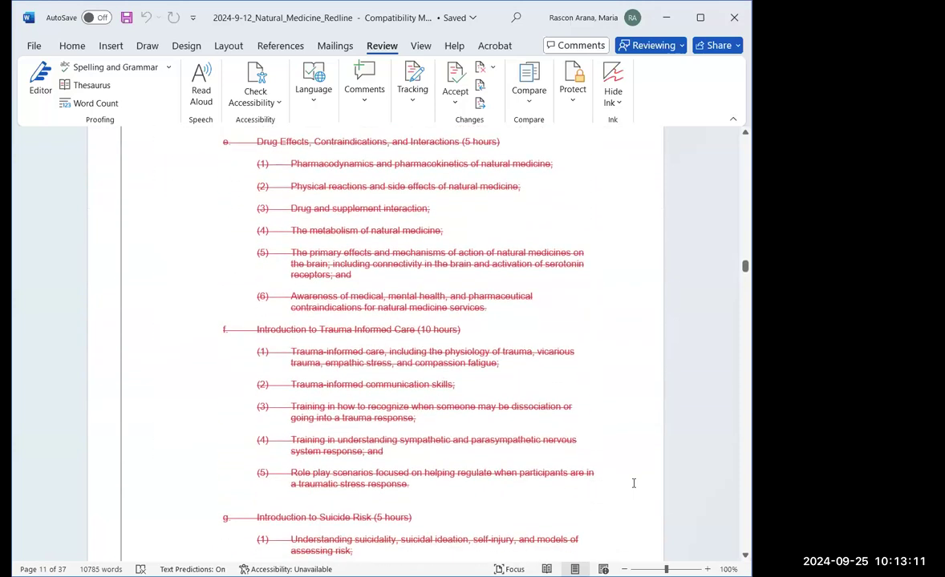
{"action": "scroll", "scroll_direction": "down", "scroll_amount": 3}
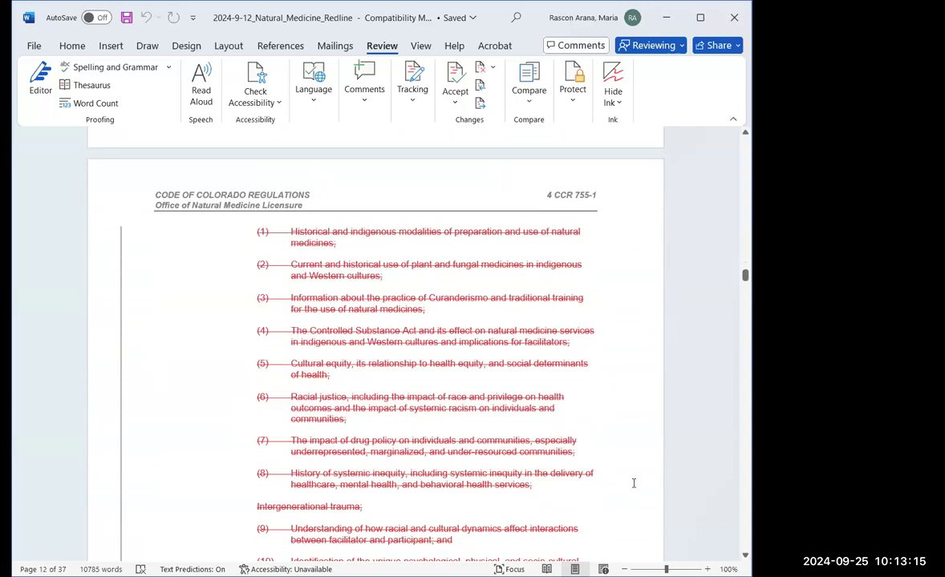
{"action": "scroll", "scroll_direction": "down", "scroll_amount": 3}
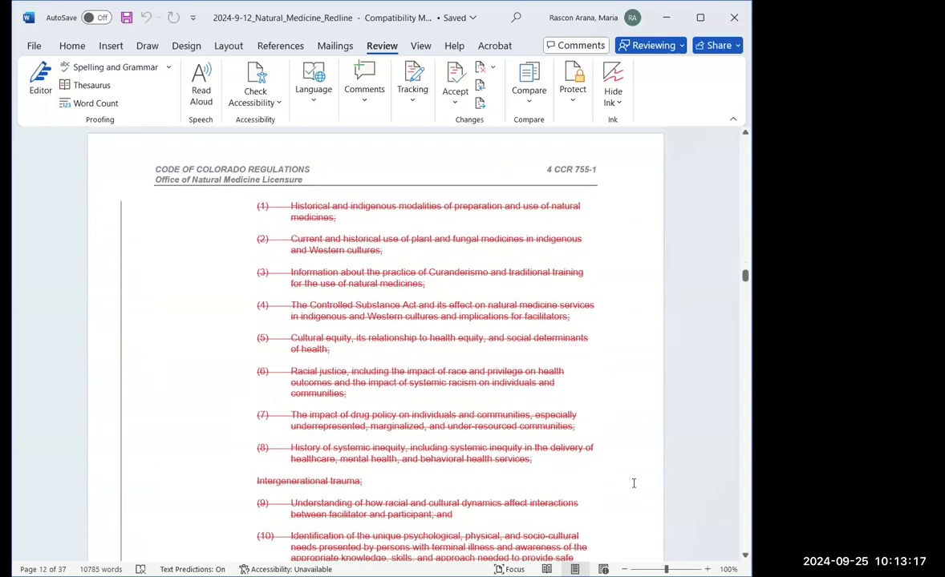
{"action": "scroll", "scroll_direction": "down", "scroll_amount": 3}
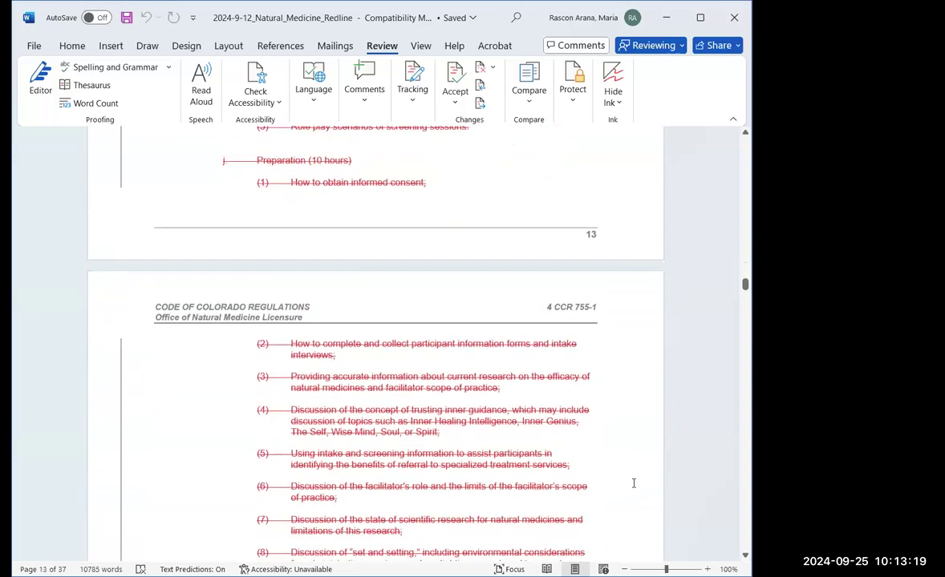
{"action": "scroll", "scroll_direction": "down", "scroll_amount": 3}
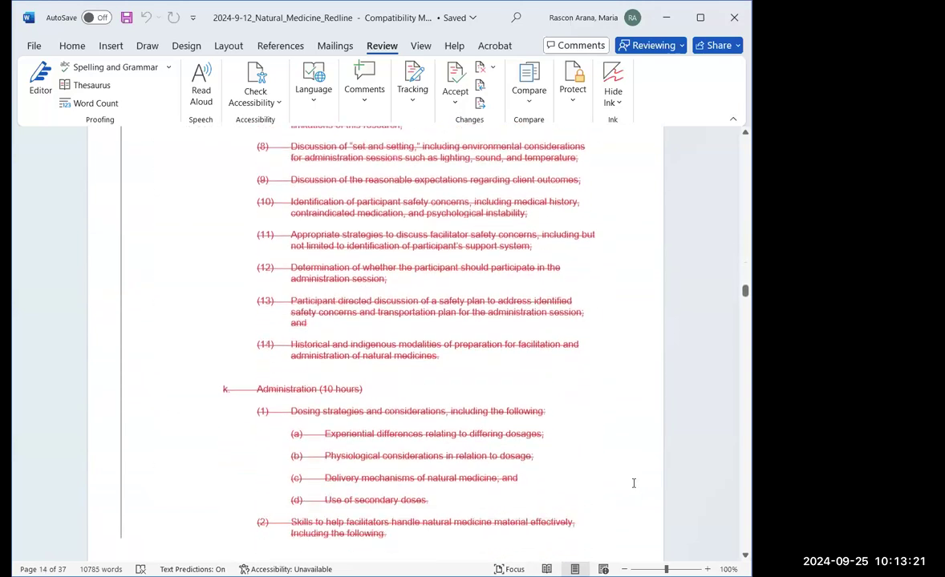
{"action": "scroll", "scroll_direction": "down", "scroll_amount": 3}
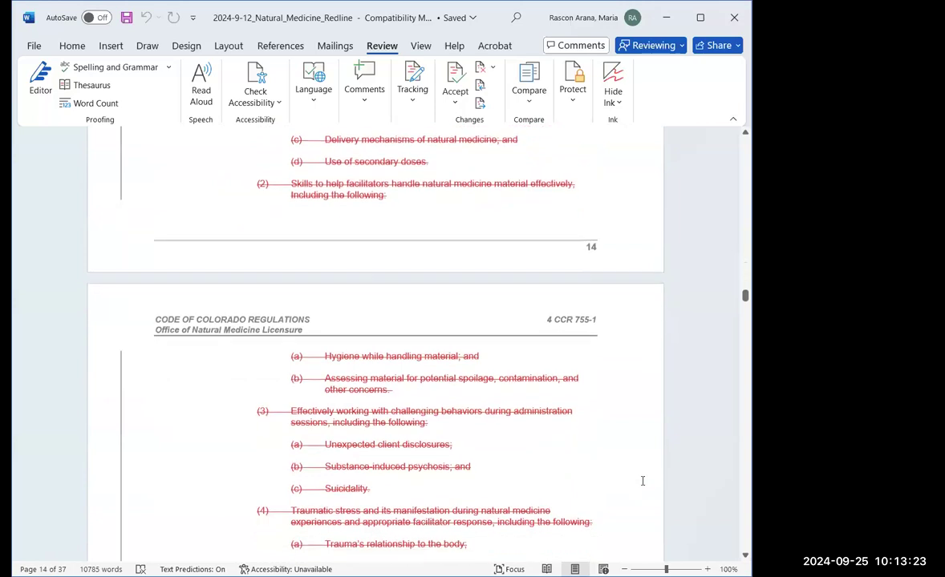
{"action": "scroll", "scroll_direction": "down", "scroll_amount": 3}
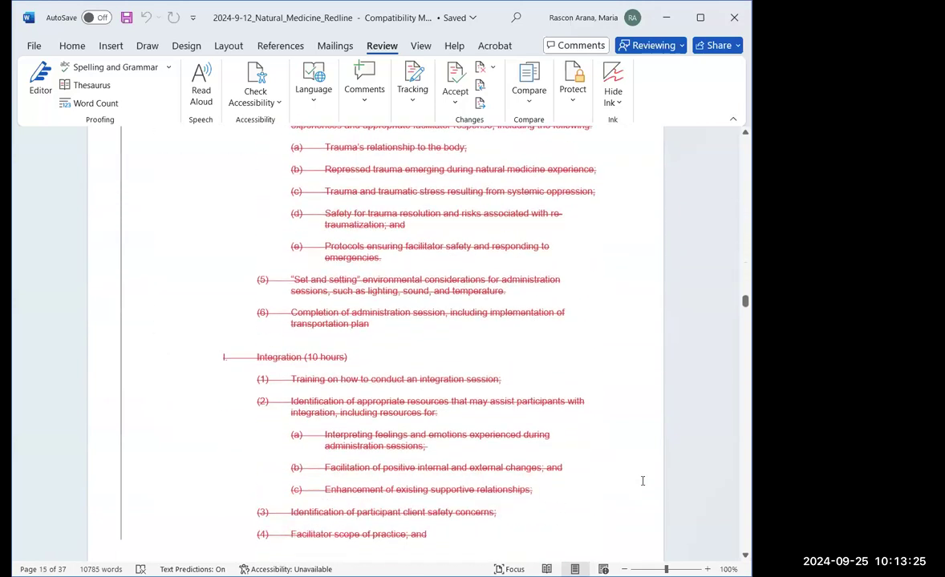
{"action": "scroll", "scroll_direction": "down", "scroll_amount": 3}
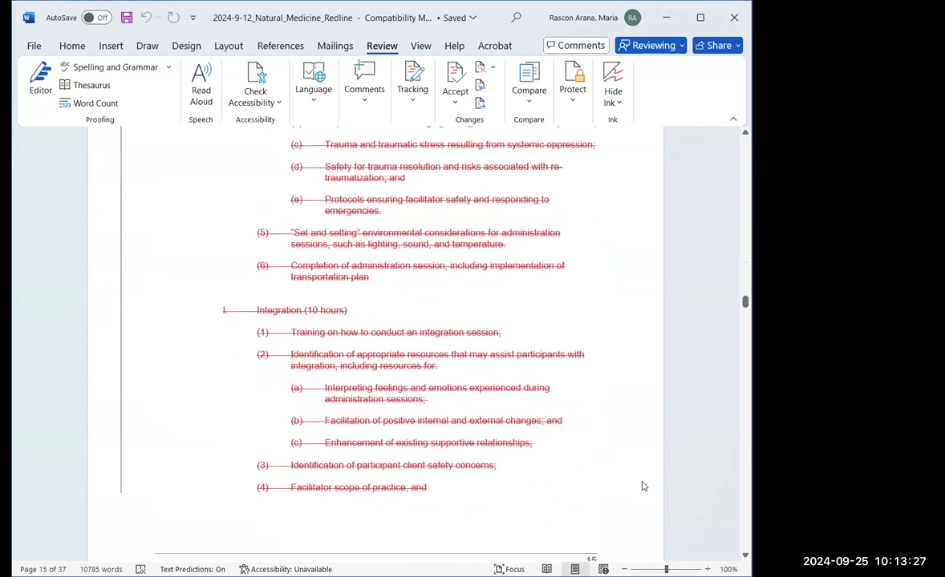
{"action": "scroll", "scroll_direction": "down", "scroll_amount": 3}
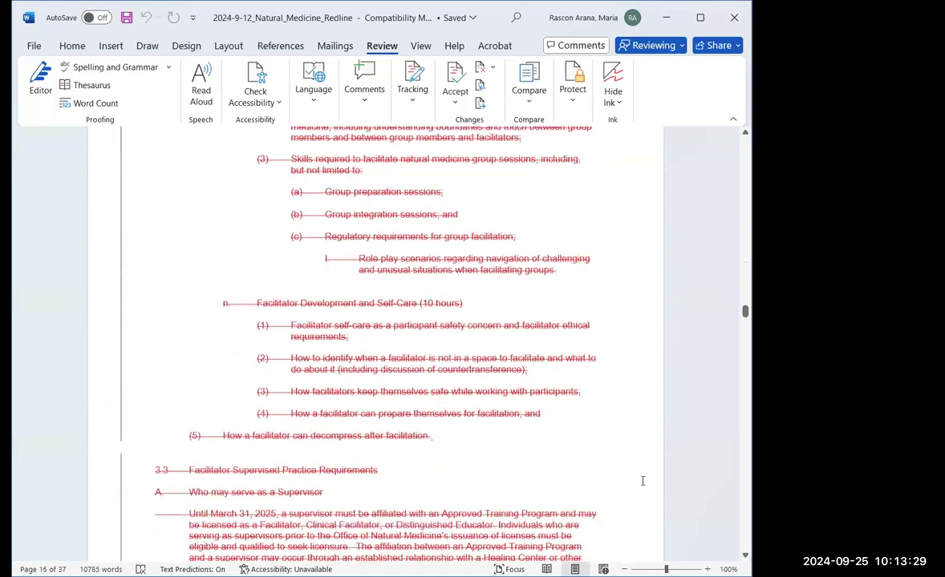
{"action": "scroll", "scroll_direction": "down", "scroll_amount": 3}
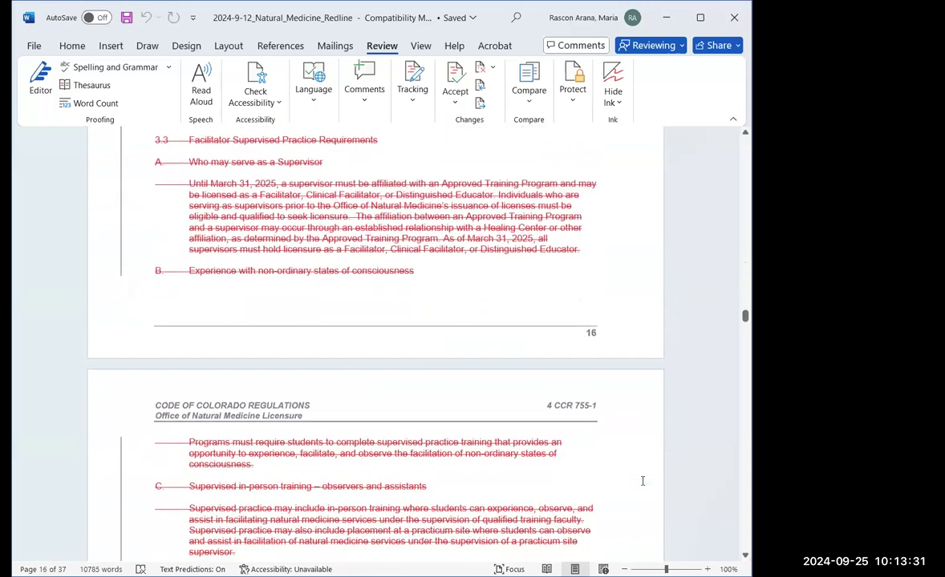
{"action": "scroll", "scroll_direction": "down", "scroll_amount": 3}
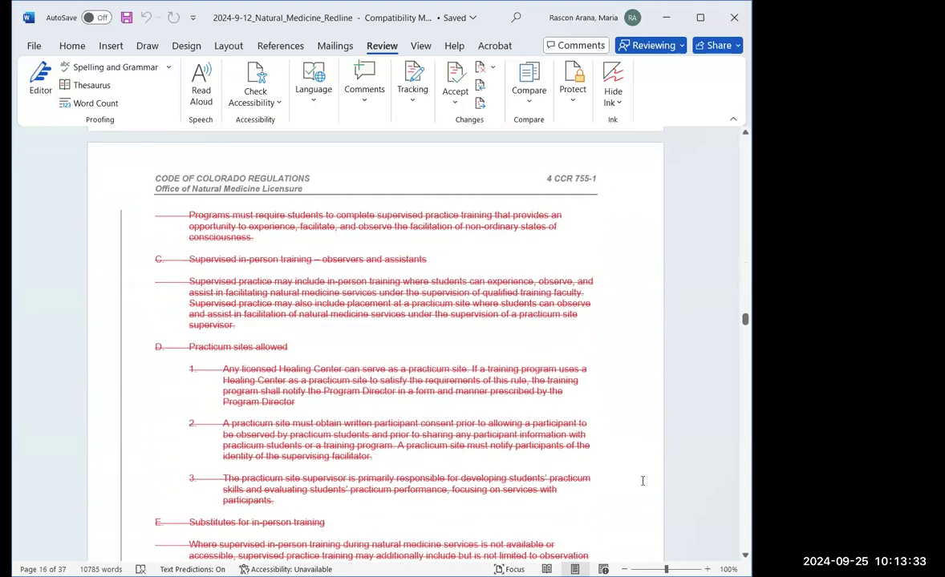
{"action": "scroll", "scroll_direction": "down", "scroll_amount": 3}
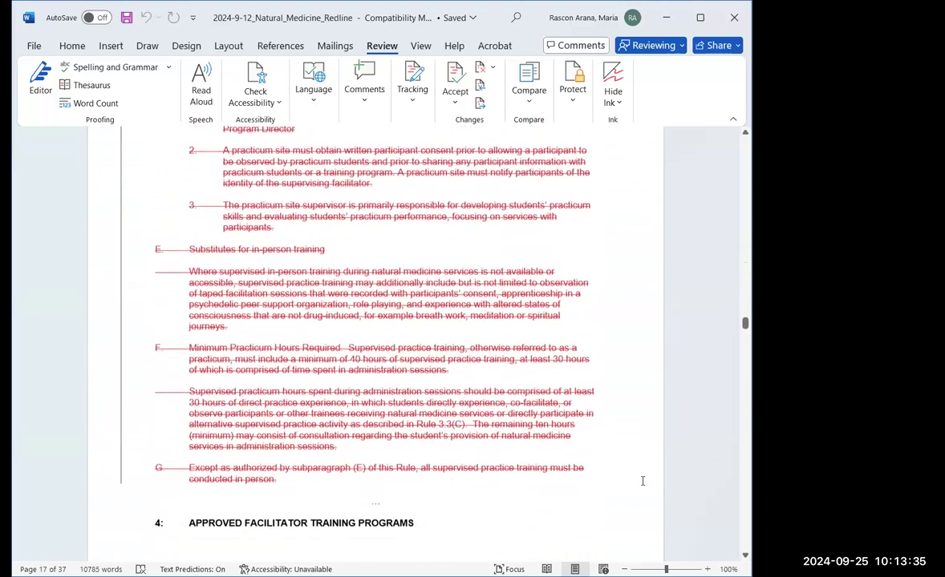
{"action": "scroll", "scroll_direction": "down", "scroll_amount": 3}
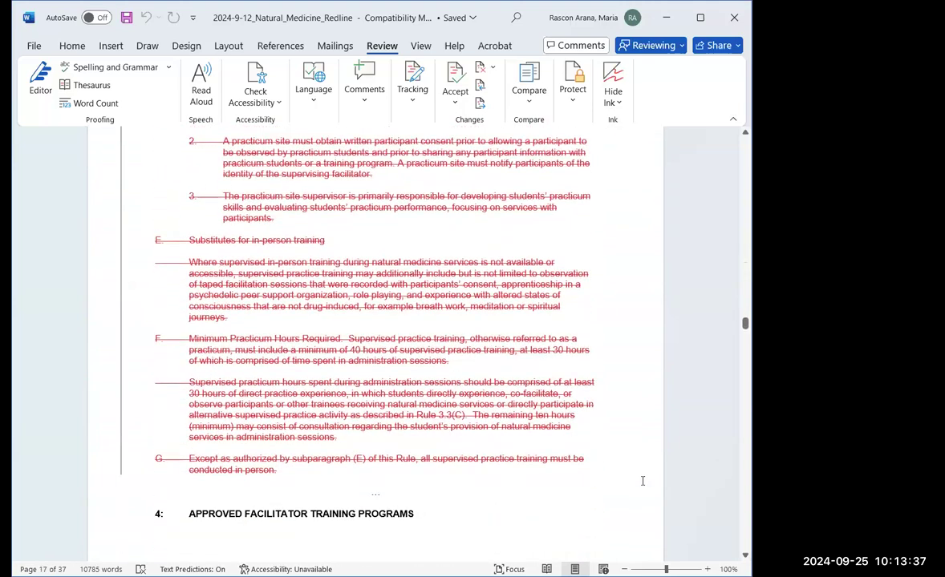
{"action": "scroll", "scroll_direction": "down", "scroll_amount": 3}
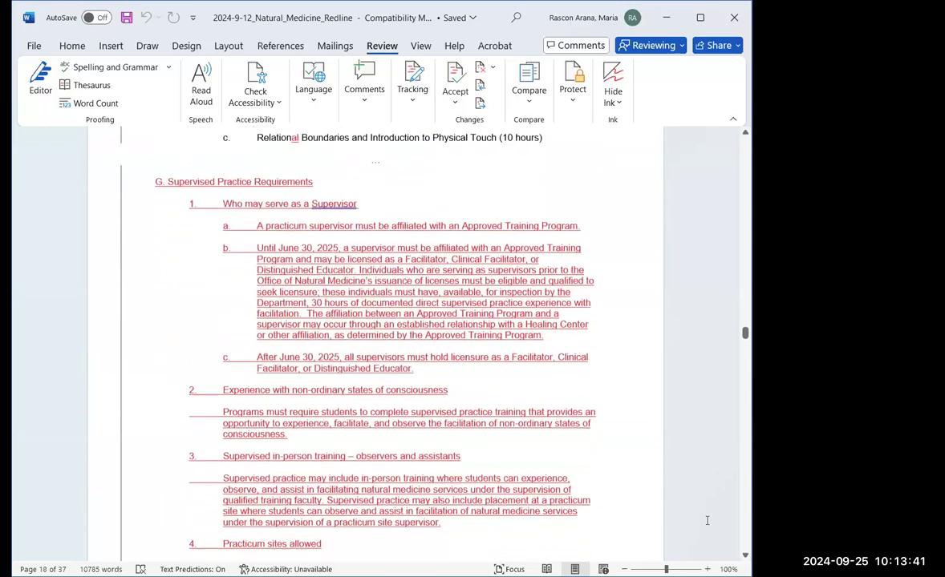
{"action": "scroll", "scroll_direction": "down", "scroll_amount": 3}
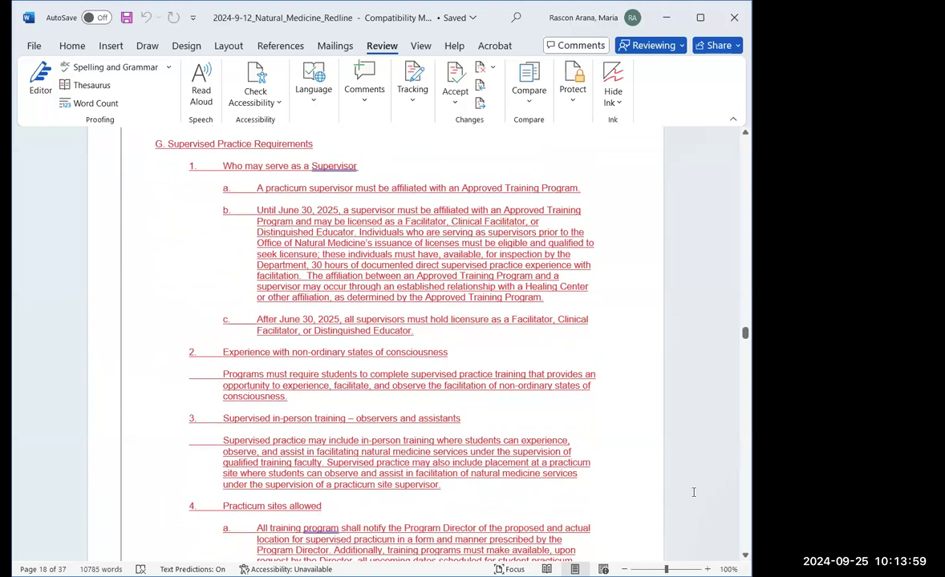
{"action": "scroll", "scroll_direction": "down", "scroll_amount": 3}
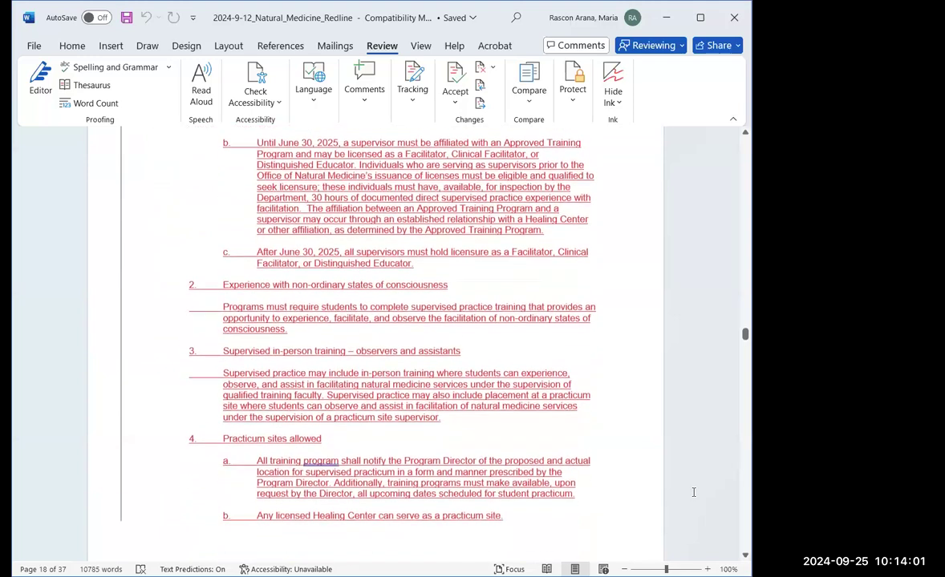
{"action": "scroll", "scroll_direction": "down", "scroll_amount": 3}
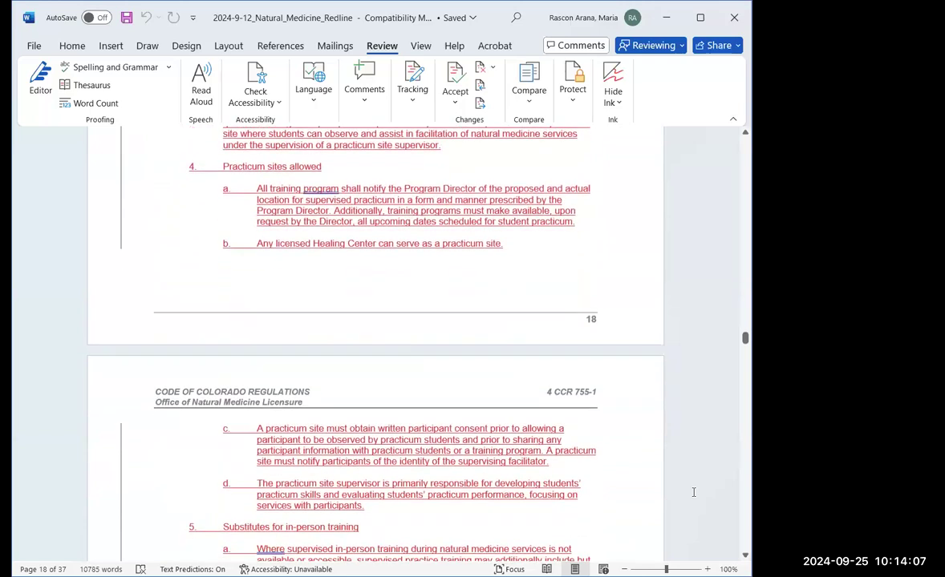
{"action": "mouse_move", "coordinate": [674, 497]}
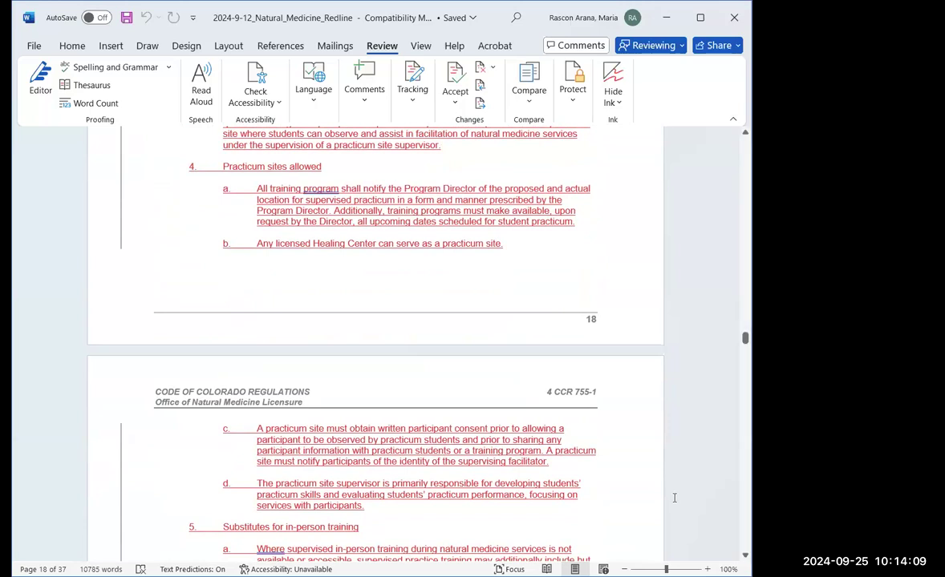
{"action": "mouse_move", "coordinate": [684, 495]}
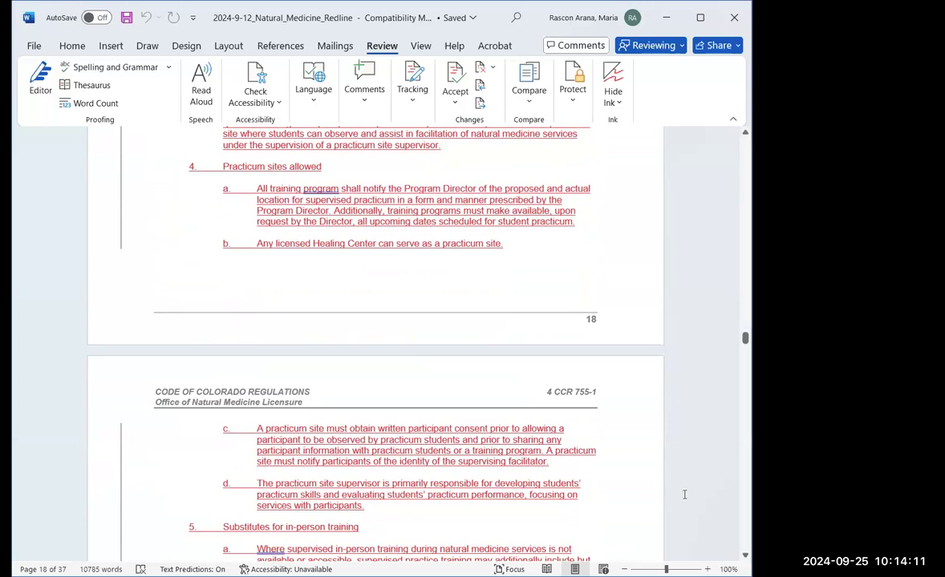
{"action": "mouse_move", "coordinate": [721, 292]}
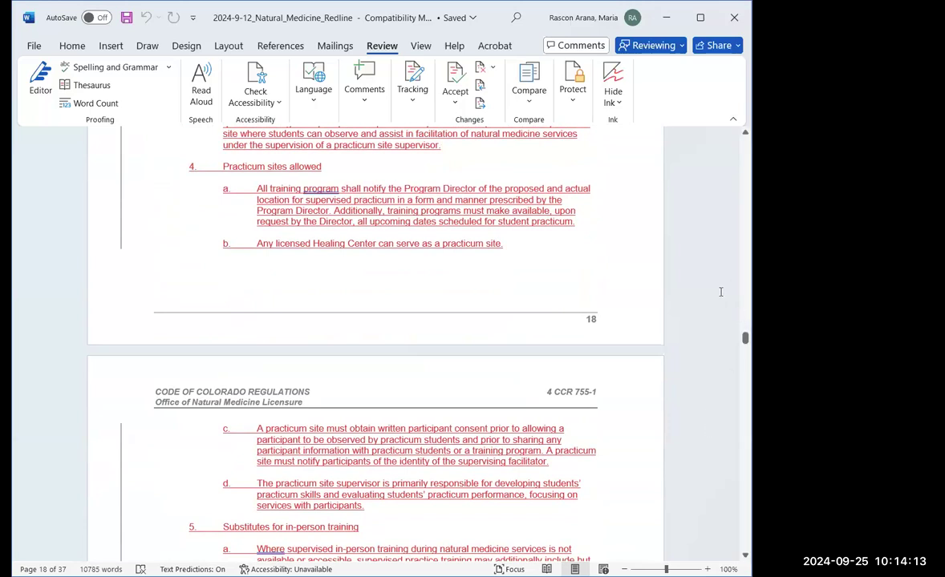
{"action": "left_click", "coordinate": [505, 243]}
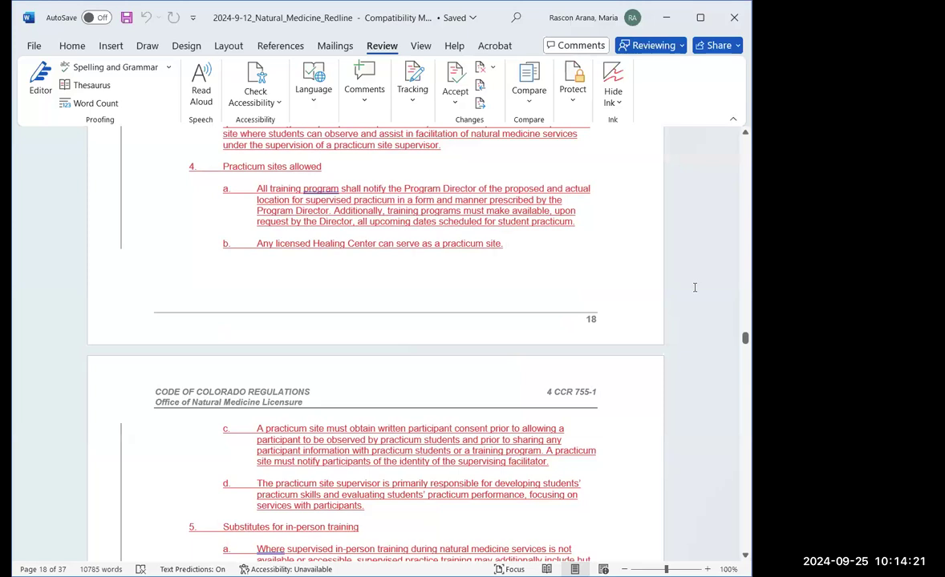
{"action": "mouse_move", "coordinate": [696, 294]}
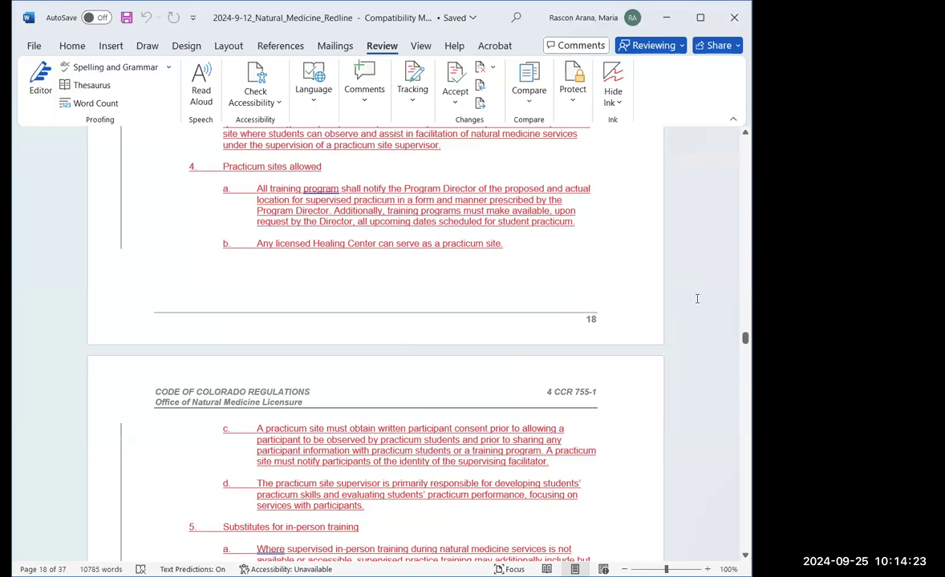
Post an attributed '- Specify locations' comment on 'allowed' in item 4's heading
{"action": "left_click", "coordinate": [504, 244]}
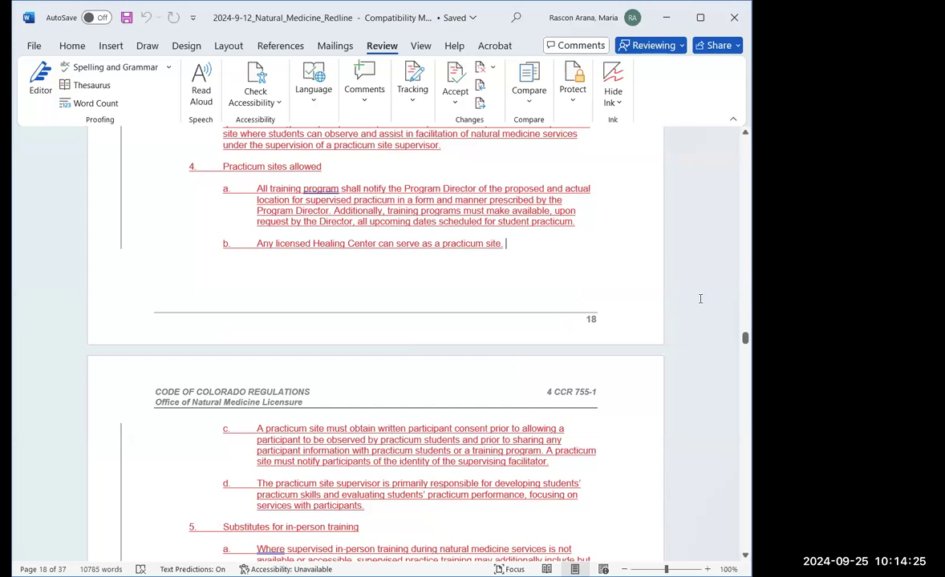
{"action": "mouse_move", "coordinate": [732, 250]}
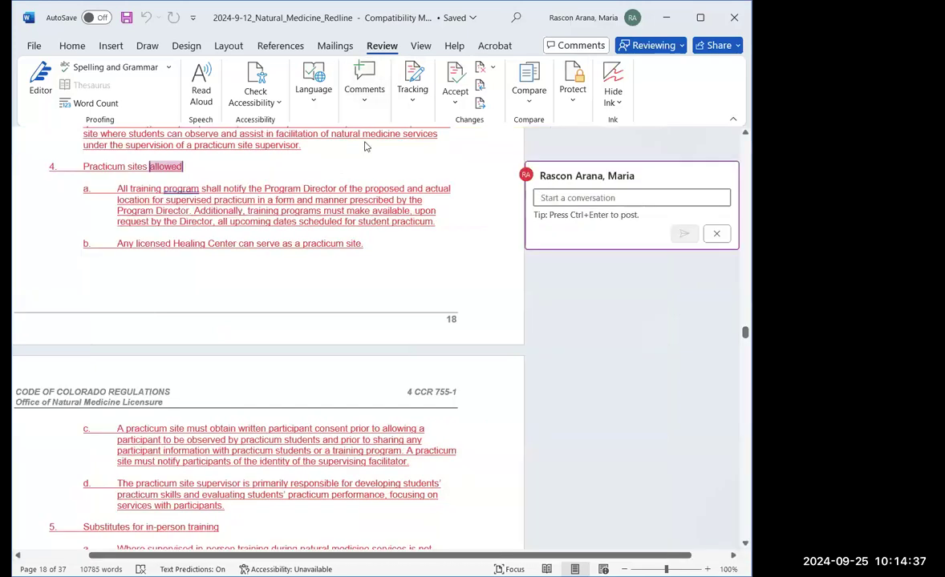
{"action": "type", "text": "- s"}
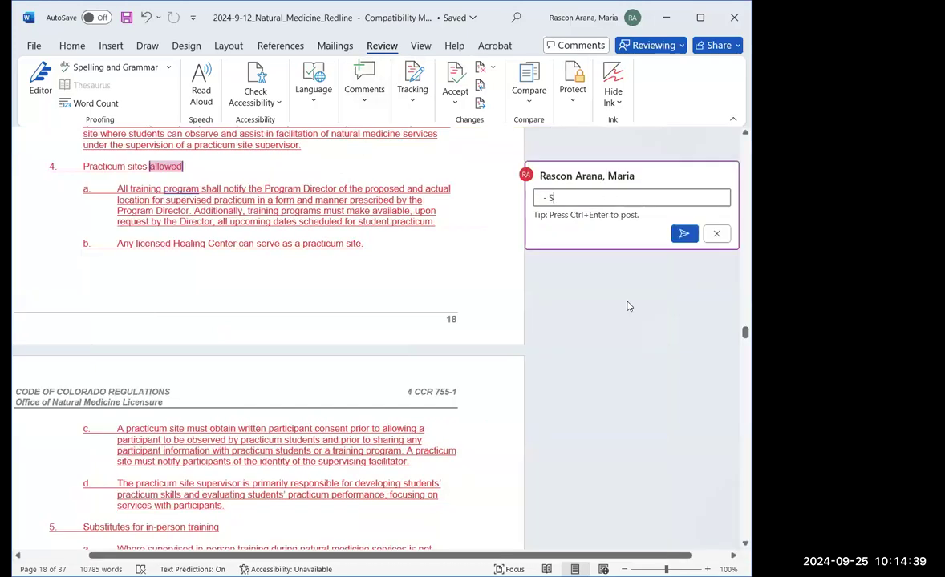
{"action": "key", "text": "backspace"}
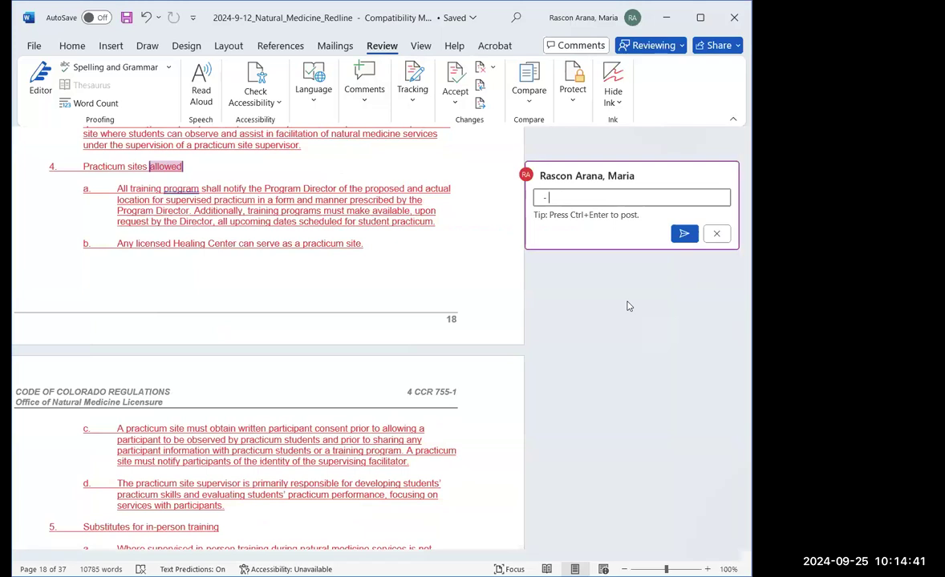
{"action": "type", "text": "Sec"}
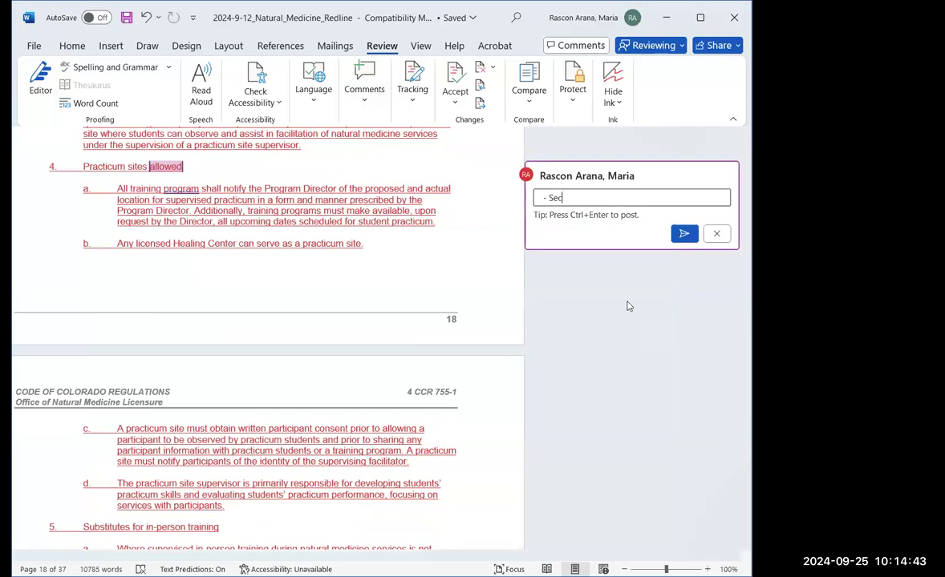
{"action": "type", "text": "Specify"}
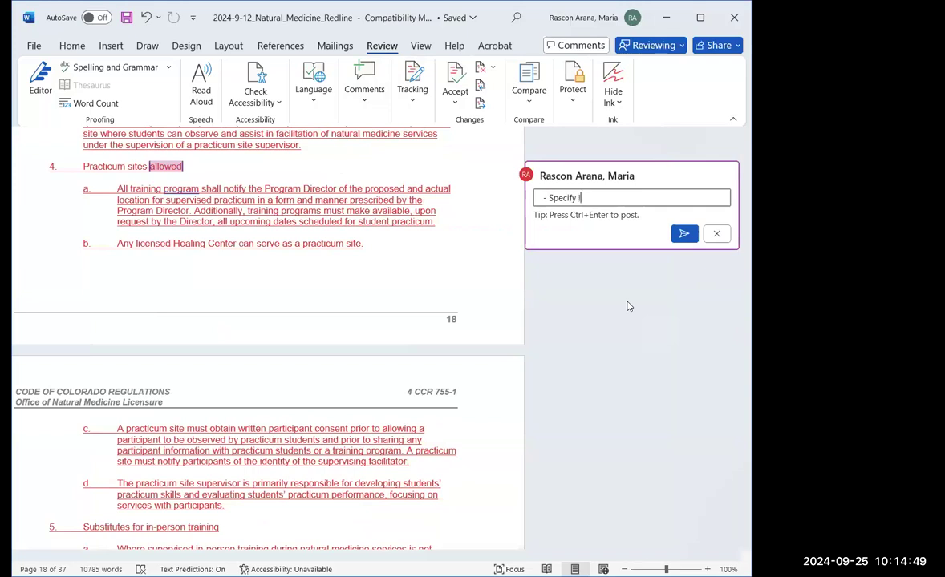
{"action": "type", "text": "locations"}
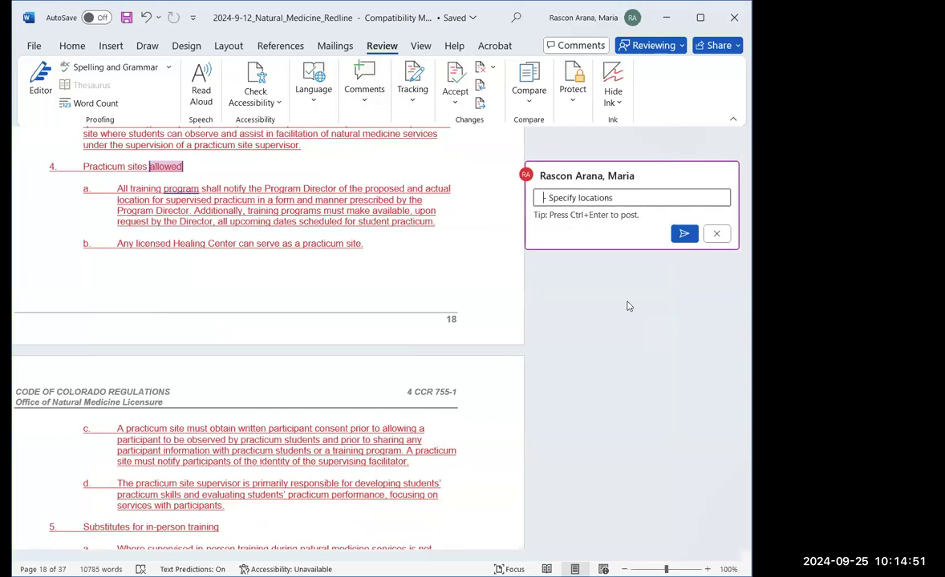
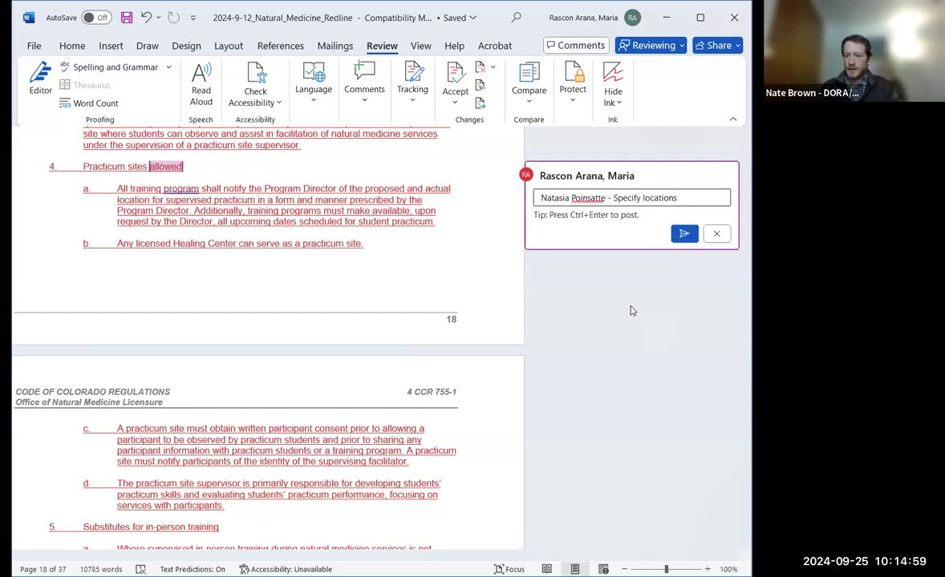
{"action": "left_click", "coordinate": [684, 234]}
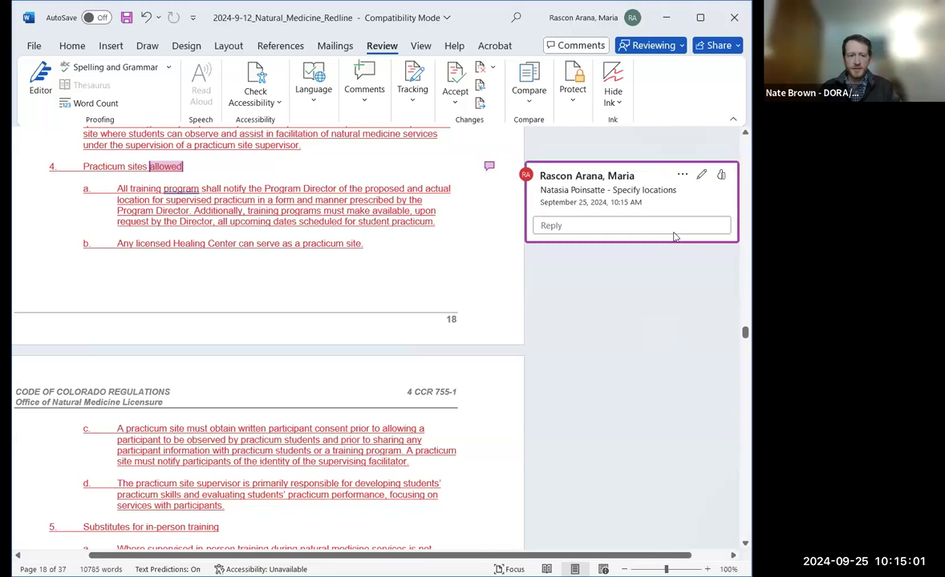
{"action": "mouse_move", "coordinate": [639, 383]}
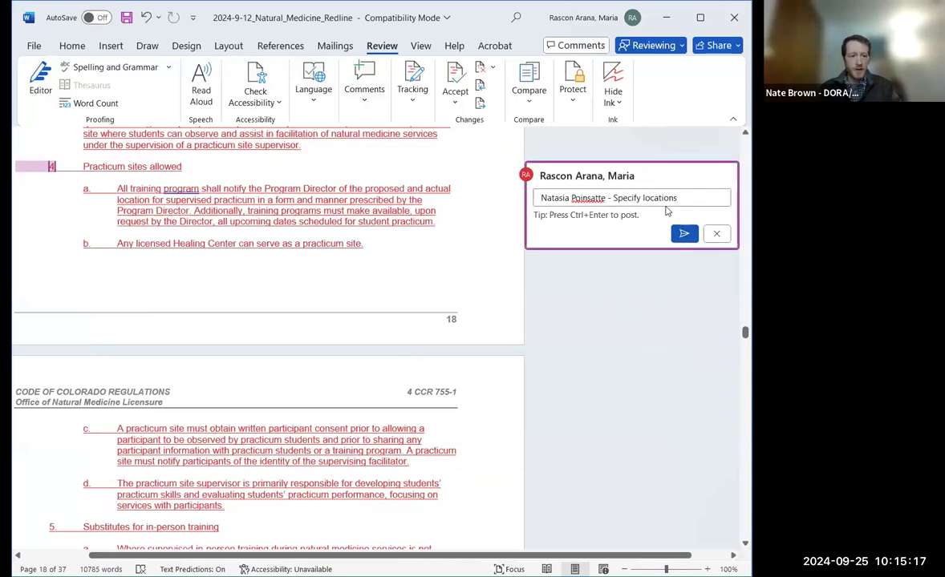
Bring page 19's section 5, Substitutes for in-person training, into view
{"action": "left_click", "coordinate": [684, 233]}
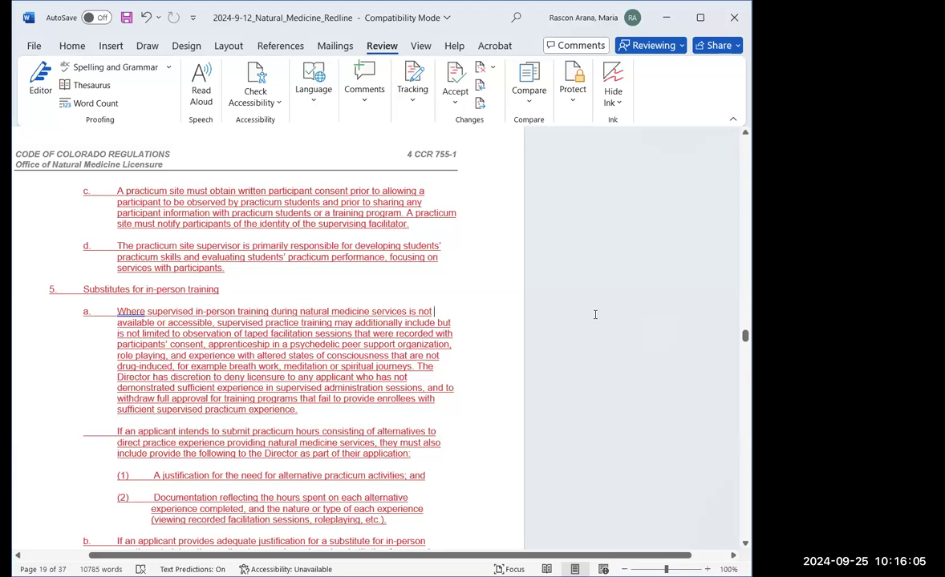
{"action": "mouse_move", "coordinate": [562, 410]}
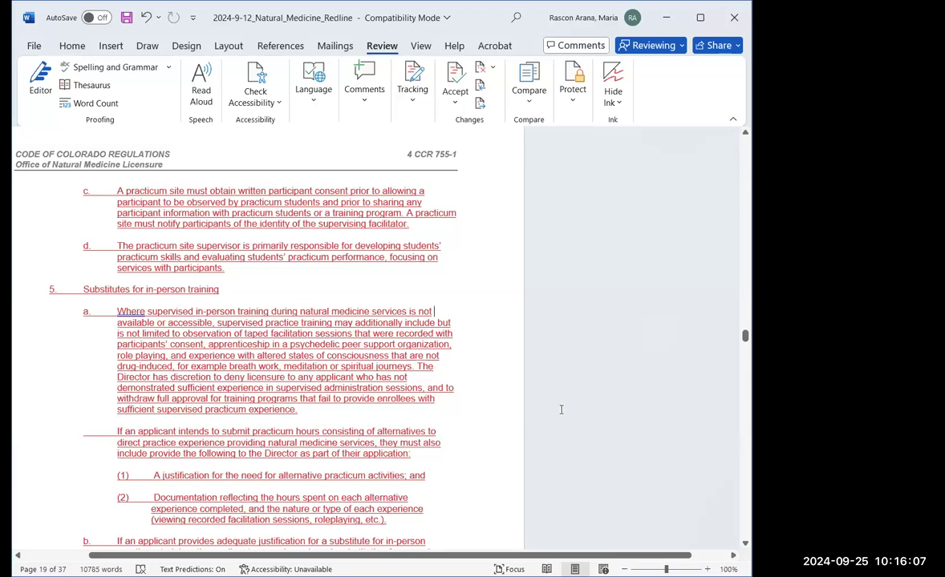
Return to page 18's Supervised Practice Requirements with the specify-locations comment on item 4
{"action": "scroll", "scroll_direction": "down", "scroll_amount": 3}
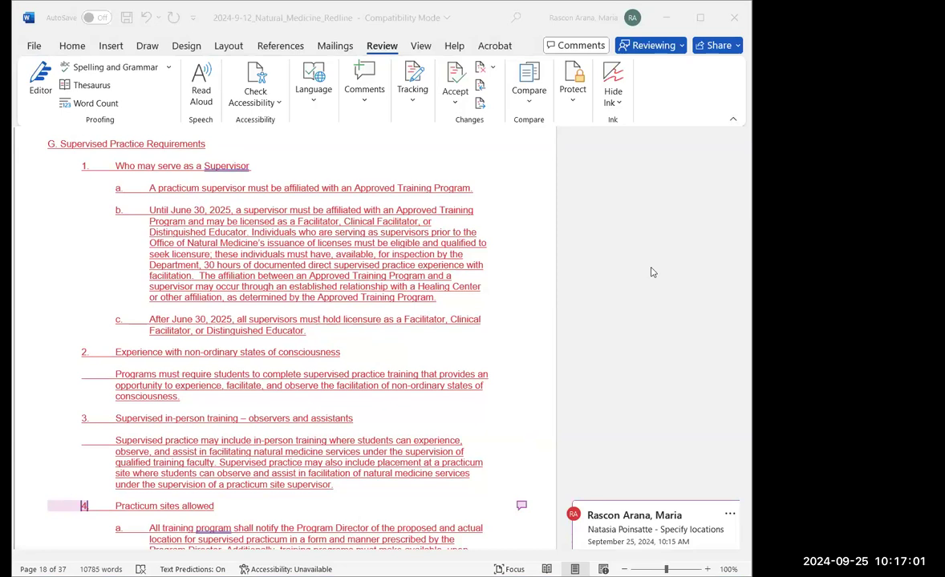
{"action": "mouse_move", "coordinate": [671, 289]}
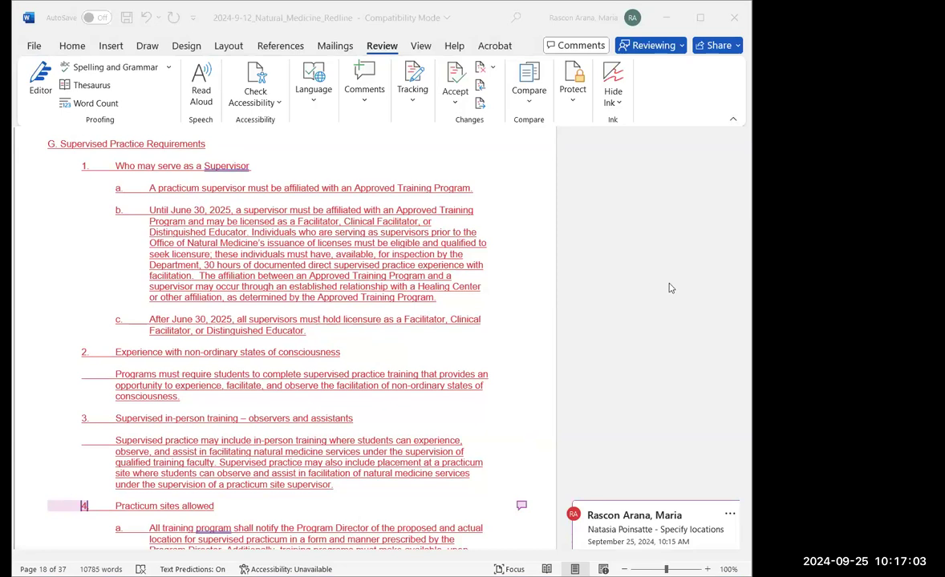
{"action": "mouse_move", "coordinate": [678, 316]}
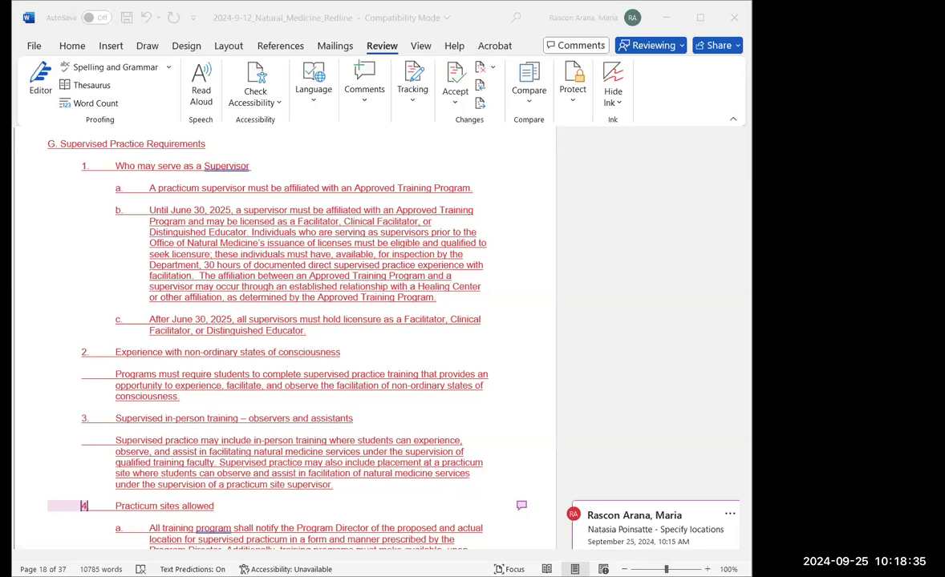
{"action": "mouse_move", "coordinate": [461, 318]}
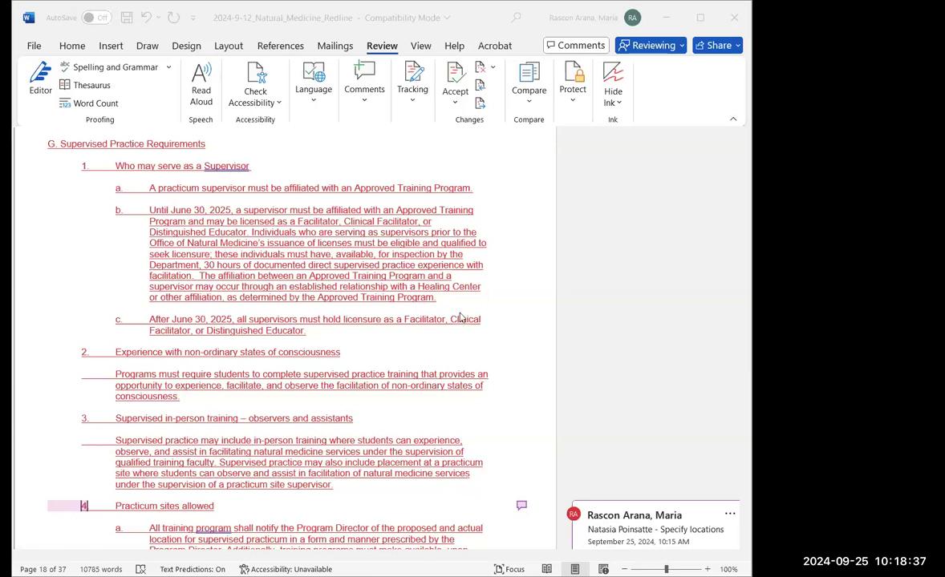
{"action": "mouse_move", "coordinate": [356, 402]}
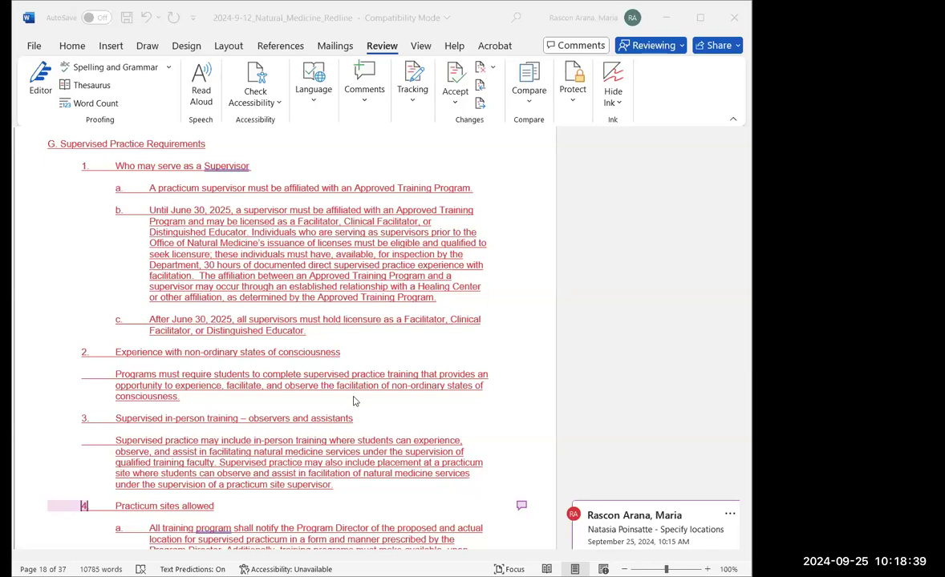
{"action": "mouse_move", "coordinate": [389, 431]}
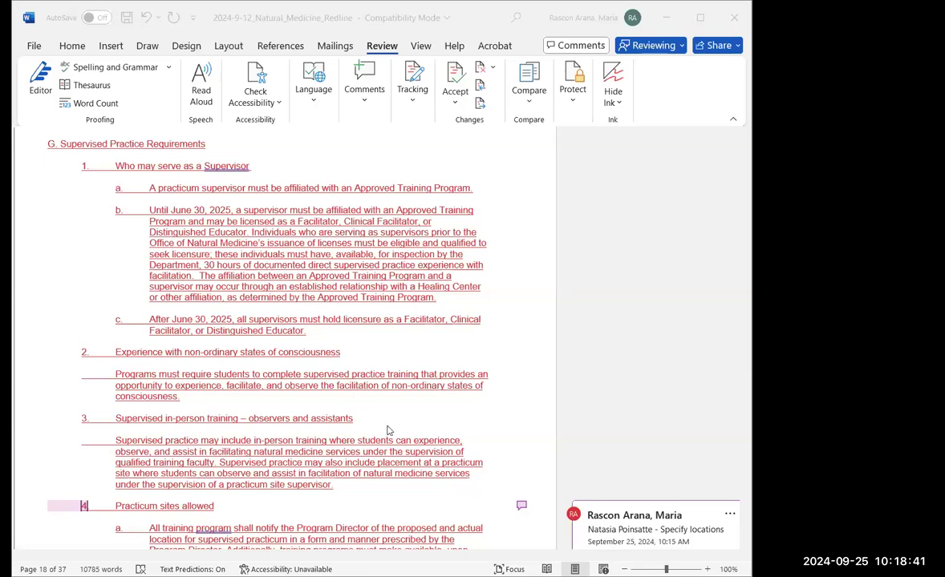
{"action": "mouse_move", "coordinate": [642, 425]}
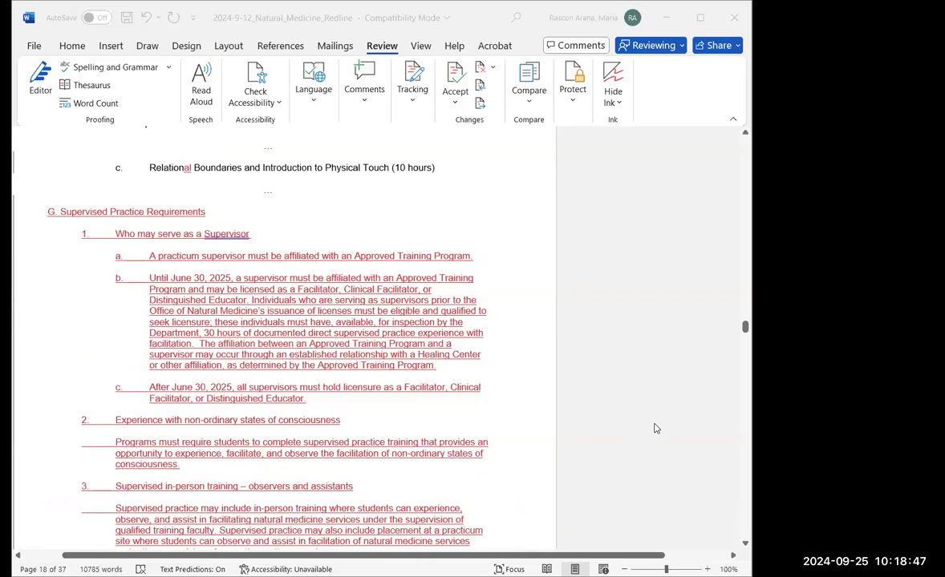
{"action": "mouse_move", "coordinate": [648, 442]}
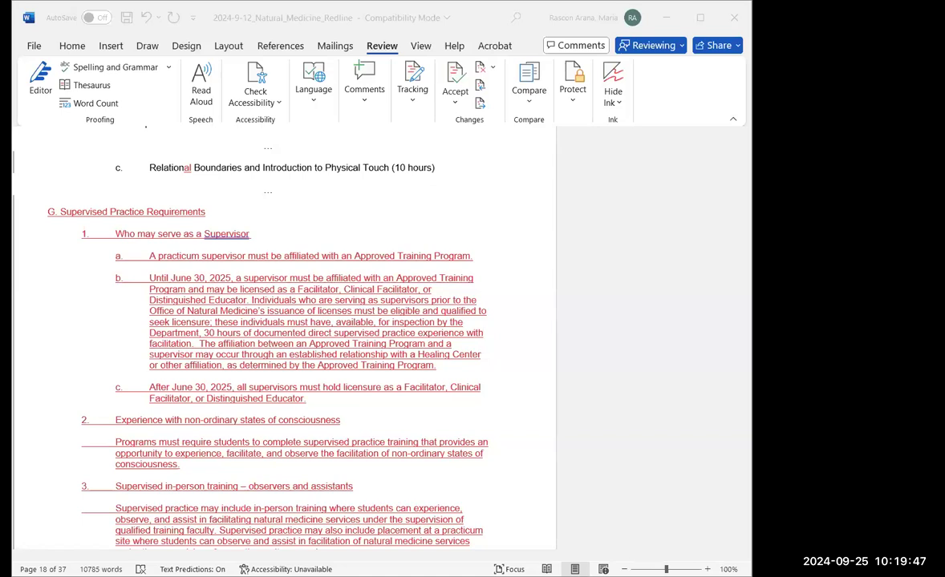
{"action": "mouse_move", "coordinate": [677, 407]}
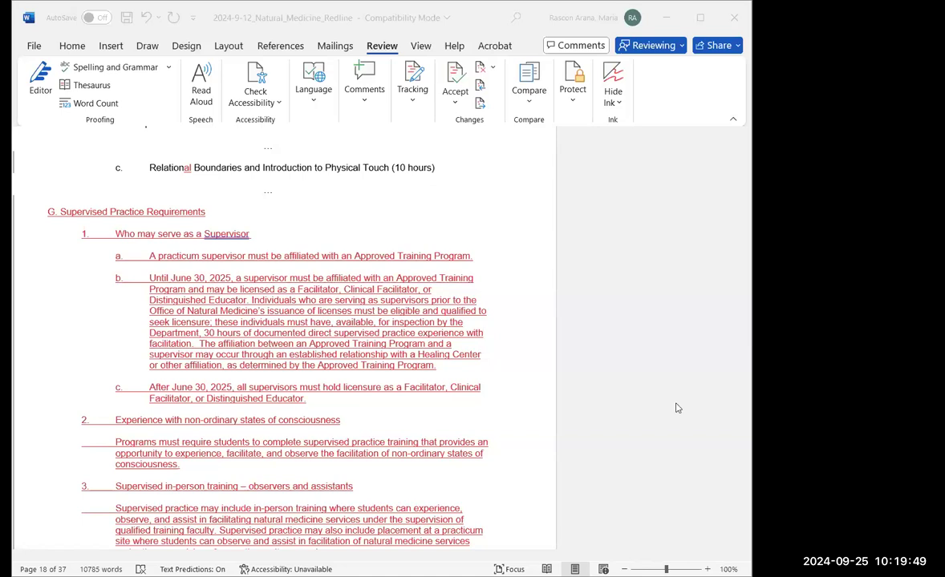
Scroll to page 37, the last page, ending at Editor's Notes, History and Annotations
{"action": "scroll", "scroll_direction": "down", "scroll_amount": 3}
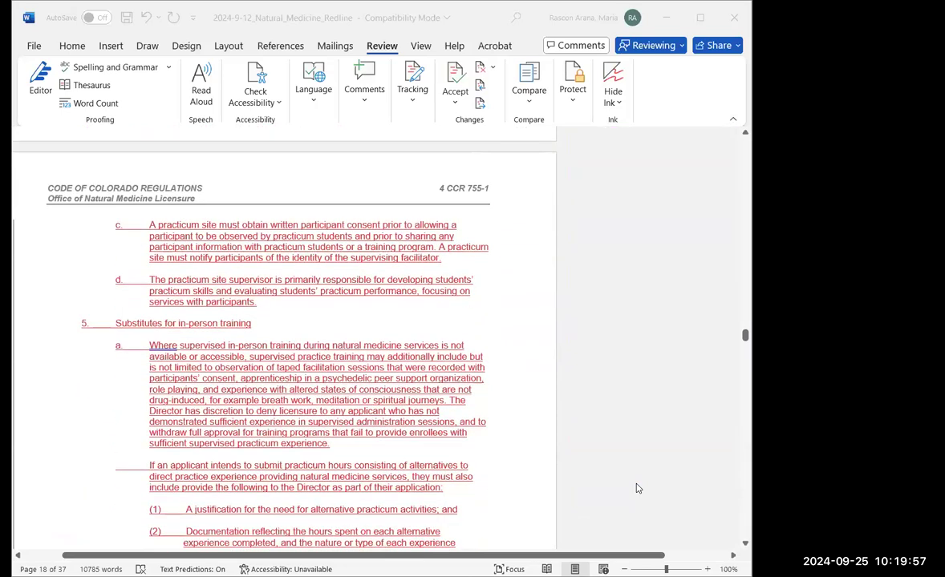
{"action": "scroll", "scroll_direction": "down", "scroll_amount": 3}
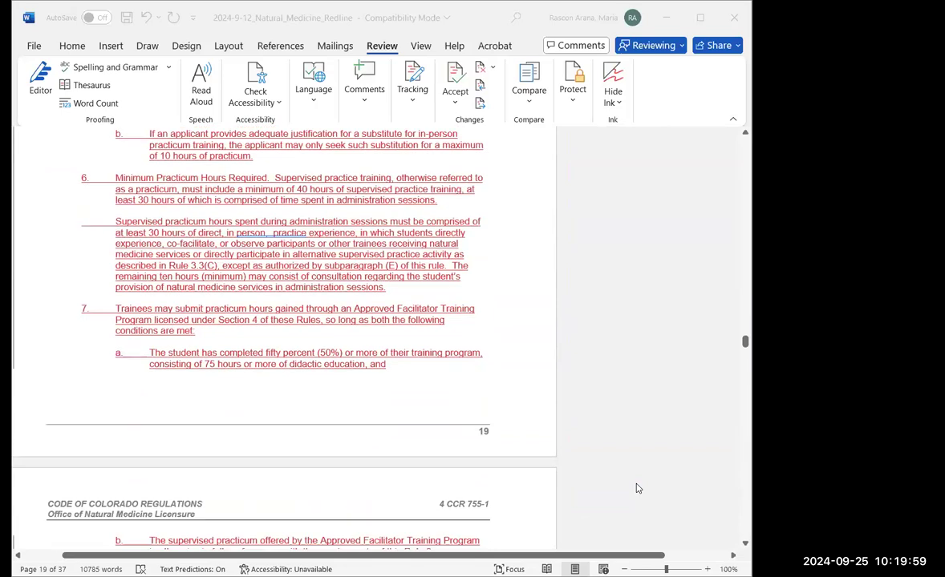
{"action": "scroll", "scroll_direction": "down", "scroll_amount": 3}
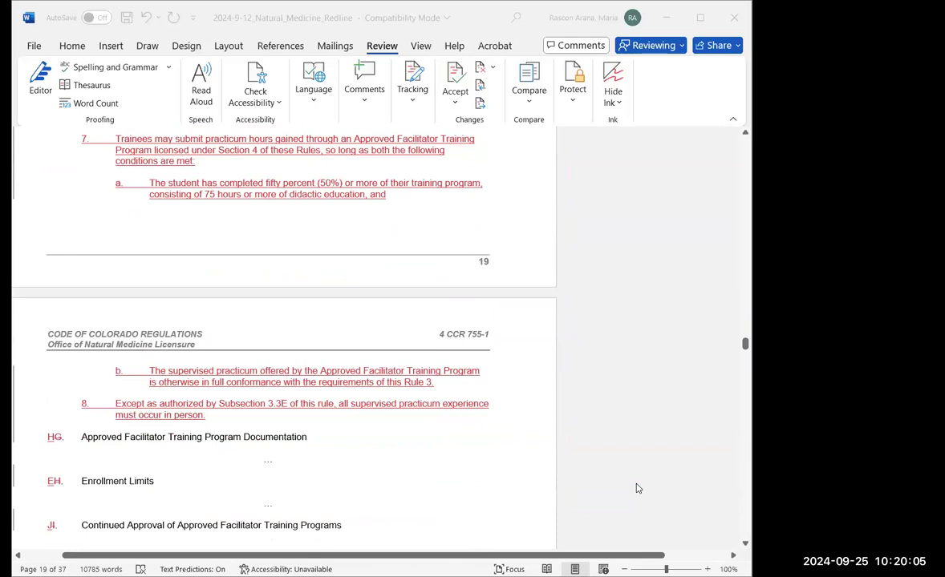
{"action": "scroll", "scroll_direction": "down", "scroll_amount": 3}
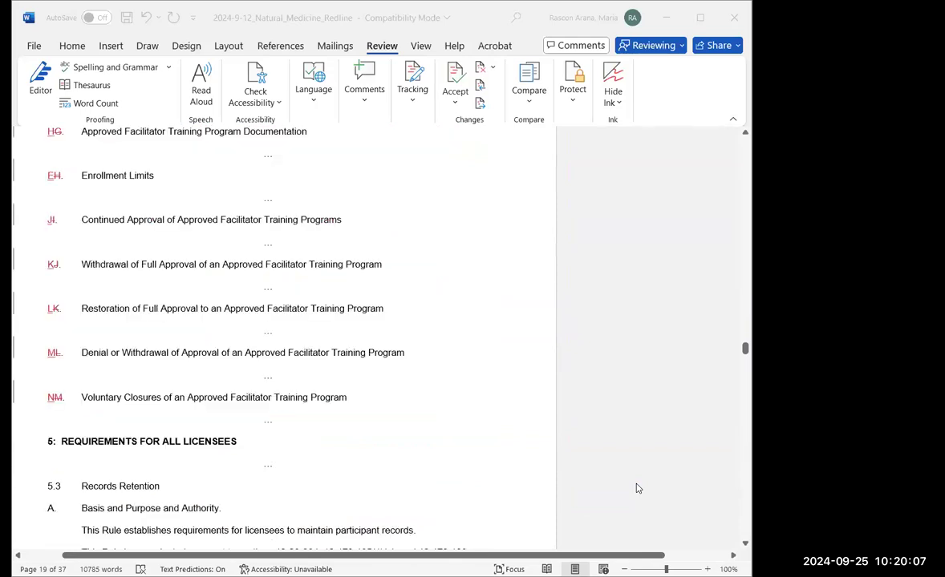
{"action": "scroll", "scroll_direction": "down", "scroll_amount": 3}
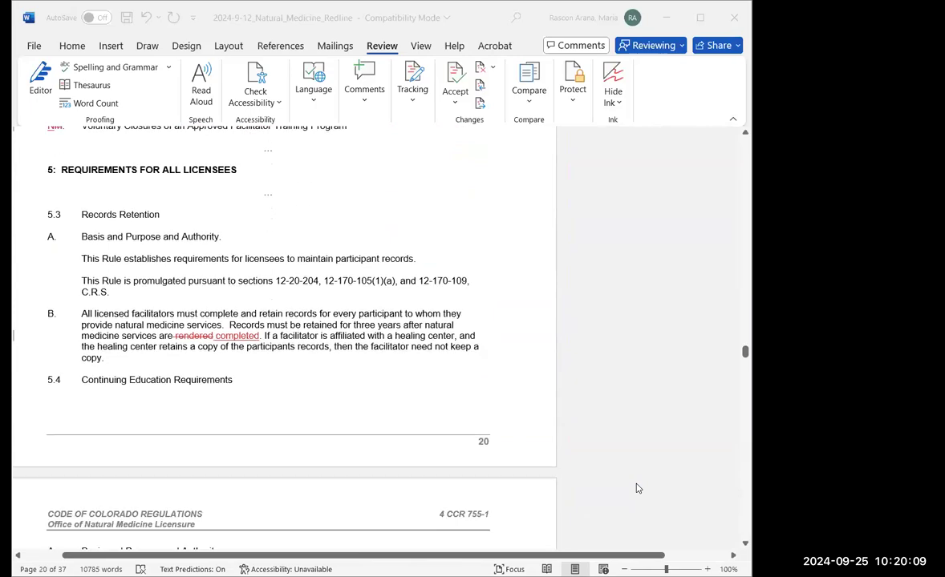
{"action": "scroll", "scroll_direction": "down", "scroll_amount": 3}
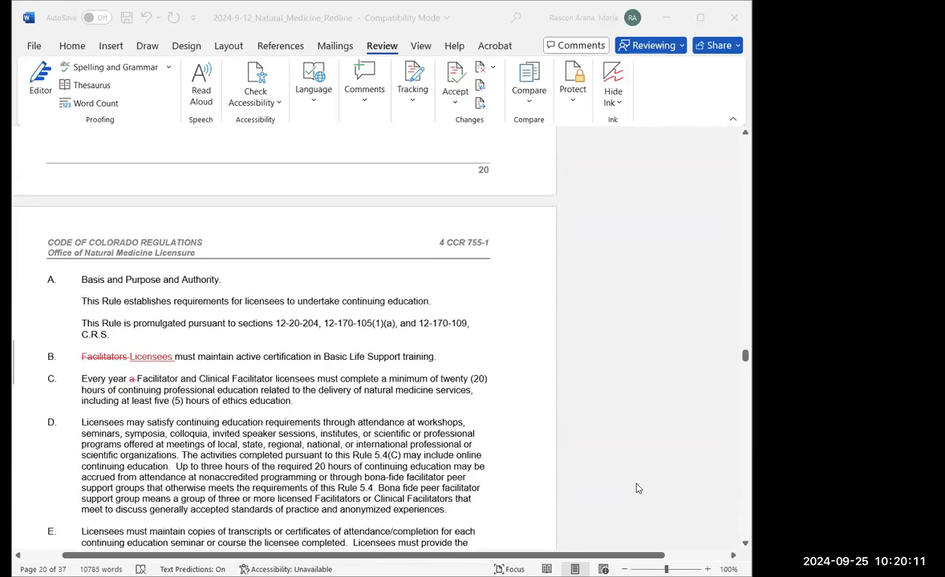
{"action": "scroll", "scroll_direction": "down", "scroll_amount": 3}
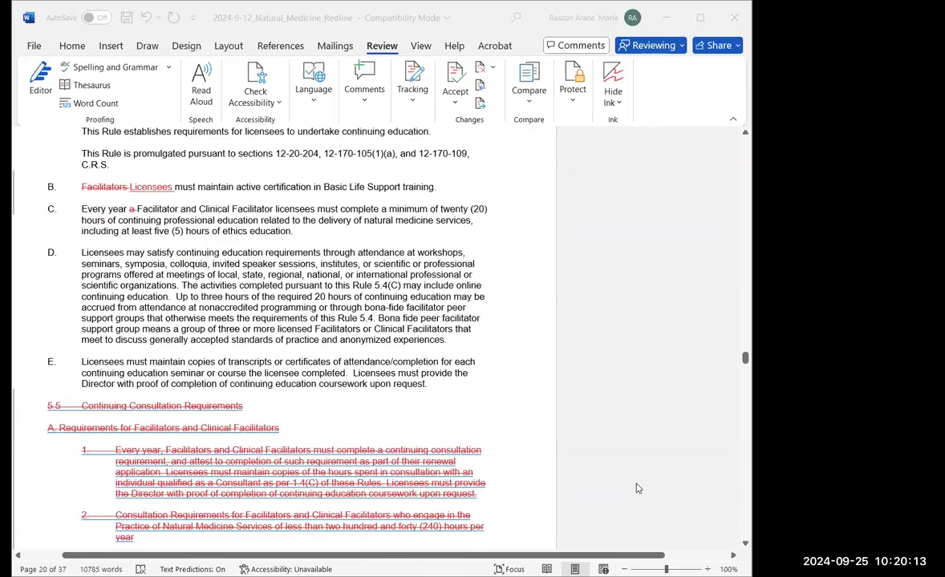
{"action": "scroll", "scroll_direction": "down", "scroll_amount": 3}
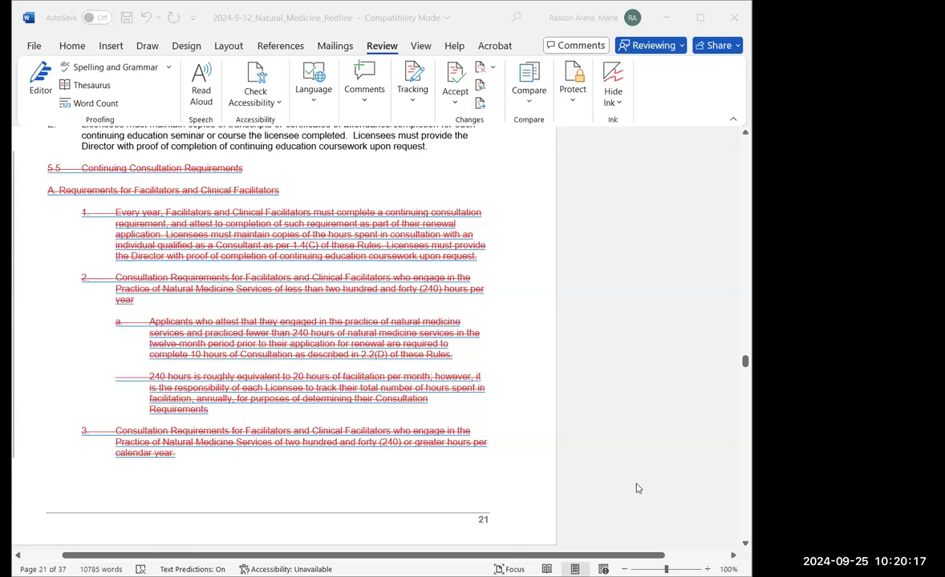
{"action": "scroll", "scroll_direction": "down", "scroll_amount": 3}
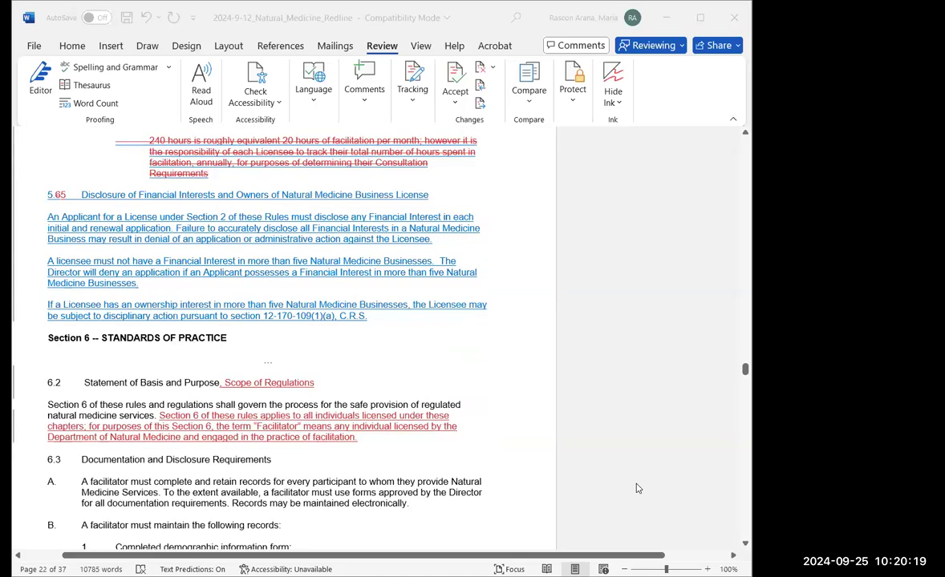
{"action": "scroll", "scroll_direction": "down", "scroll_amount": 3}
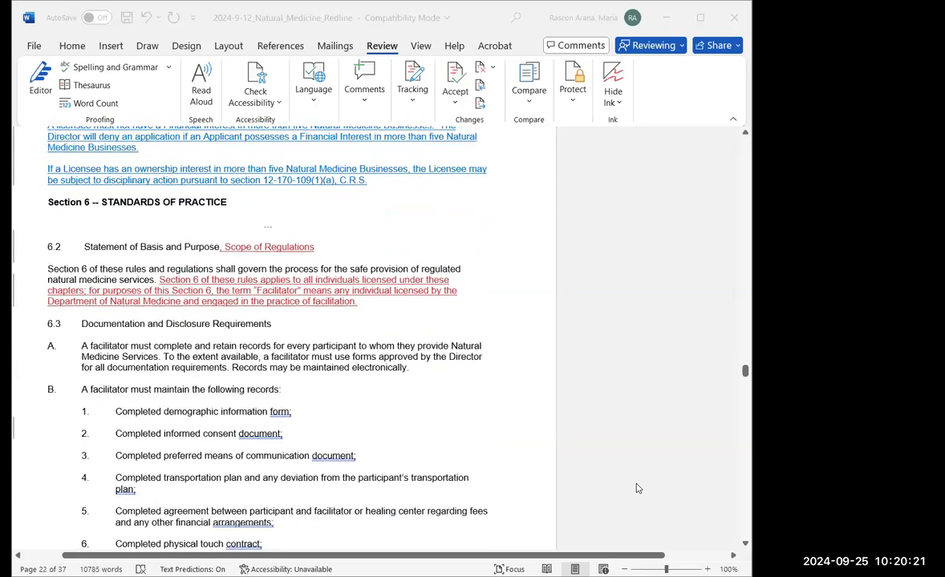
{"action": "scroll", "scroll_direction": "down", "scroll_amount": 3}
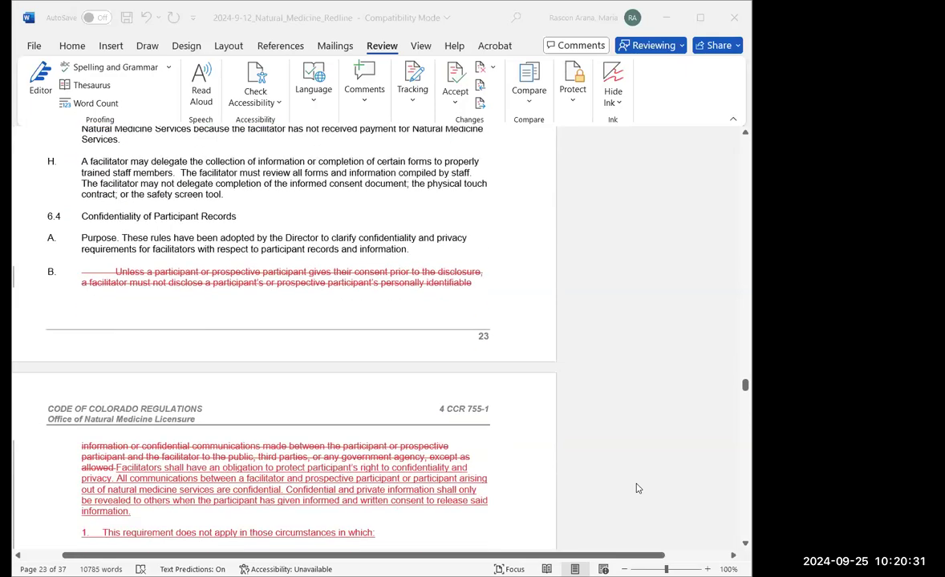
{"action": "scroll", "scroll_direction": "down", "scroll_amount": 3}
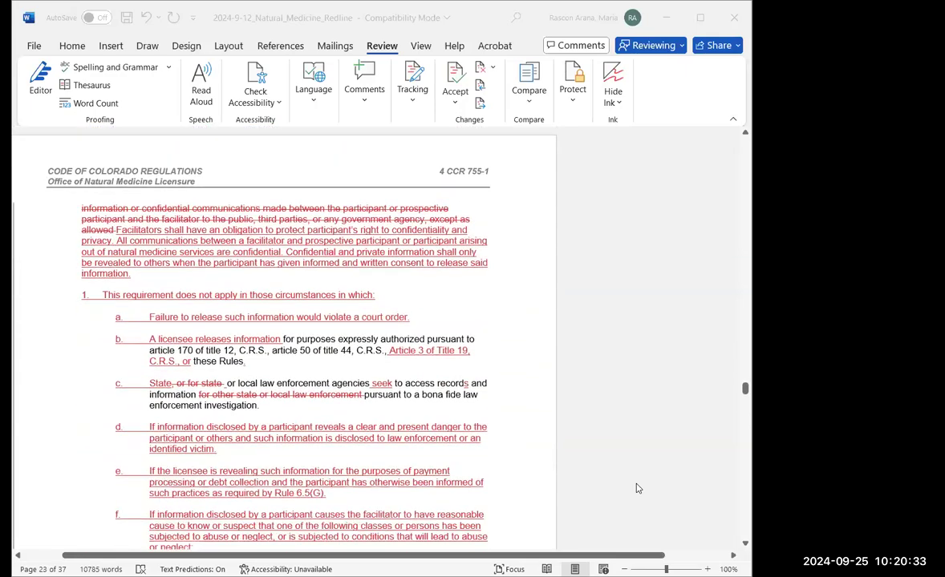
{"action": "scroll", "scroll_direction": "down", "scroll_amount": 3}
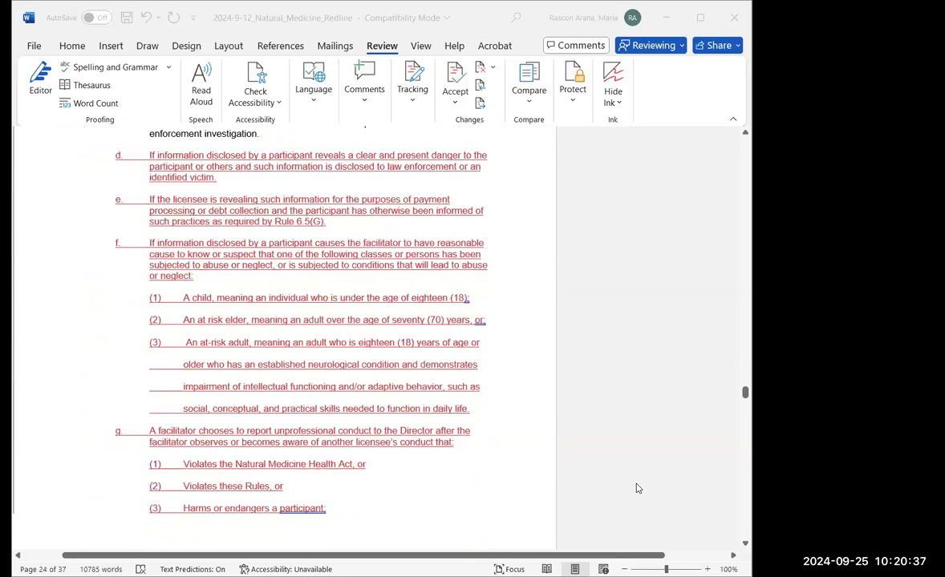
{"action": "scroll", "scroll_direction": "down", "scroll_amount": 3}
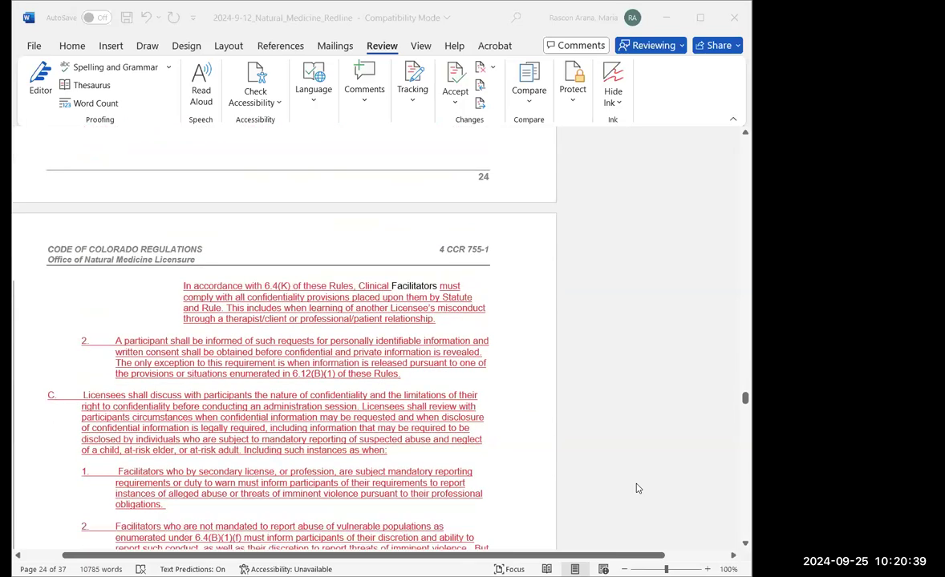
{"action": "scroll", "scroll_direction": "down", "scroll_amount": 3}
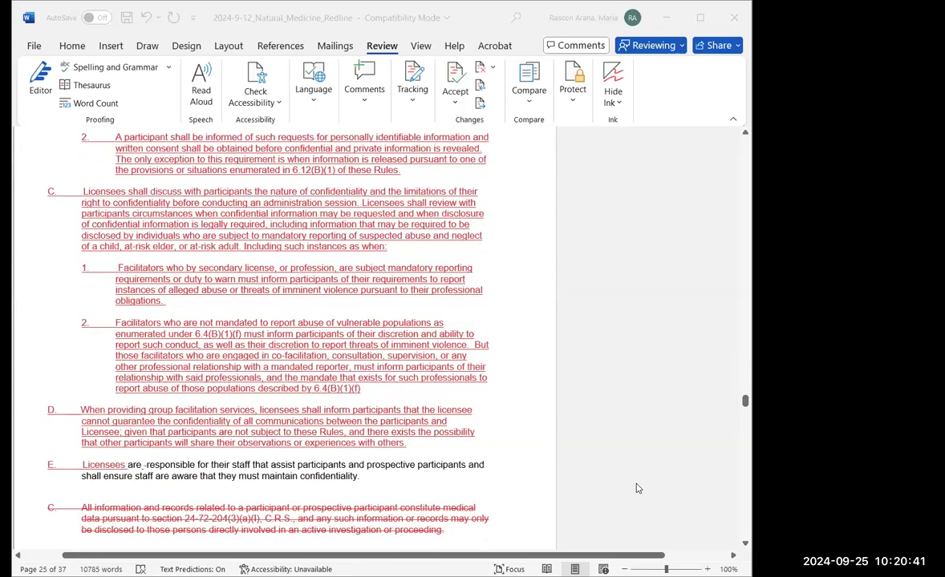
{"action": "scroll", "scroll_direction": "down", "scroll_amount": 3}
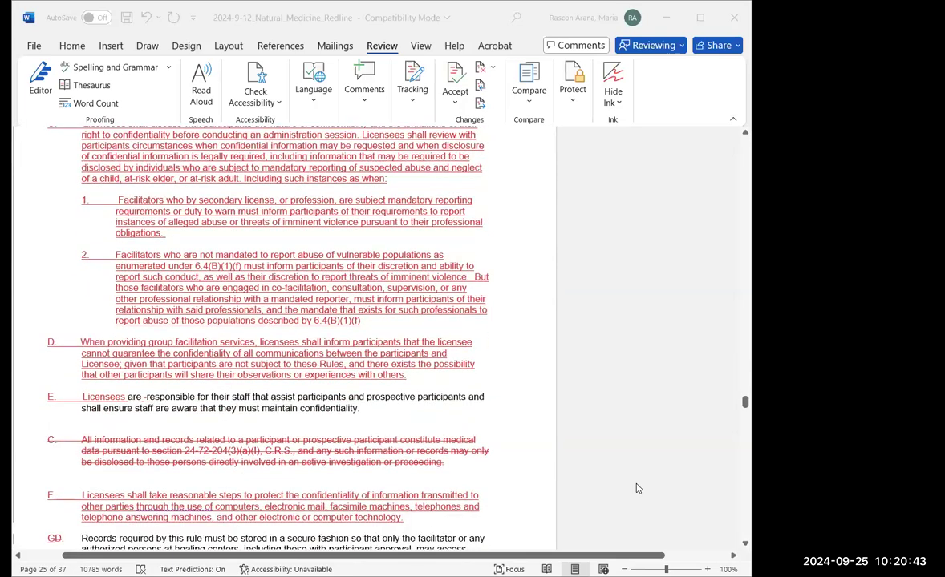
{"action": "scroll", "scroll_direction": "down", "scroll_amount": 3}
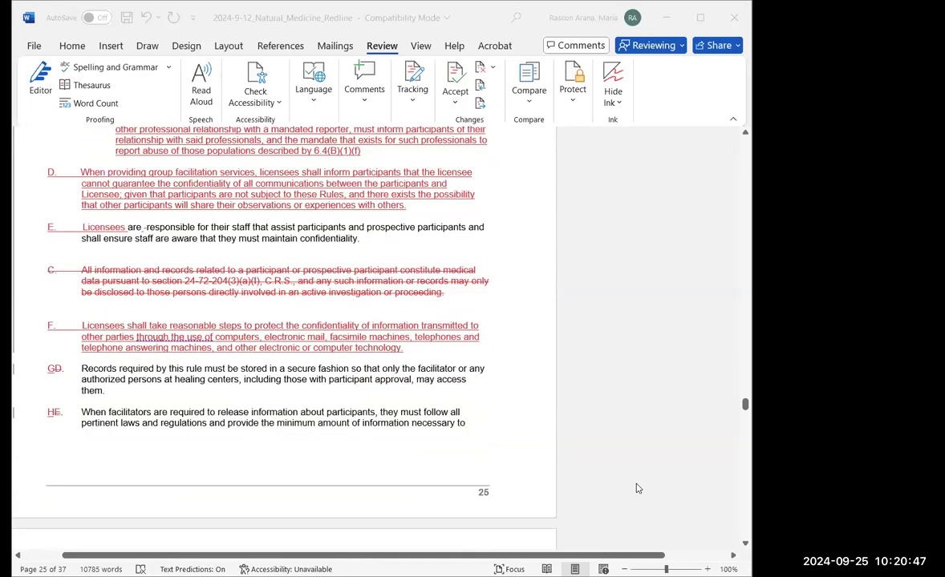
{"action": "scroll", "scroll_direction": "down", "scroll_amount": 3}
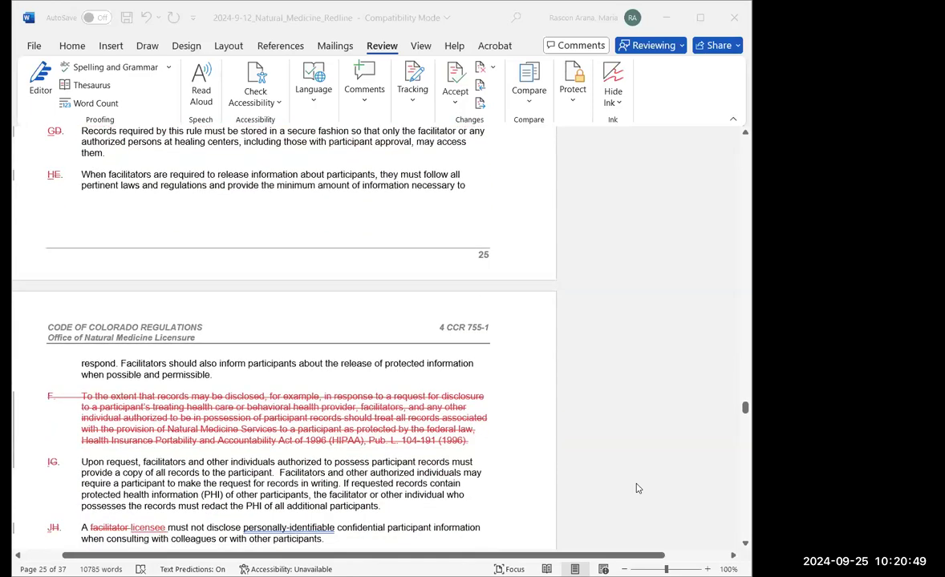
{"action": "scroll", "scroll_direction": "down", "scroll_amount": 3}
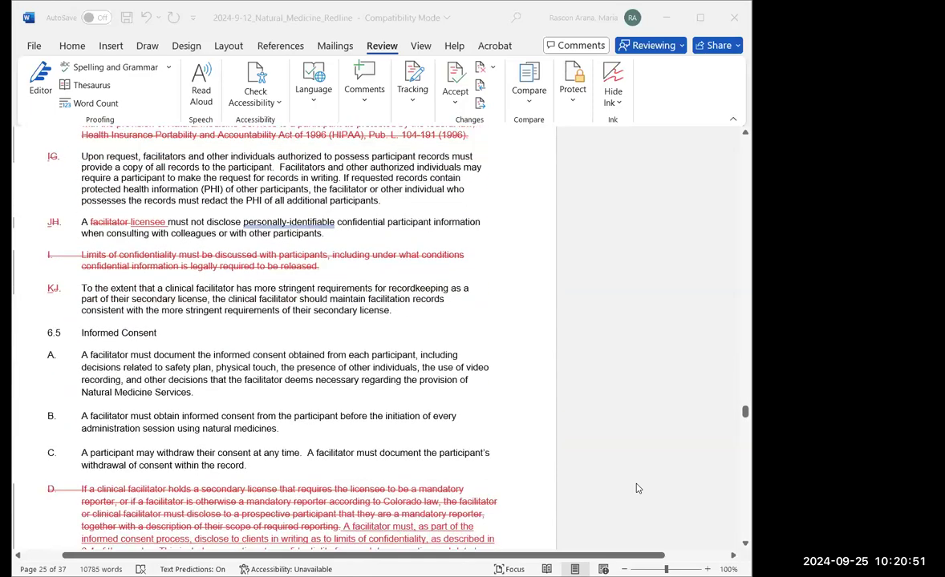
{"action": "scroll", "scroll_direction": "down", "scroll_amount": 3}
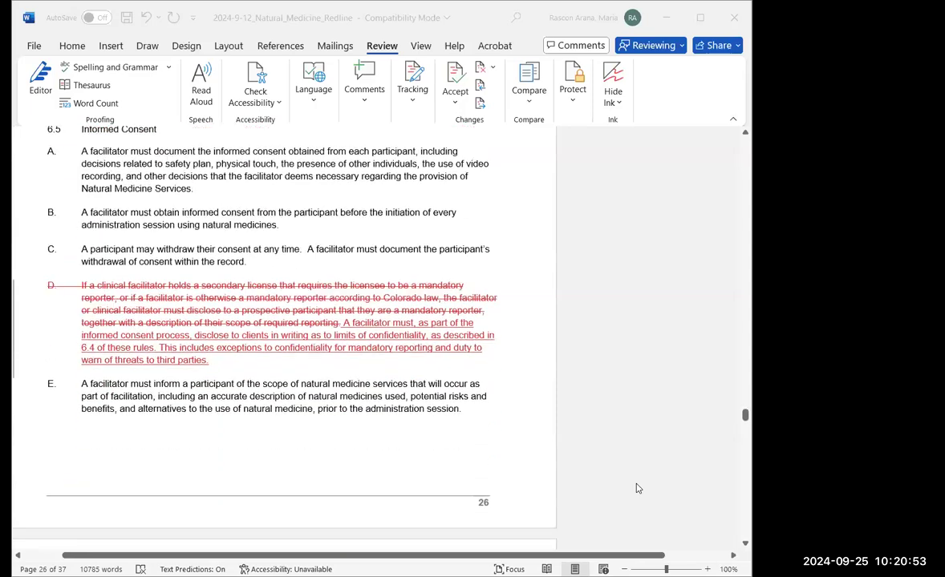
{"action": "scroll", "scroll_direction": "down", "scroll_amount": 3}
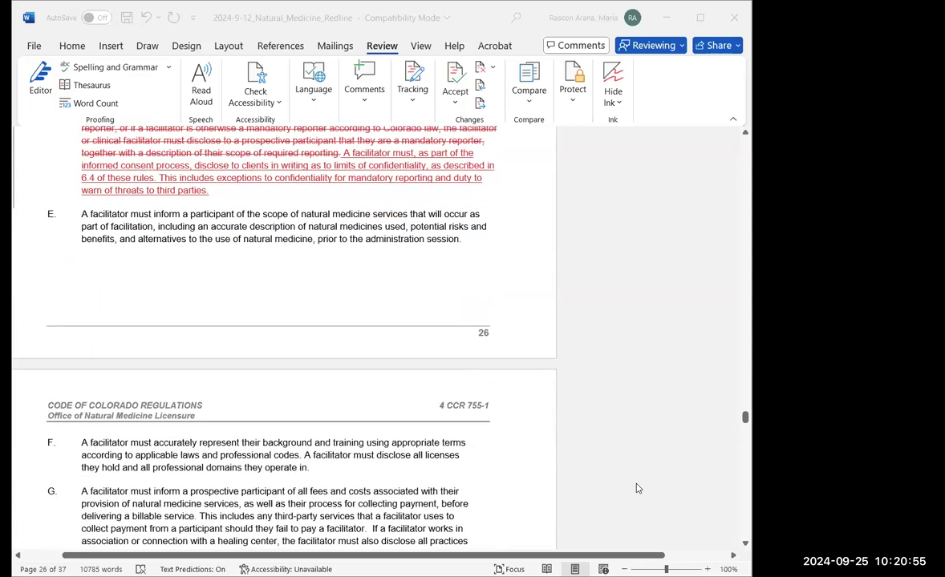
{"action": "scroll", "scroll_direction": "down", "scroll_amount": 3}
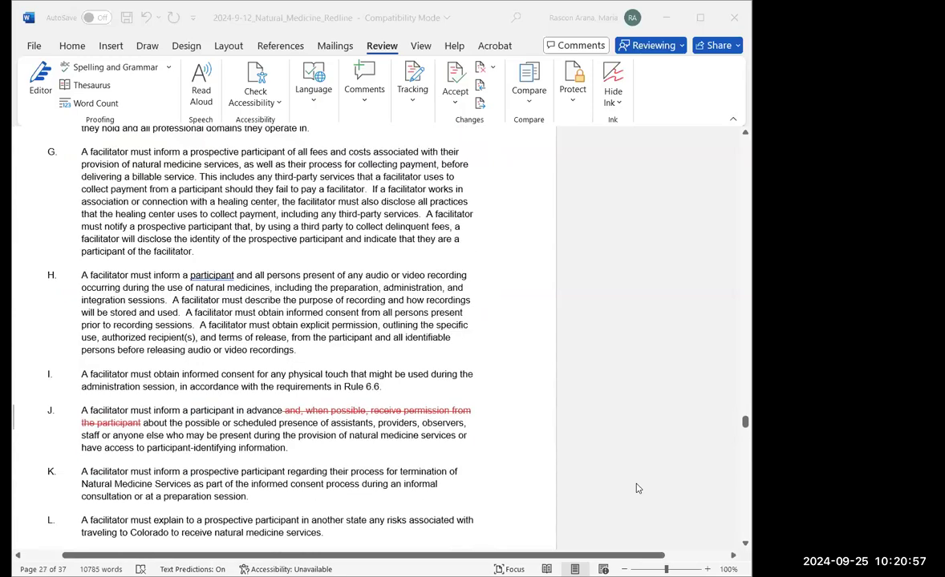
{"action": "scroll", "scroll_direction": "down", "scroll_amount": 3}
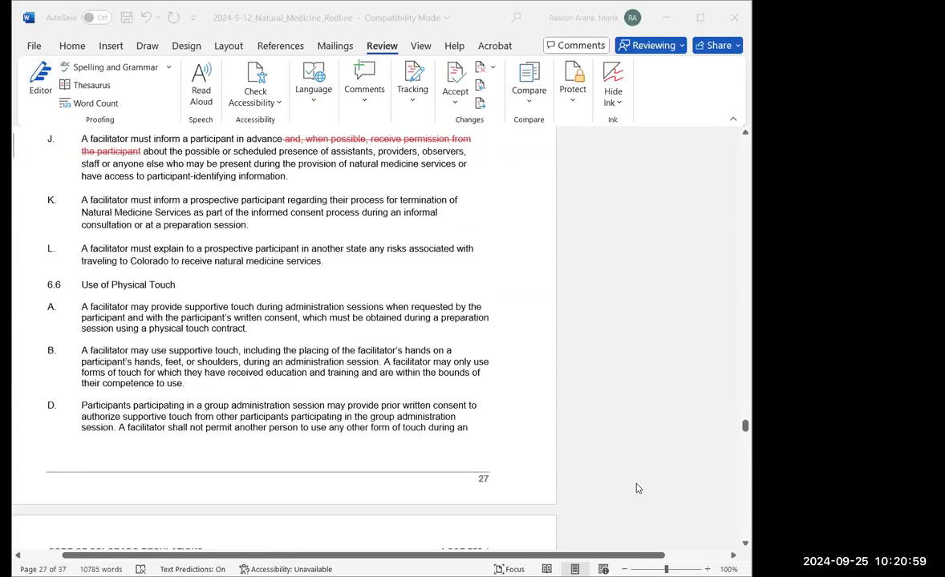
{"action": "scroll", "scroll_direction": "down", "scroll_amount": 3}
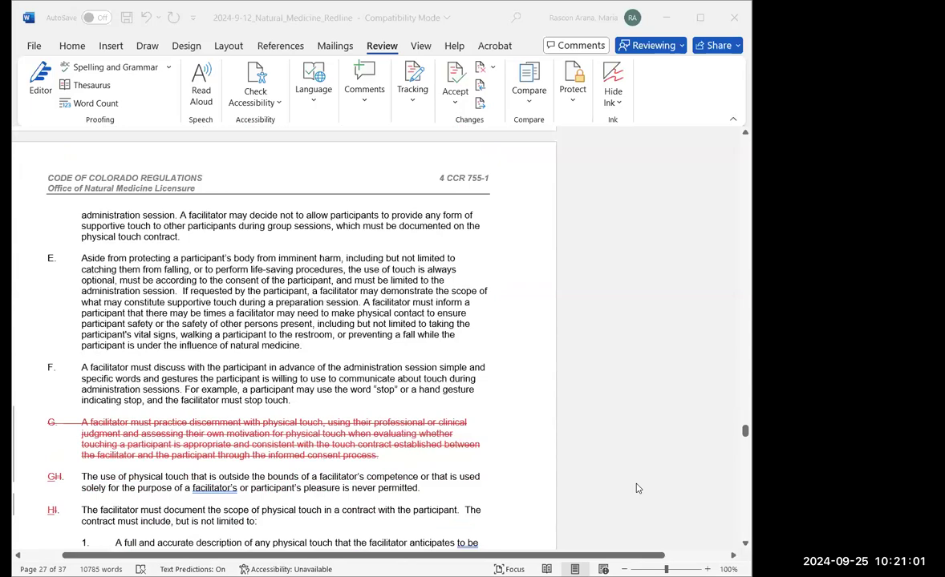
{"action": "scroll", "scroll_direction": "down", "scroll_amount": 3}
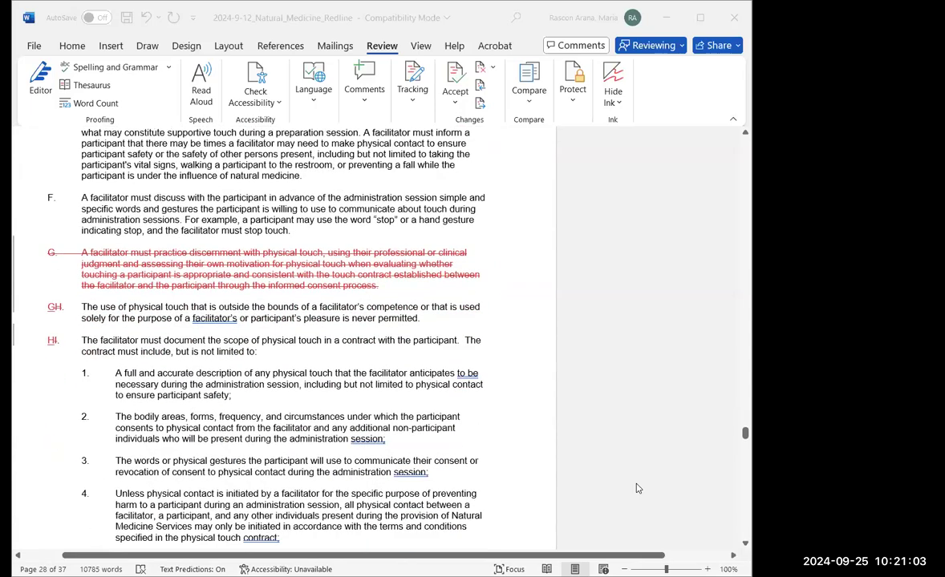
{"action": "scroll", "scroll_direction": "down", "scroll_amount": 3}
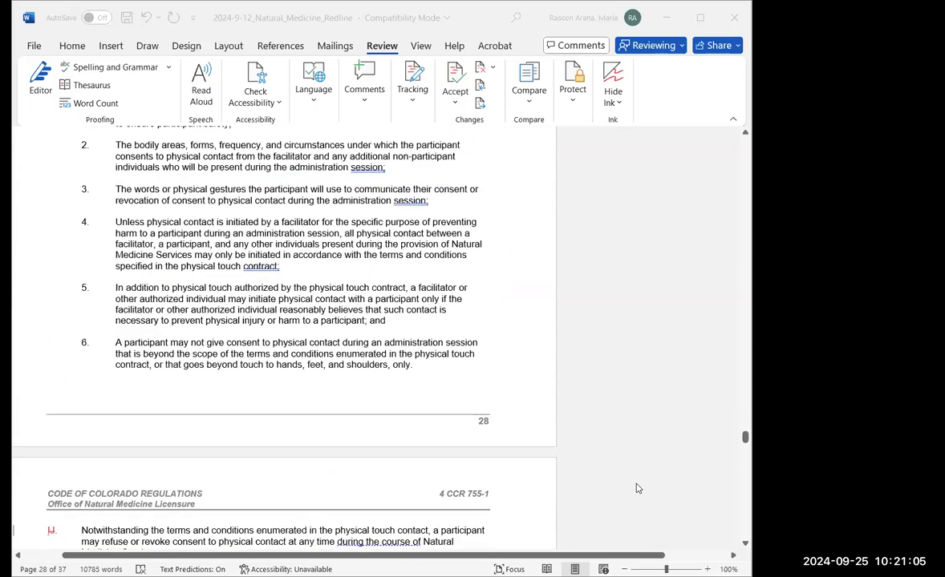
{"action": "scroll", "scroll_direction": "down", "scroll_amount": 3}
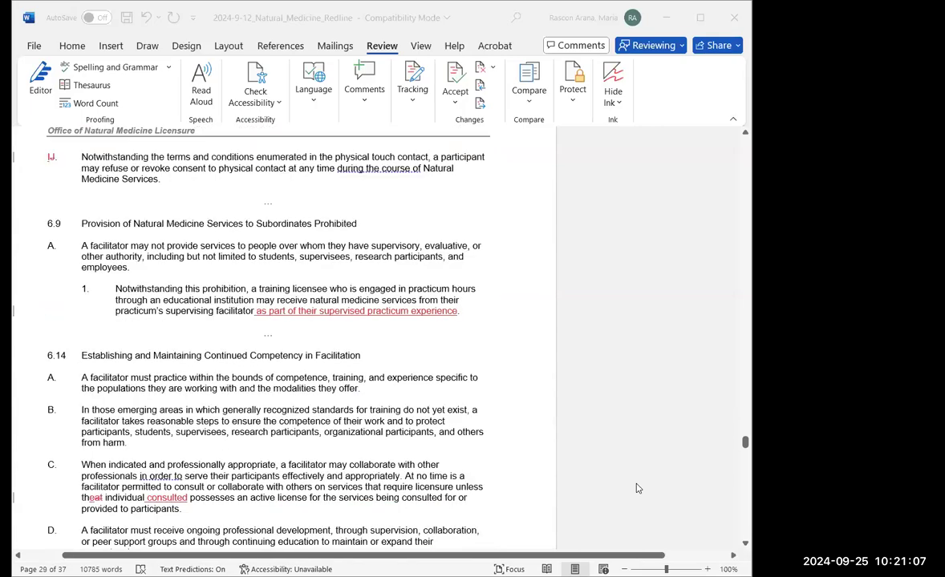
{"action": "scroll", "scroll_direction": "down", "scroll_amount": 3}
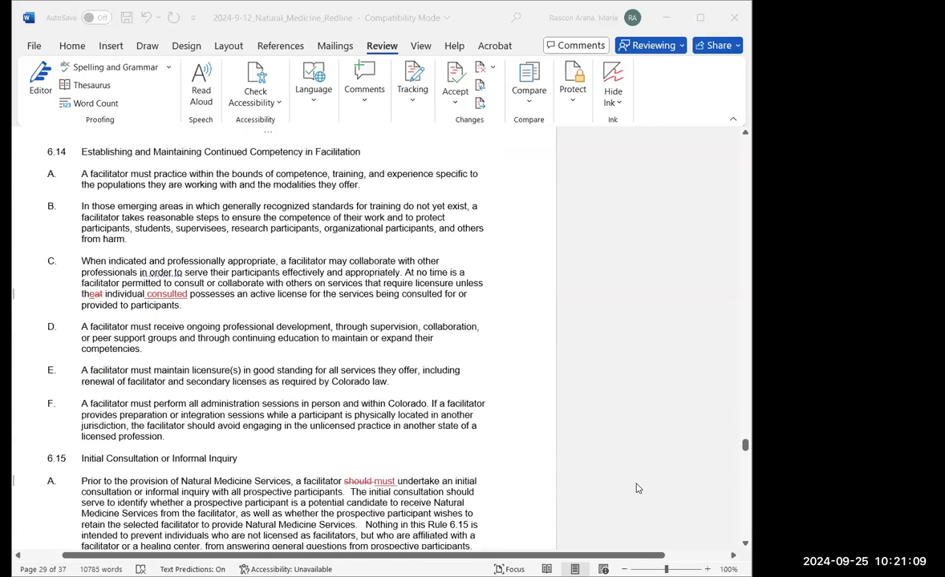
{"action": "scroll", "scroll_direction": "down", "scroll_amount": 3}
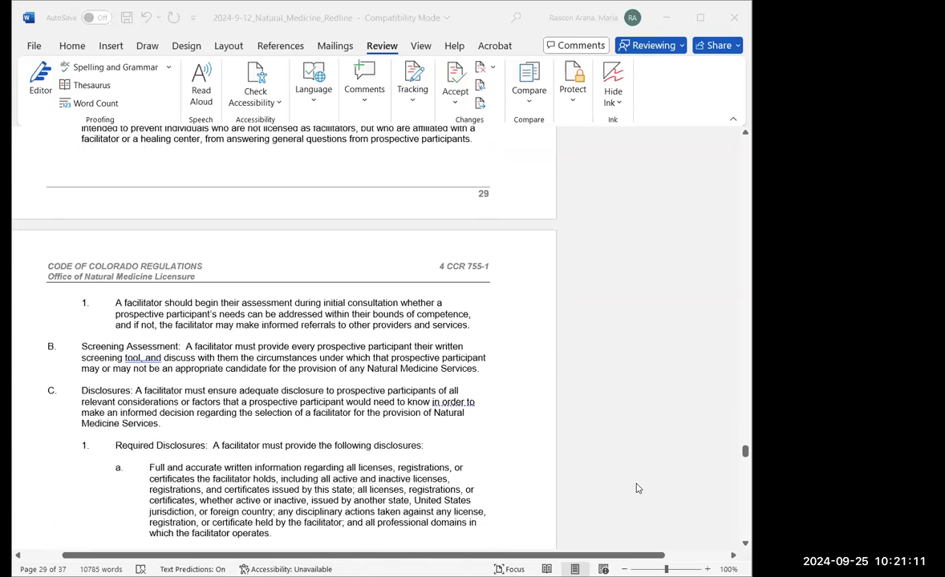
{"action": "scroll", "scroll_direction": "down", "scroll_amount": 3}
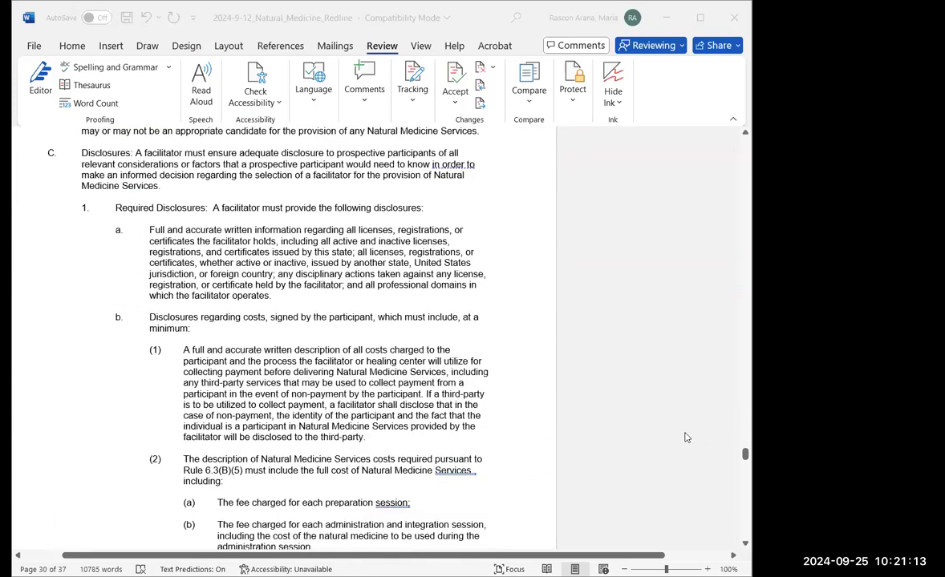
{"action": "scroll", "scroll_direction": "down", "scroll_amount": 3}
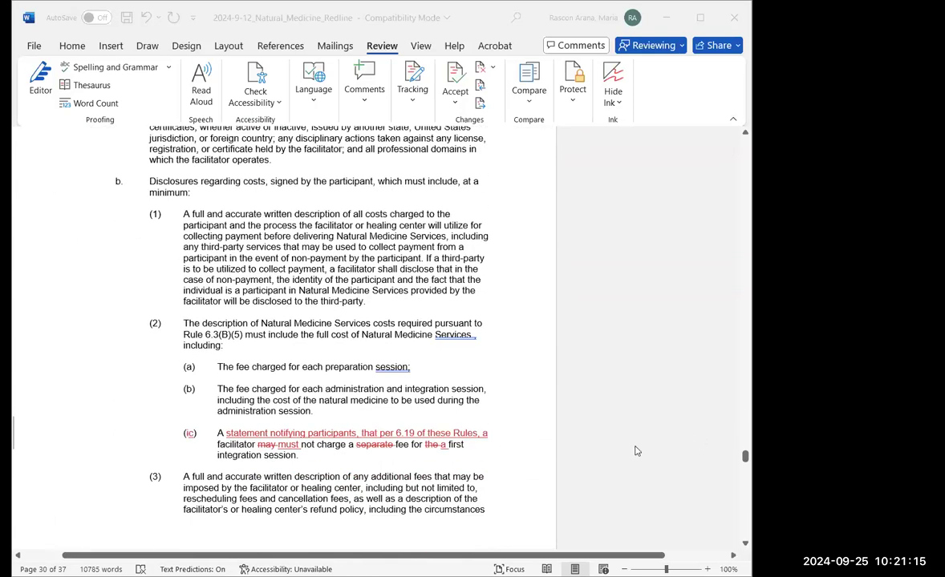
{"action": "scroll", "scroll_direction": "down", "scroll_amount": 3}
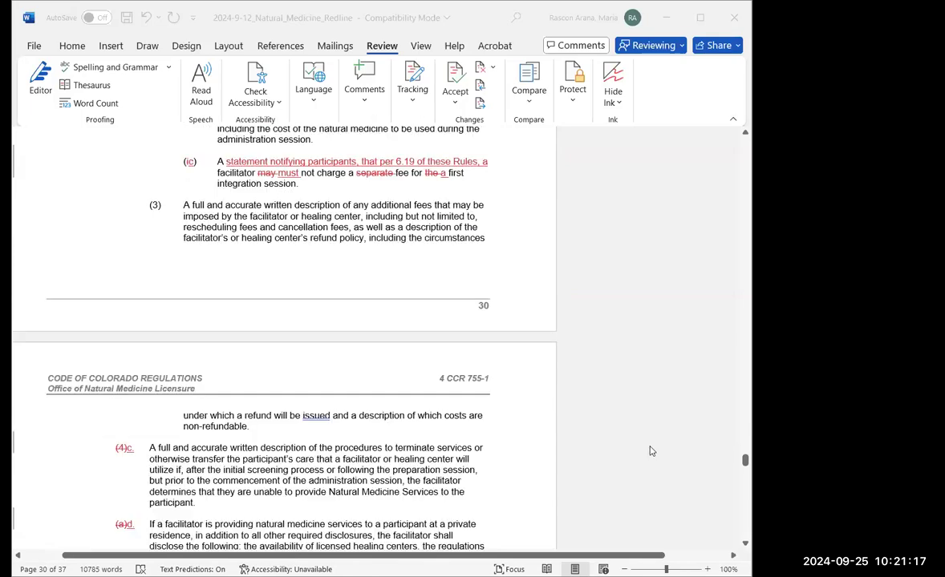
{"action": "scroll", "scroll_direction": "down", "scroll_amount": 3}
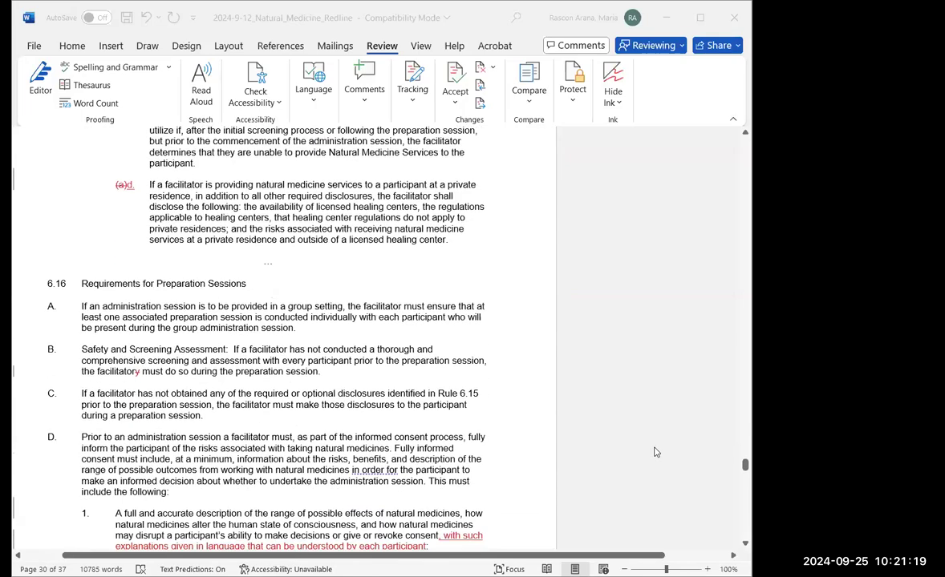
{"action": "scroll", "scroll_direction": "down", "scroll_amount": 3}
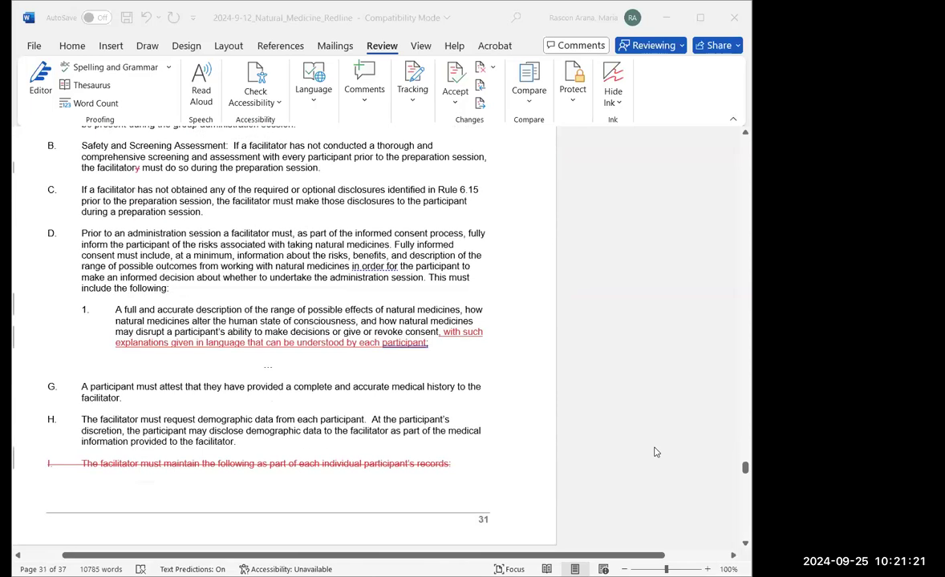
{"action": "scroll", "scroll_direction": "down", "scroll_amount": 3}
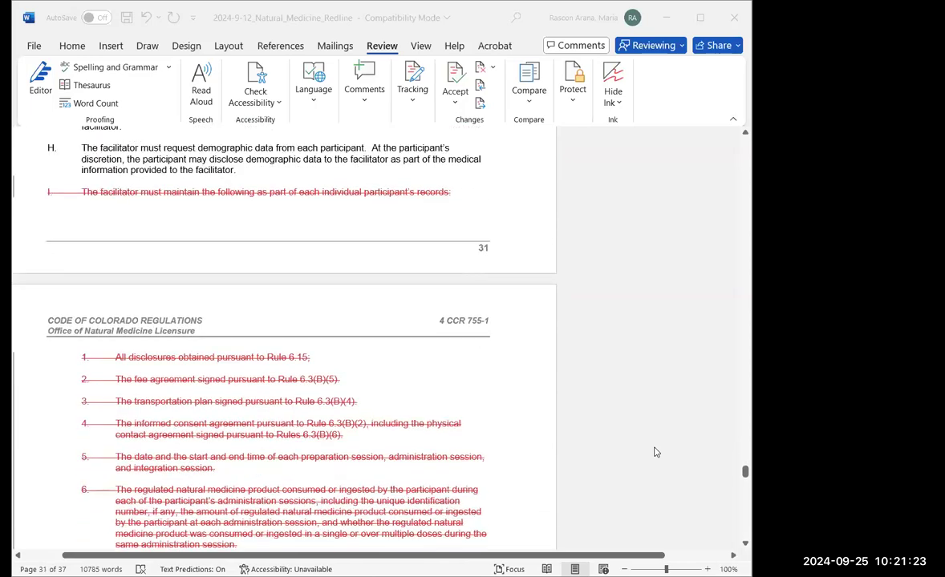
{"action": "scroll", "scroll_direction": "down", "scroll_amount": 3}
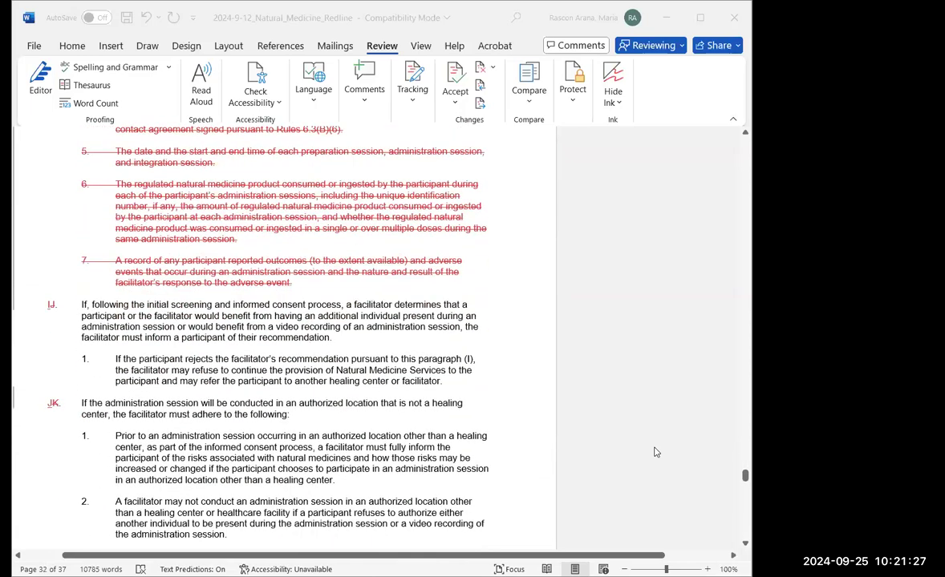
{"action": "scroll", "scroll_direction": "down", "scroll_amount": 3}
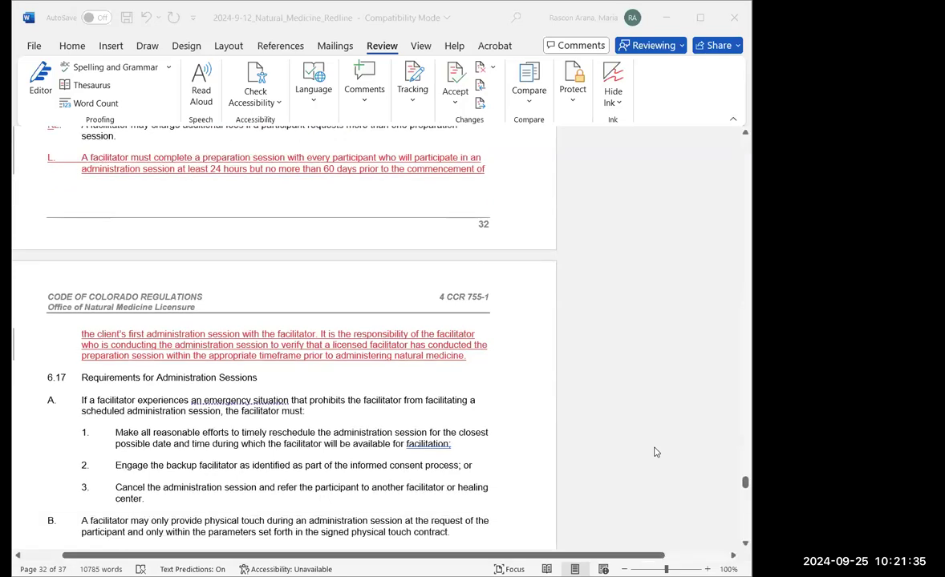
{"action": "scroll", "scroll_direction": "down", "scroll_amount": 3}
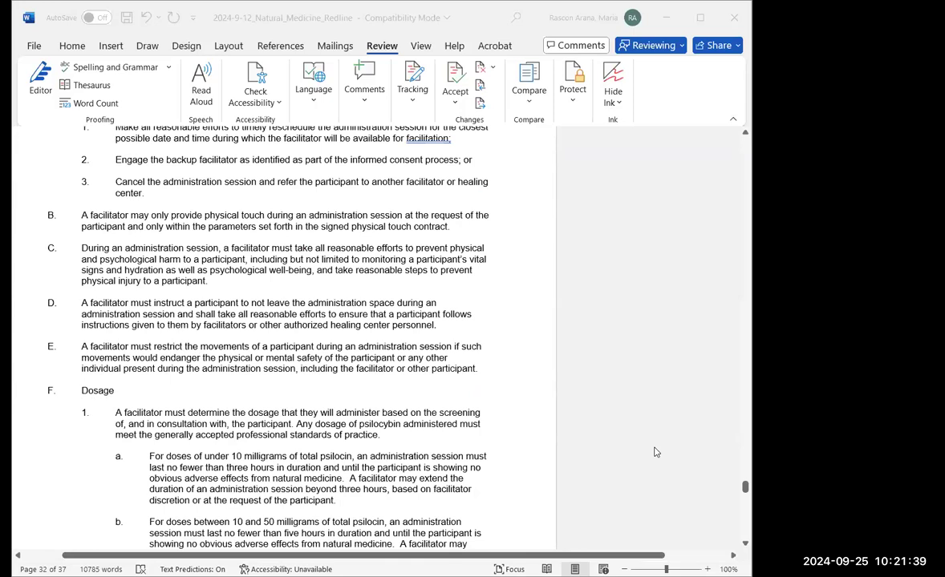
{"action": "scroll", "scroll_direction": "down", "scroll_amount": 3}
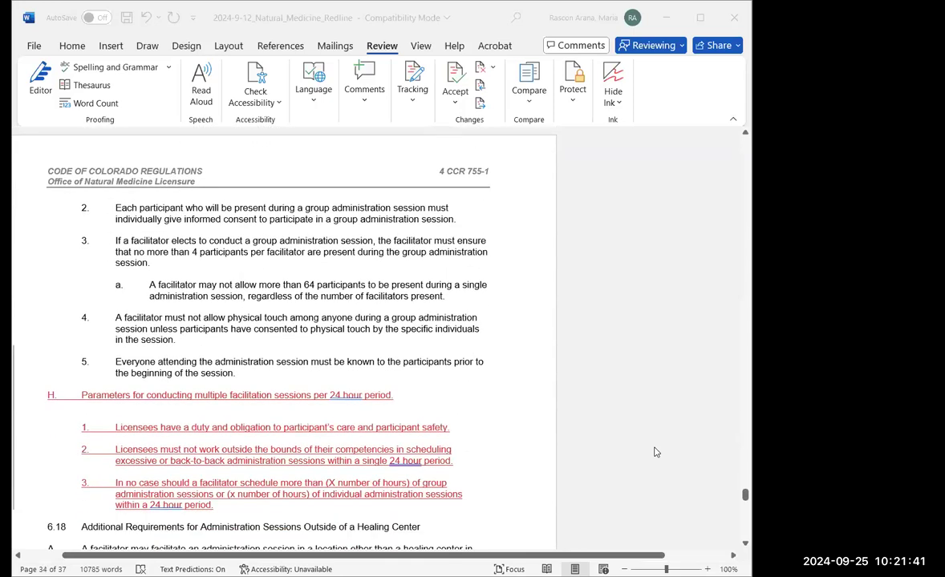
{"action": "scroll", "scroll_direction": "down", "scroll_amount": 3}
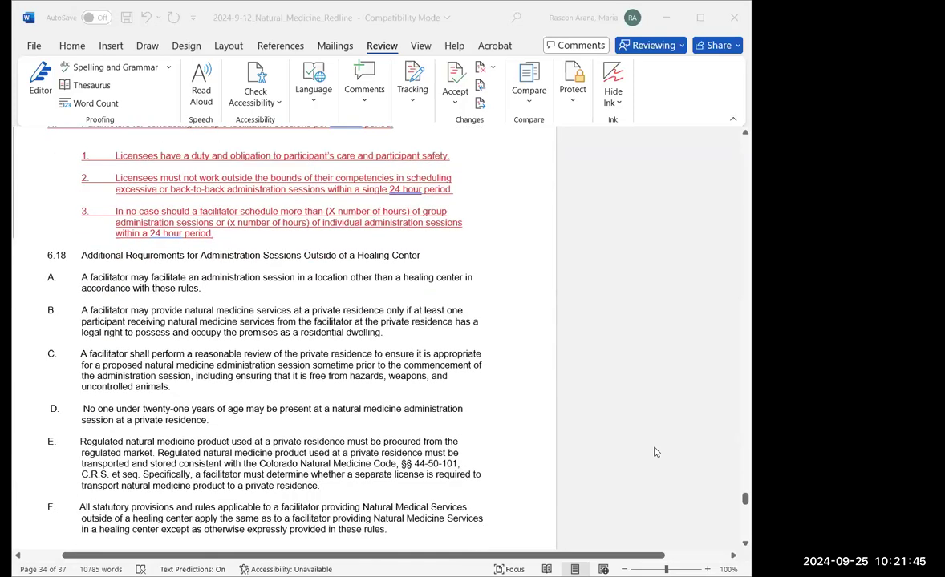
{"action": "scroll", "scroll_direction": "down", "scroll_amount": 3}
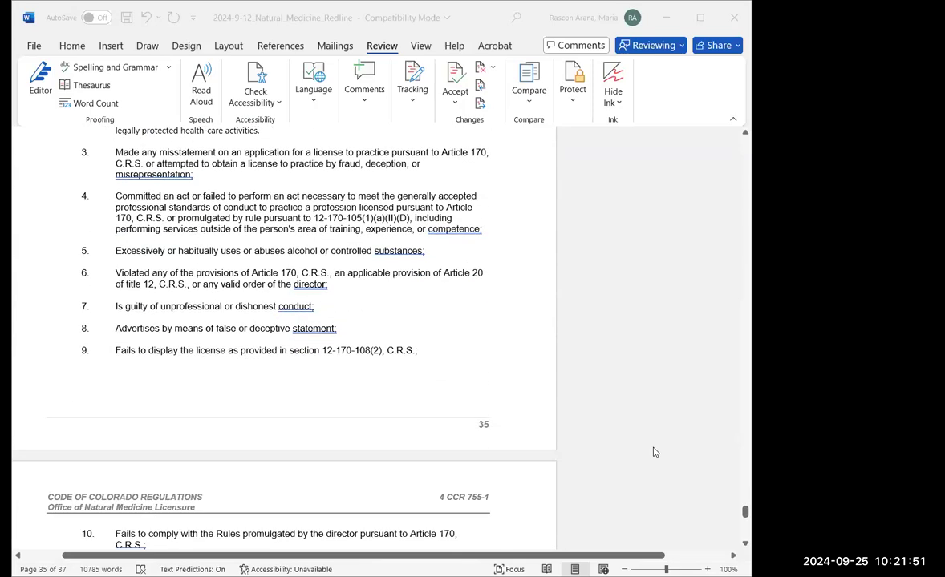
{"action": "scroll", "scroll_direction": "down", "scroll_amount": 3}
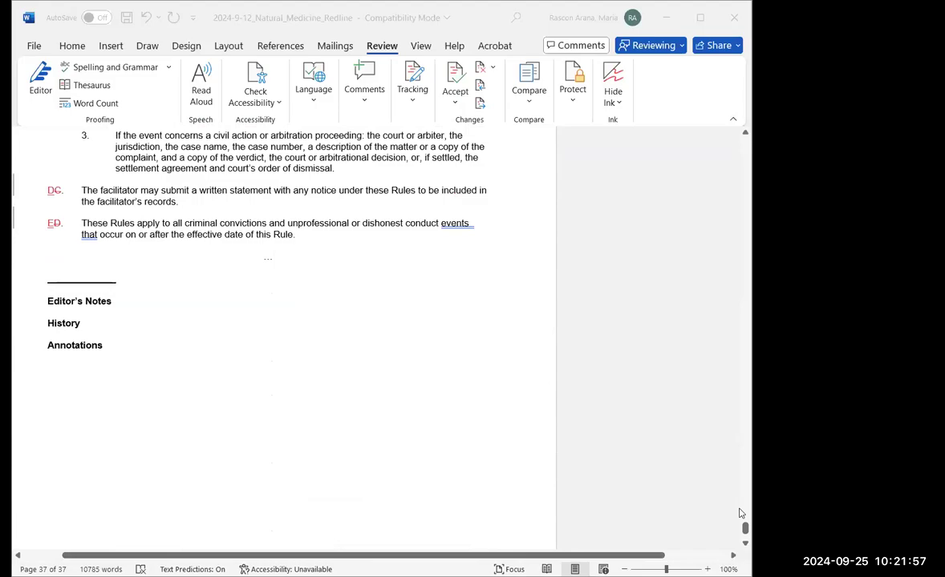
{"action": "mouse_move", "coordinate": [748, 427]}
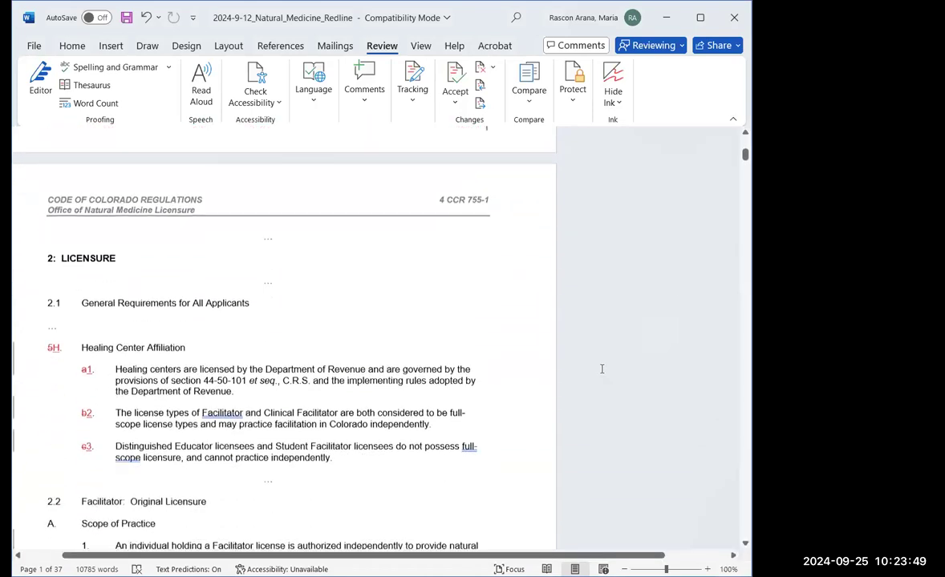
Scroll to page 18, where the Specify locations comment card sits beside item 4
{"action": "scroll", "scroll_direction": "down", "scroll_amount": 3}
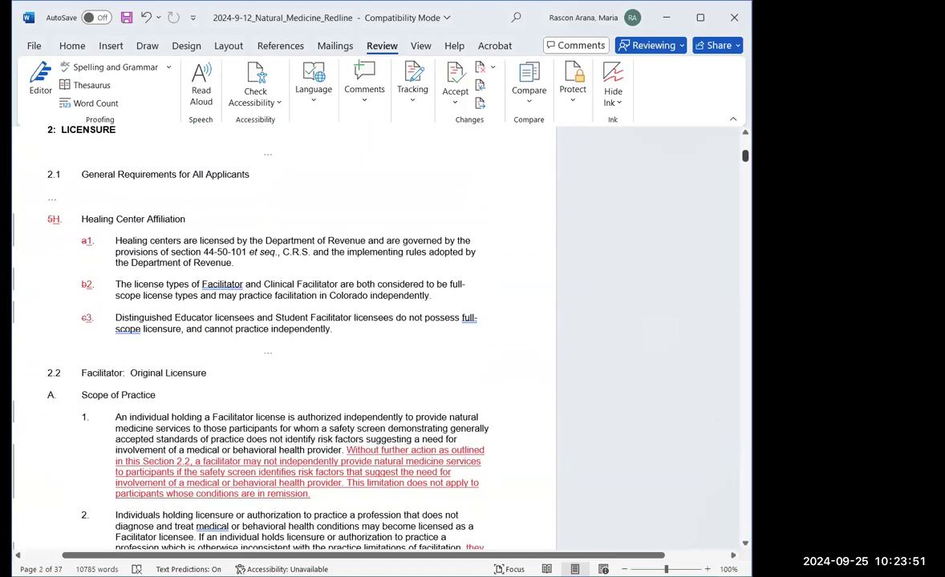
{"action": "scroll", "scroll_direction": "down", "scroll_amount": 3}
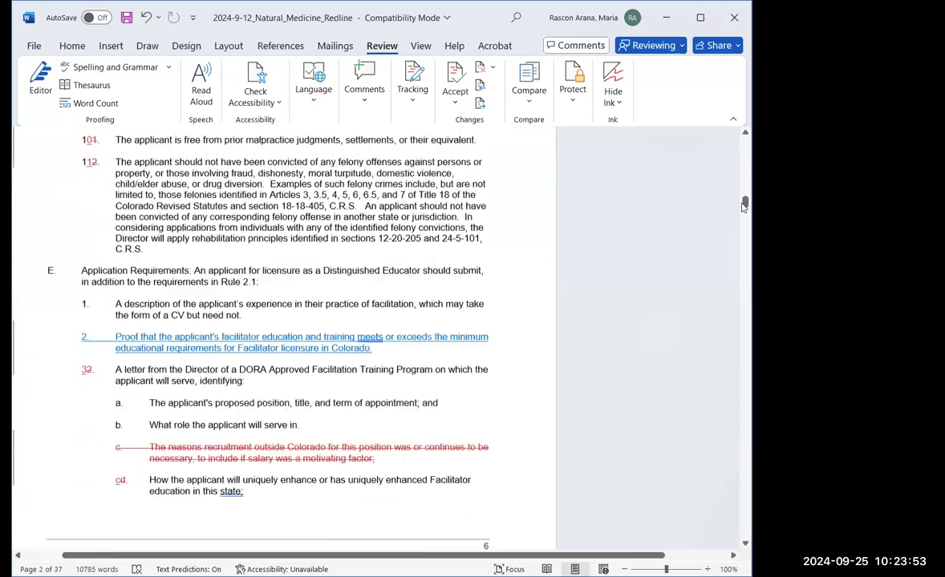
{"action": "scroll", "scroll_direction": "down", "scroll_amount": 3}
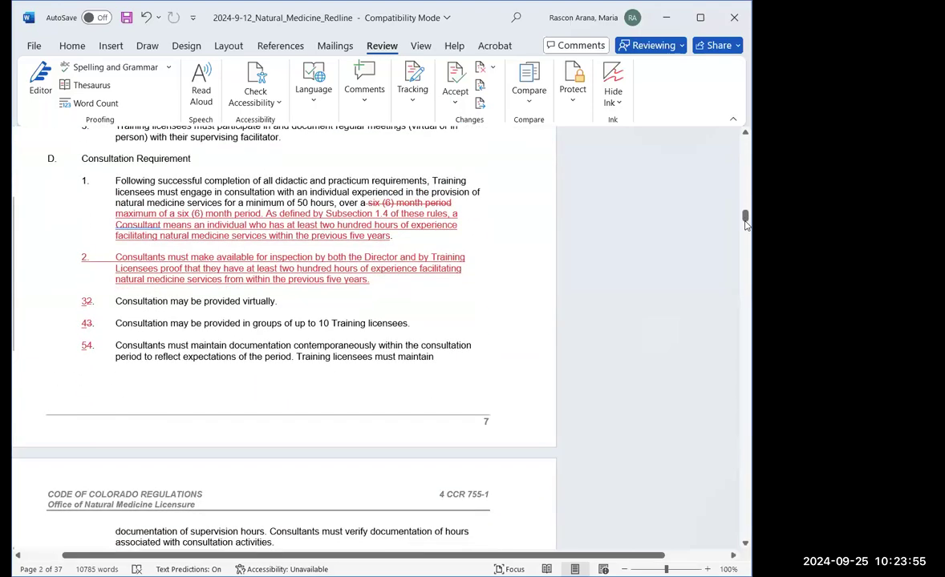
{"action": "scroll", "scroll_direction": "down", "scroll_amount": 3}
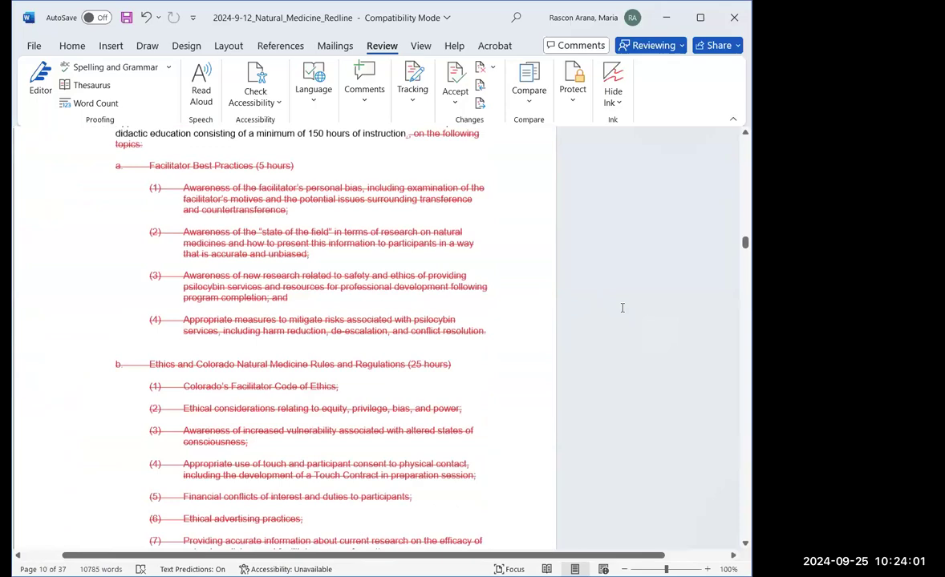
{"action": "scroll", "scroll_direction": "down", "scroll_amount": 3}
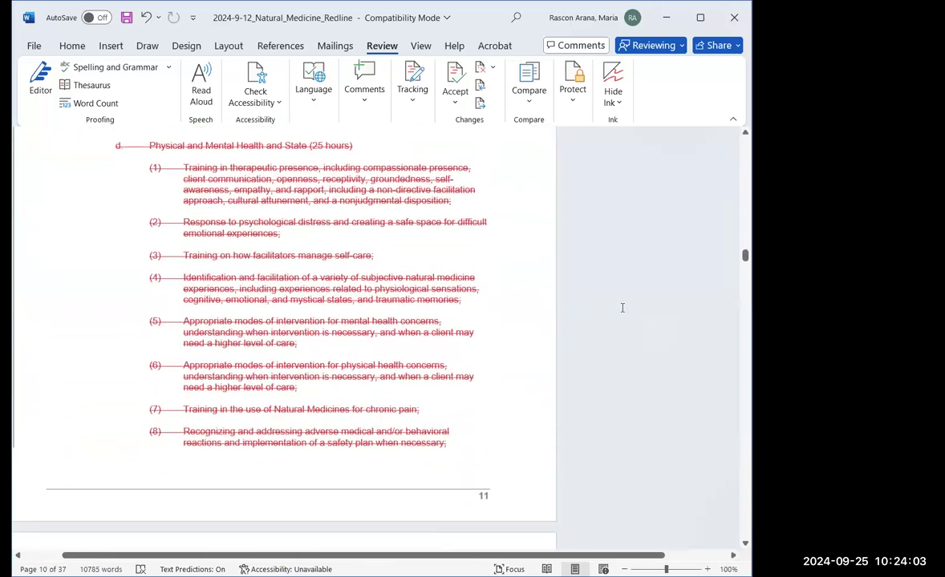
{"action": "scroll", "scroll_direction": "down", "scroll_amount": 3}
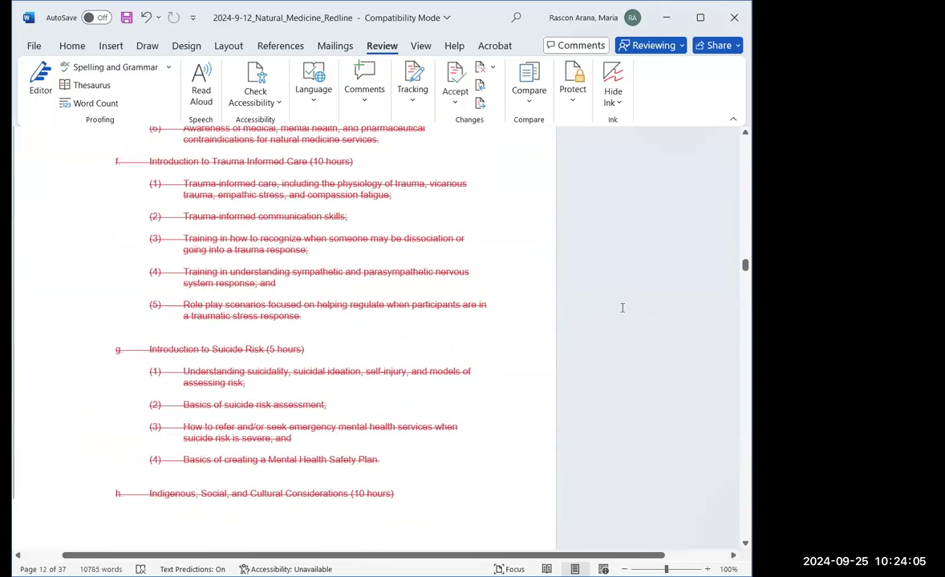
{"action": "scroll", "scroll_direction": "down", "scroll_amount": 3}
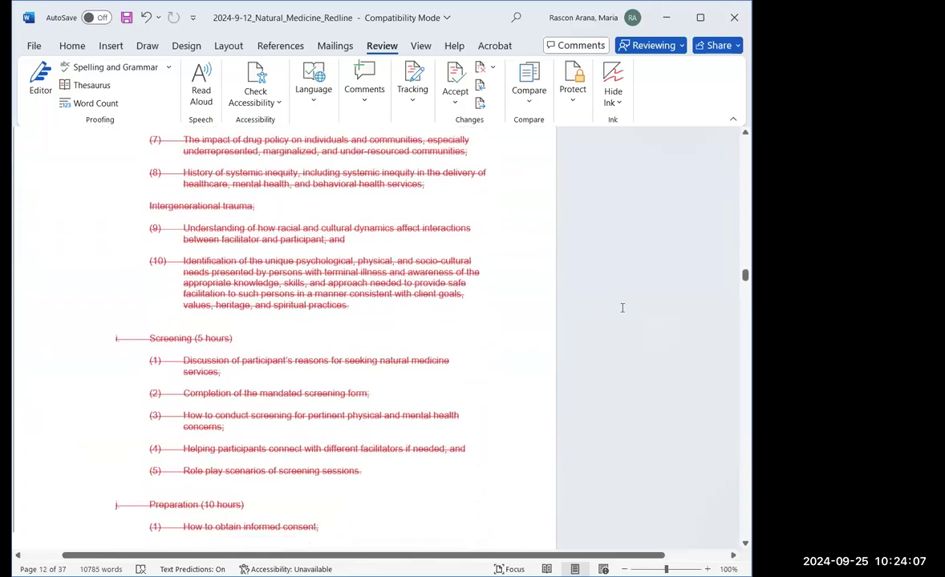
{"action": "scroll", "scroll_direction": "down", "scroll_amount": 3}
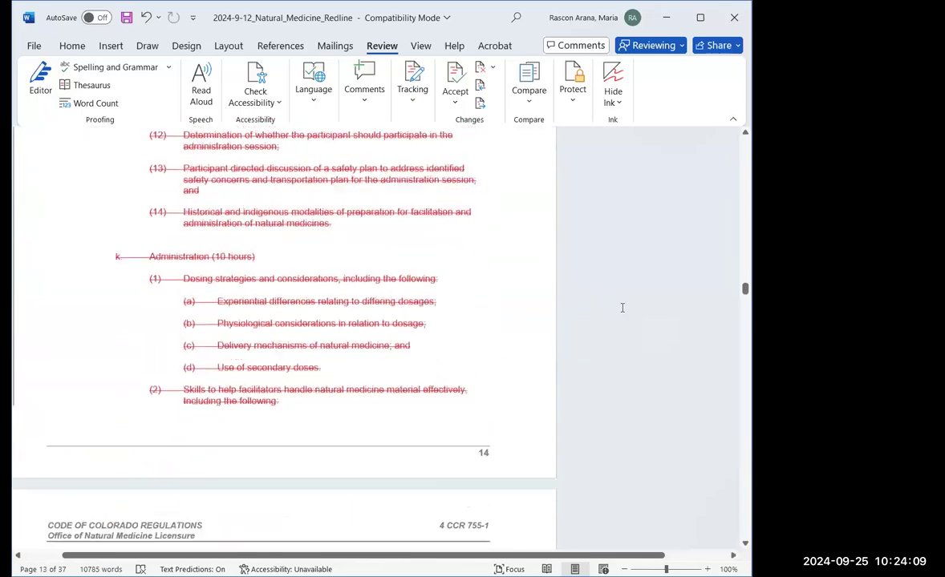
{"action": "scroll", "scroll_direction": "down", "scroll_amount": 3}
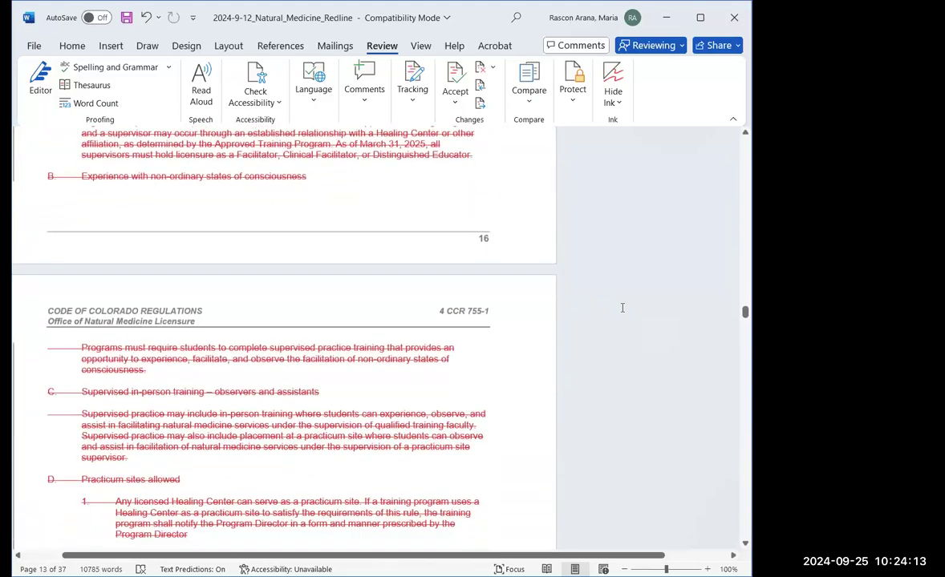
{"action": "scroll", "scroll_direction": "down", "scroll_amount": 3}
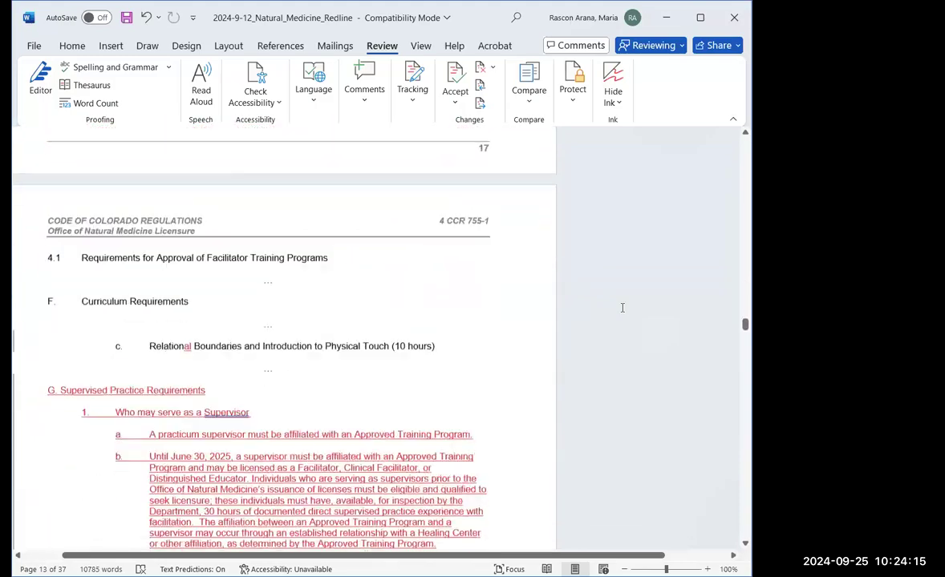
{"action": "scroll", "scroll_direction": "down", "scroll_amount": 3}
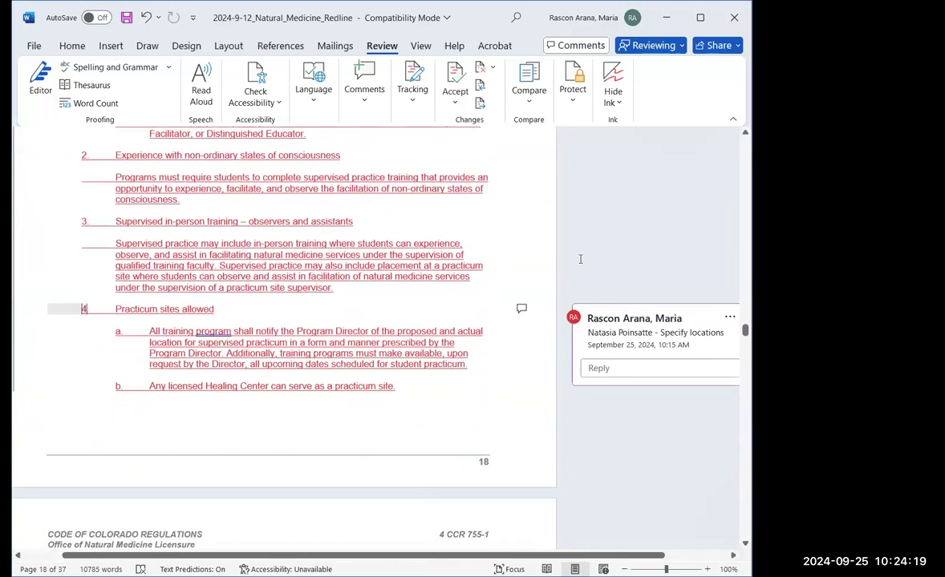
{"action": "scroll", "scroll_direction": "down", "scroll_amount": 3}
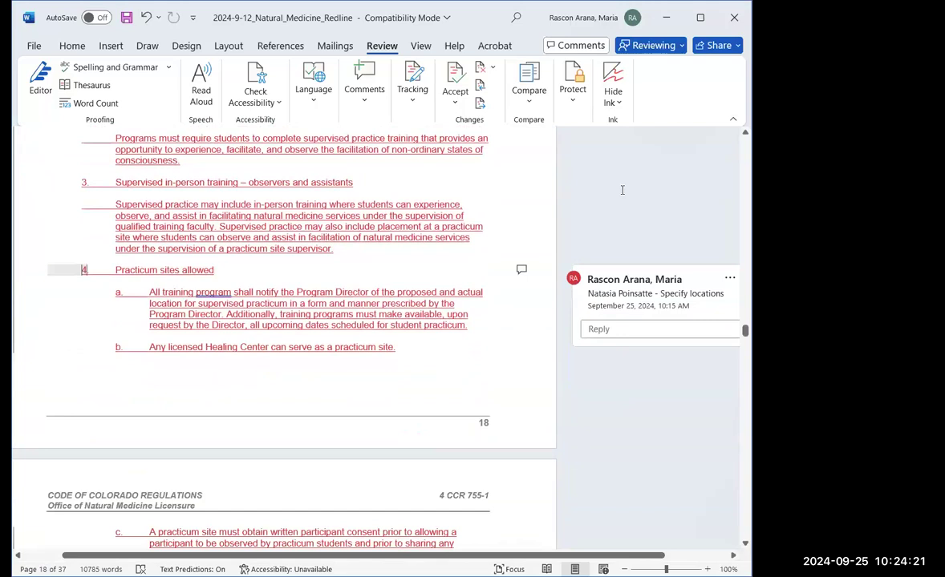
{"action": "scroll", "scroll_direction": "down", "scroll_amount": 3}
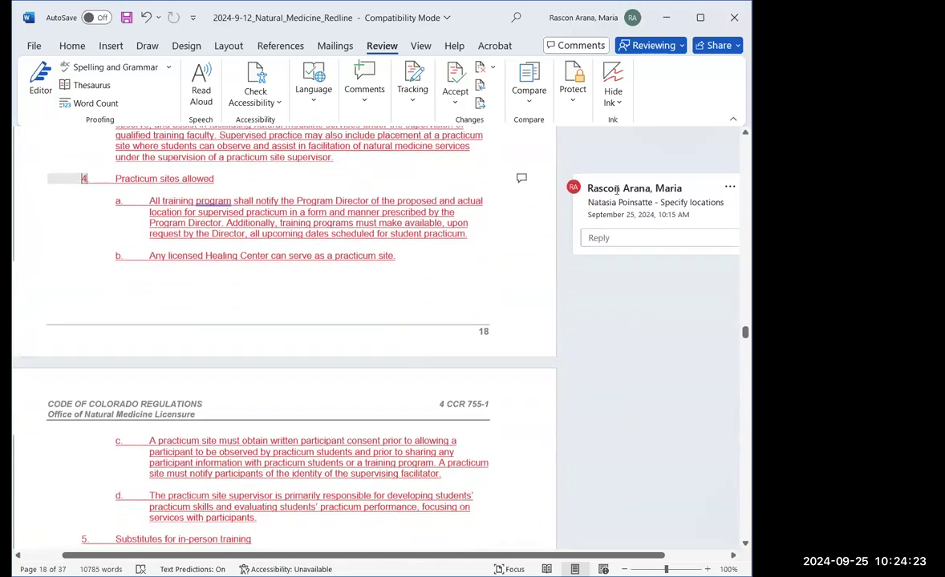
{"action": "scroll", "scroll_direction": "down", "scroll_amount": 3}
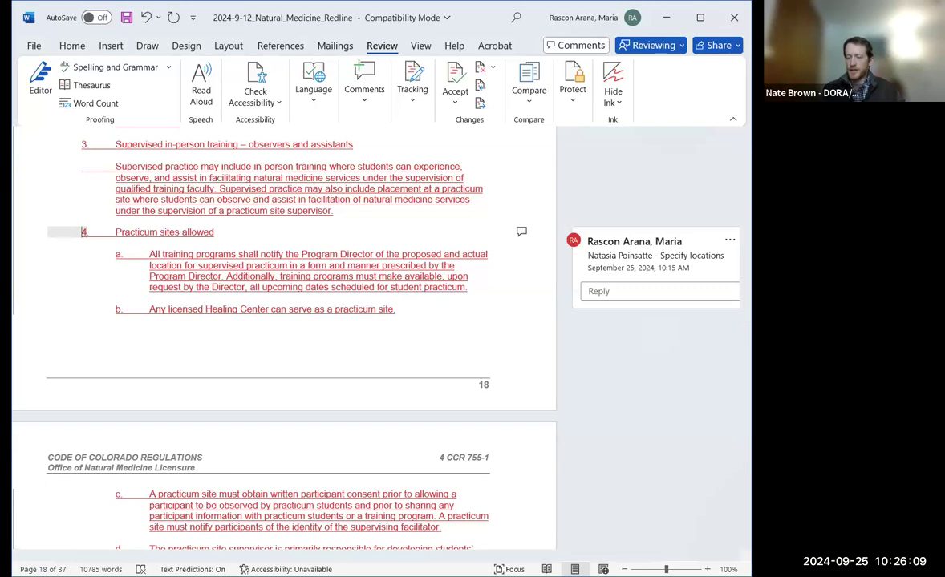
Select the Practicum sites allowed heading and open its specify-locations comment thread
{"action": "left_click", "coordinate": [397, 308]}
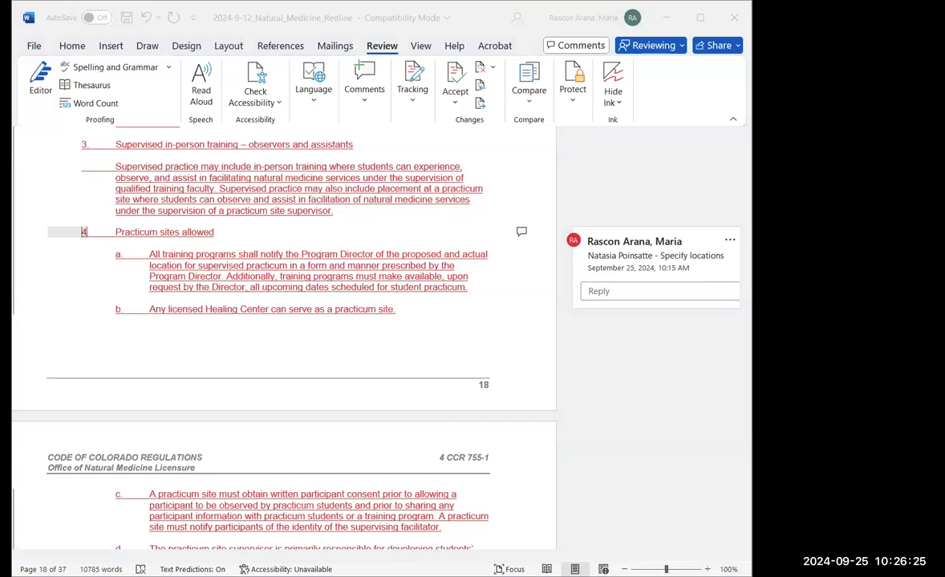
{"action": "mouse_move", "coordinate": [750, 258]}
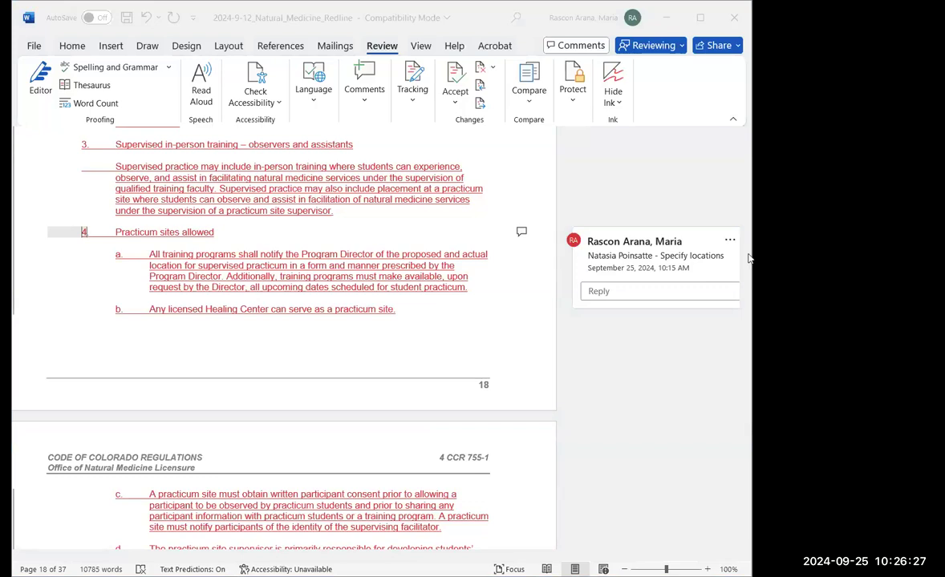
{"action": "mouse_move", "coordinate": [659, 382]}
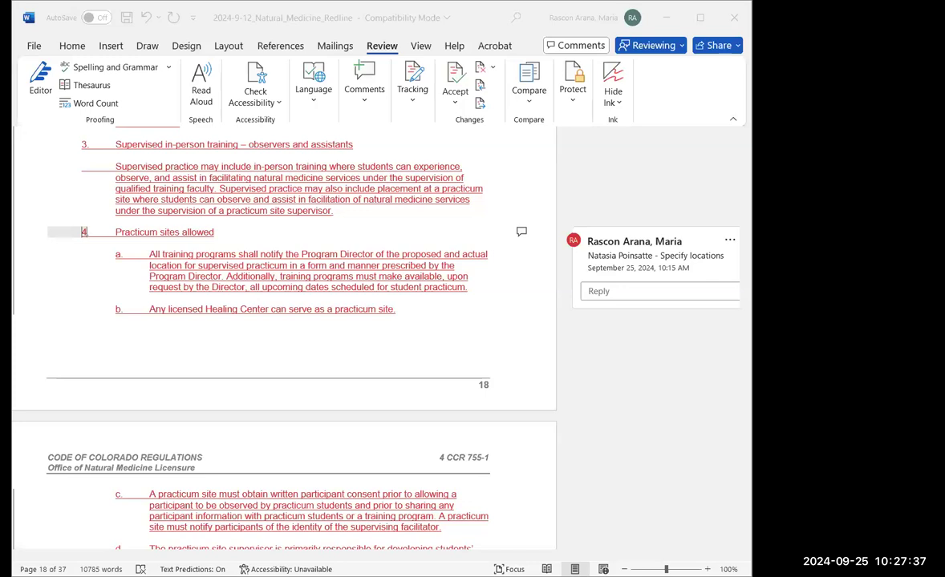
{"action": "mouse_move", "coordinate": [451, 321]}
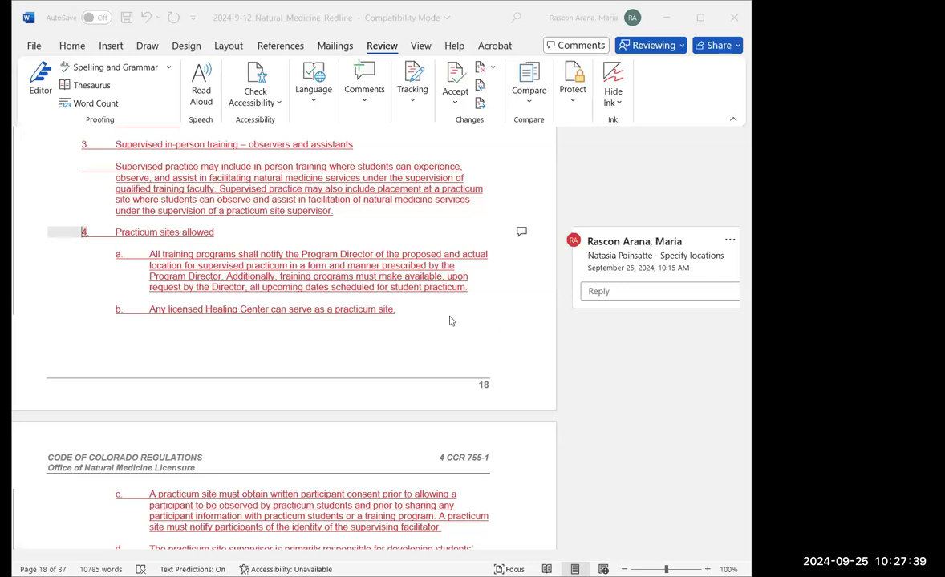
{"action": "mouse_move", "coordinate": [658, 317]}
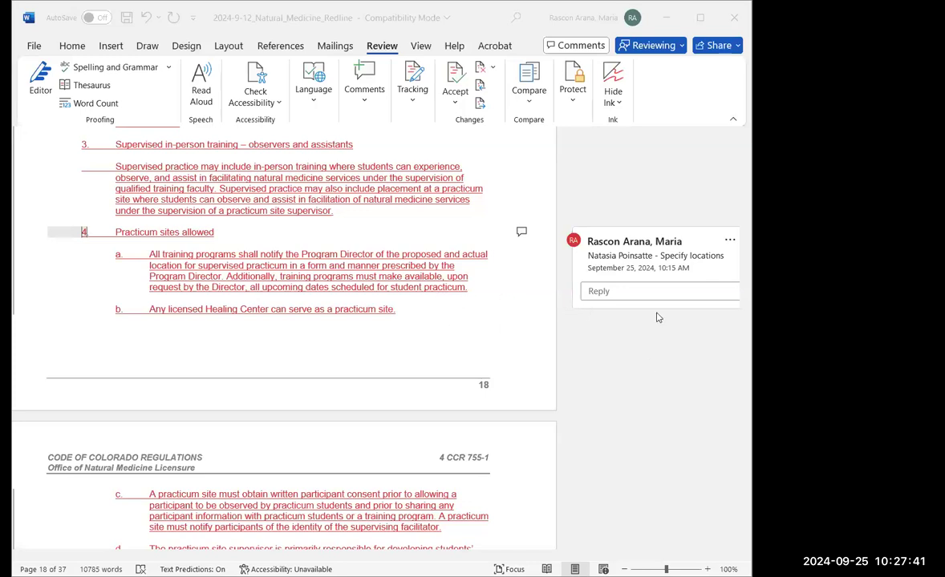
{"action": "left_click", "coordinate": [658, 291]}
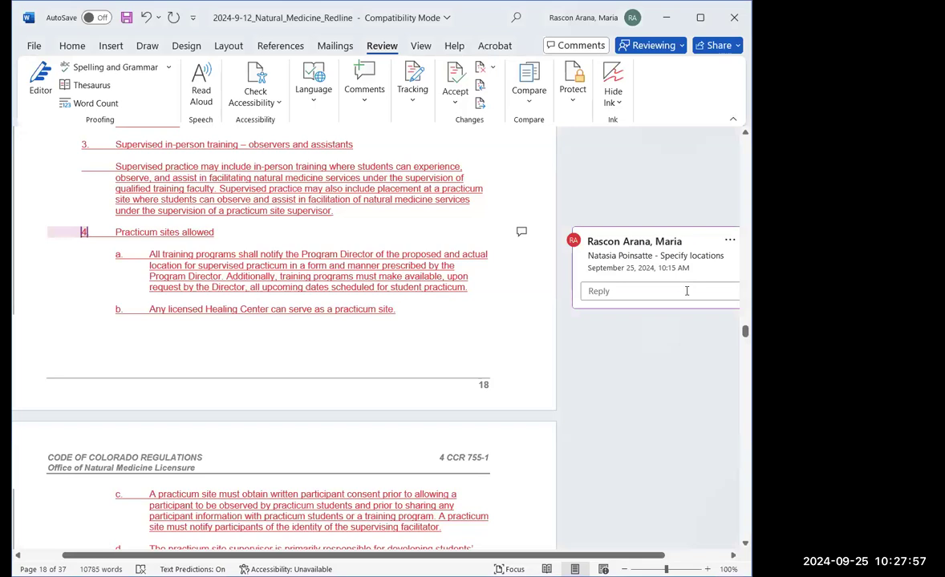
Post the reply 'Define authorized locations, including retreat centers being used and temp locations'
{"action": "left_click", "coordinate": [634, 291]}
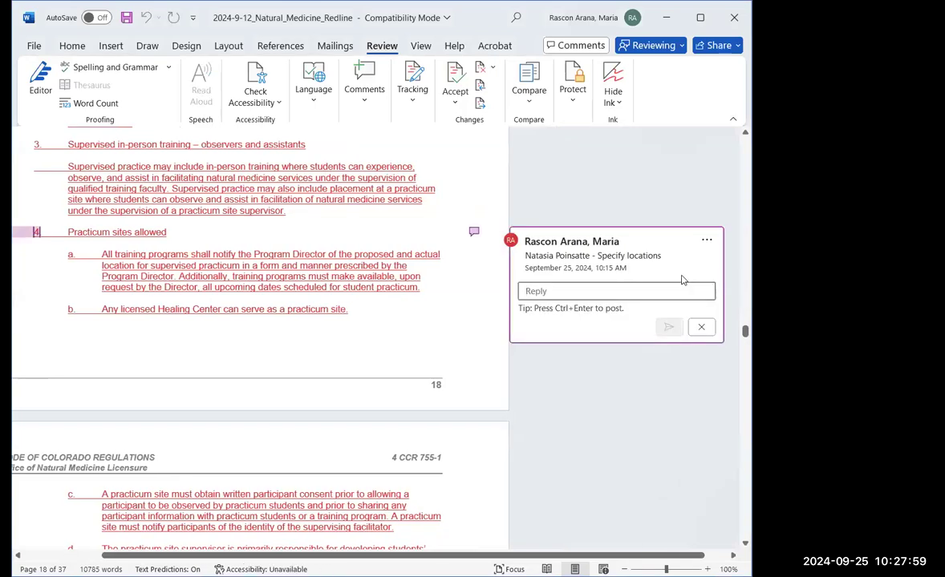
{"action": "type", "text": "Retreat centers being use"}
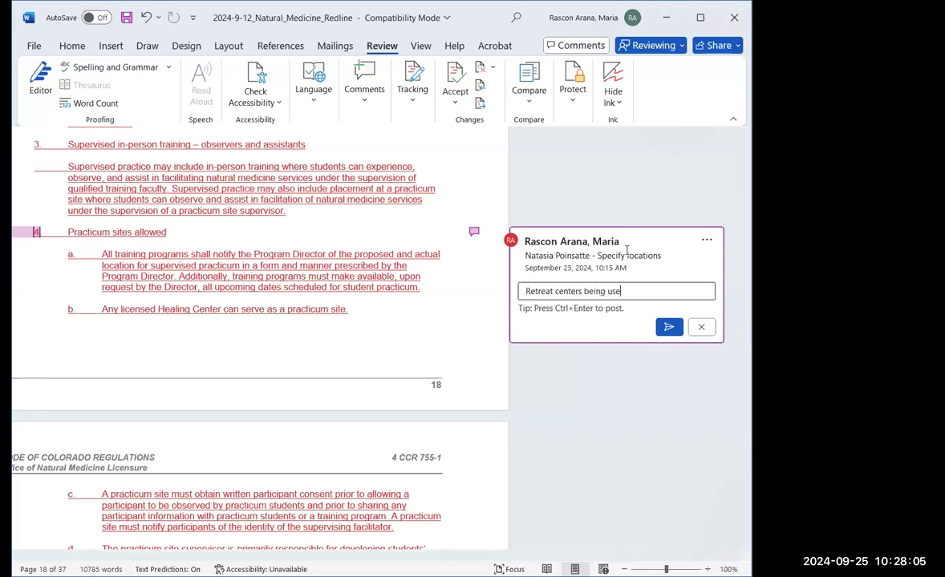
{"action": "type", "text": "d"}
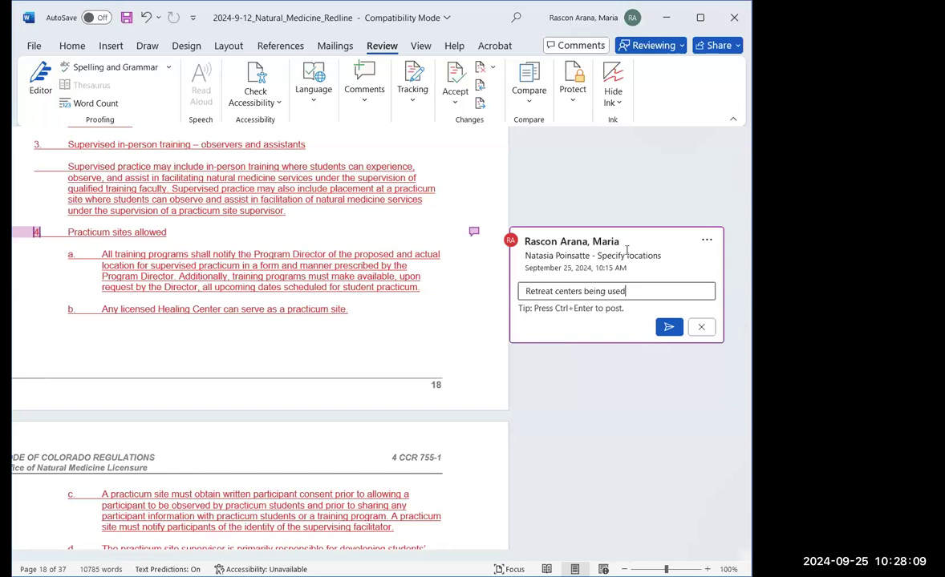
{"action": "type", "text": "Define authorized locations ("}
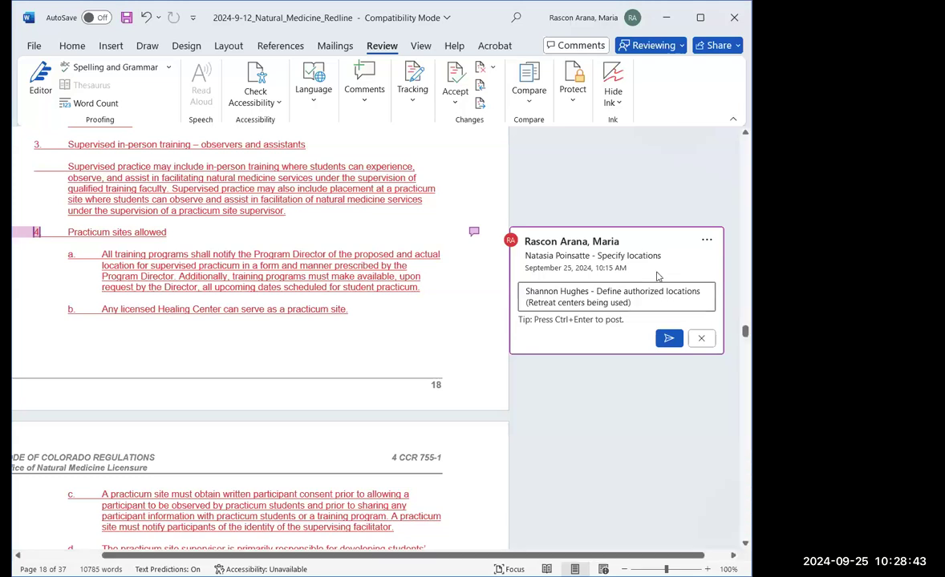
{"action": "type", "text": ","}
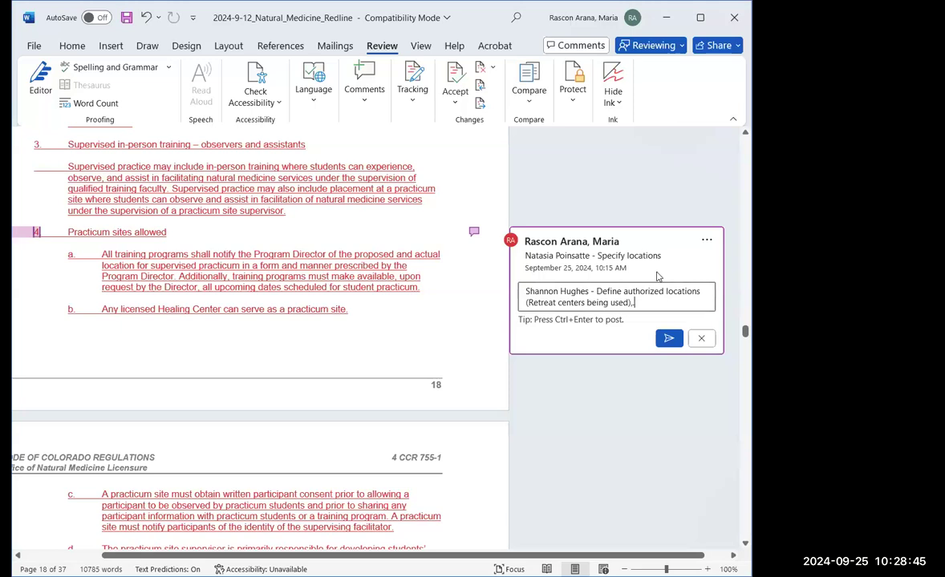
{"action": "type", "text": "temp locations."}
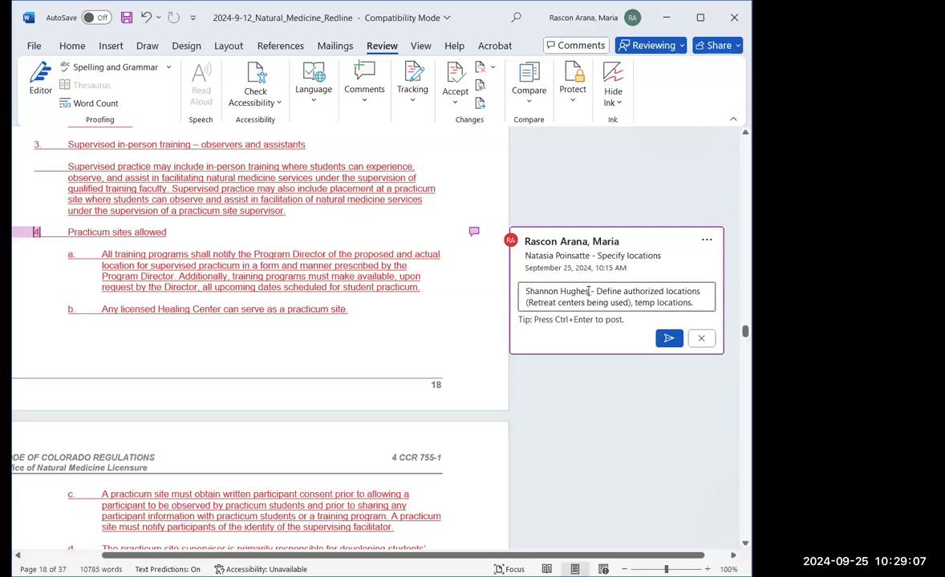
{"action": "left_click", "coordinate": [669, 338]}
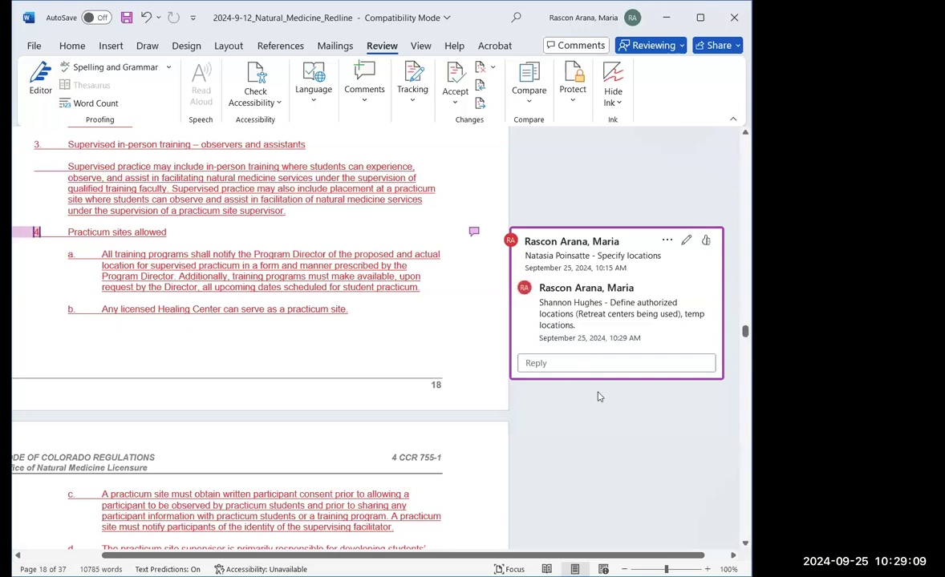
Search the redline for '200' in the Navigation pane, then close the empty results
{"action": "scroll", "scroll_direction": "down", "scroll_amount": 3}
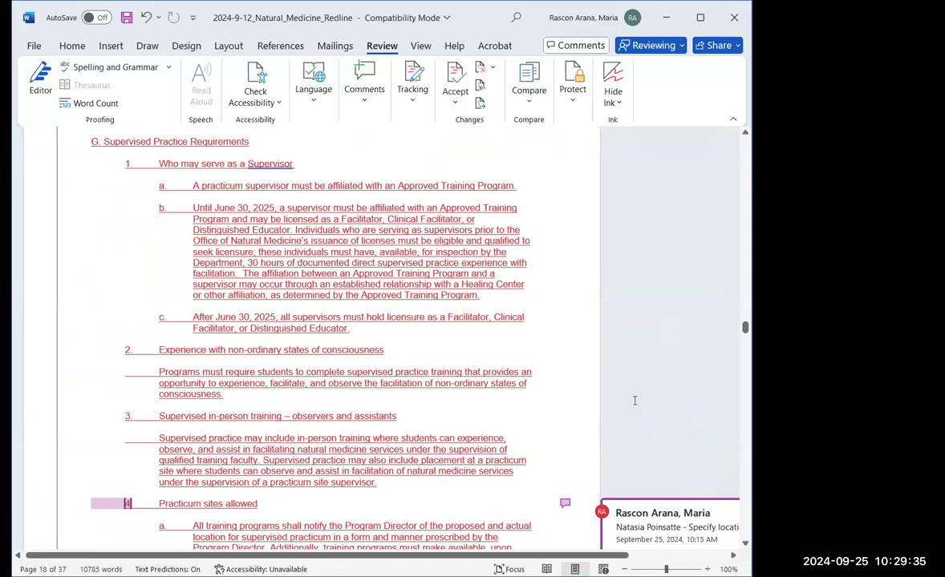
{"action": "mouse_move", "coordinate": [122, 222]}
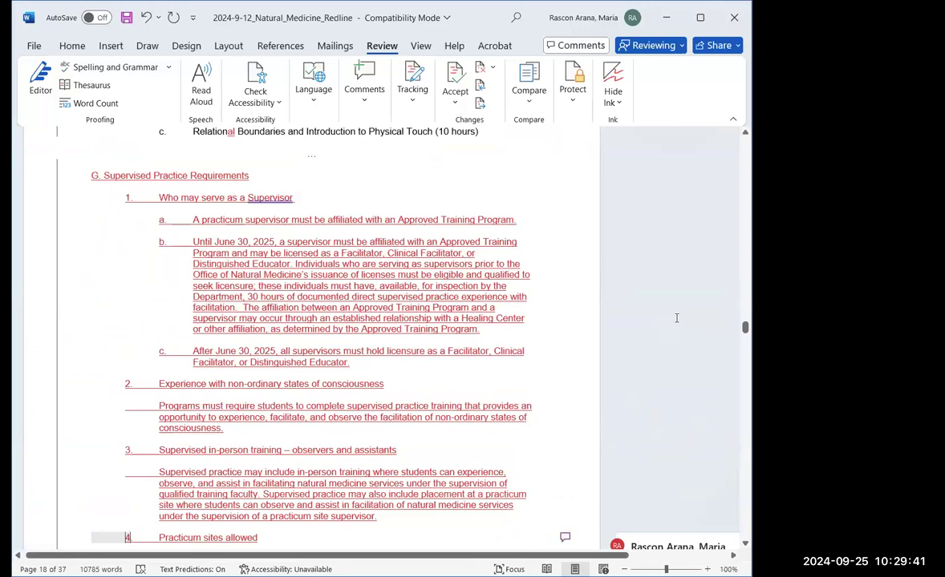
{"action": "mouse_move", "coordinate": [680, 320]}
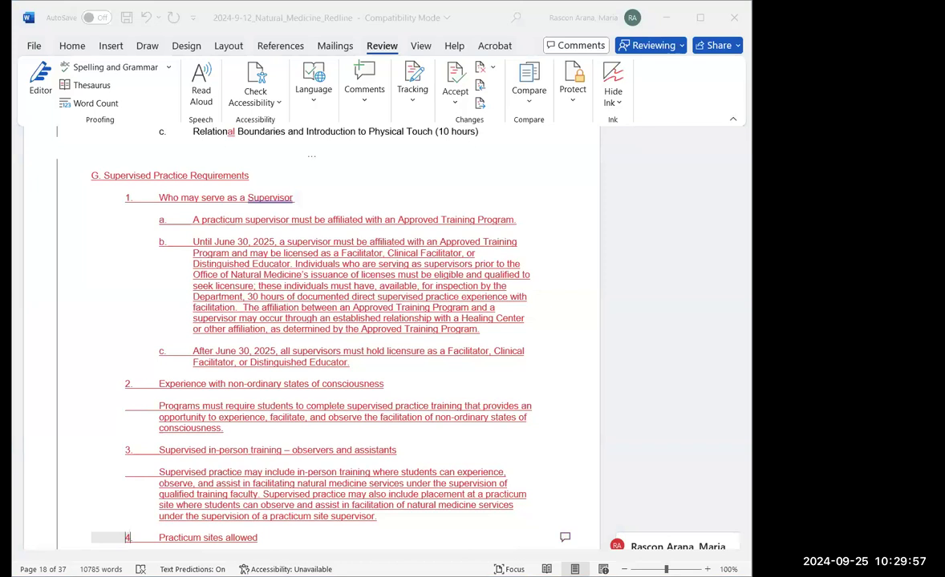
{"action": "mouse_move", "coordinate": [658, 359]}
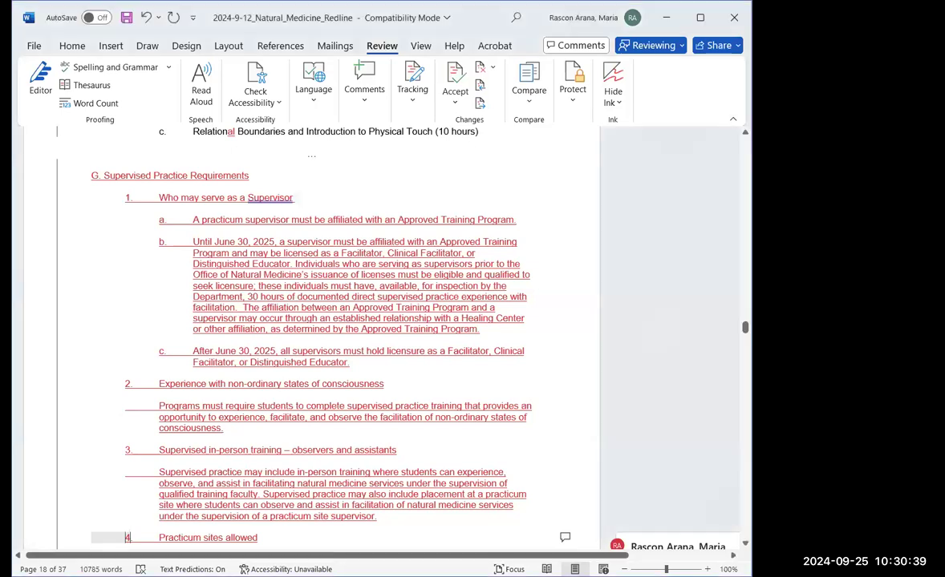
{"action": "mouse_move", "coordinate": [638, 305]}
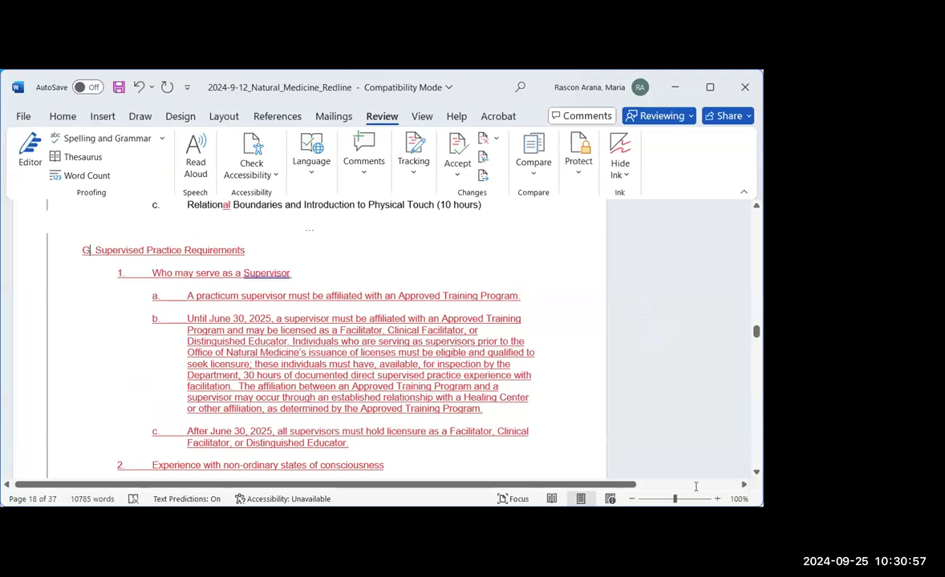
{"action": "scroll", "scroll_direction": "down", "scroll_amount": 3}
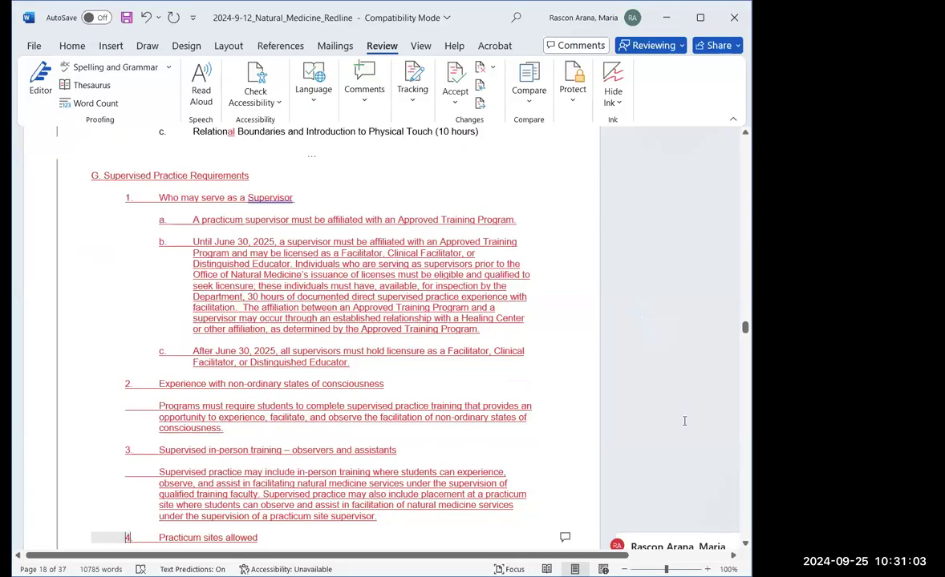
{"action": "mouse_move", "coordinate": [695, 431]}
{"action": "type", "text": "200"}
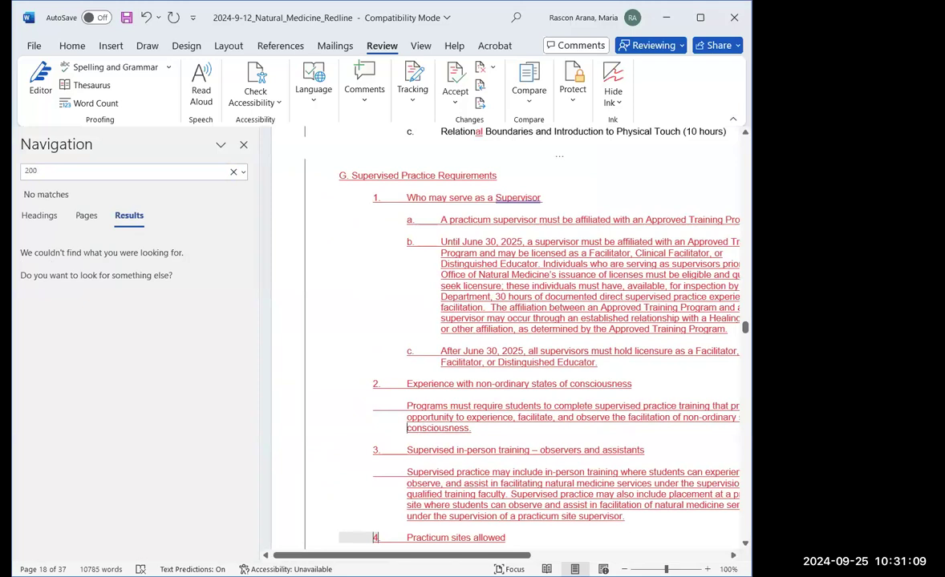
{"action": "mouse_move", "coordinate": [256, 160]}
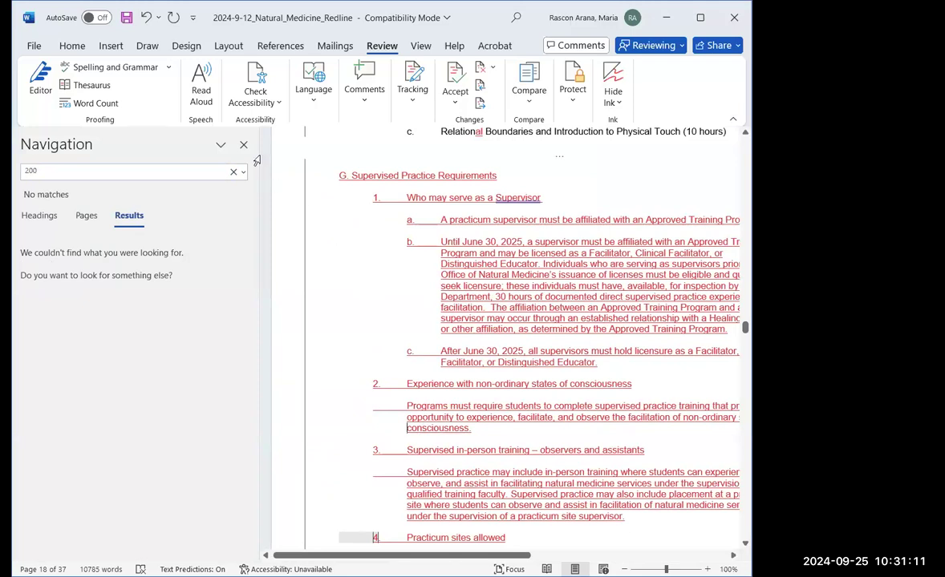
{"action": "left_click", "coordinate": [243, 145]}
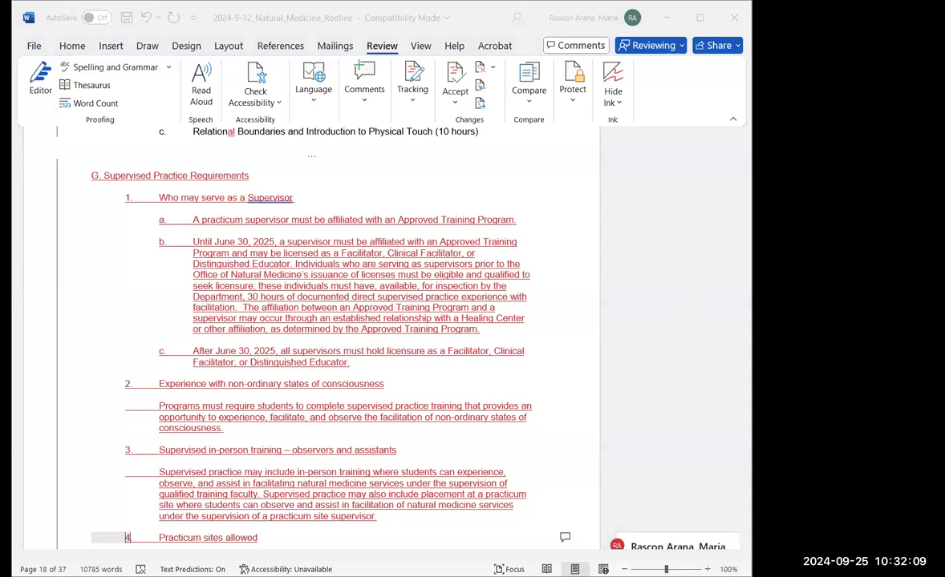
{"action": "mouse_move", "coordinate": [647, 337]}
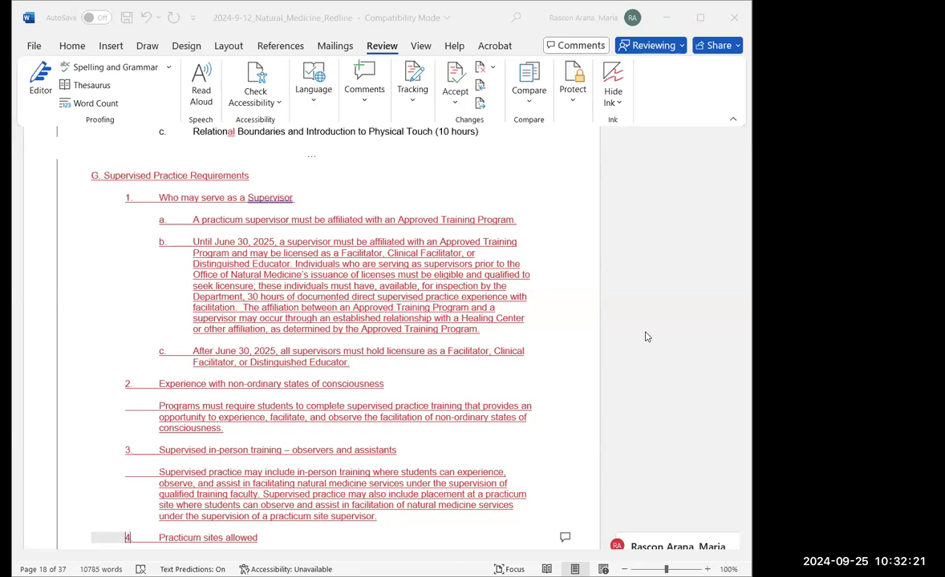
{"action": "mouse_move", "coordinate": [663, 343]}
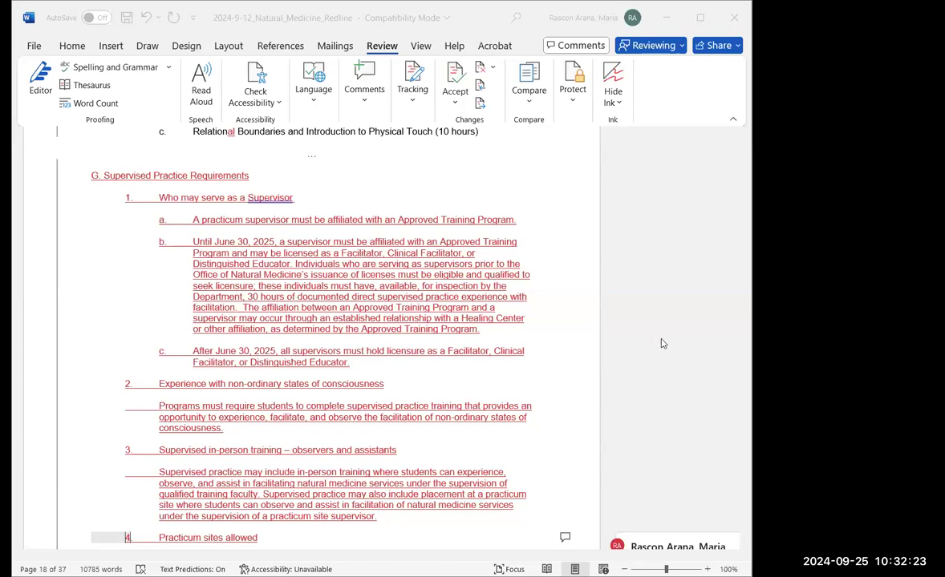
{"action": "mouse_move", "coordinate": [684, 380]}
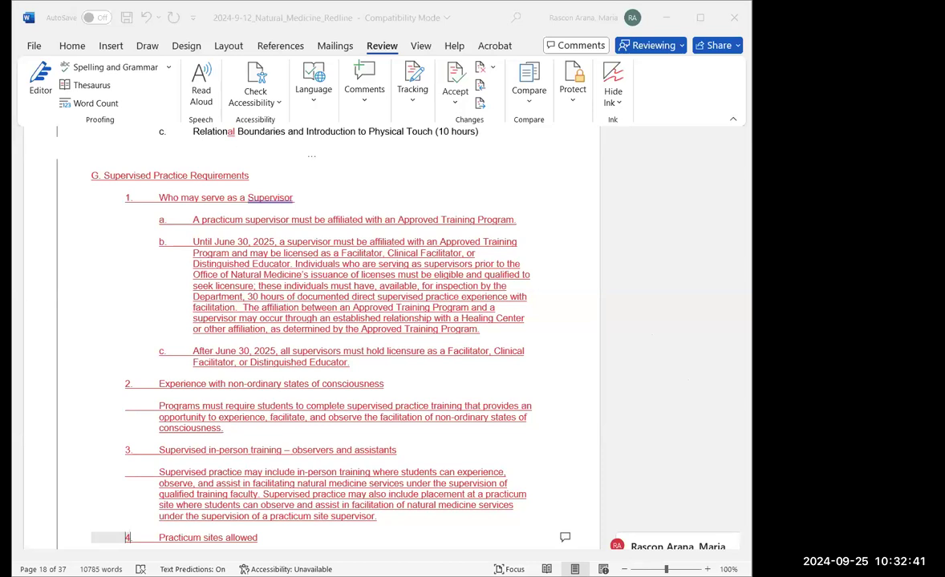
{"action": "mouse_move", "coordinate": [571, 289]}
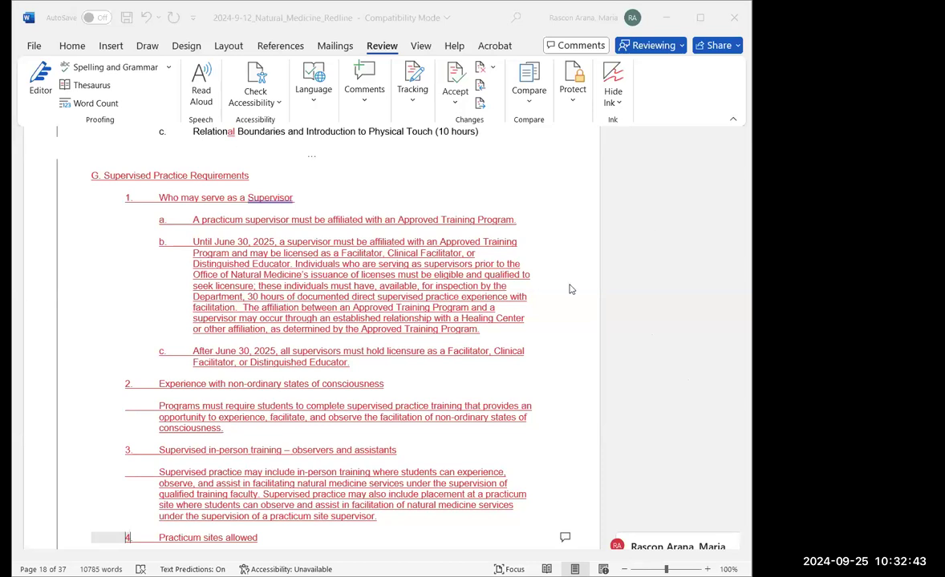
{"action": "mouse_move", "coordinate": [665, 346]}
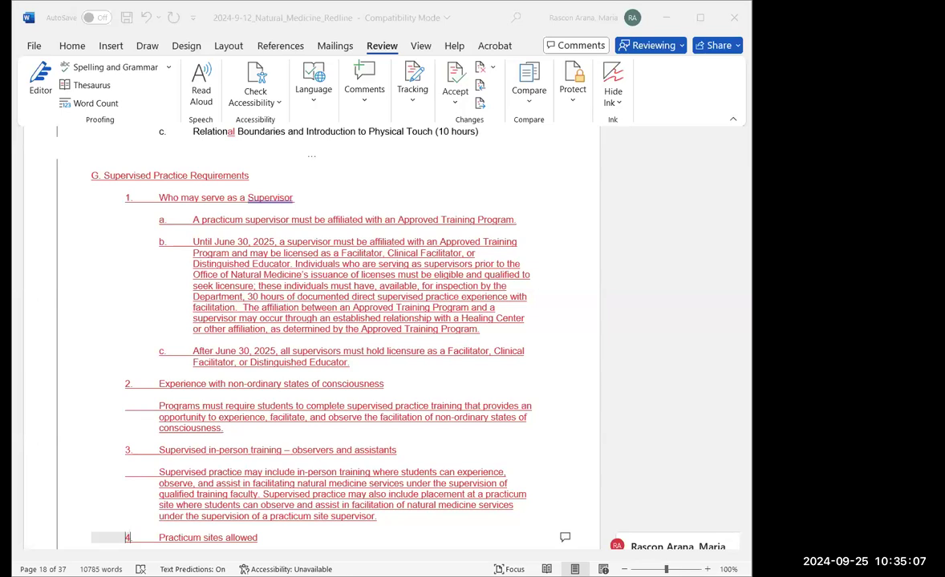
{"action": "mouse_move", "coordinate": [612, 293]}
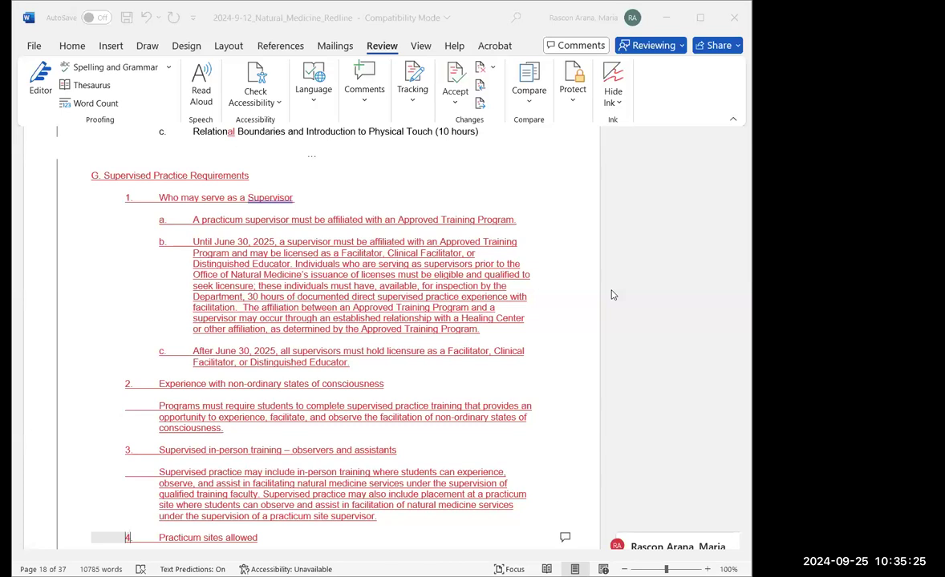
{"action": "mouse_move", "coordinate": [629, 303]}
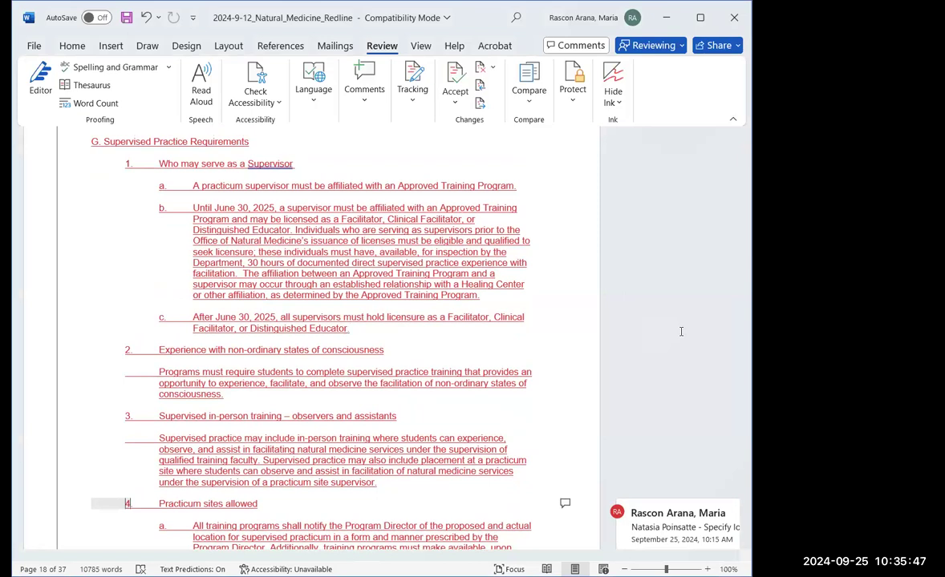
Close the 'touch' search and scroll up to page 24's abuse and unprofessional-conduct reporting insertions
{"action": "type", "text": "touch"}
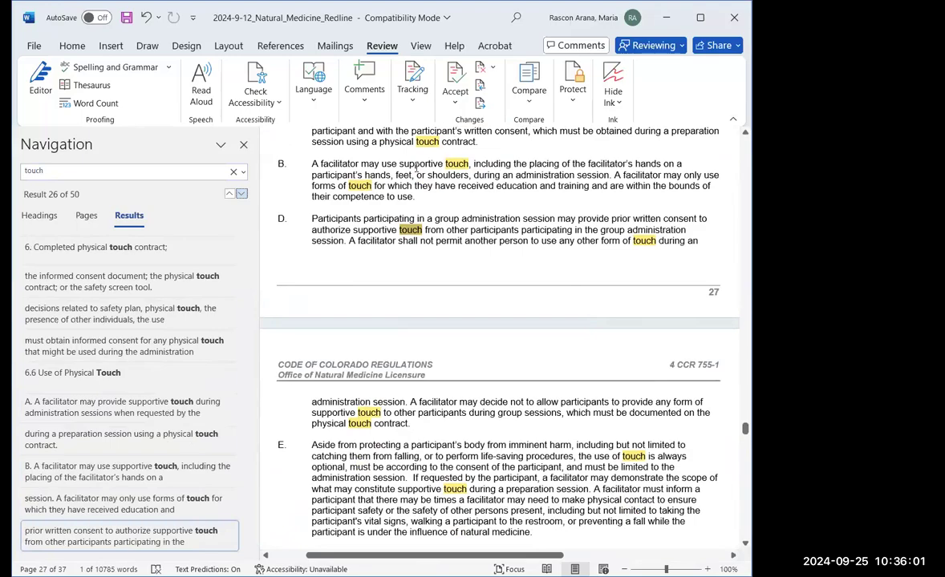
{"action": "left_click", "coordinate": [243, 144]}
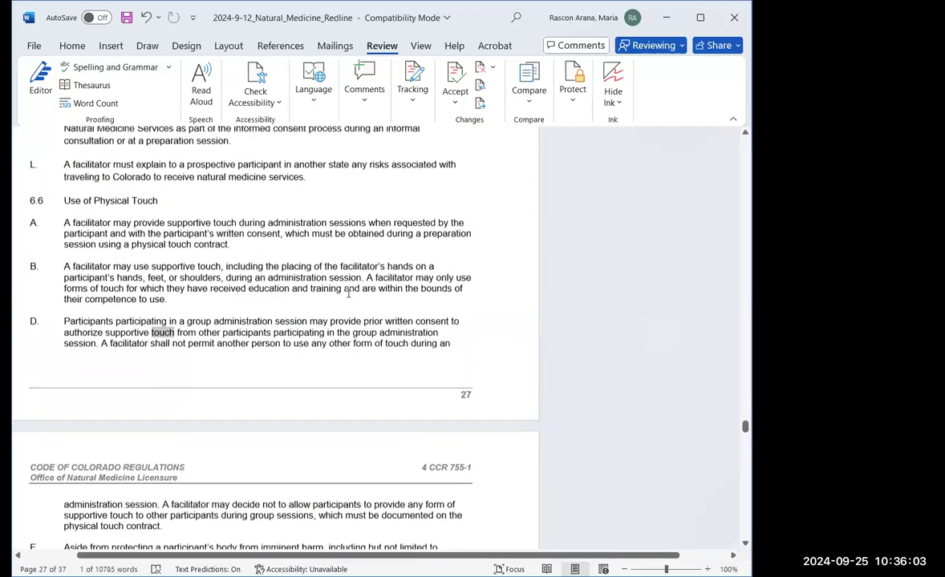
{"action": "scroll", "scroll_direction": "up", "scroll_amount": 3}
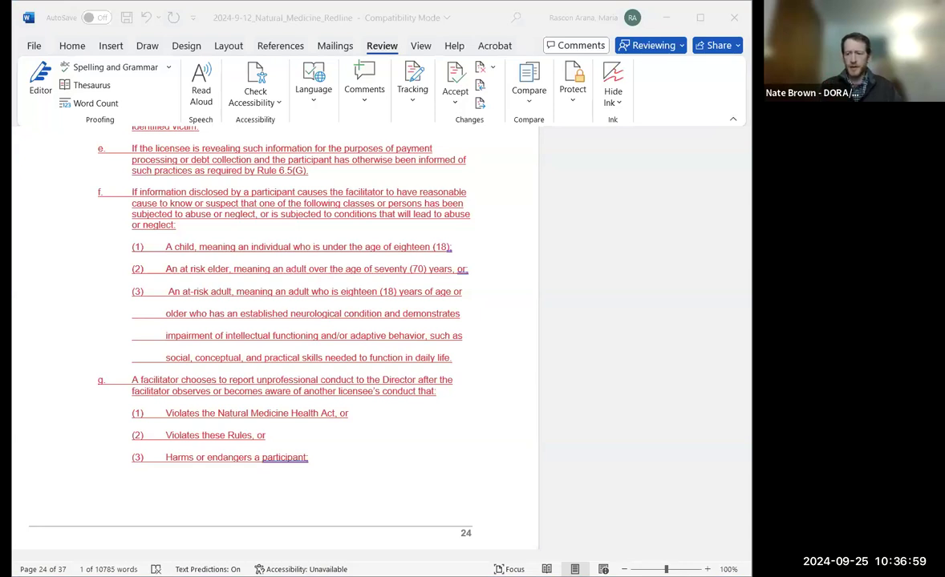
{"action": "mouse_move", "coordinate": [640, 301]}
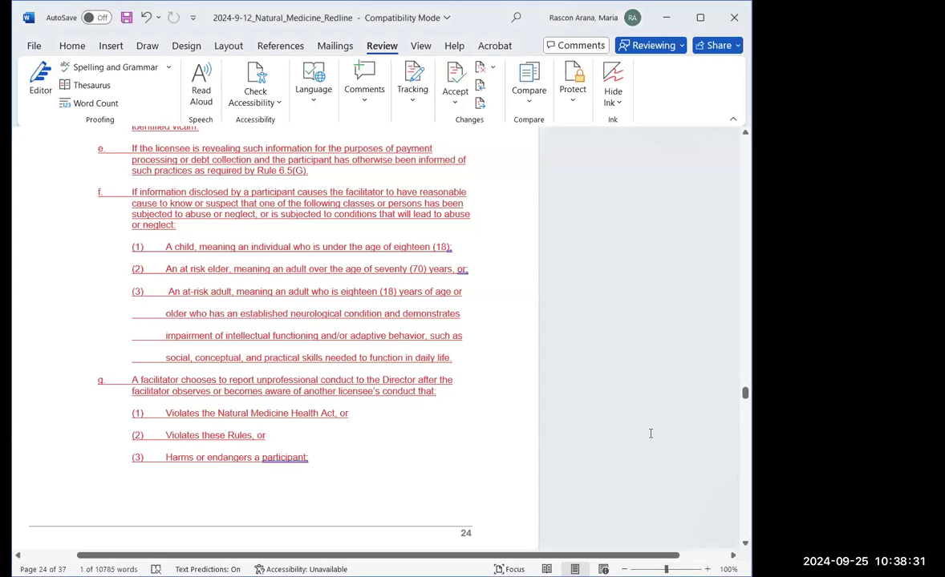
{"action": "scroll", "scroll_direction": "down", "scroll_amount": 3}
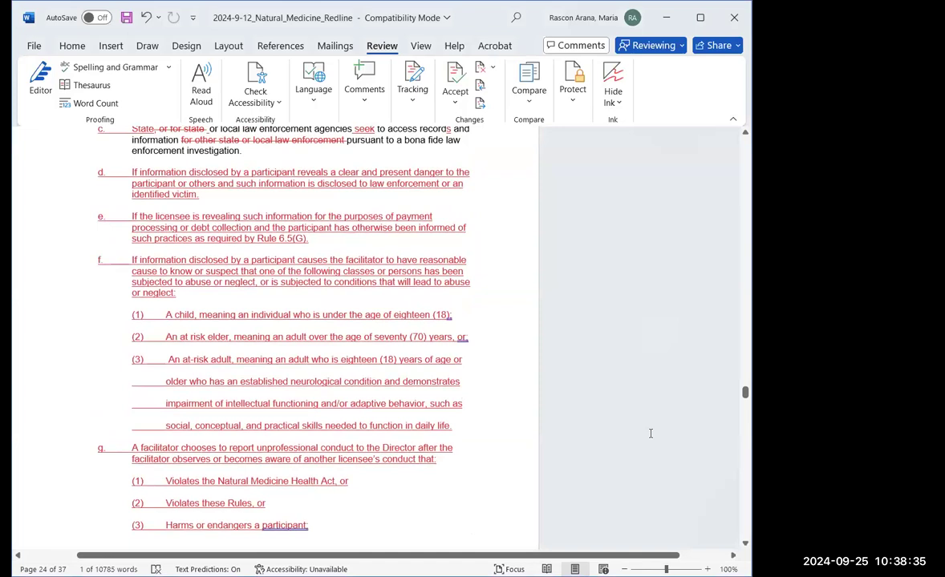
{"action": "mouse_move", "coordinate": [653, 438]}
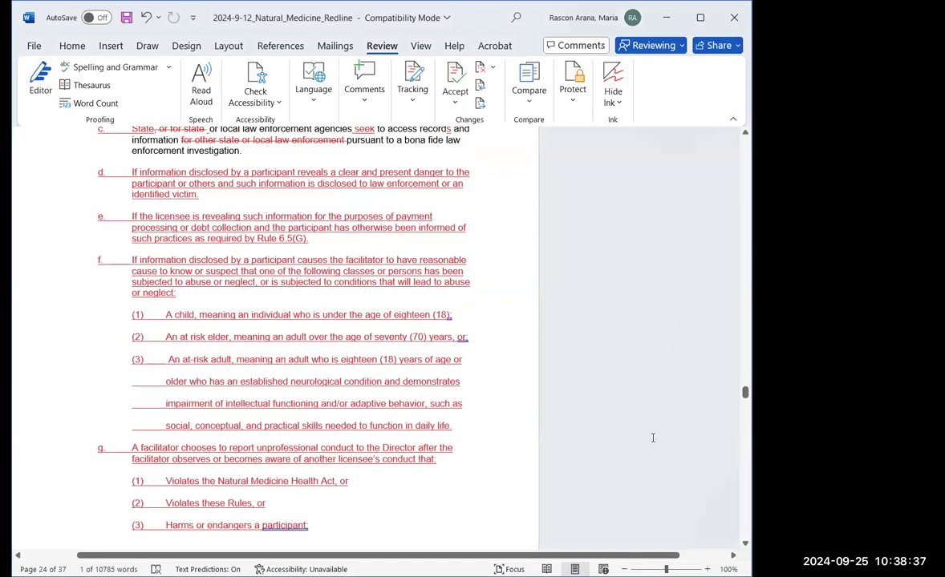
{"action": "mouse_move", "coordinate": [653, 443]}
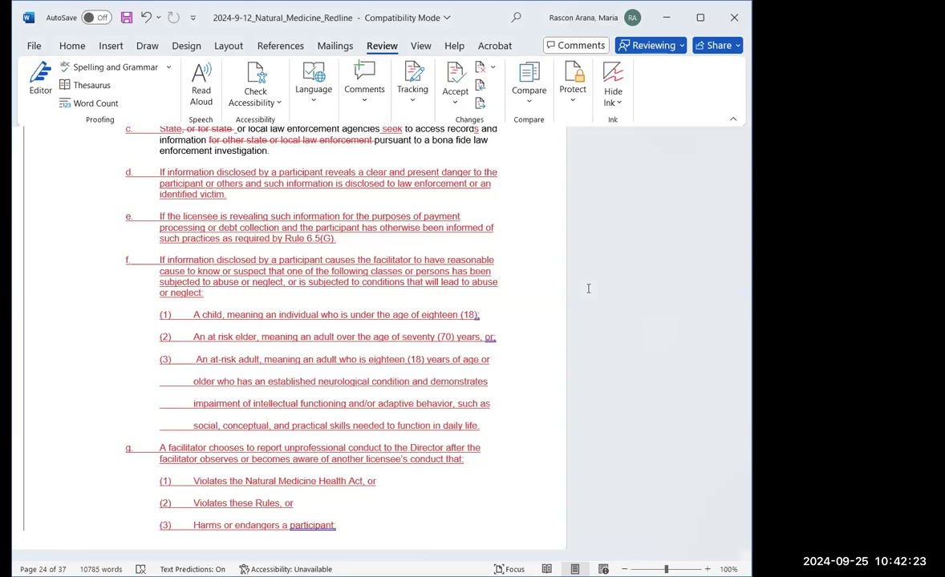
{"action": "left_click", "coordinate": [488, 382]}
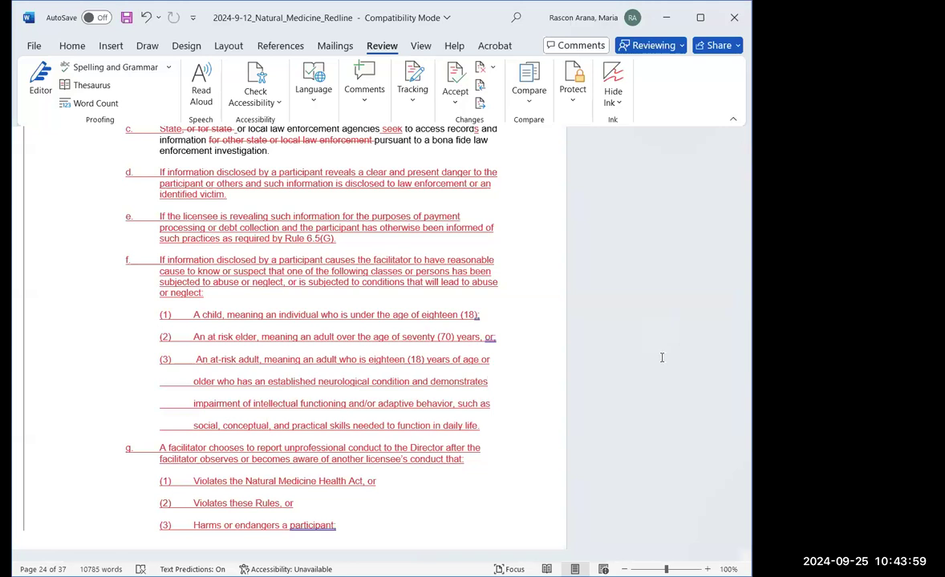
{"action": "left_click", "coordinate": [488, 381]}
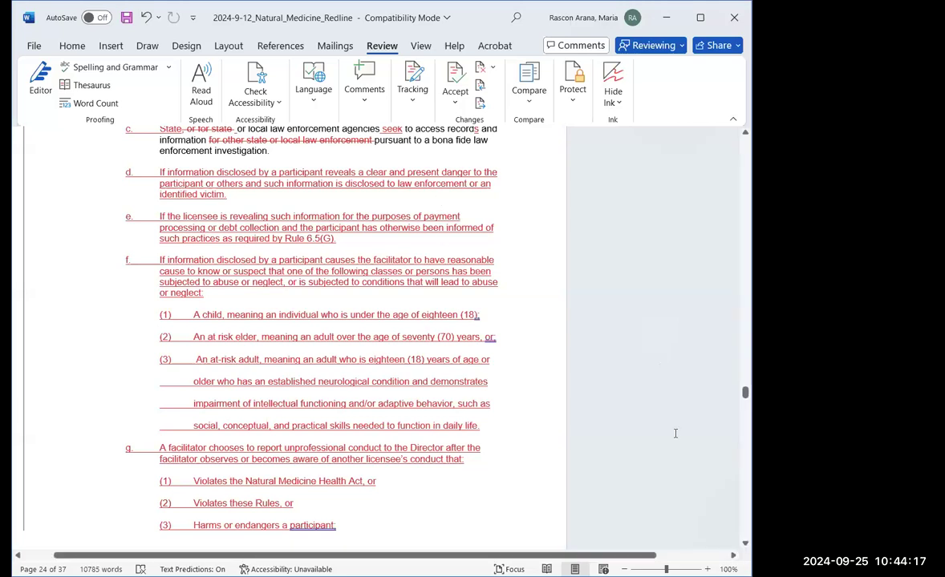
{"action": "mouse_move", "coordinate": [645, 356]}
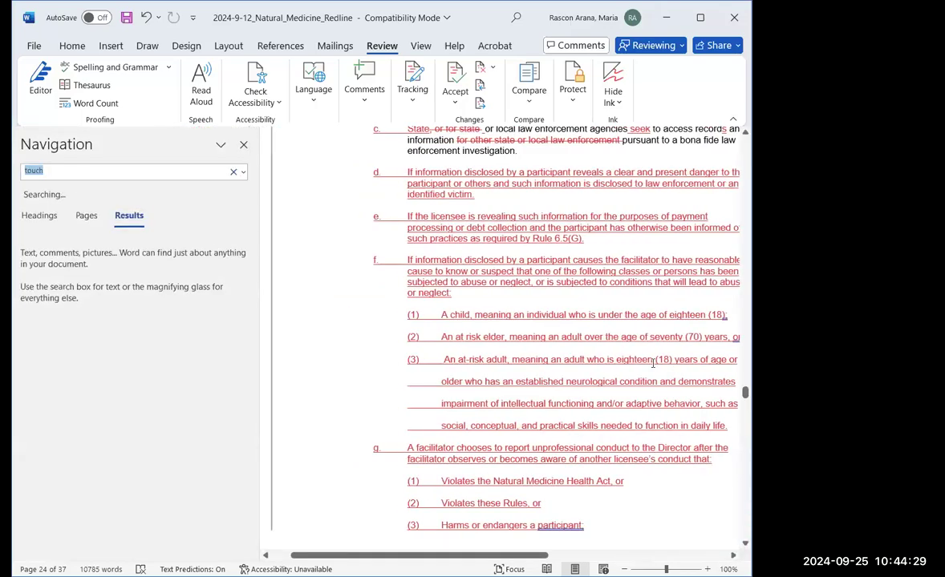
Search '6.3' and scroll to Documentation and Disclosure paragraph D on pages 22–23
{"action": "type", "text": "6.3"}
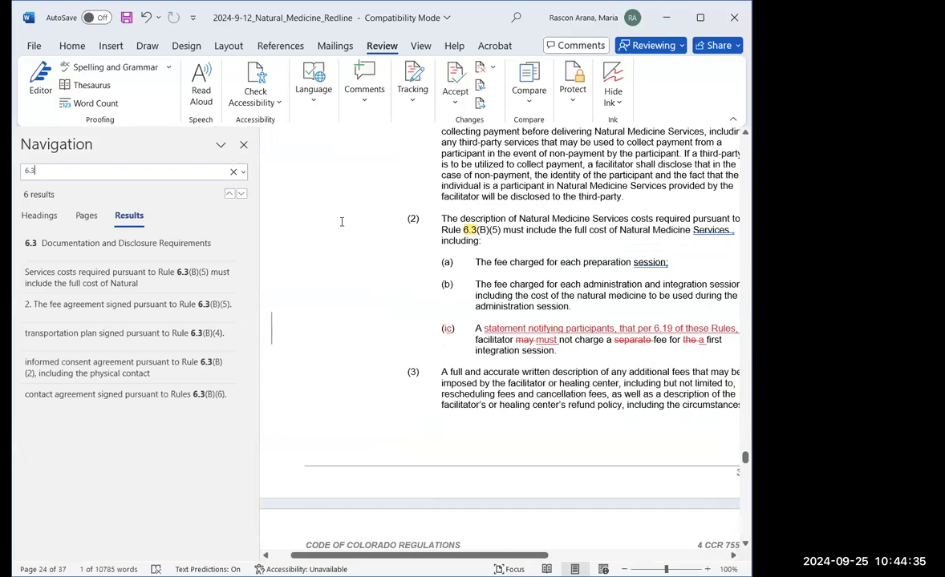
{"action": "left_click", "coordinate": [125, 243]}
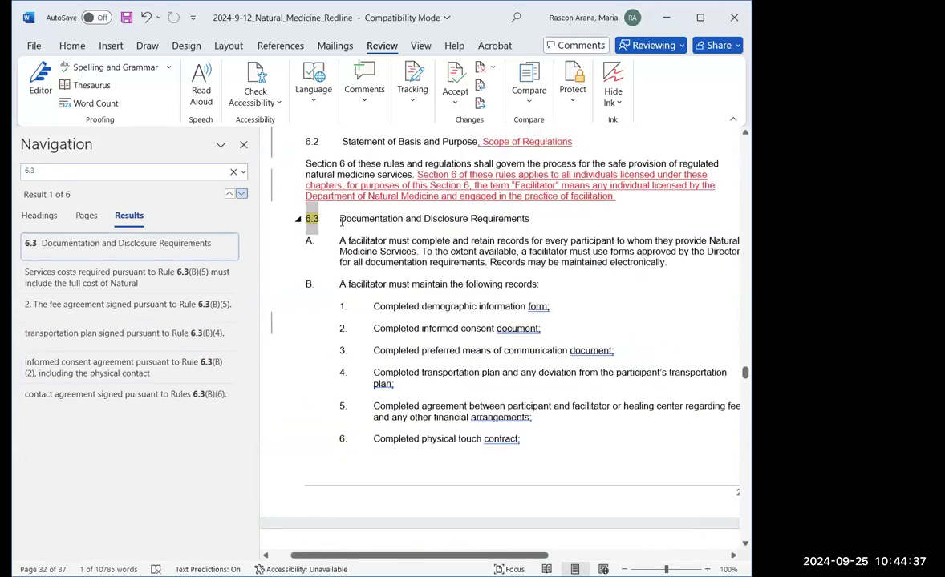
{"action": "left_click", "coordinate": [243, 145]}
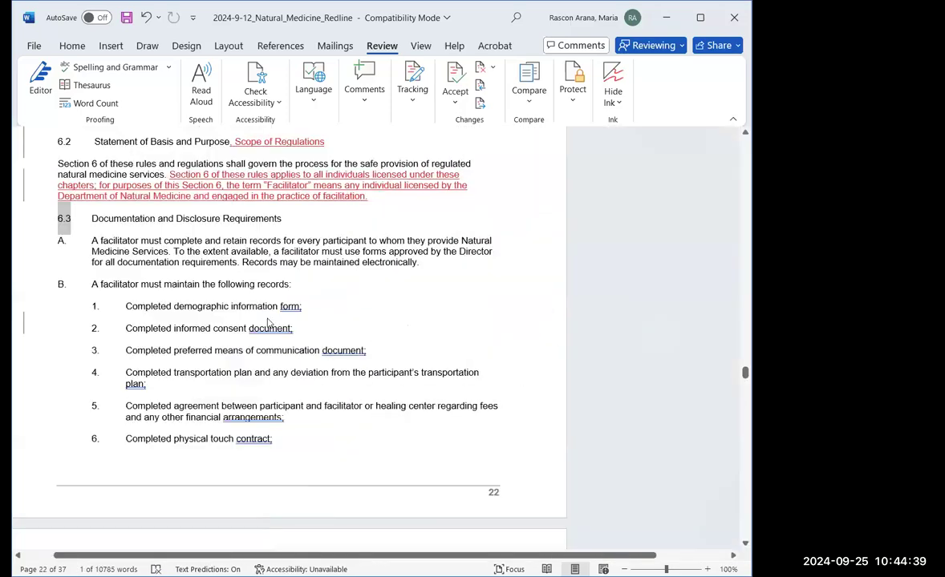
{"action": "scroll", "scroll_direction": "down", "scroll_amount": 3}
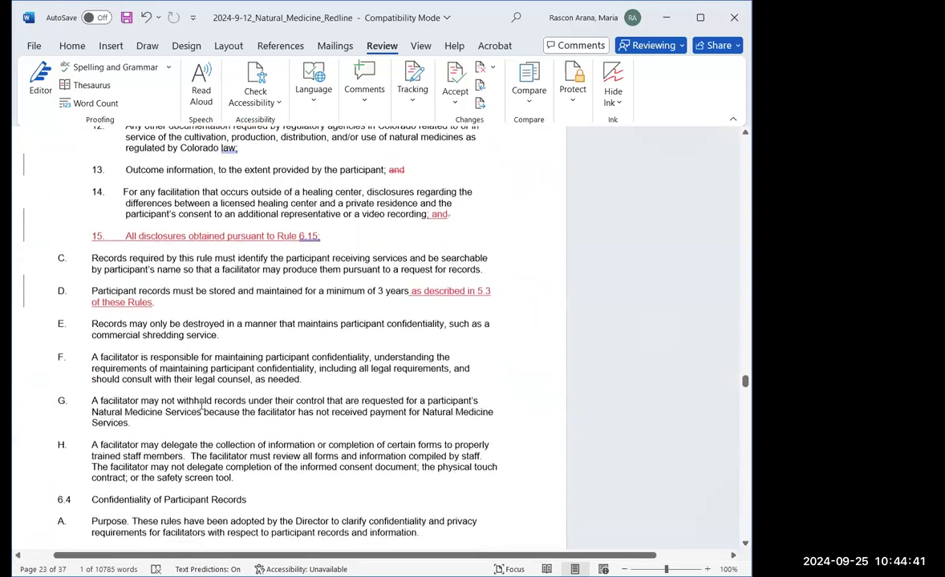
{"action": "scroll", "scroll_direction": "down", "scroll_amount": 3}
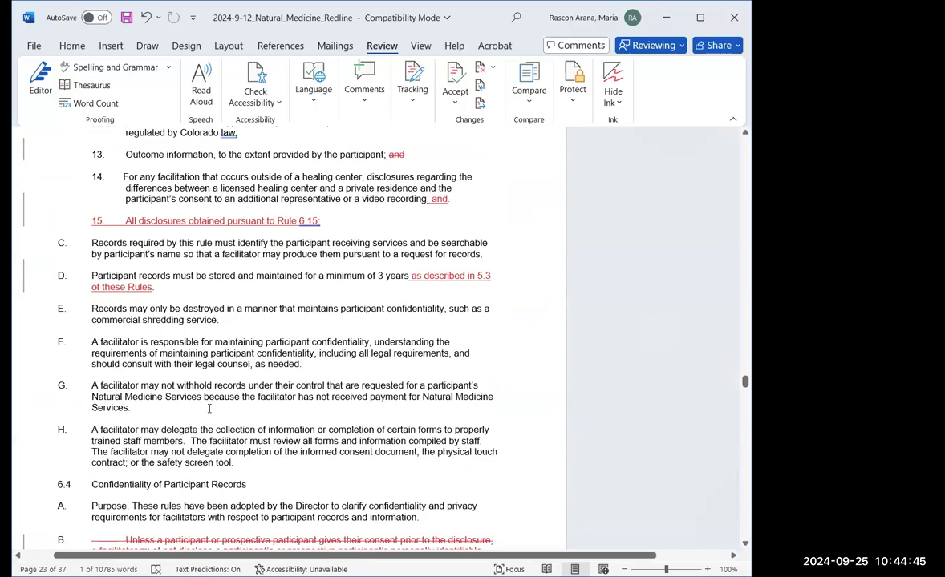
{"action": "scroll", "scroll_direction": "up", "scroll_amount": 3}
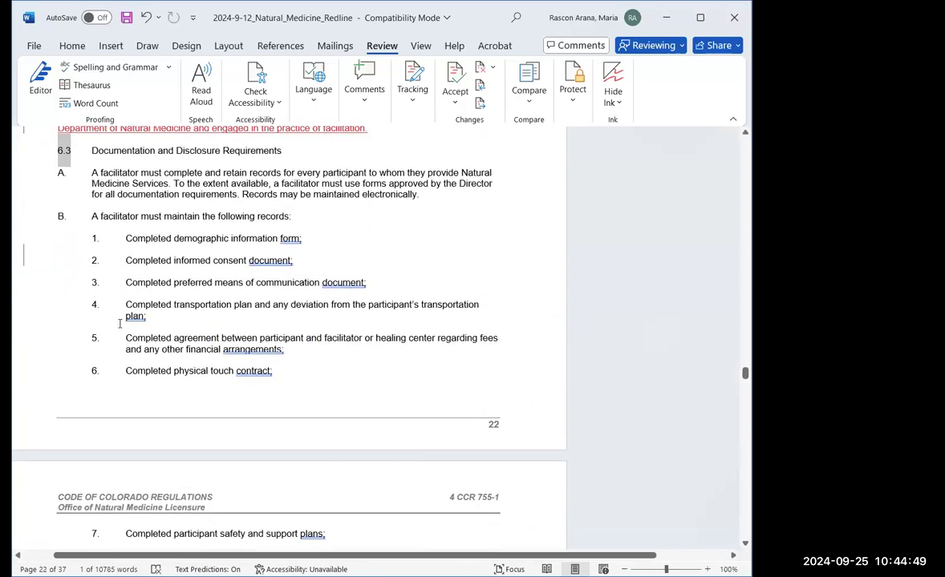
{"action": "scroll", "scroll_direction": "down", "scroll_amount": 3}
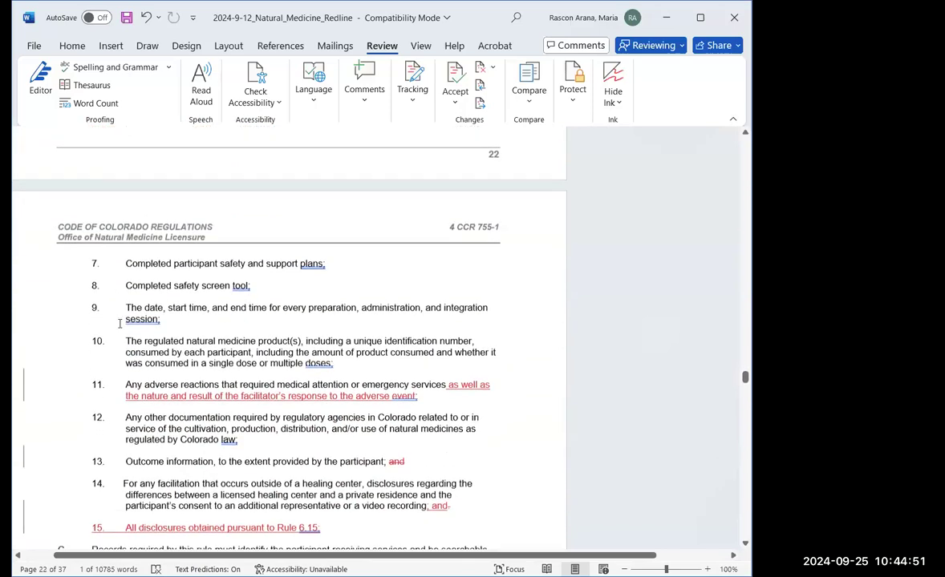
{"action": "scroll", "scroll_direction": "down", "scroll_amount": 3}
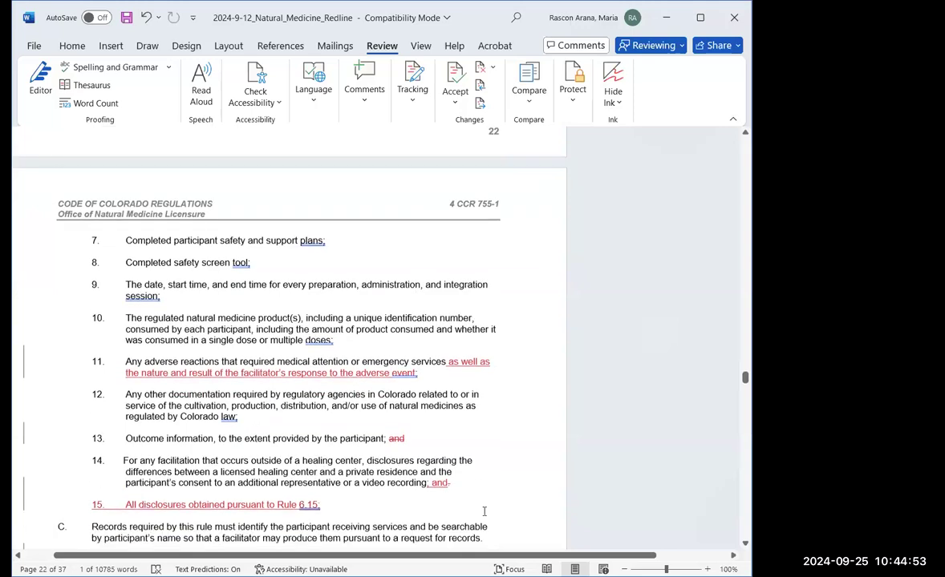
{"action": "scroll", "scroll_direction": "down", "scroll_amount": 3}
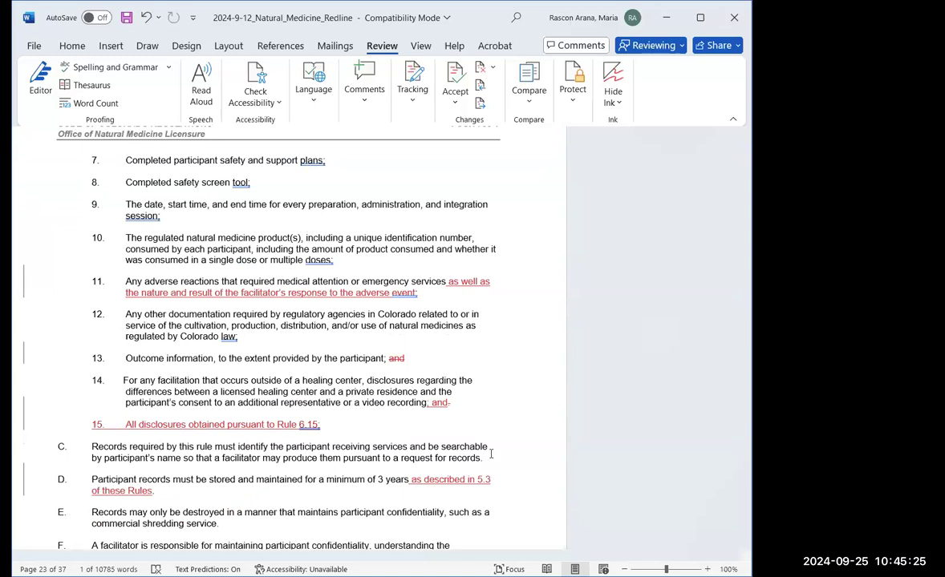
{"action": "scroll", "scroll_direction": "down", "scroll_amount": 3}
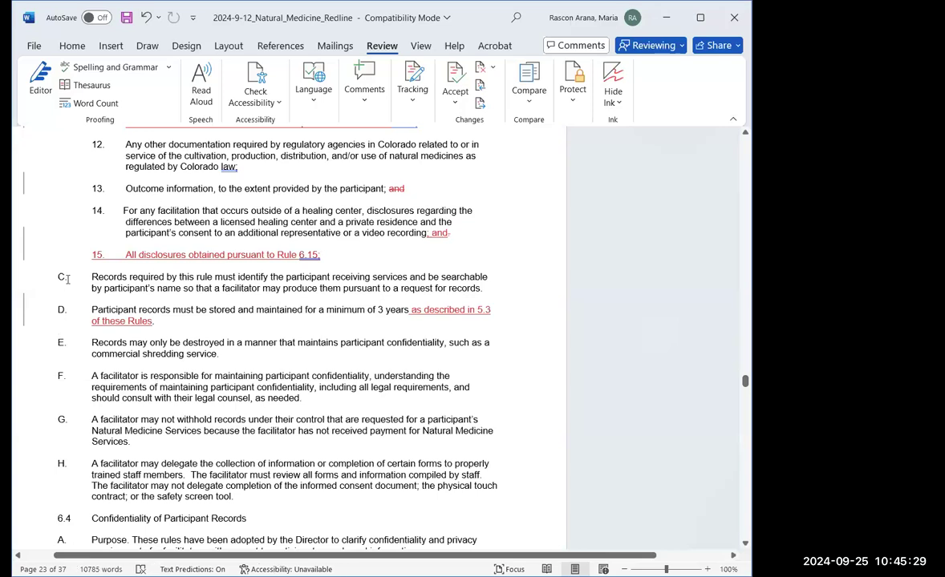
{"action": "mouse_move", "coordinate": [409, 392]}
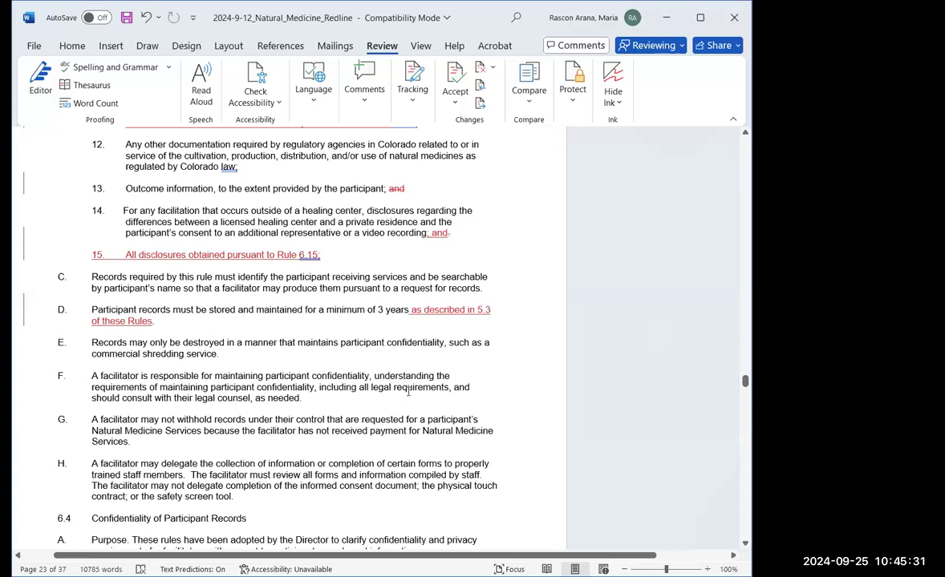
{"action": "mouse_move", "coordinate": [480, 389]}
{"action": "type", "text": "Should be shorten to 2yrs, consistent w"}
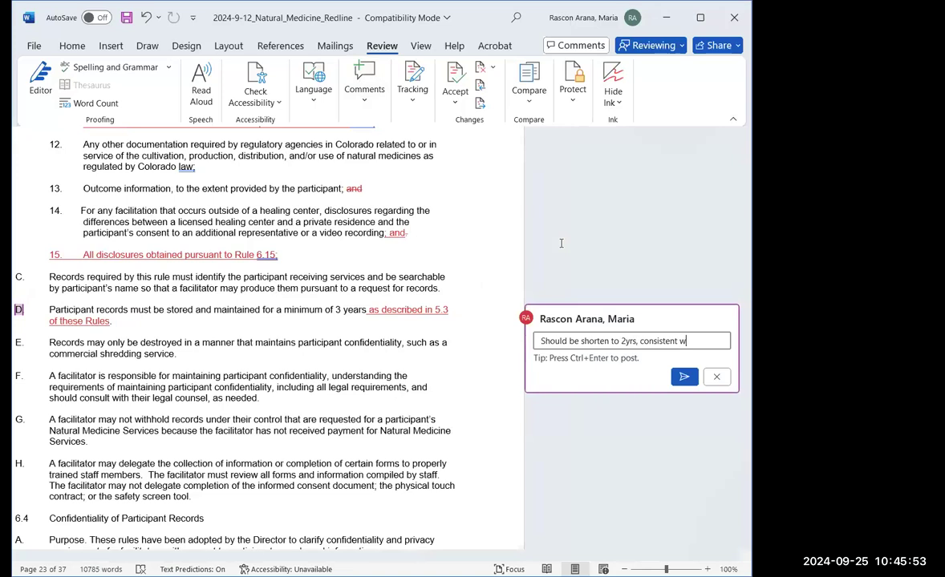
{"action": "type", "text": "recor"}
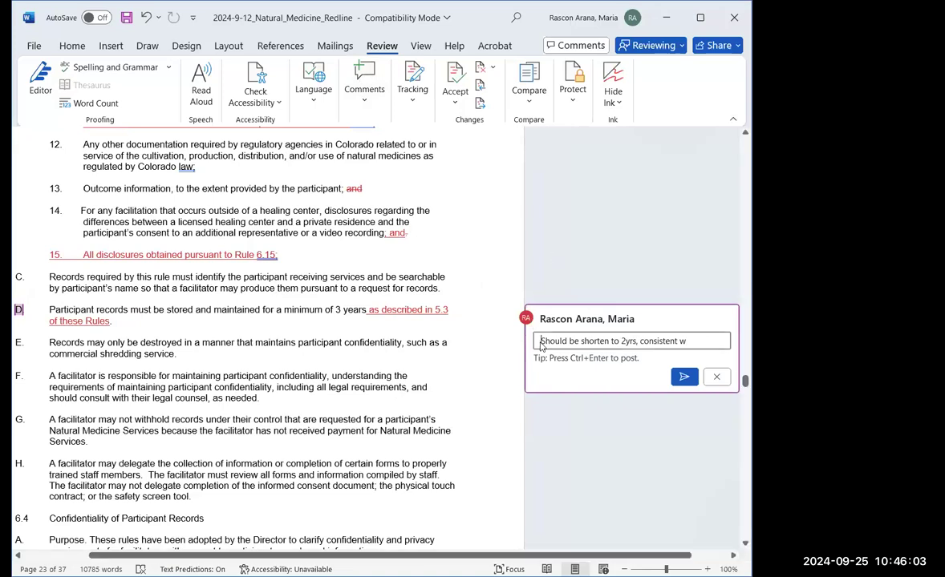
{"action": "type", "text": "Sean M"}
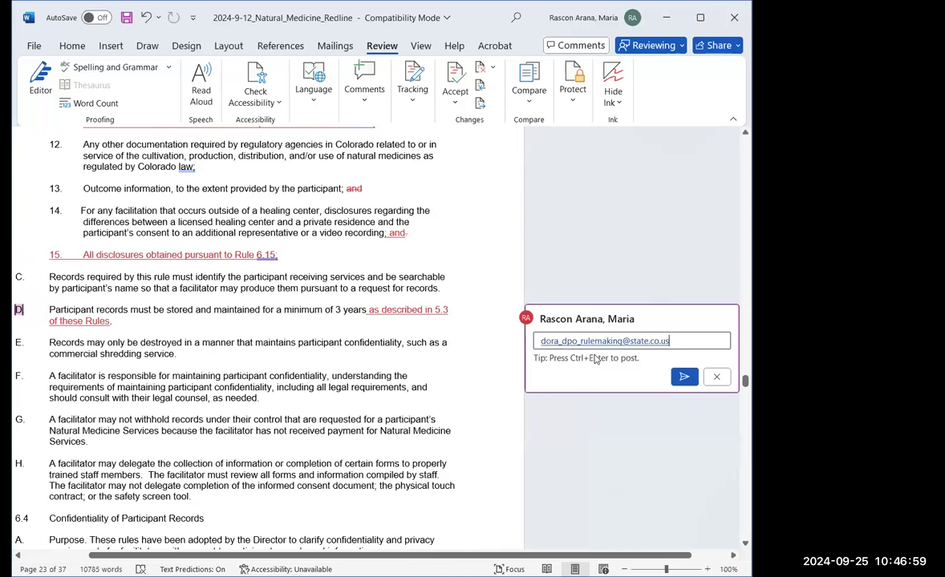
{"action": "type", "text": "Should be shorten t"}
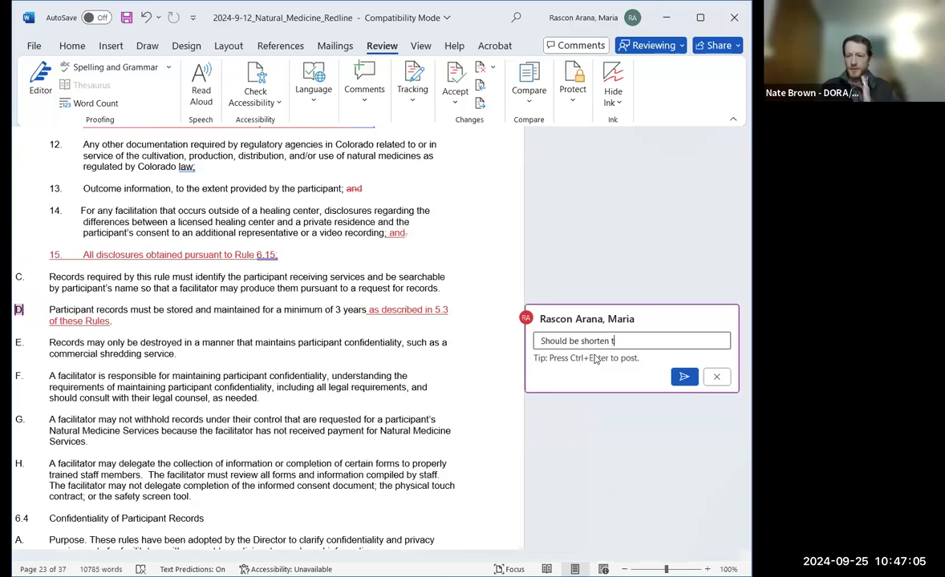
{"action": "type", "text": "2yrs"}
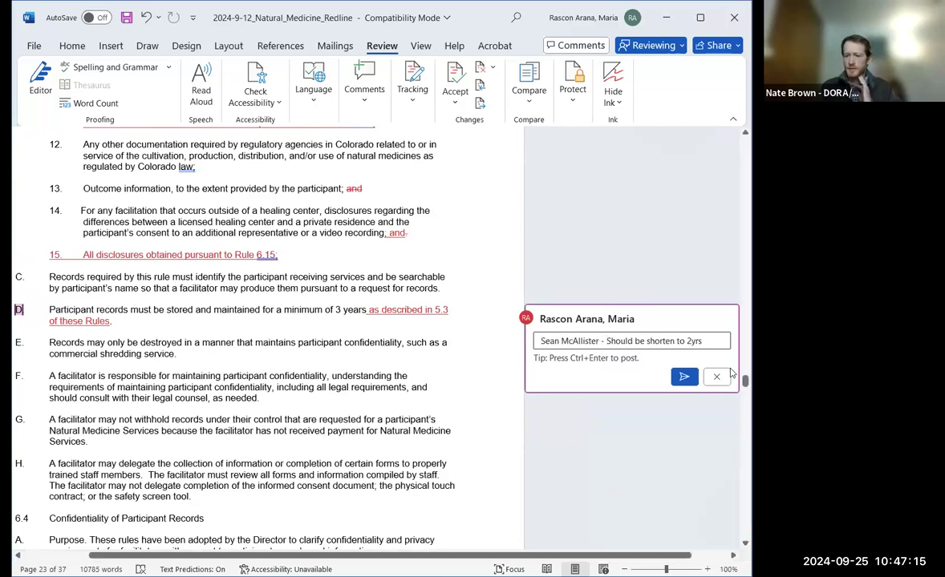
{"action": "left_click", "coordinate": [715, 377]}
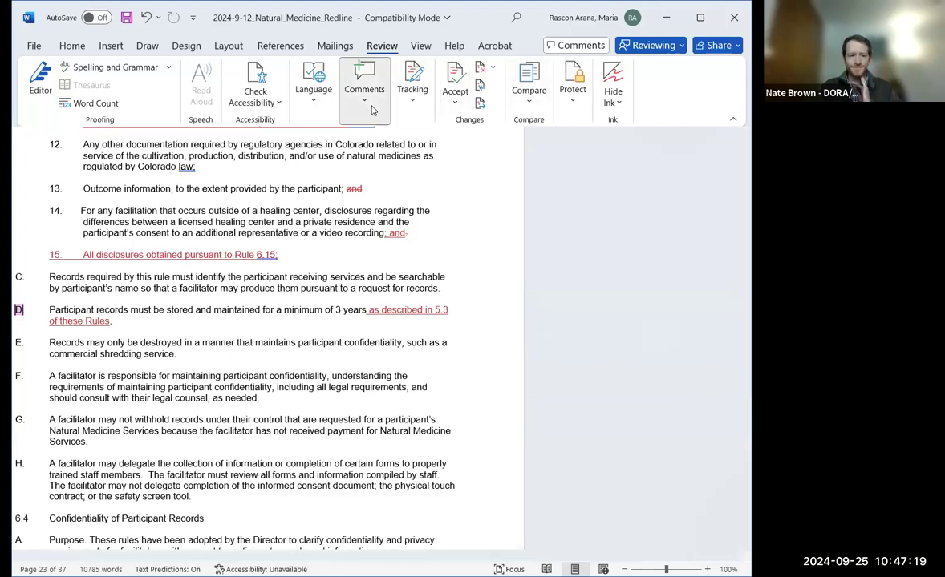
Show comments as a List and delete the duplicate 2yrs comment thread
{"action": "left_click", "coordinate": [495, 153]}
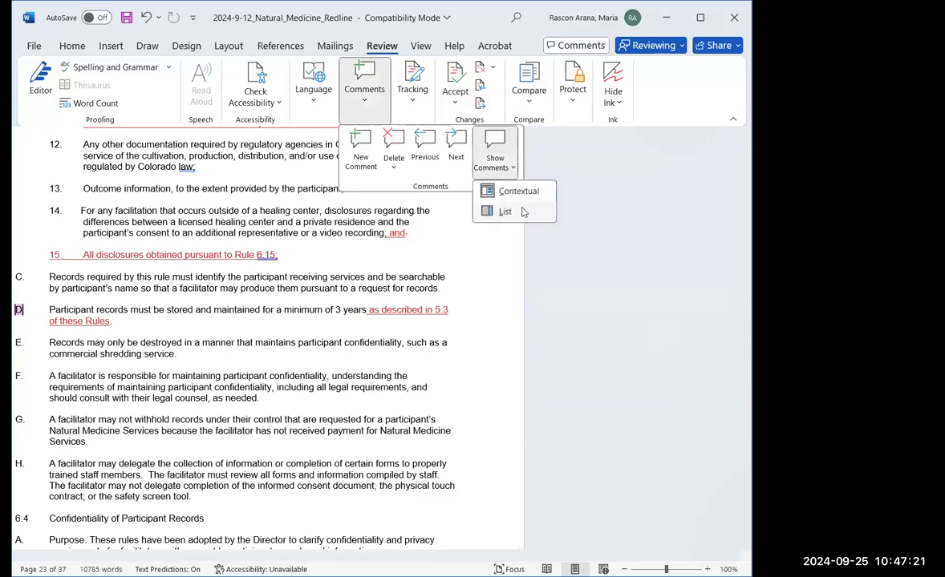
{"action": "left_click", "coordinate": [505, 211]}
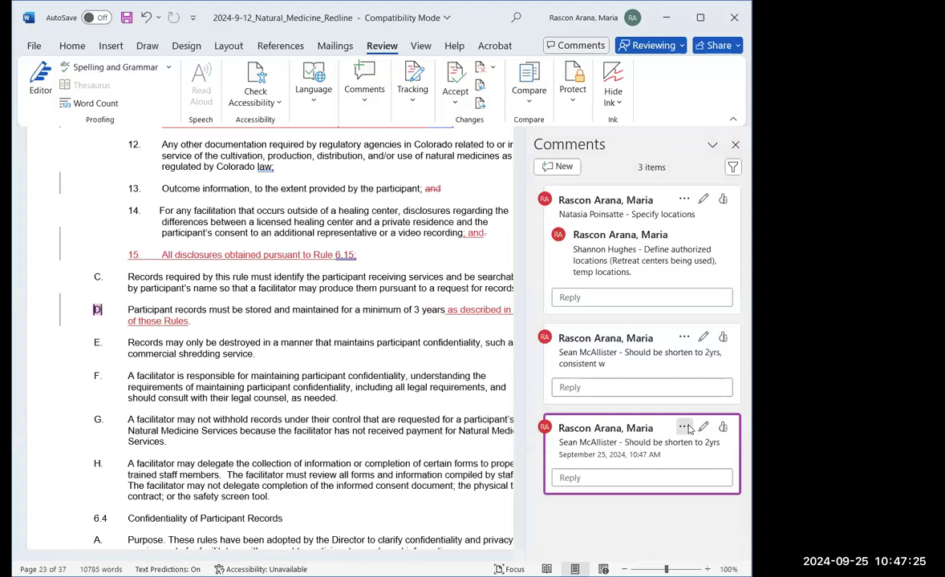
{"action": "left_click", "coordinate": [683, 426]}
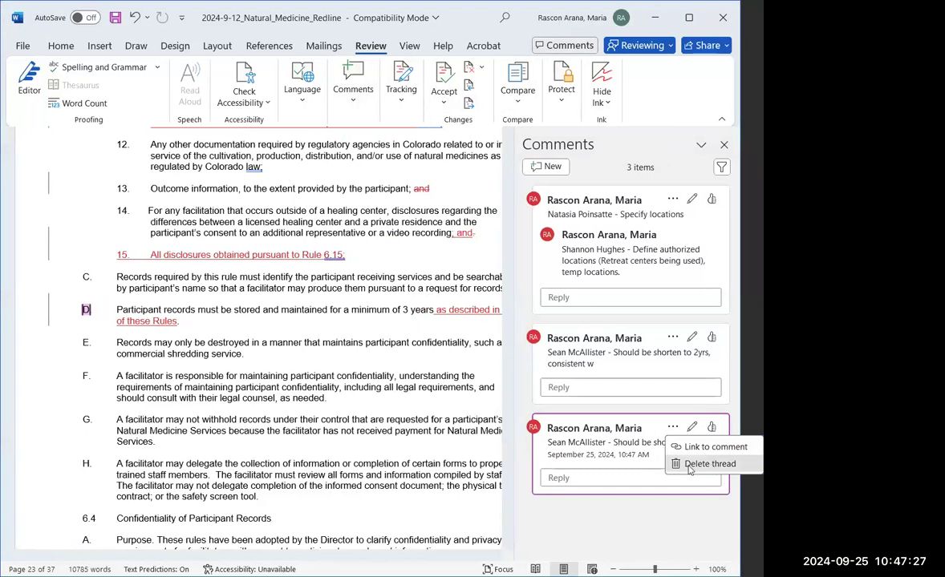
{"action": "left_click", "coordinate": [709, 464]}
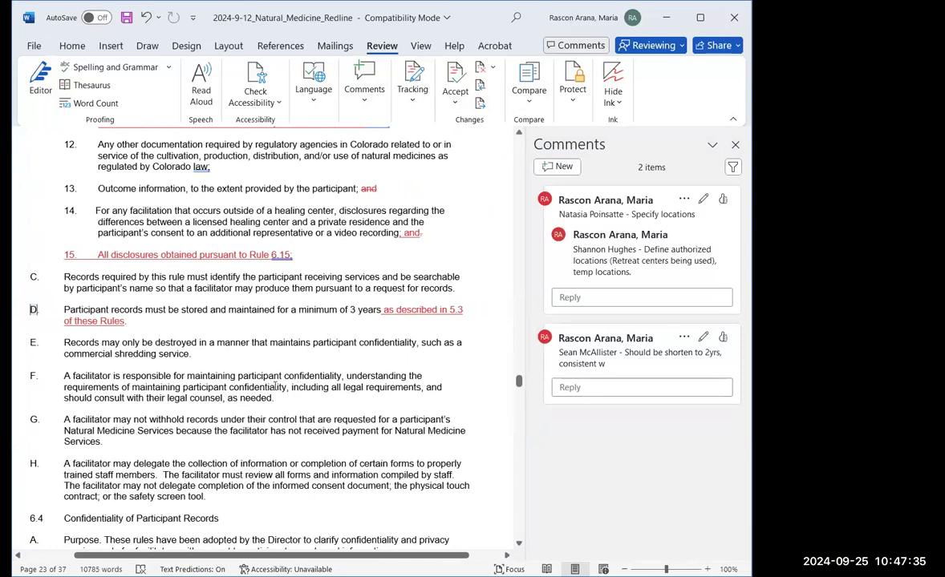
{"action": "left_click", "coordinate": [191, 354]}
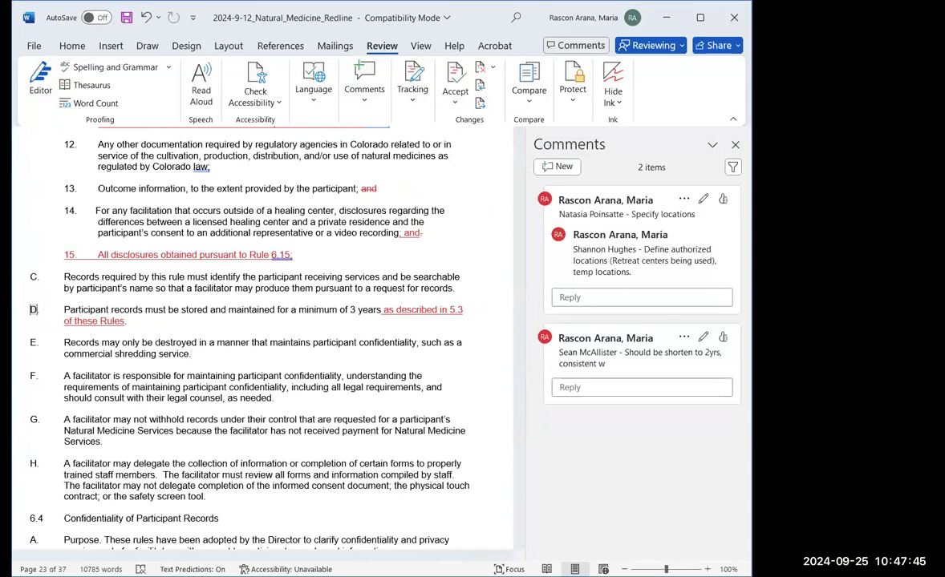
{"action": "left_click", "coordinate": [191, 354]}
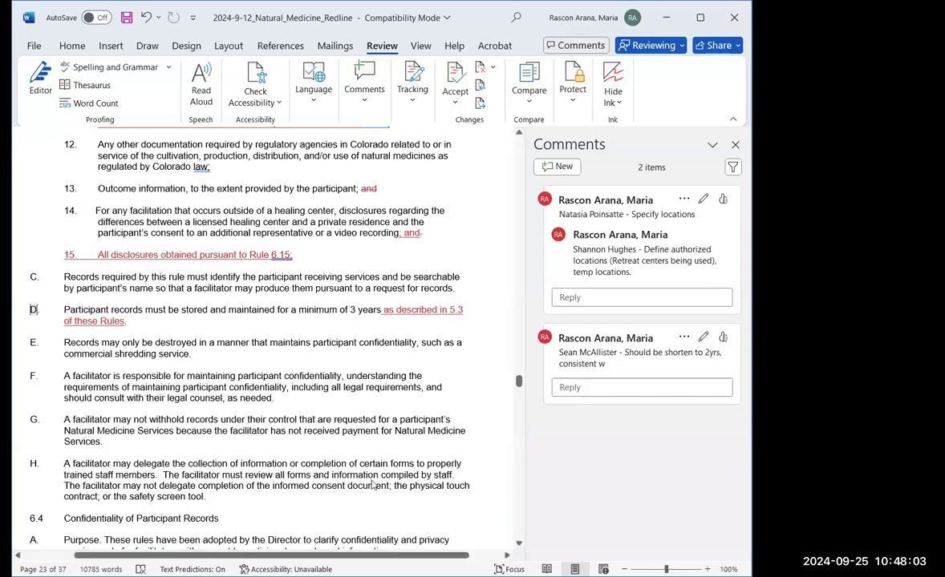
Scroll down to page 24's list of confidentiality exceptions
{"action": "scroll", "scroll_direction": "down", "scroll_amount": 3}
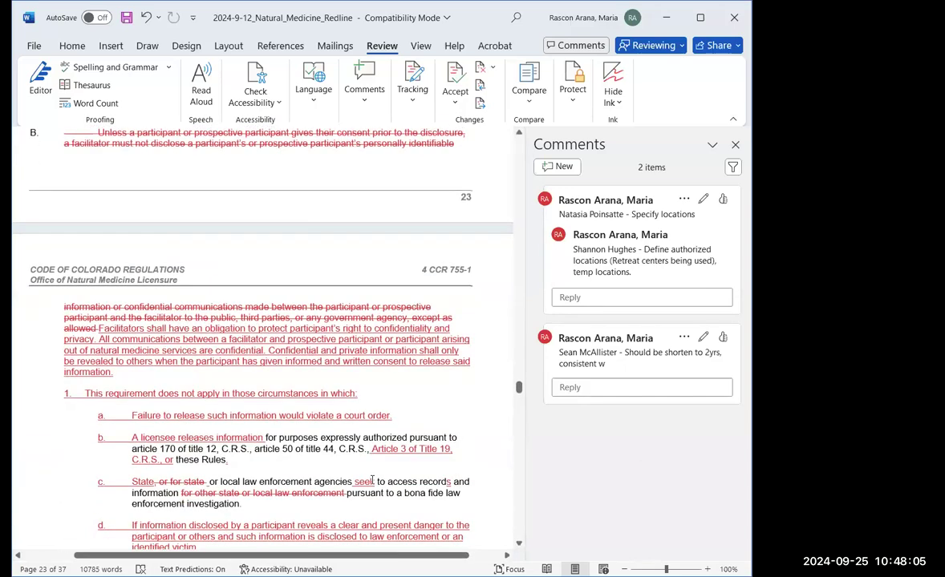
{"action": "scroll", "scroll_direction": "down", "scroll_amount": 3}
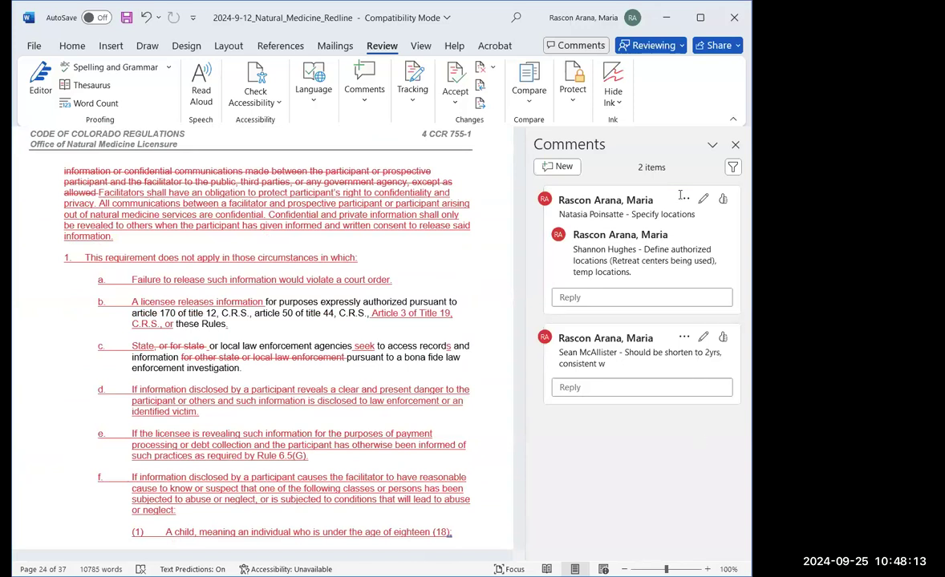
{"action": "mouse_move", "coordinate": [704, 363]}
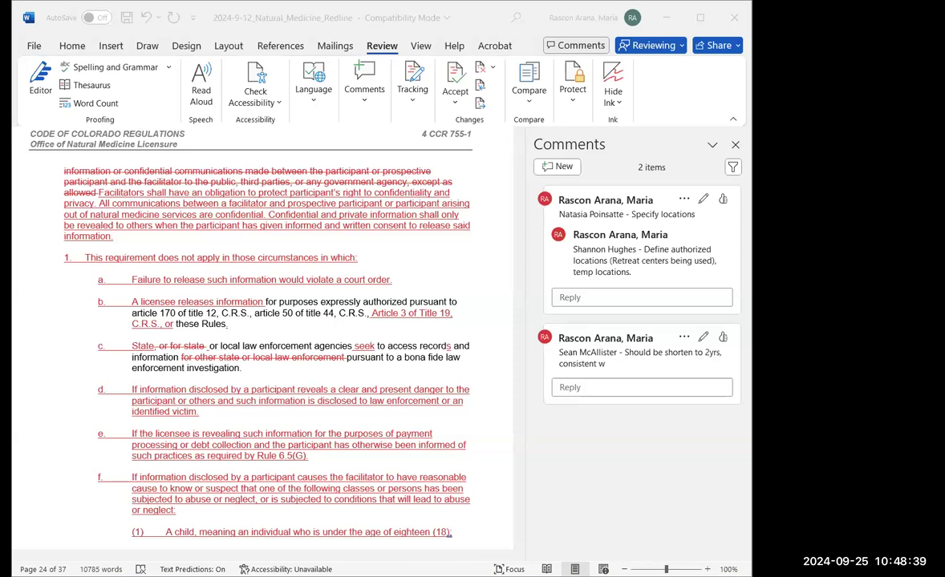
{"action": "mouse_move", "coordinate": [589, 379]}
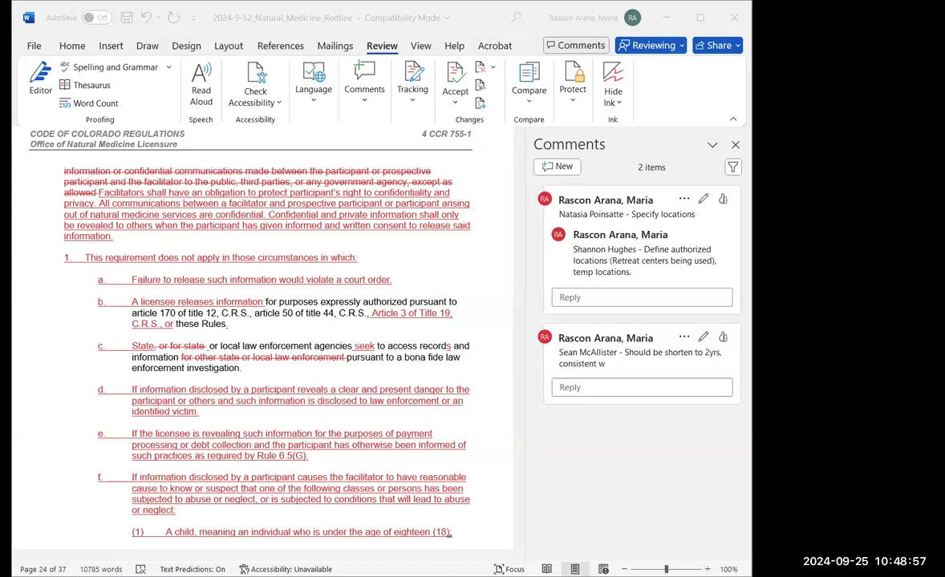
{"action": "mouse_move", "coordinate": [592, 442]}
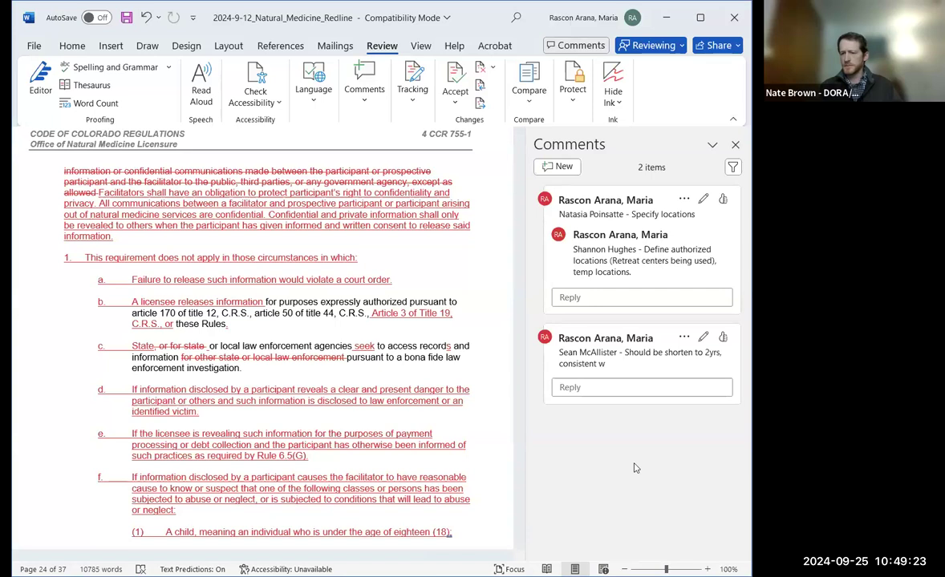
{"action": "mouse_move", "coordinate": [656, 485]}
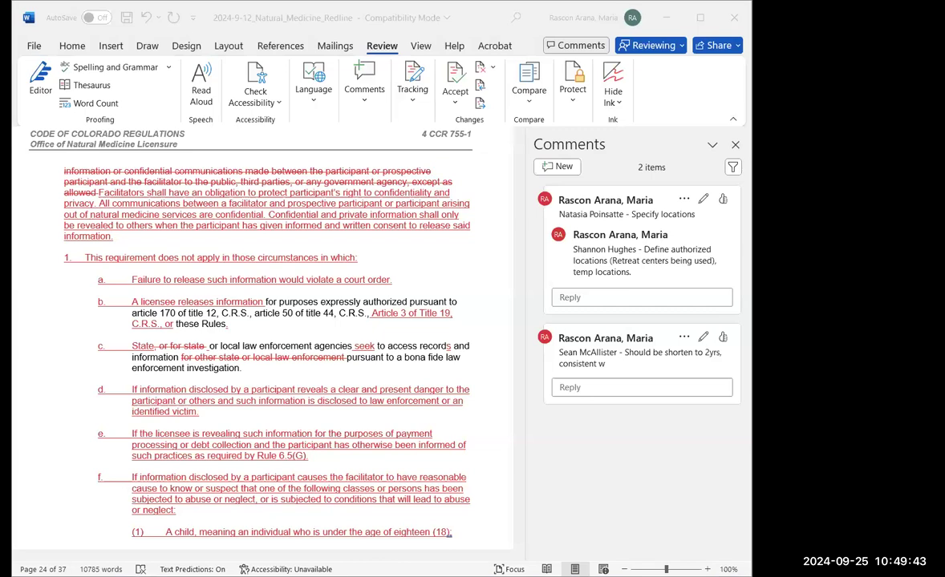
{"action": "mouse_move", "coordinate": [567, 430]}
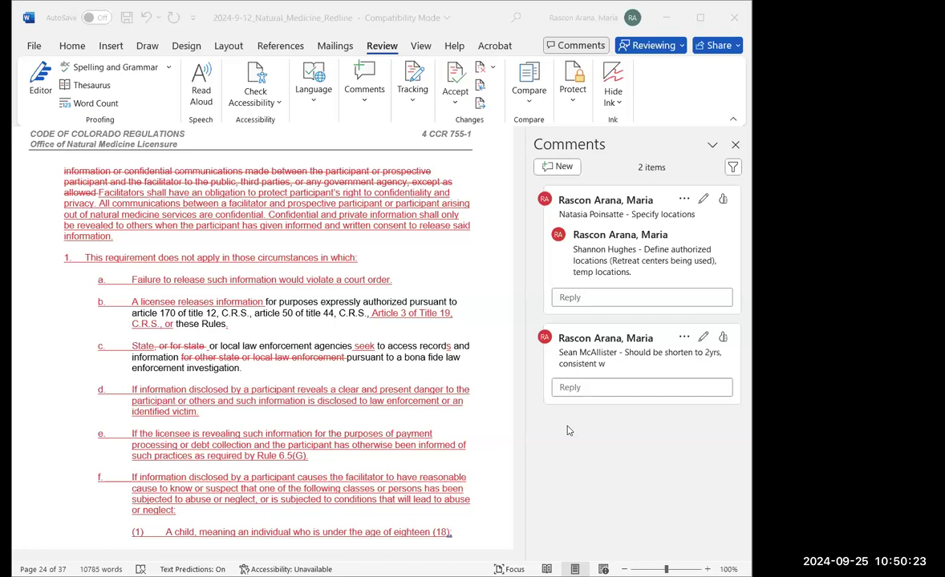
{"action": "mouse_move", "coordinate": [601, 439]}
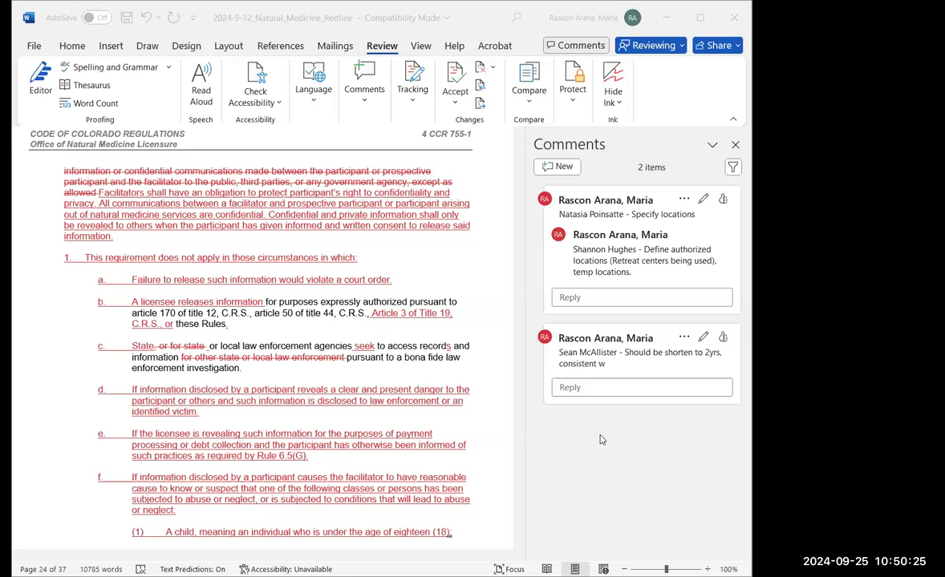
{"action": "mouse_move", "coordinate": [628, 469]}
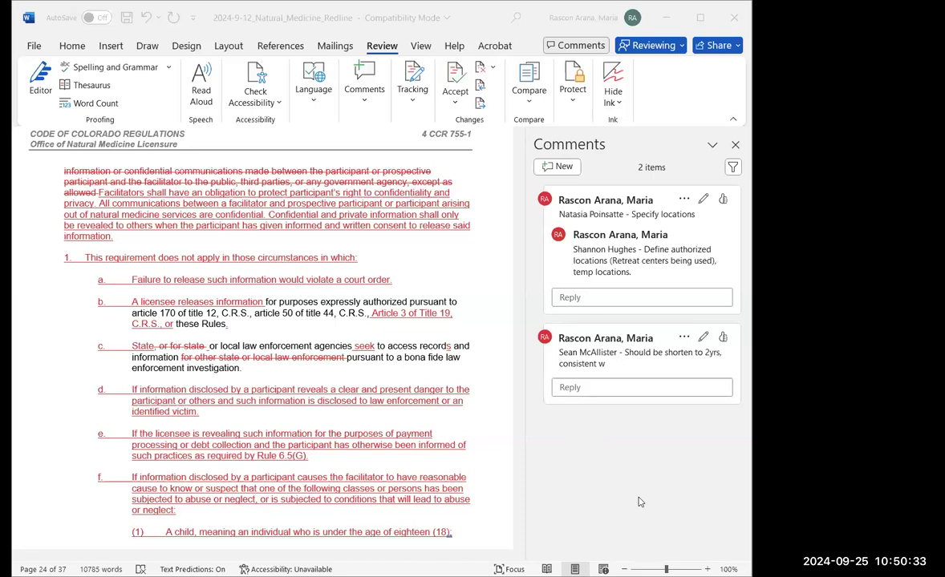
{"action": "mouse_move", "coordinate": [642, 497]}
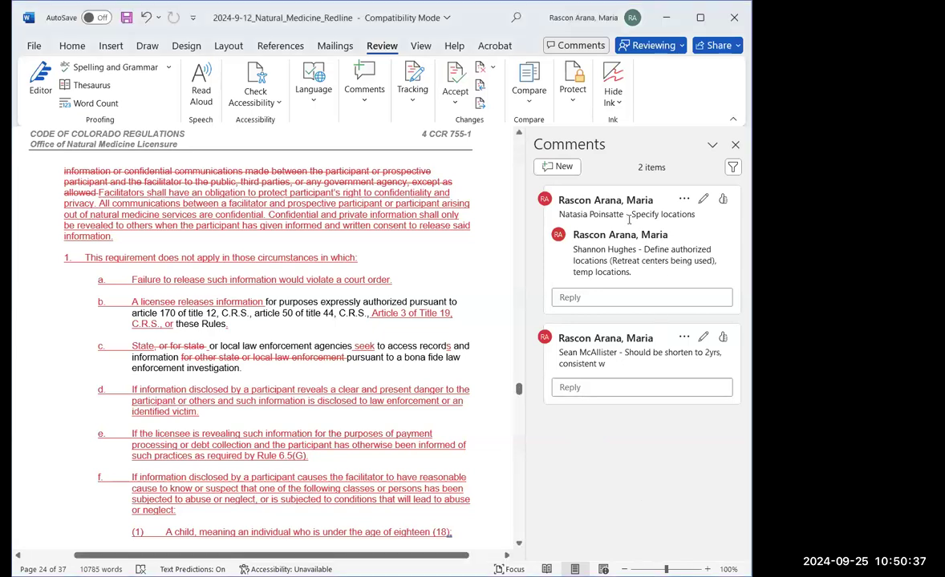
Jump from the first comment card to page 18's Practicum sites allowed item
{"action": "left_click", "coordinate": [640, 297]}
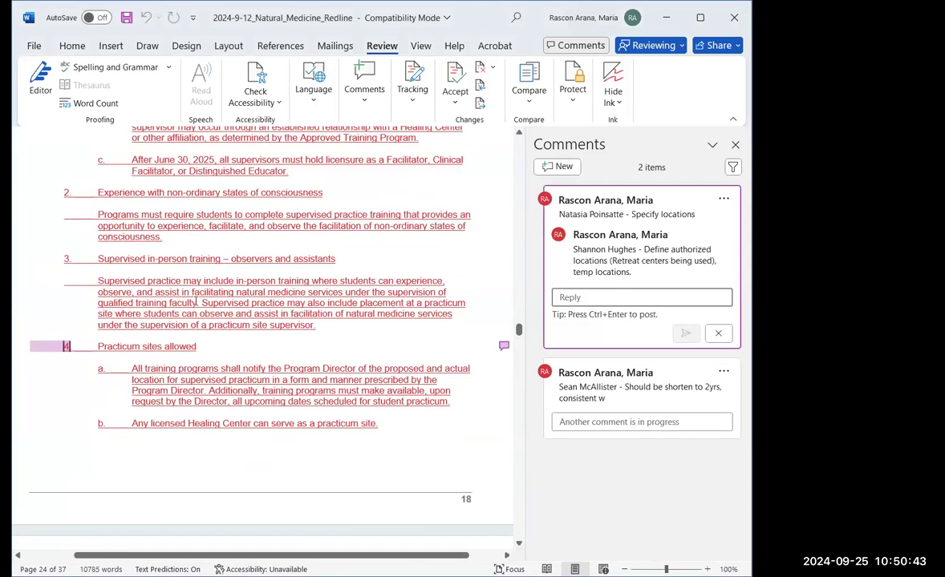
{"action": "scroll", "scroll_direction": "down", "scroll_amount": 3}
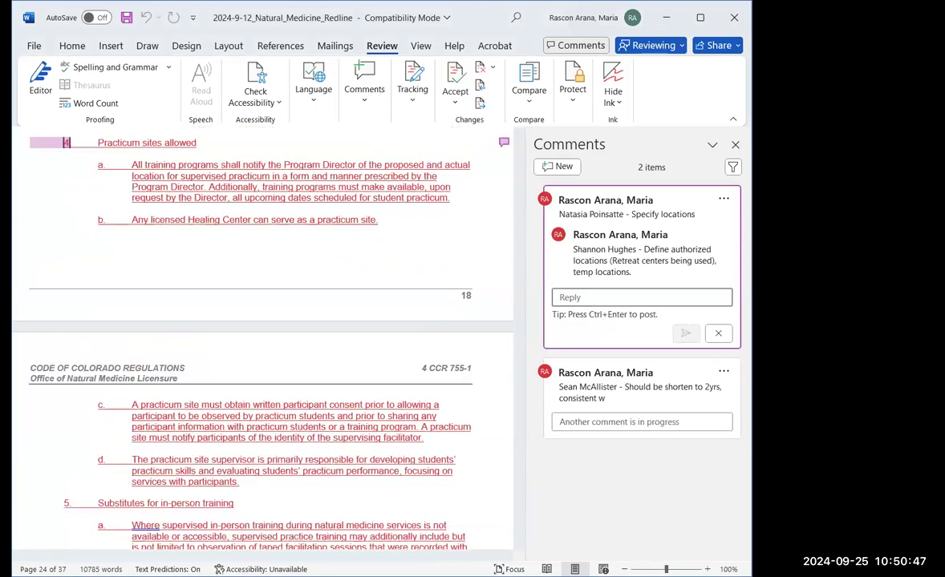
{"action": "left_click", "coordinate": [641, 298]}
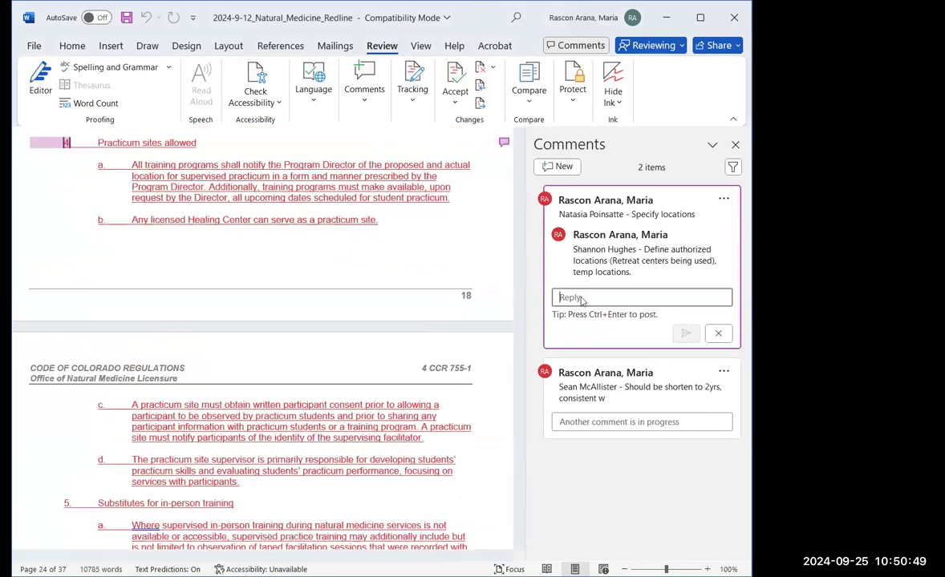
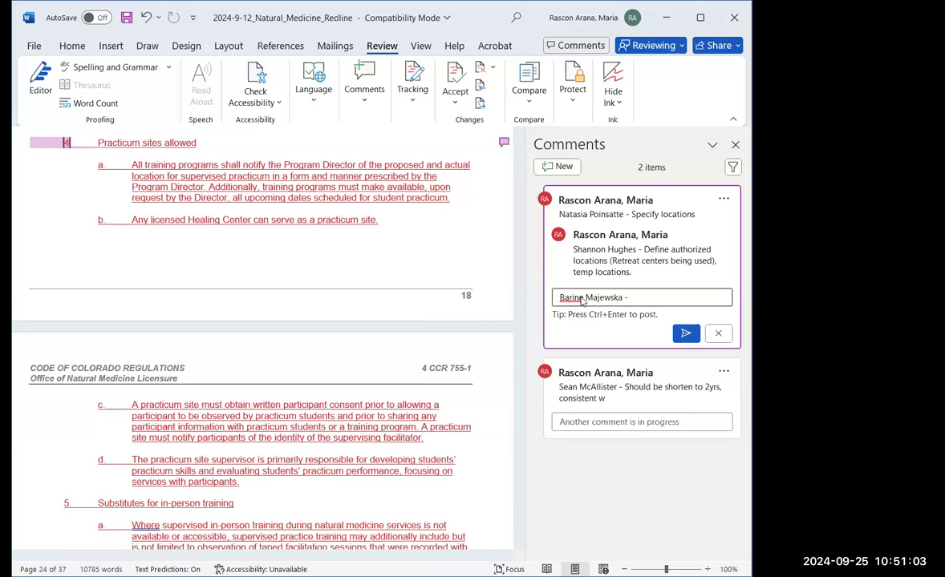
{"action": "type", "text": "Agrees"}
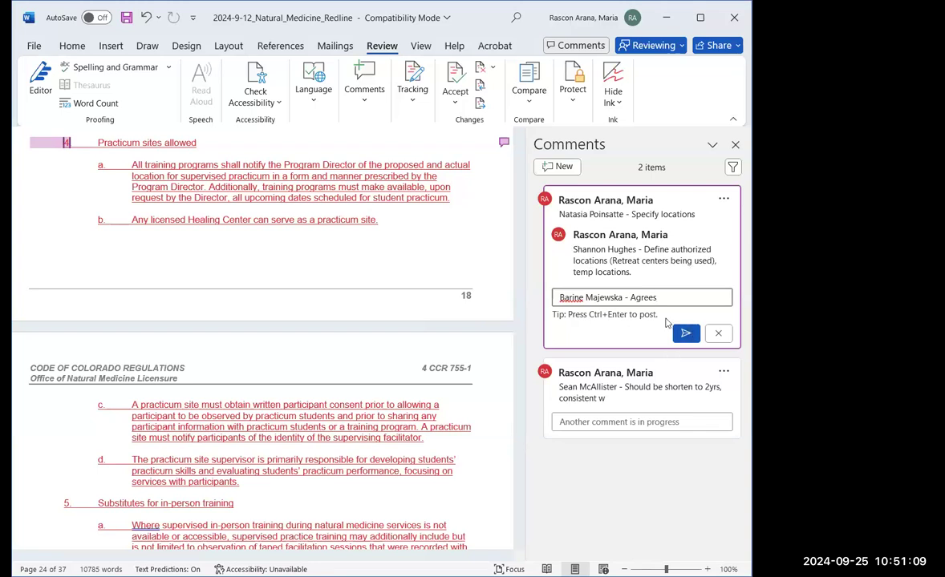
{"action": "double_click", "coordinate": [591, 298]}
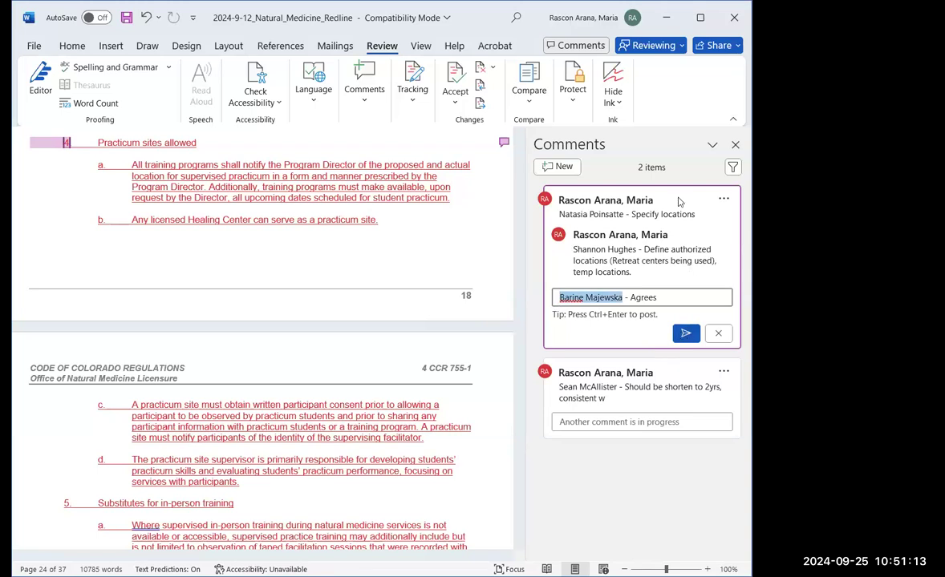
{"action": "left_click", "coordinate": [685, 333]}
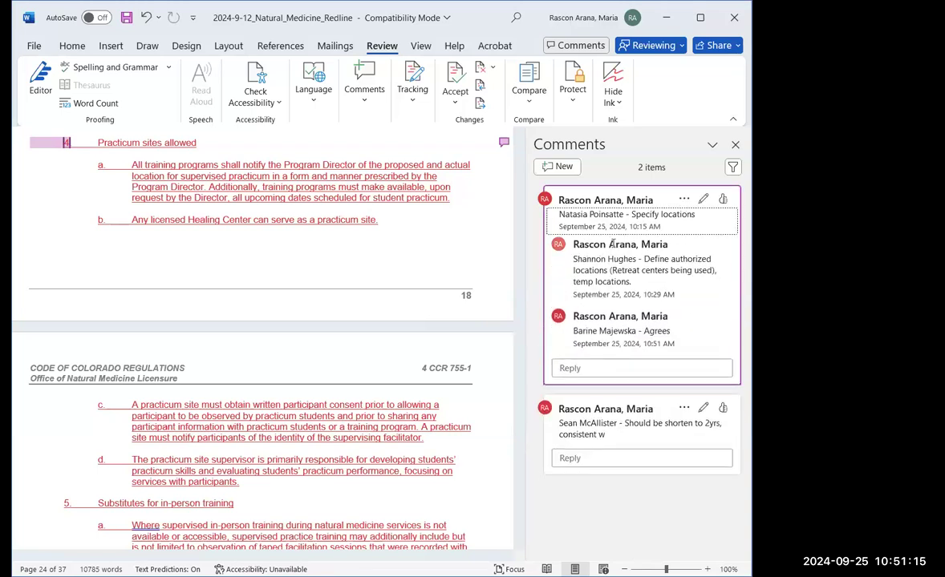
{"action": "left_click", "coordinate": [644, 270]}
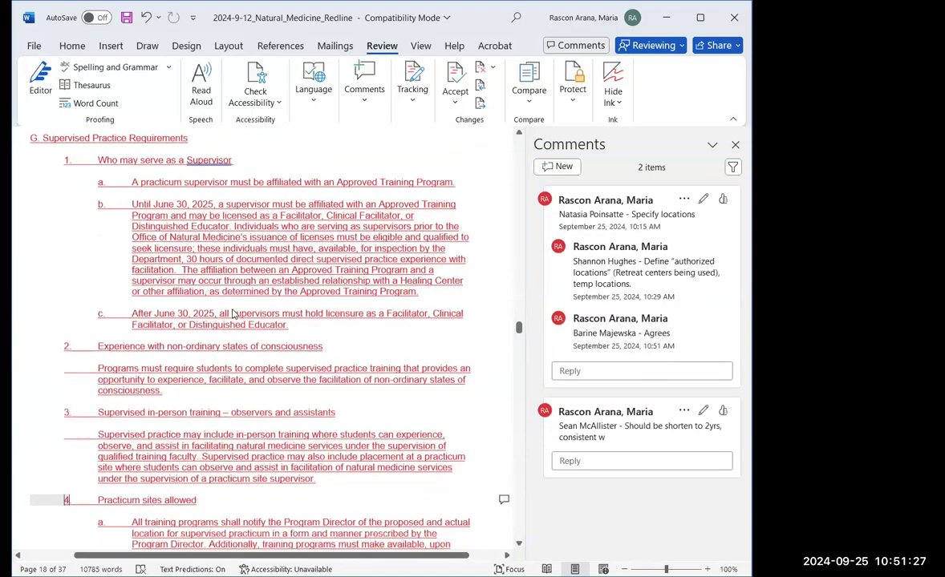
Draft a comment on supervisor item b reading 'Consider Oregon's experience'
{"action": "scroll", "scroll_direction": "down", "scroll_amount": 3}
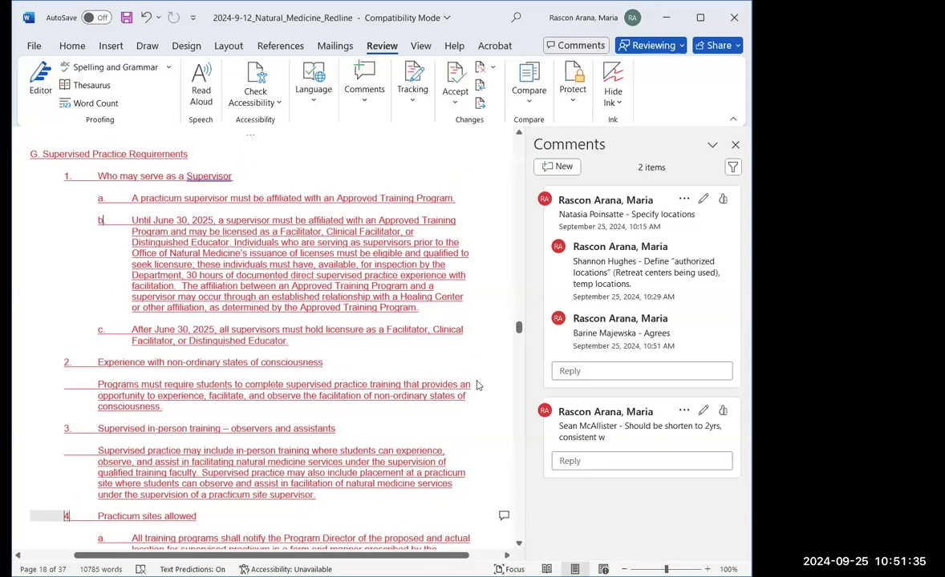
{"action": "mouse_move", "coordinate": [490, 370]}
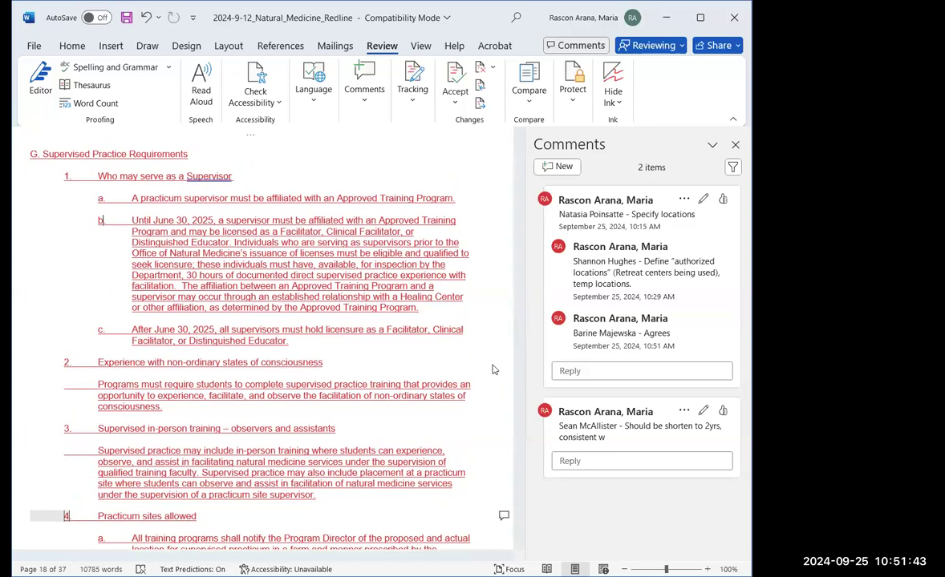
{"action": "mouse_move", "coordinate": [93, 54]}
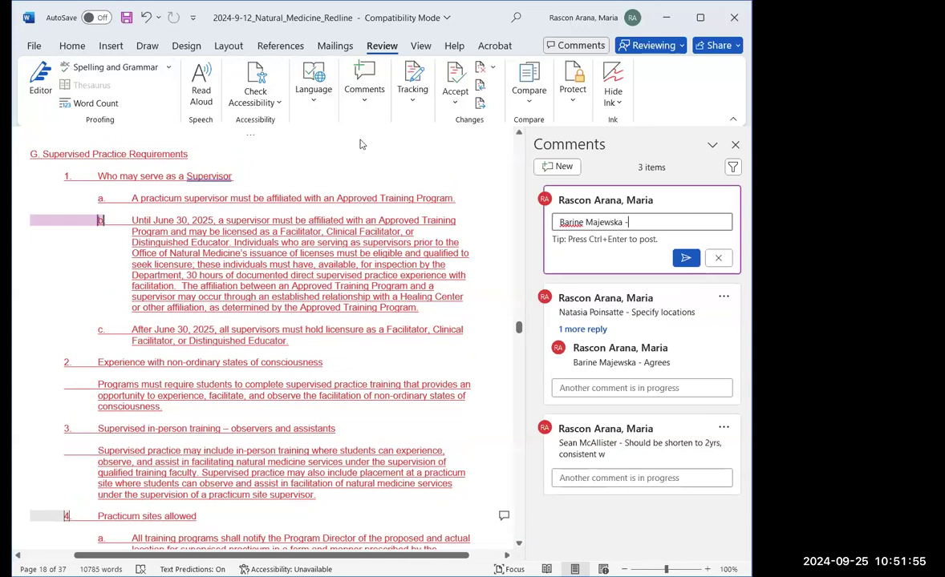
{"action": "type", "text": "Consider Oregon"}
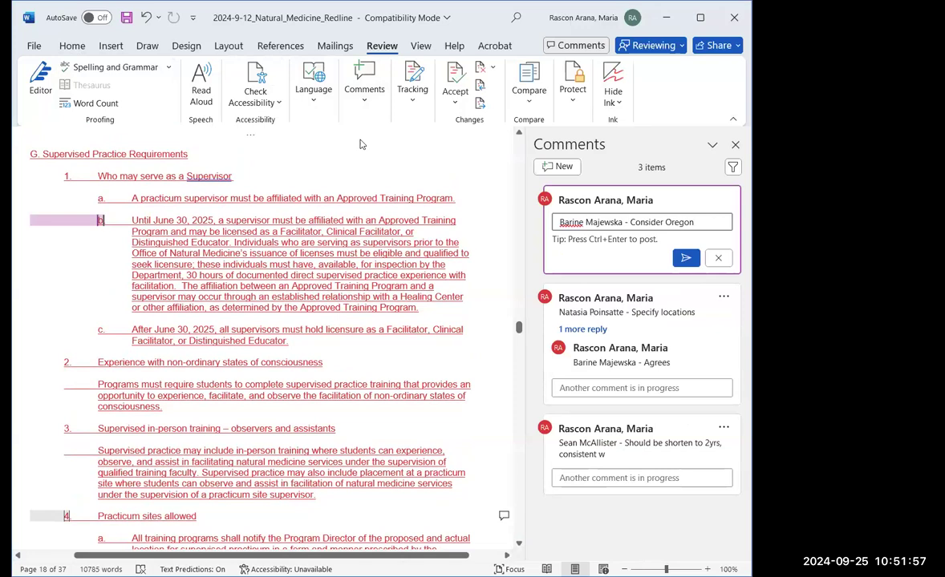
{"action": "type", "text": "'s experien"}
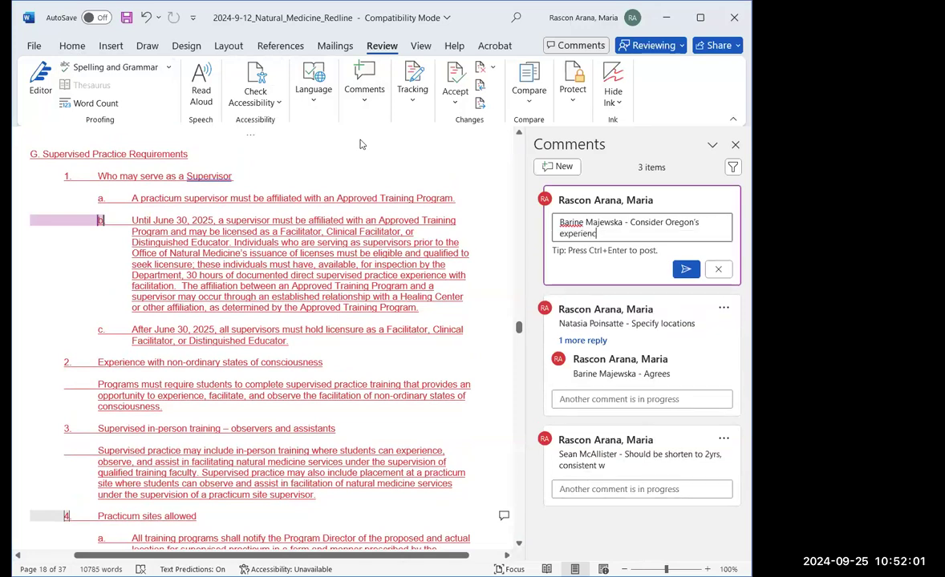
{"action": "type", "text": "ce"}
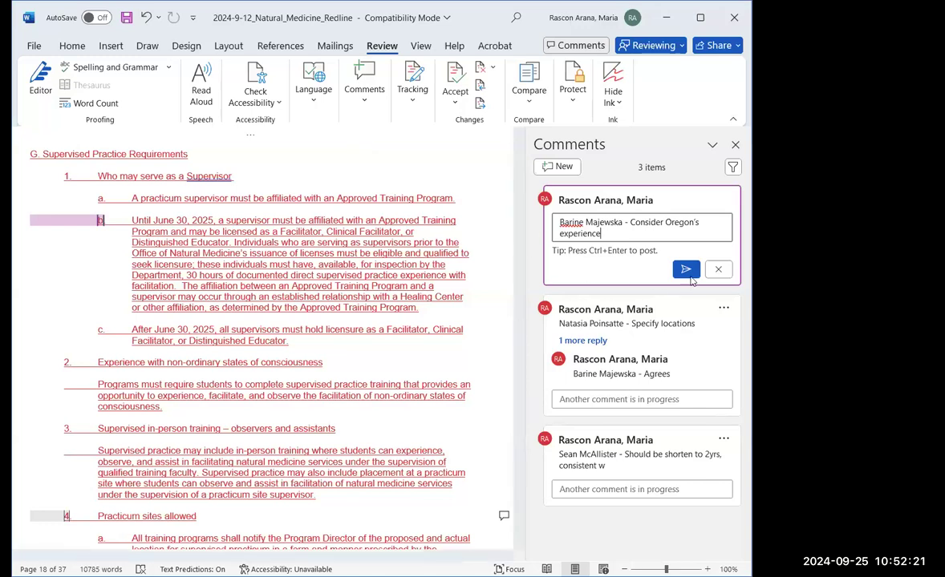
{"action": "mouse_move", "coordinate": [670, 411]}
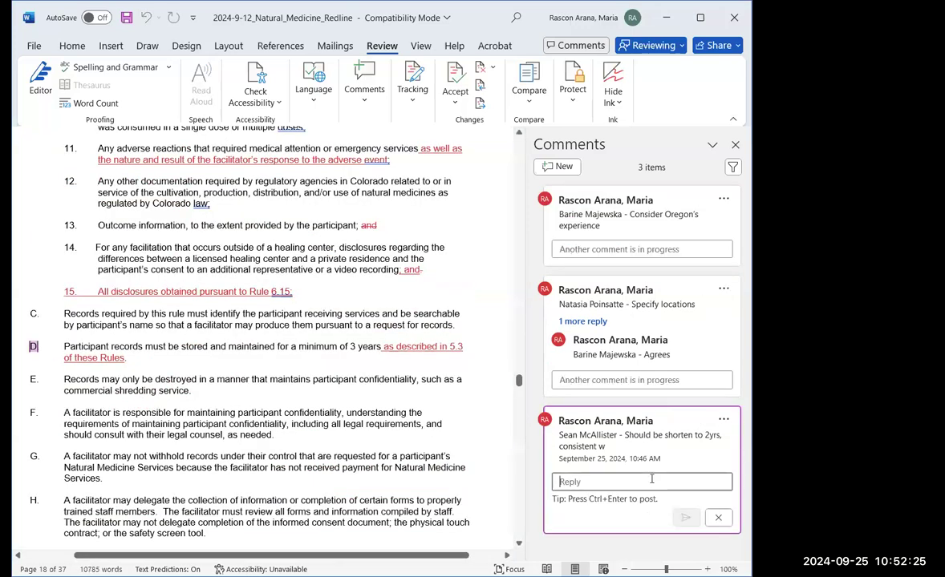
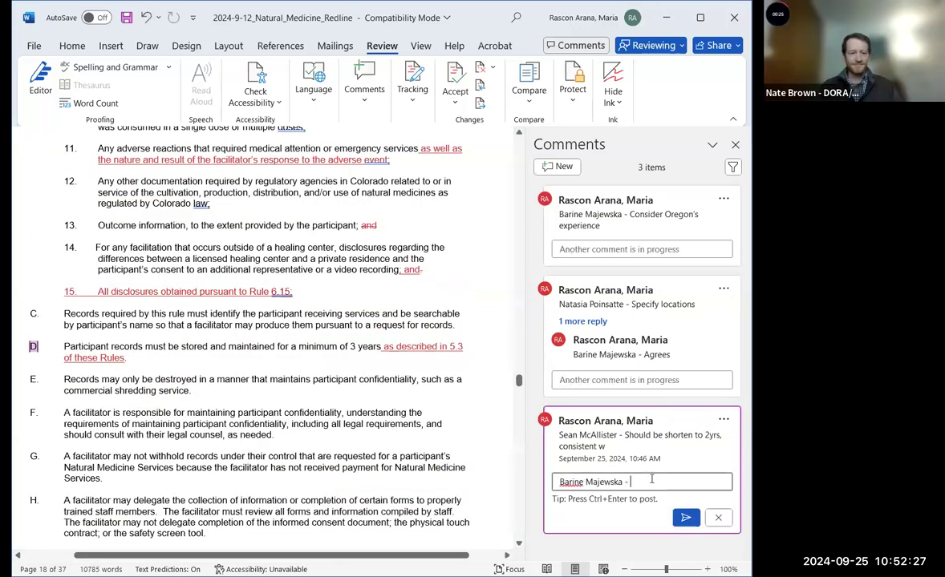
{"action": "left_click", "coordinate": [718, 517]}
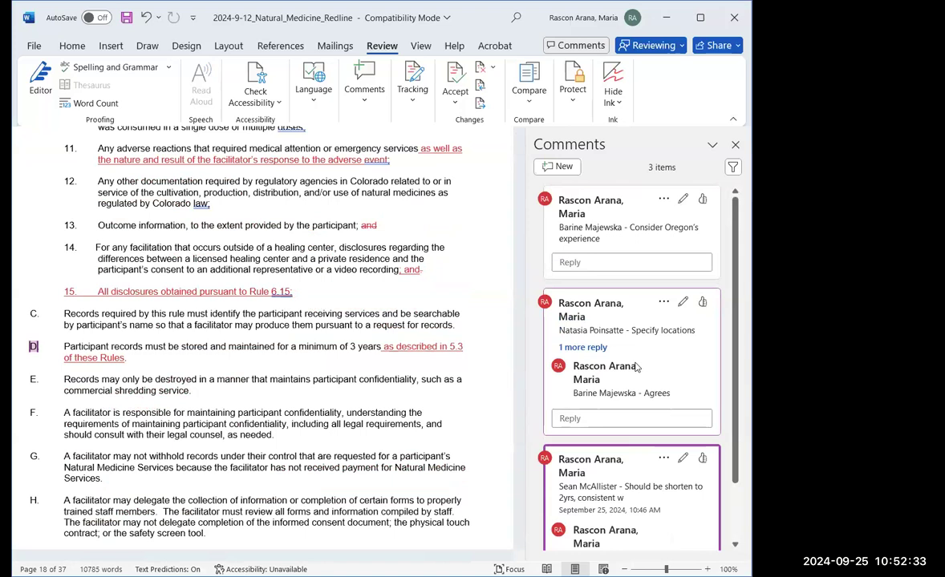
{"action": "mouse_move", "coordinate": [608, 233]}
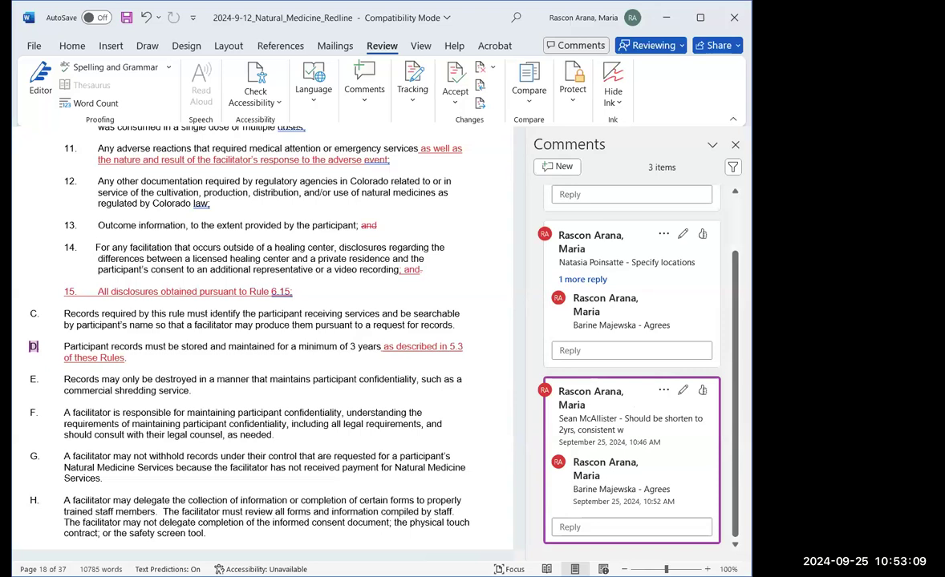
{"action": "mouse_move", "coordinate": [558, 379]}
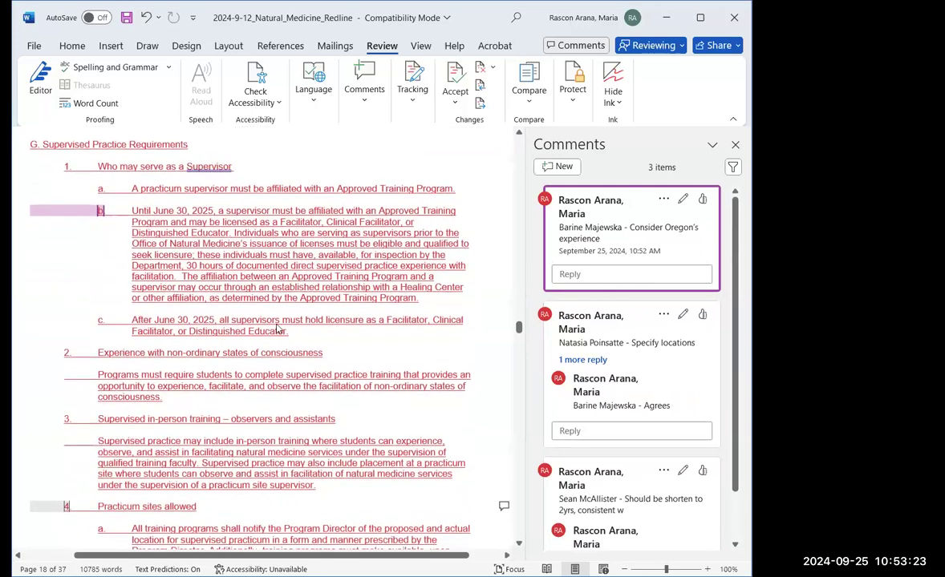
{"action": "mouse_move", "coordinate": [580, 353]}
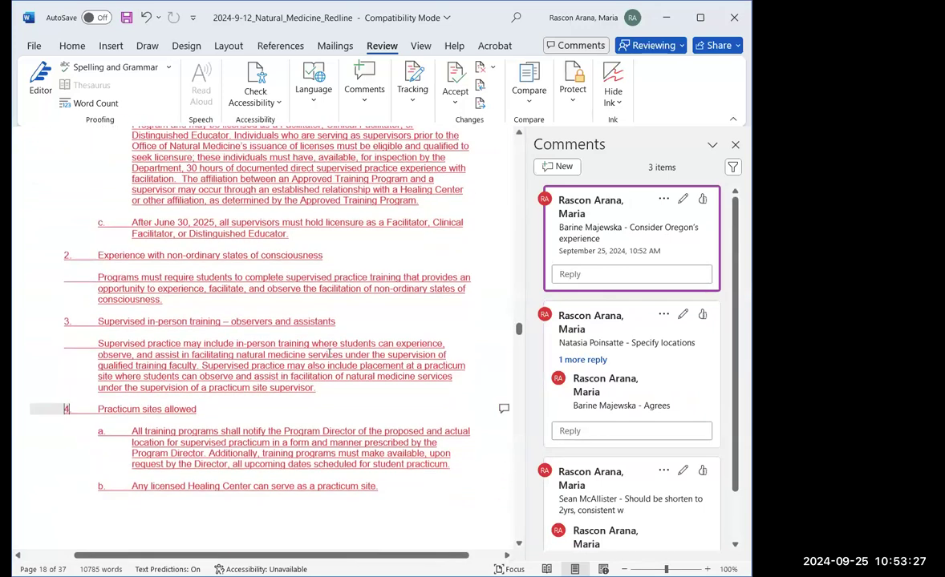
{"action": "scroll", "scroll_direction": "down", "scroll_amount": 3}
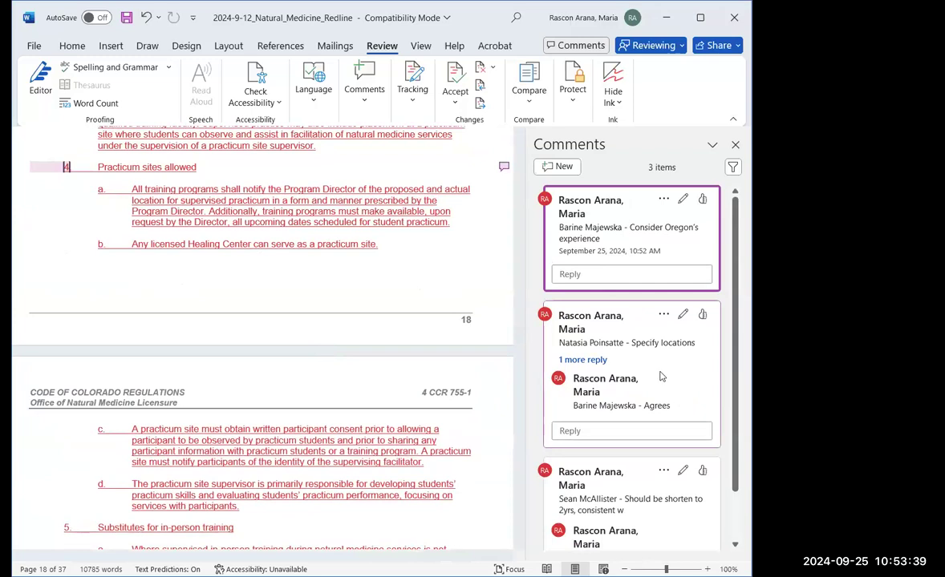
{"action": "scroll", "scroll_direction": "down", "scroll_amount": 3}
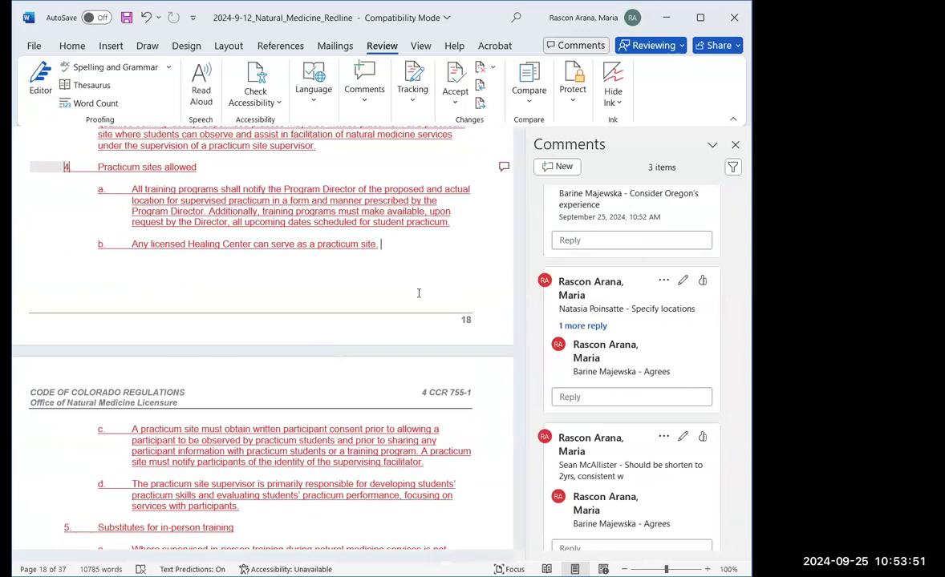
{"action": "scroll", "scroll_direction": "down", "scroll_amount": 3}
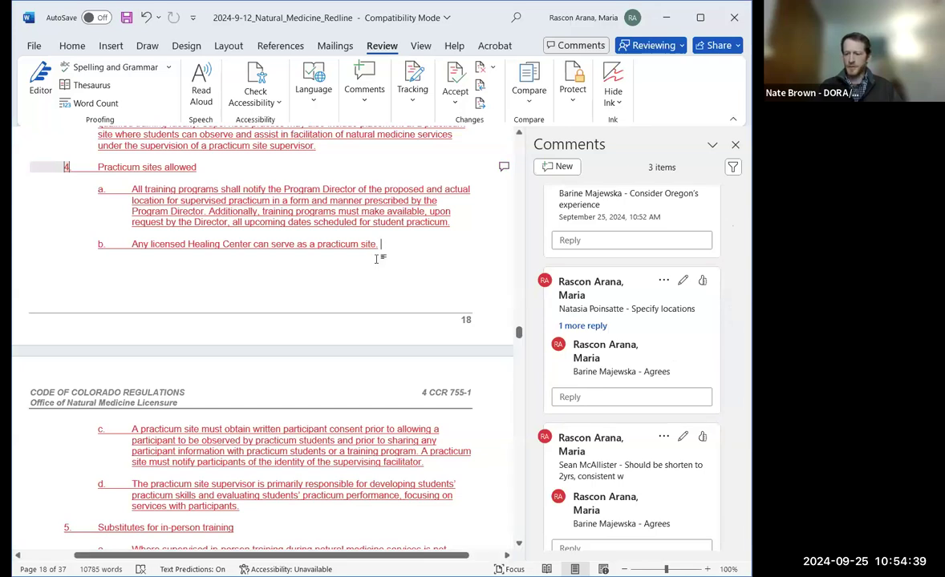
{"action": "mouse_move", "coordinate": [399, 269]}
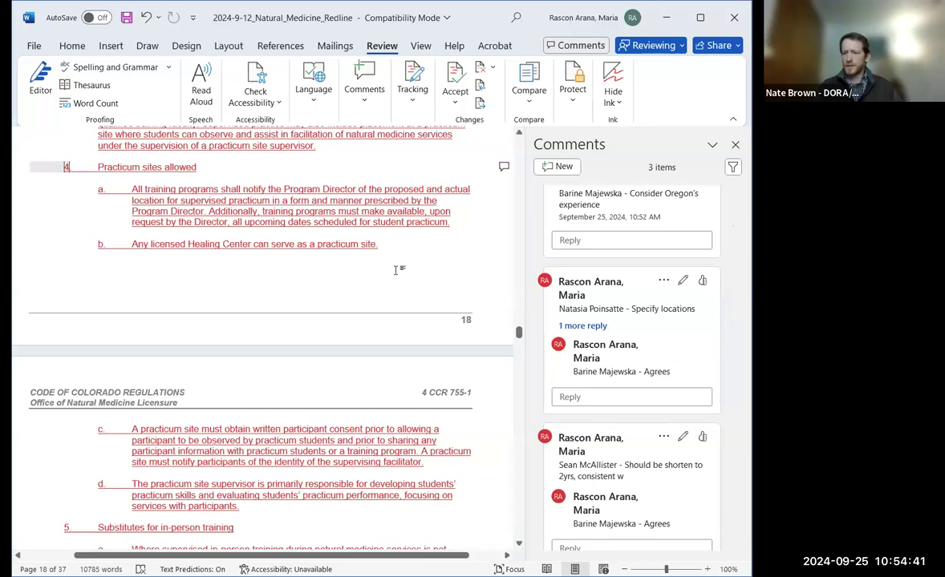
{"action": "mouse_move", "coordinate": [410, 277]}
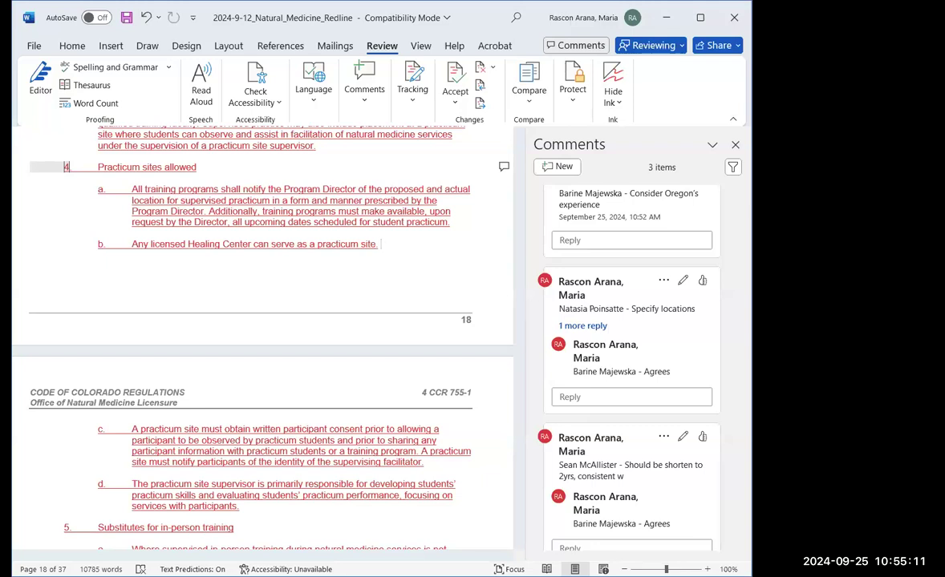
{"action": "left_click", "coordinate": [381, 244]}
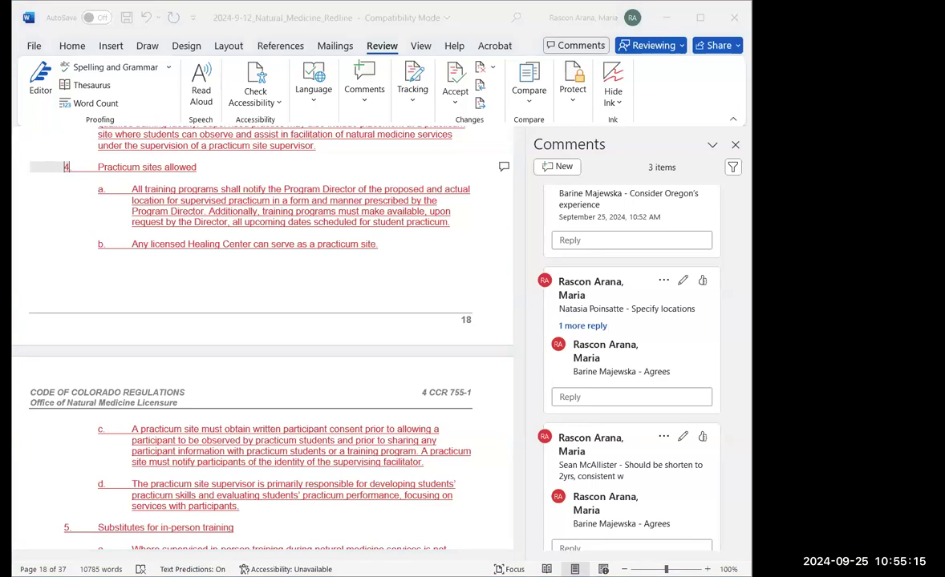
{"action": "mouse_move", "coordinate": [489, 286]}
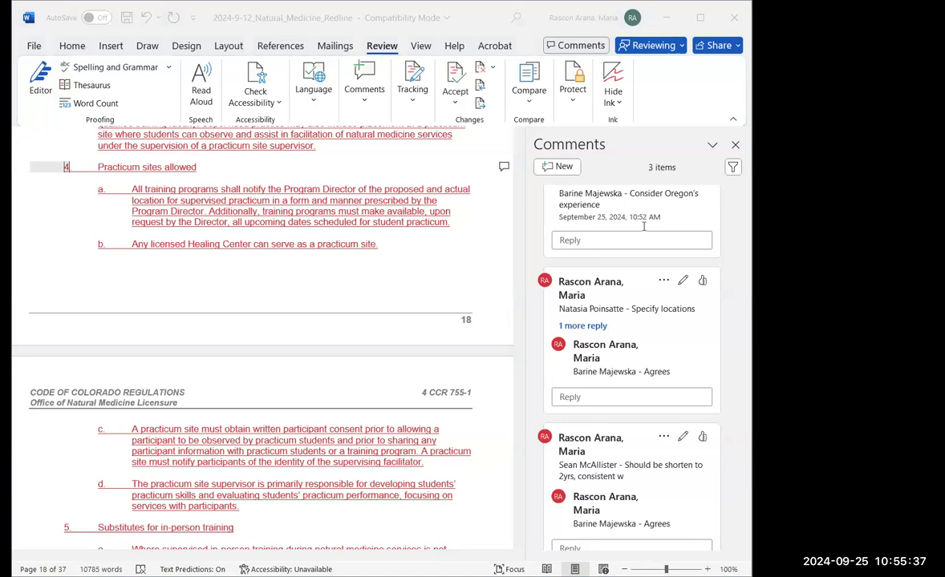
Reword the item b comment to 'Consider experience from the State of Oregon' and post it
{"action": "scroll", "scroll_direction": "down", "scroll_amount": 3}
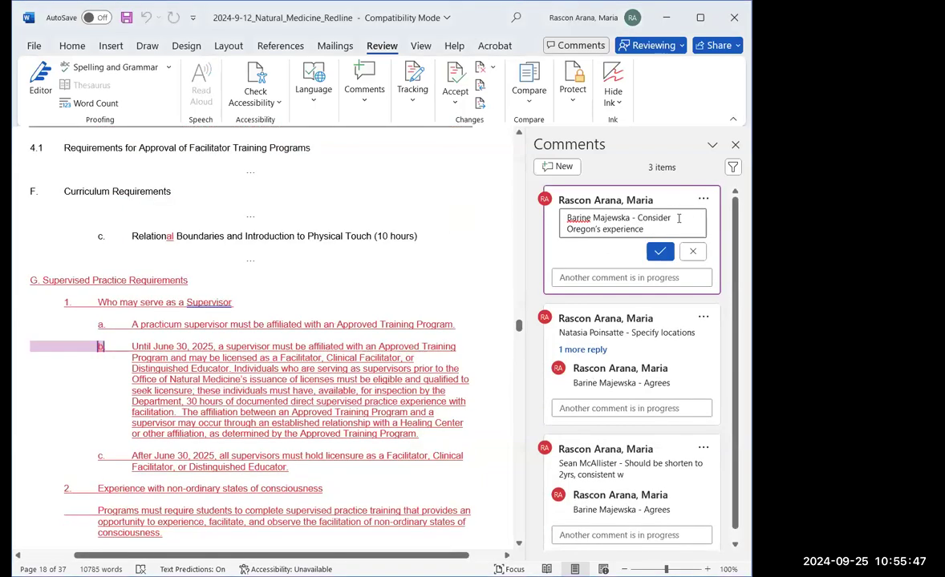
{"action": "type", "text": "experience w"}
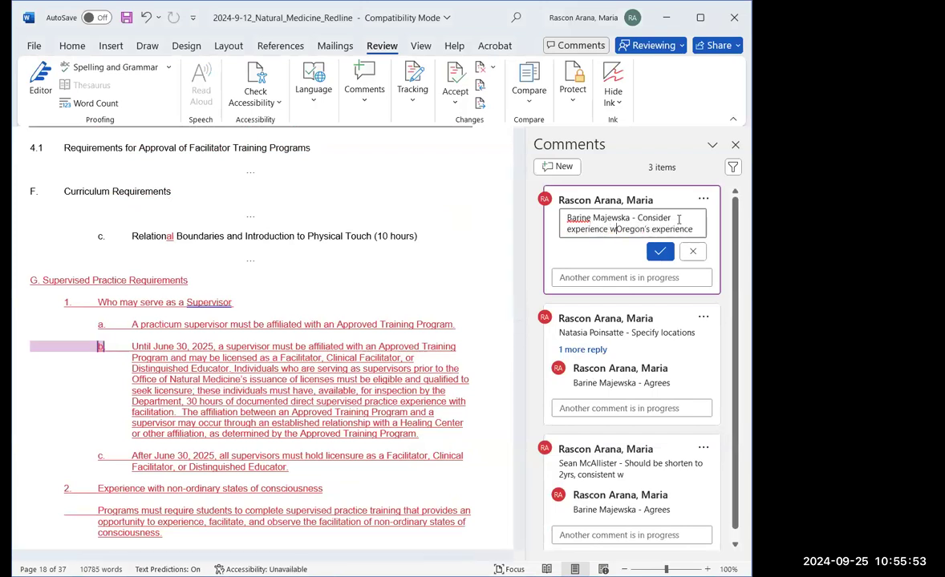
{"action": "type", "text": "from the State of"}
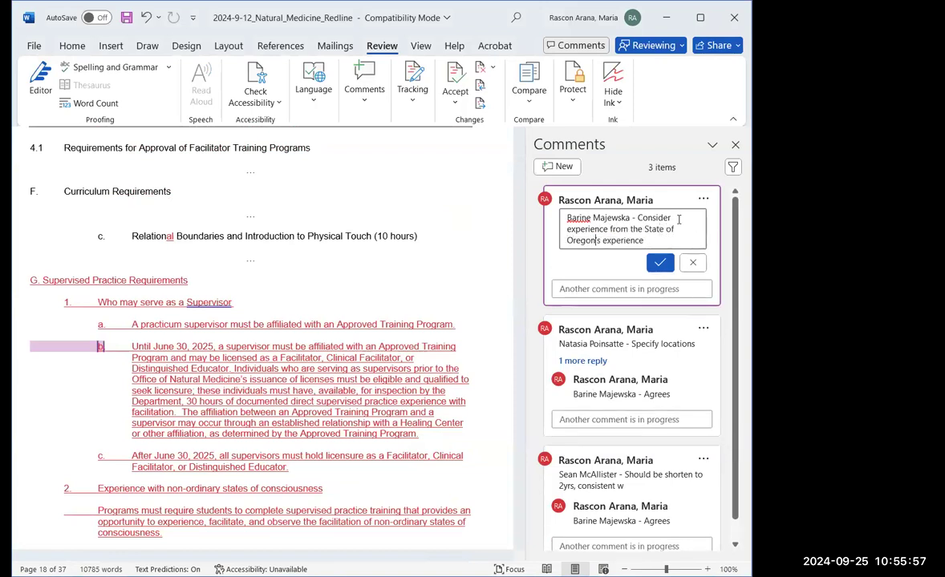
{"action": "key", "text": "backspace"}
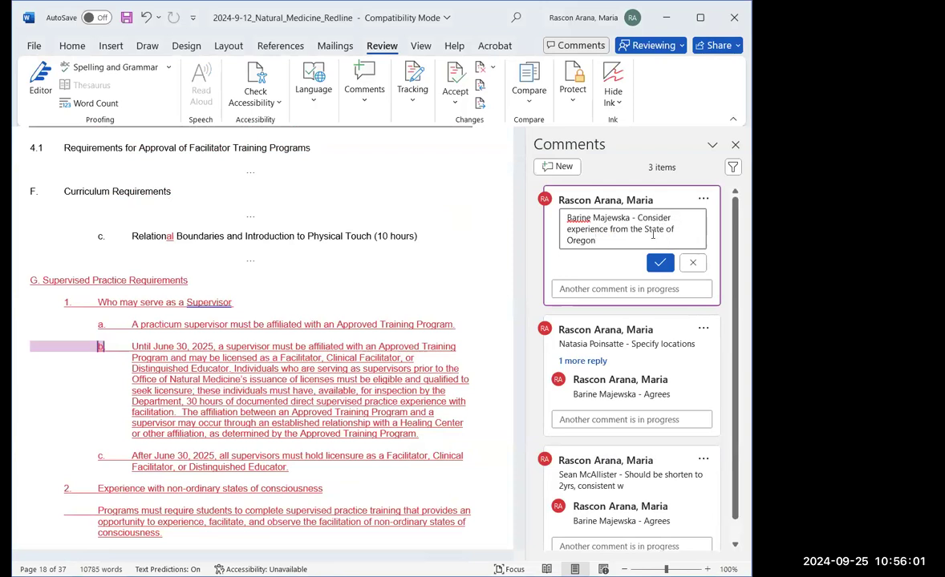
{"action": "mouse_move", "coordinate": [653, 237]}
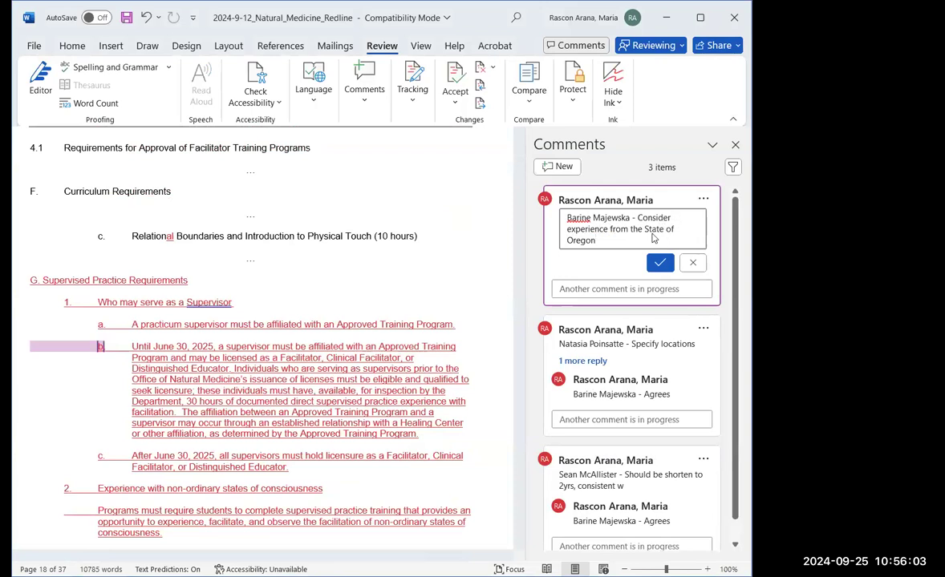
{"action": "left_click", "coordinate": [660, 262]}
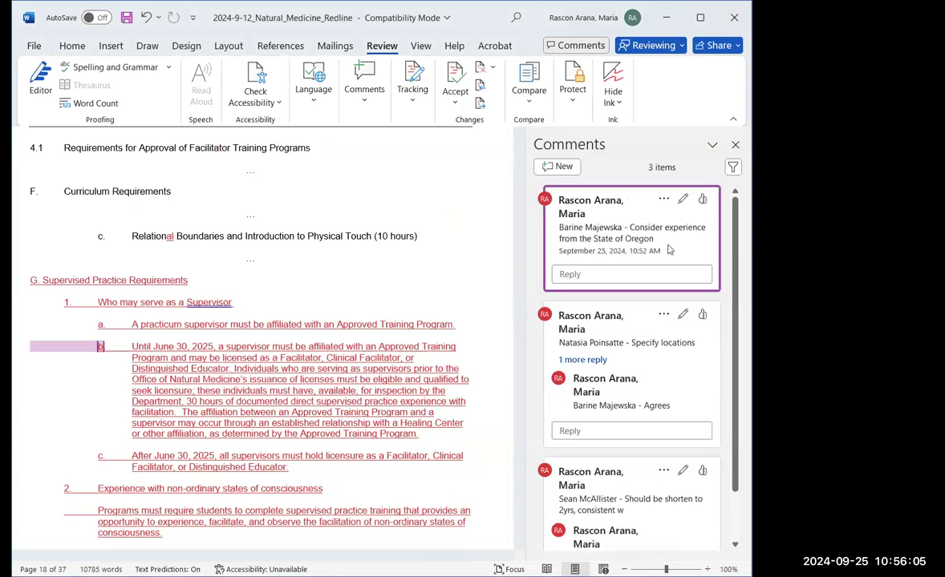
Scroll through page 18's items 3 and 4 and the comment threads
{"action": "scroll", "scroll_direction": "down", "scroll_amount": 3}
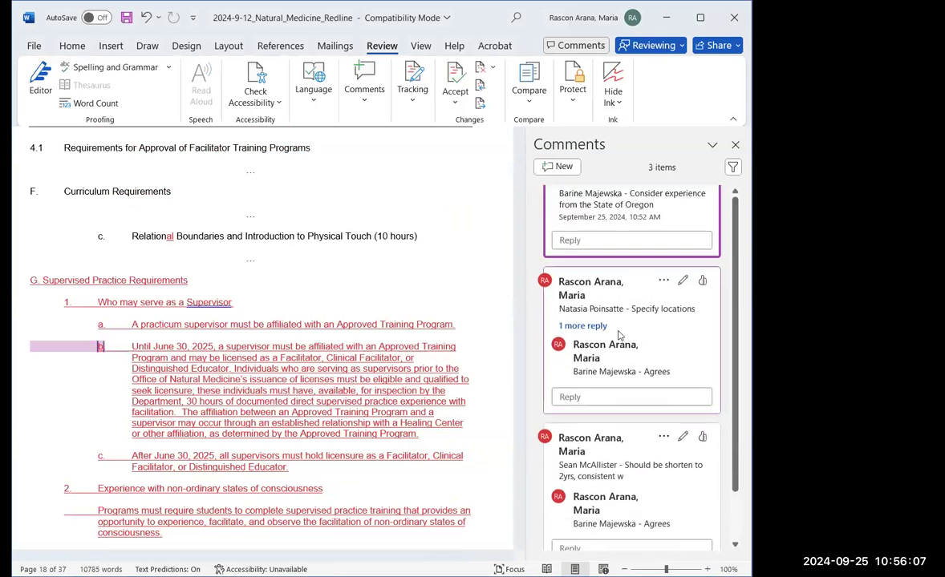
{"action": "scroll", "scroll_direction": "down", "scroll_amount": 3}
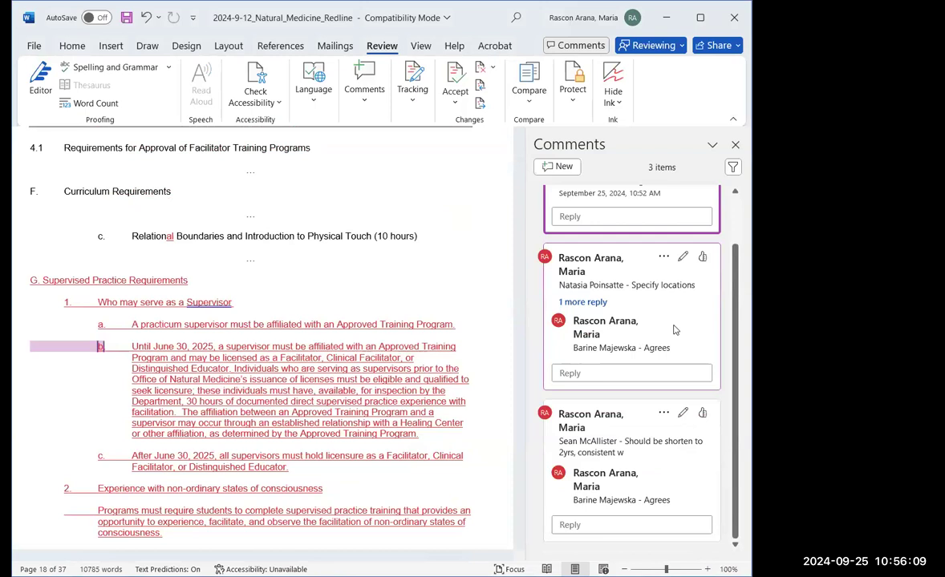
{"action": "mouse_move", "coordinate": [676, 332]}
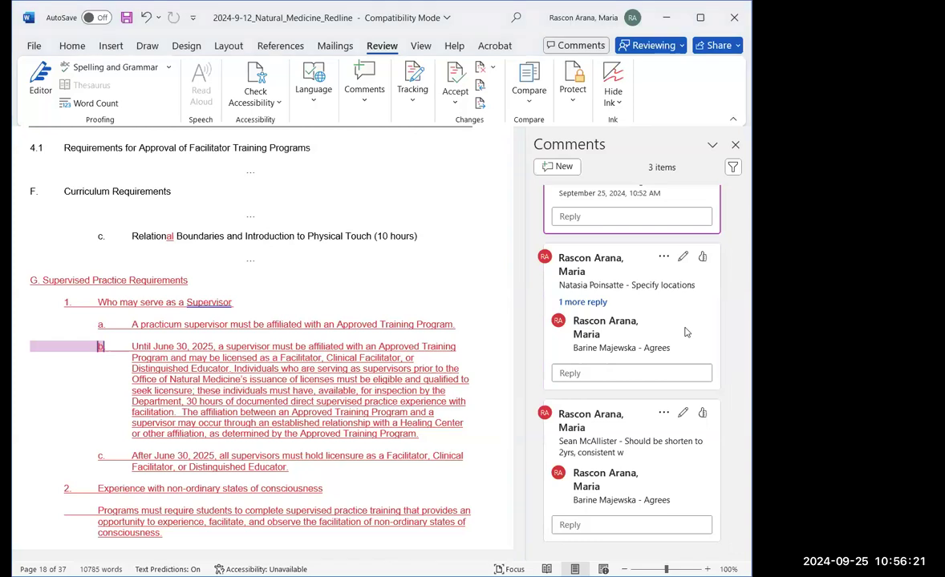
{"action": "mouse_move", "coordinate": [642, 304]}
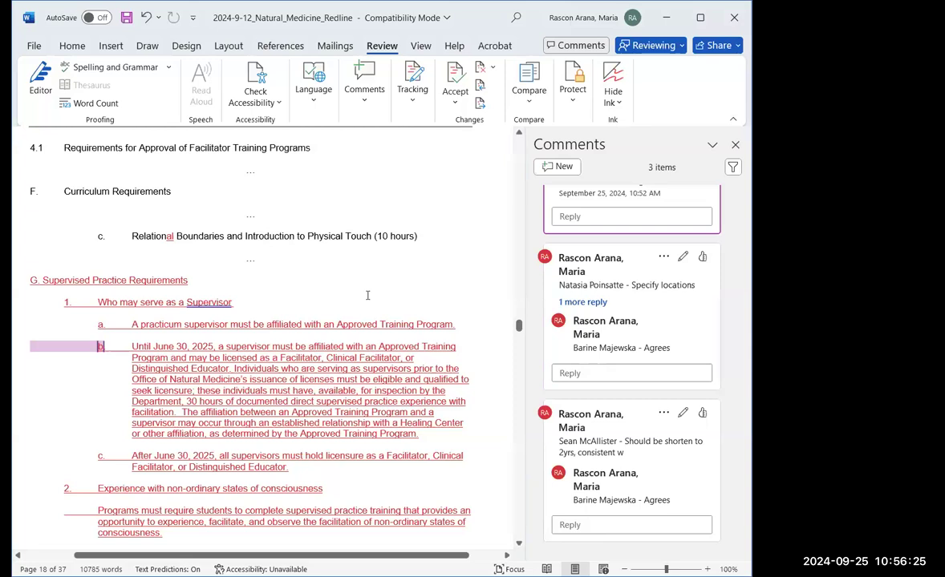
{"action": "scroll", "scroll_direction": "down", "scroll_amount": 3}
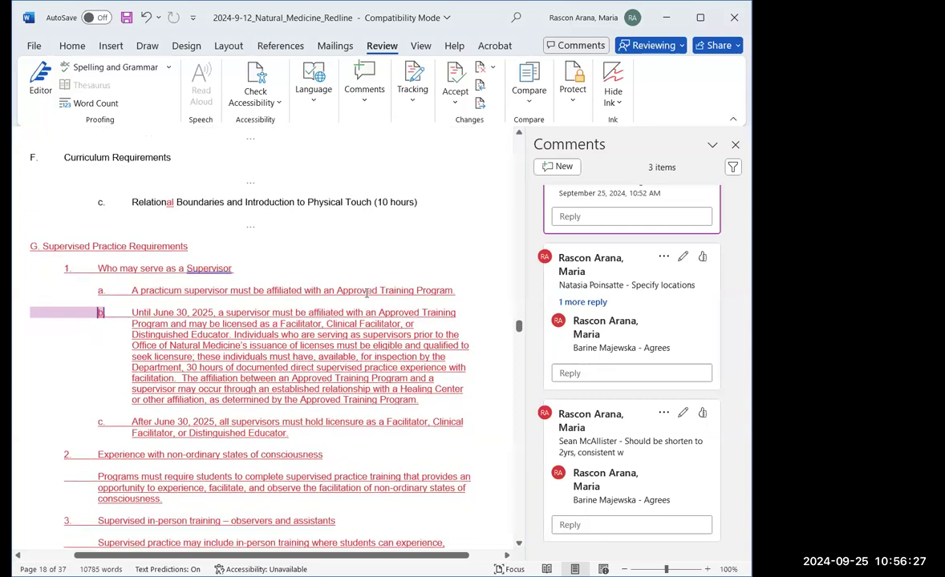
{"action": "scroll", "scroll_direction": "down", "scroll_amount": 3}
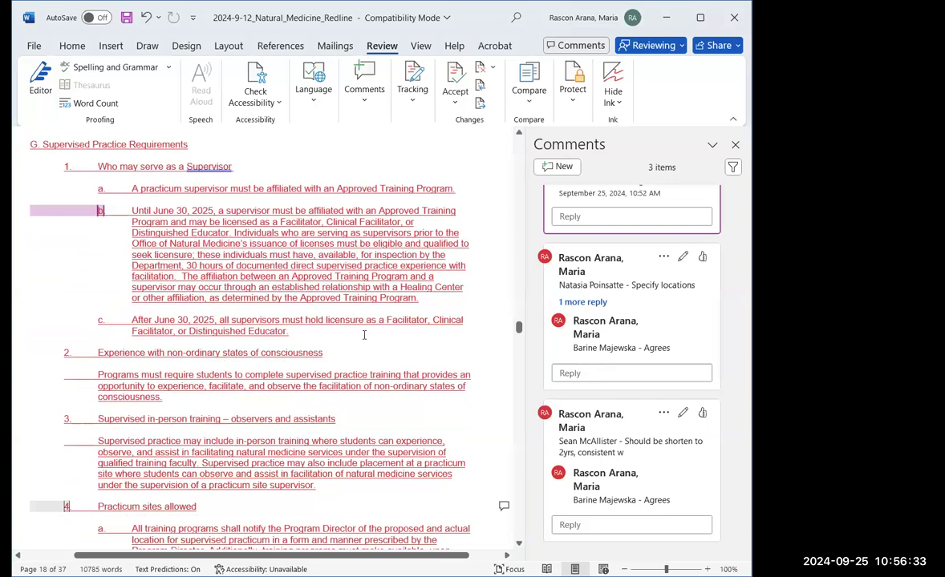
{"action": "mouse_move", "coordinate": [359, 348]}
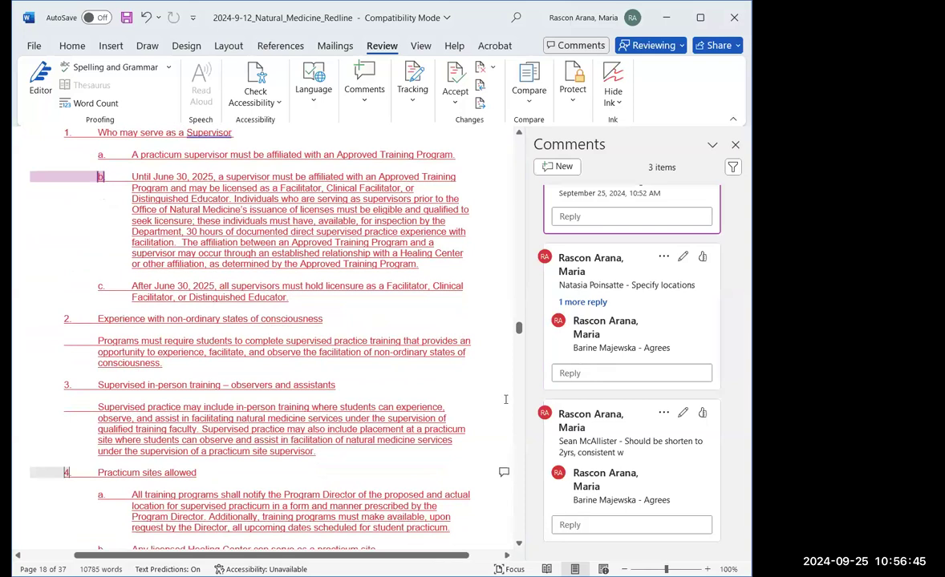
{"action": "mouse_move", "coordinate": [503, 400]}
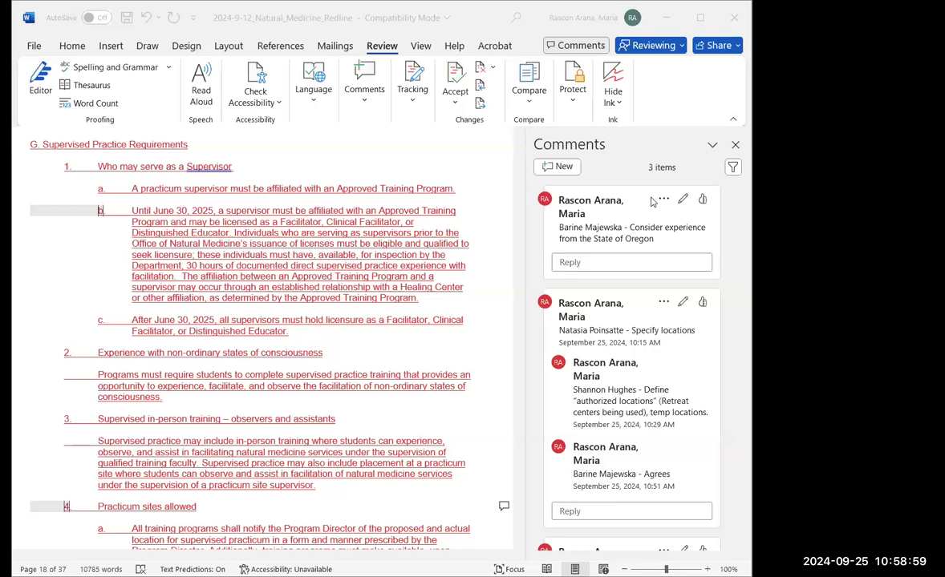
{"action": "mouse_move", "coordinate": [508, 447]}
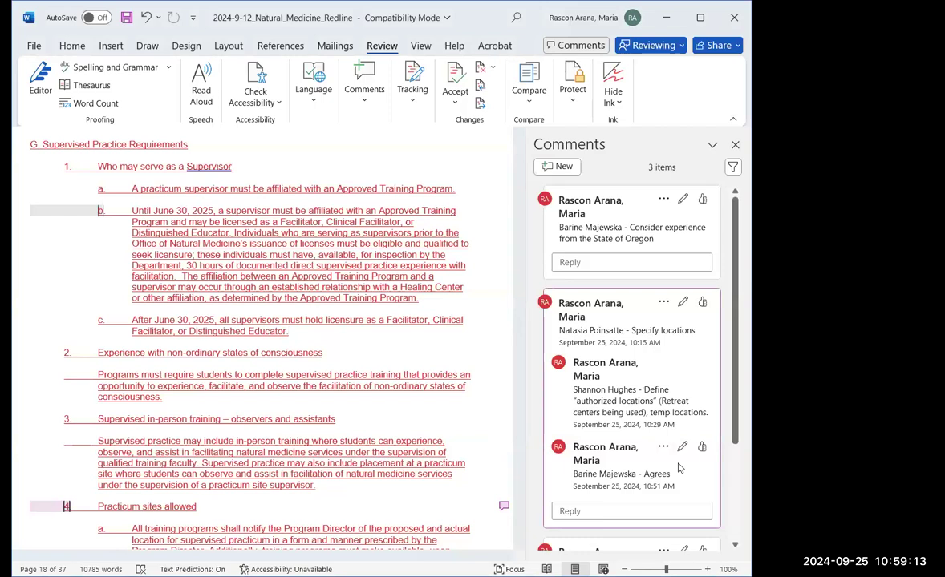
Search for '6.6' and jump to section 6.6 Use of Physical Touch on page 27
{"action": "left_click", "coordinate": [289, 331]}
{"action": "type", "text": "6.6"}
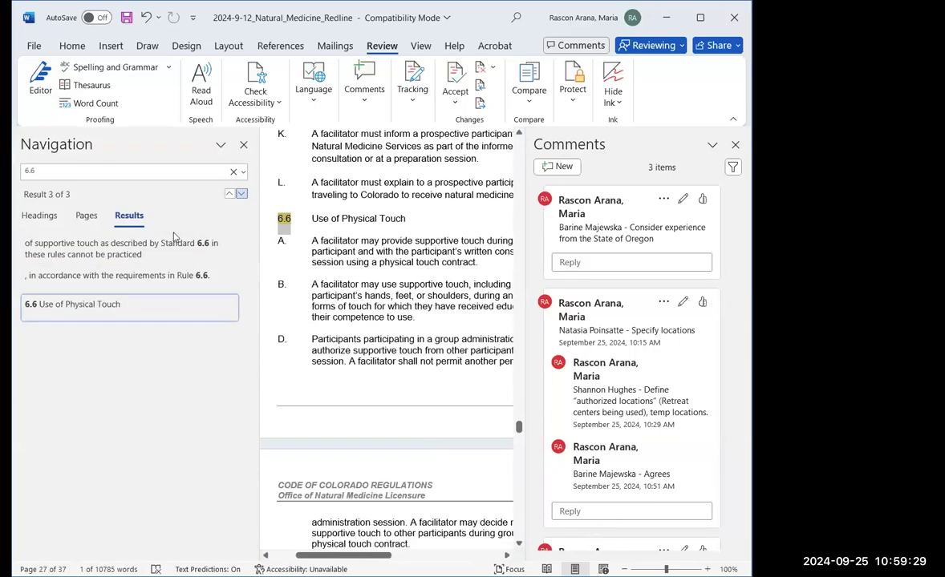
{"action": "left_click", "coordinate": [243, 144]}
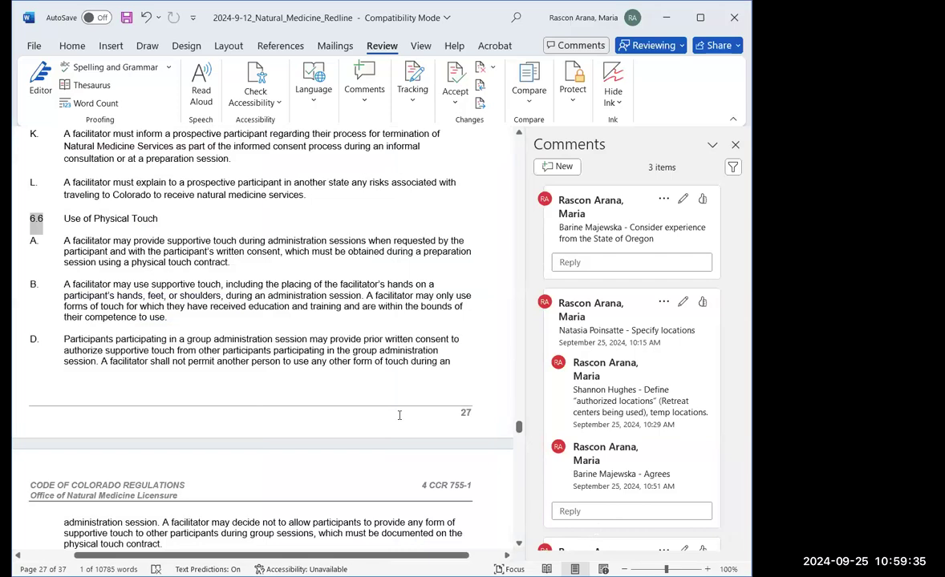
Scroll to page 18's Practicum sites allowed item and its specify-locations comment thread
{"action": "scroll", "scroll_direction": "down", "scroll_amount": 3}
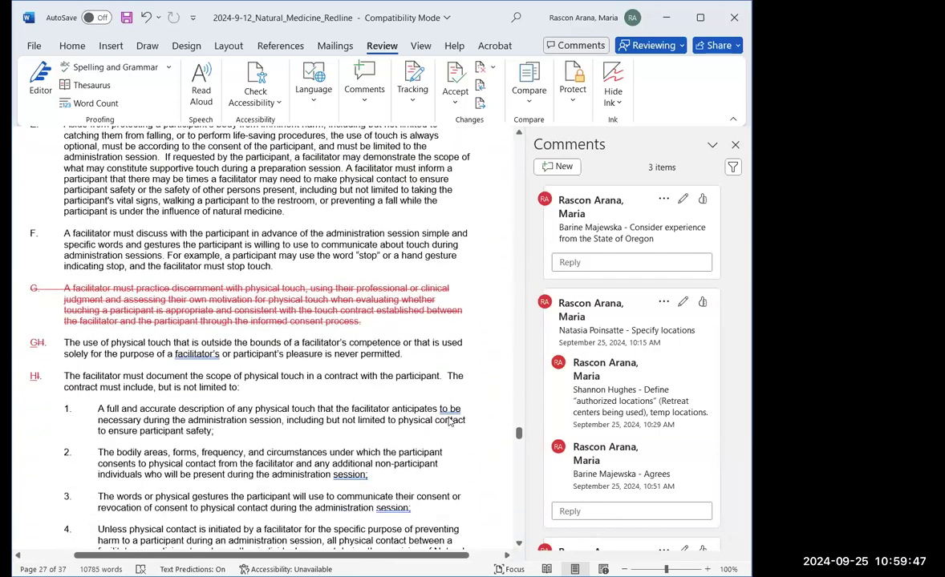
{"action": "scroll", "scroll_direction": "down", "scroll_amount": 3}
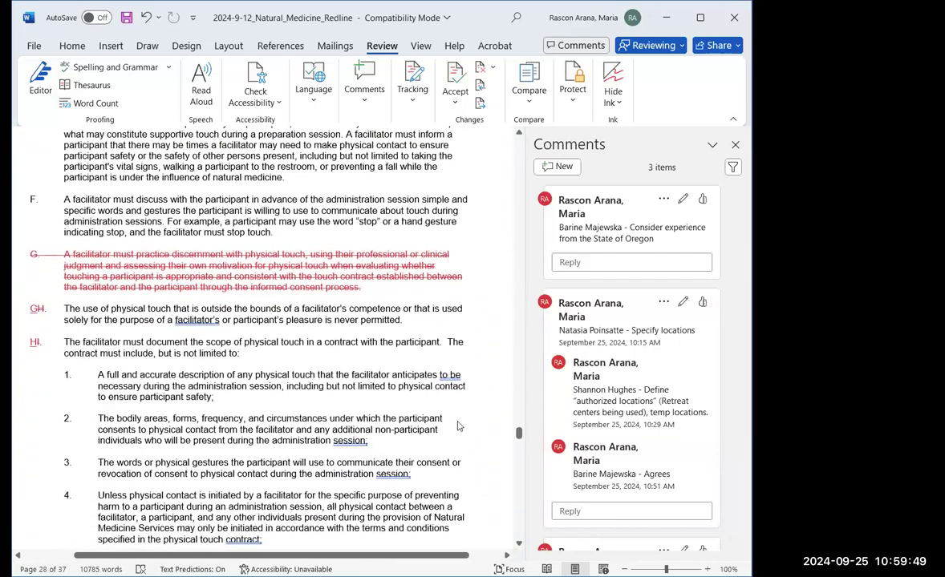
{"action": "mouse_move", "coordinate": [496, 250]}
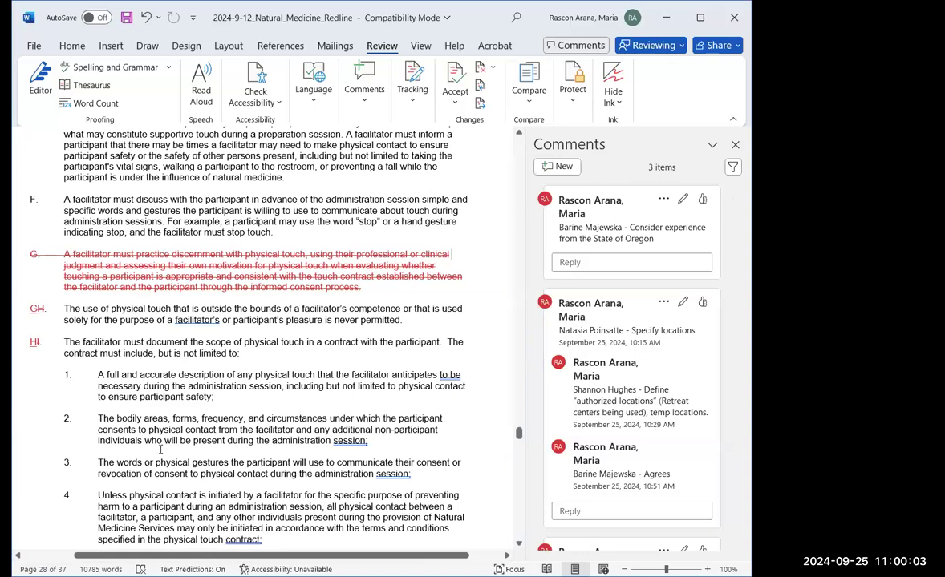
{"action": "scroll", "scroll_direction": "down", "scroll_amount": 3}
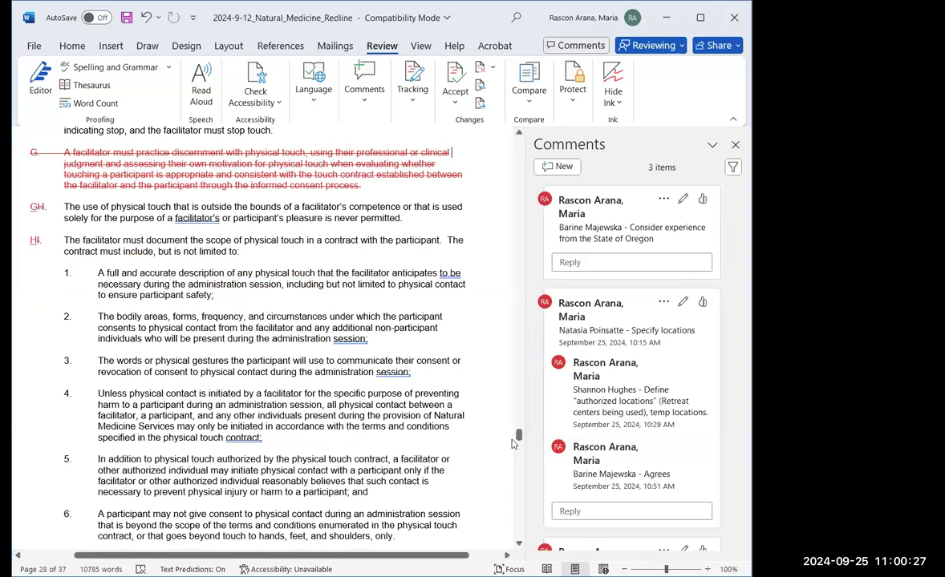
{"action": "mouse_move", "coordinate": [500, 469]}
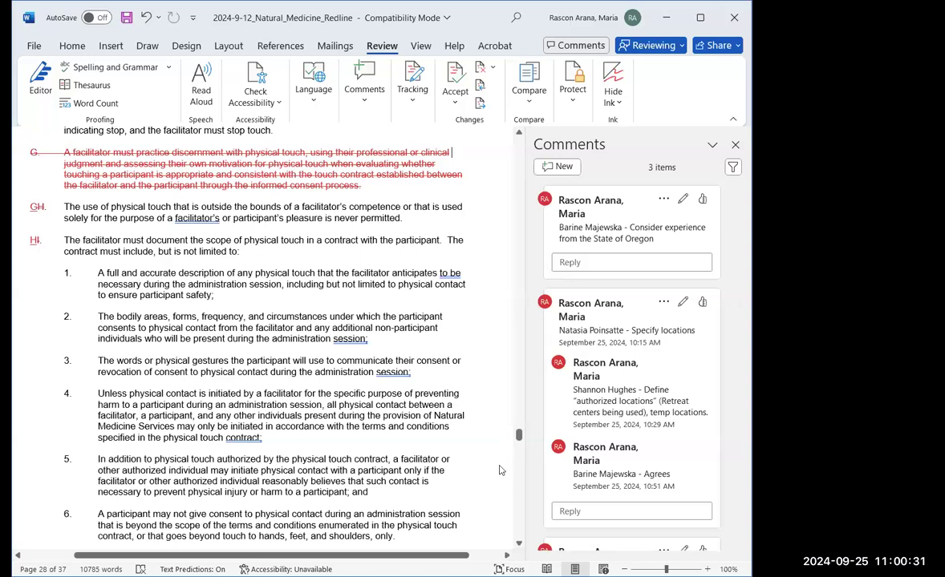
{"action": "mouse_move", "coordinate": [473, 477]}
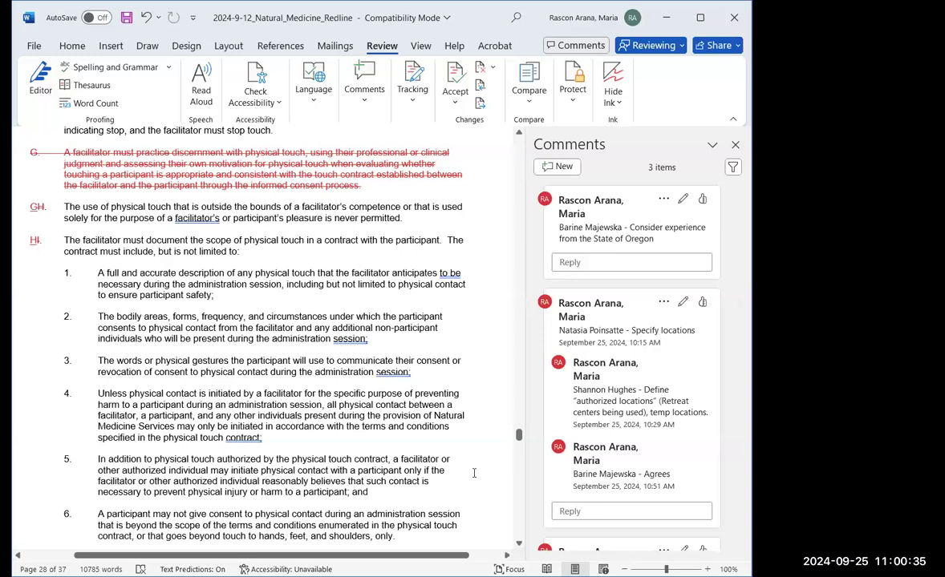
{"action": "scroll", "scroll_direction": "down", "scroll_amount": 3}
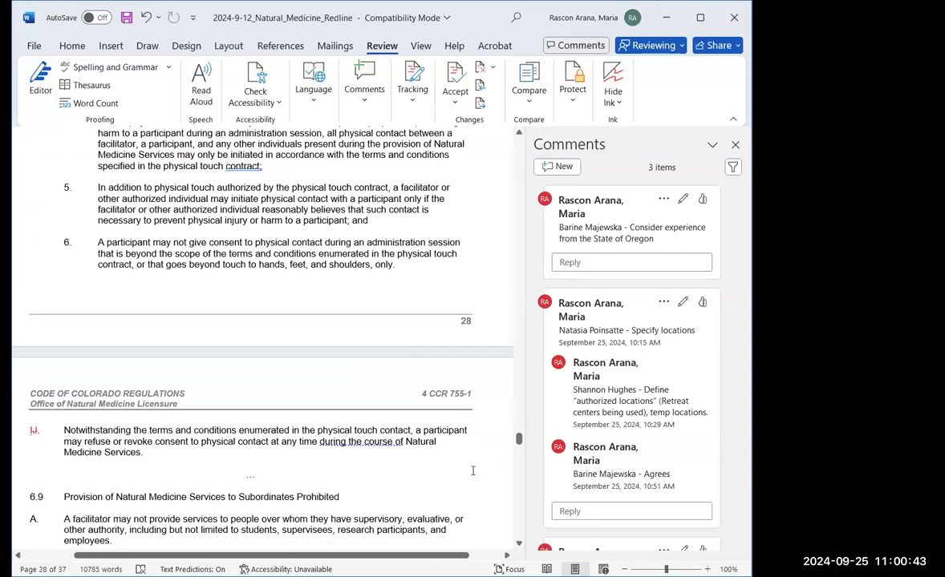
{"action": "mouse_move", "coordinate": [471, 287]}
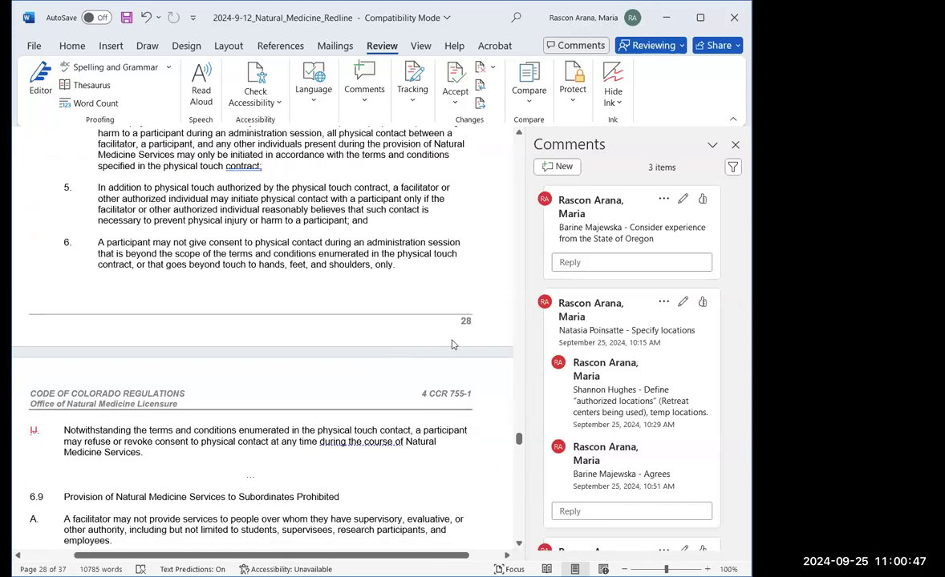
{"action": "scroll", "scroll_direction": "down", "scroll_amount": 3}
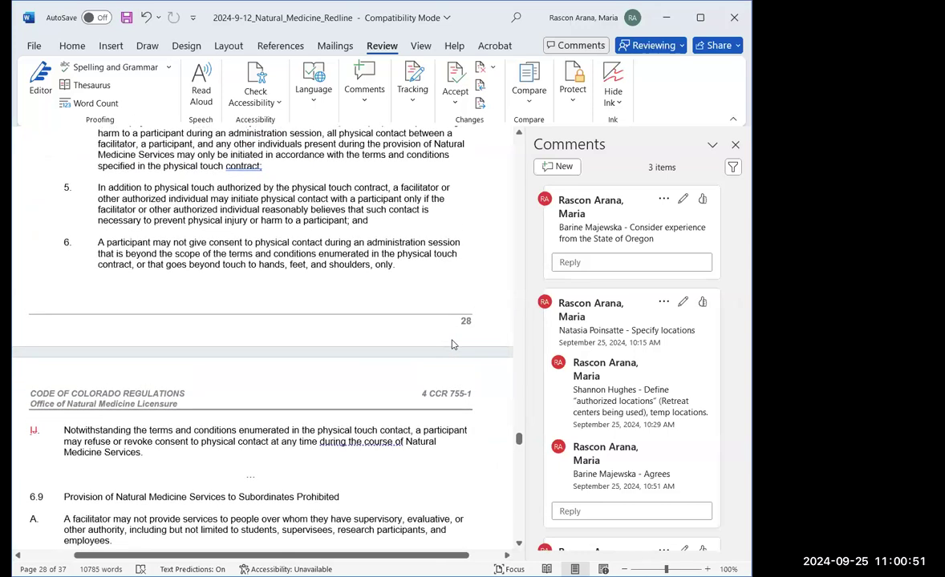
{"action": "scroll", "scroll_direction": "down", "scroll_amount": 3}
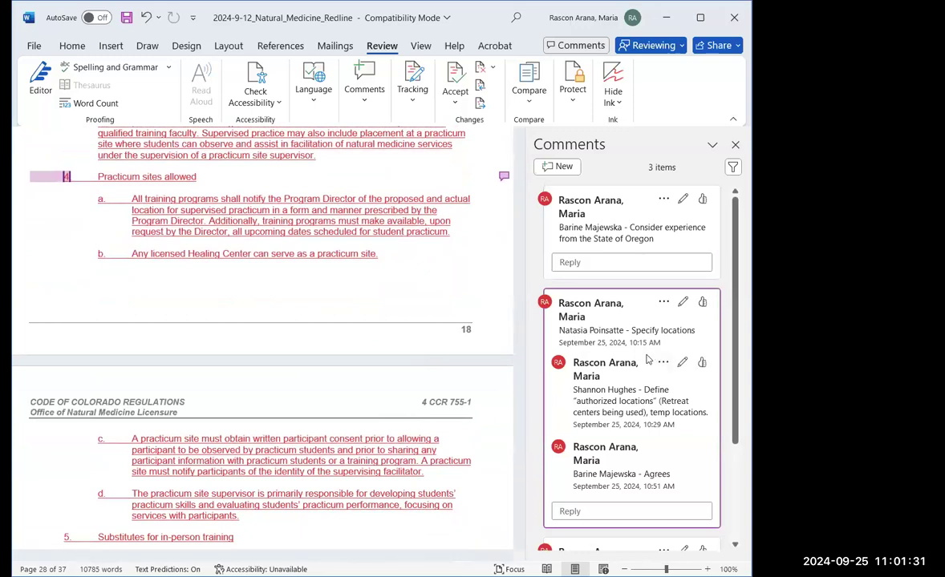
{"action": "scroll", "scroll_direction": "down", "scroll_amount": 3}
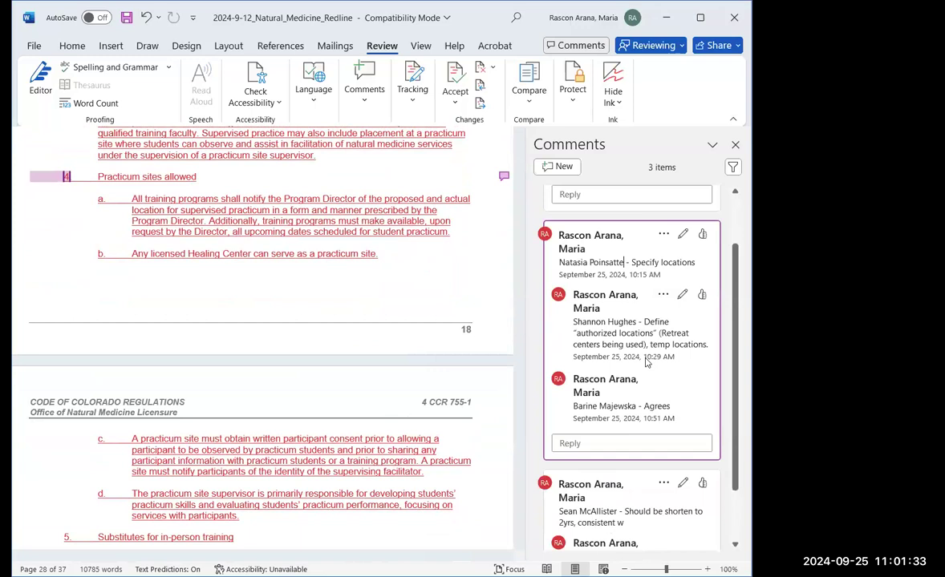
Post a commenter's 'Agrees' reply under the Oregon-experience comment
{"action": "scroll", "scroll_direction": "down", "scroll_amount": 3}
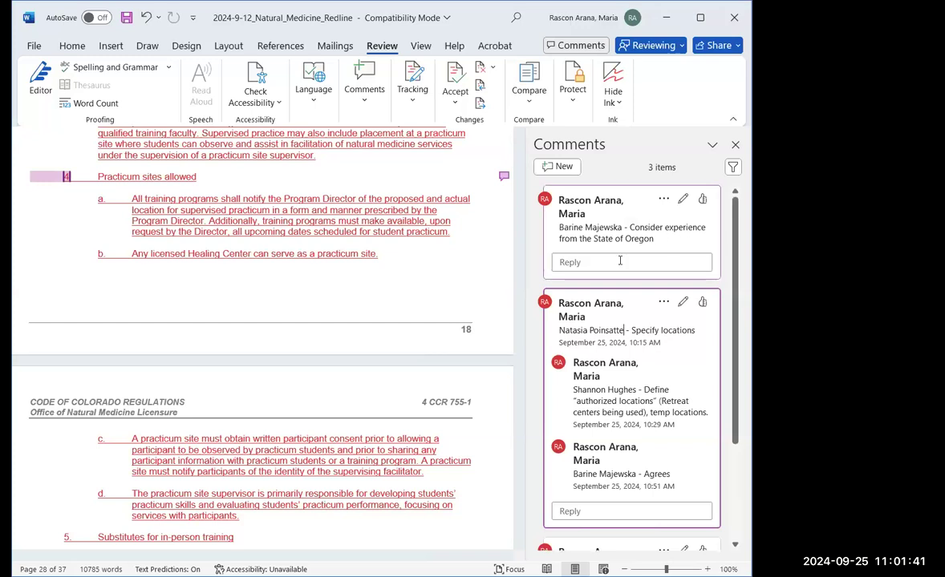
{"action": "mouse_move", "coordinate": [630, 244]}
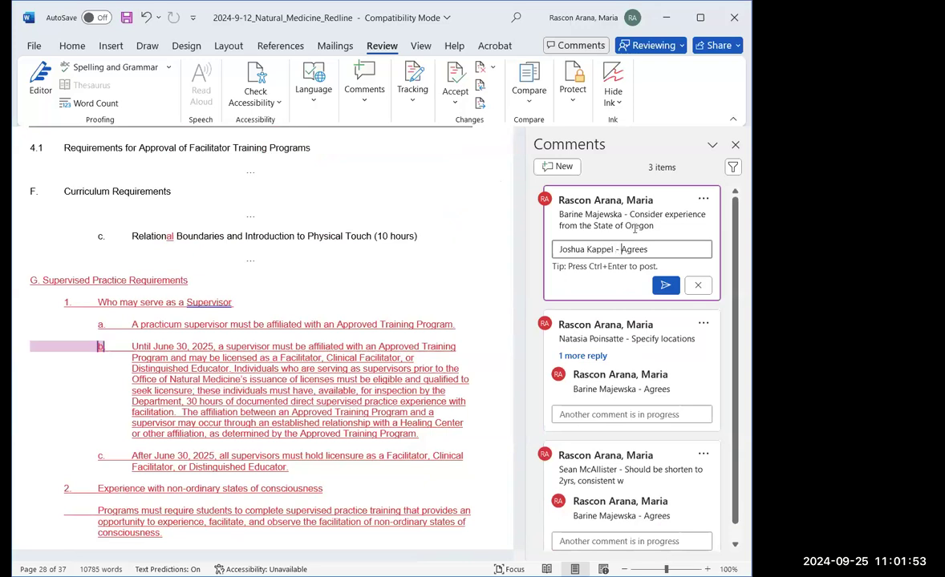
{"action": "left_click", "coordinate": [665, 285]}
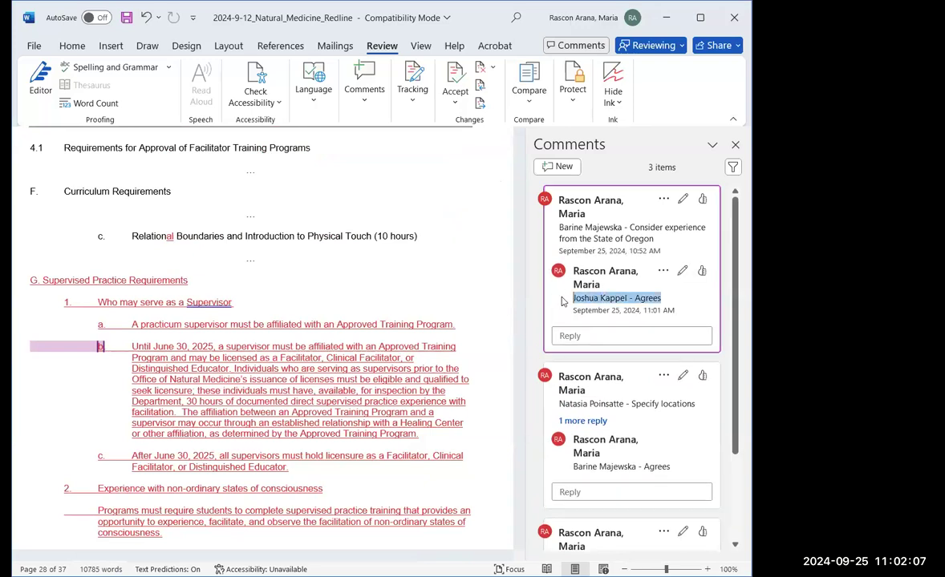
{"action": "scroll", "scroll_direction": "down", "scroll_amount": 3}
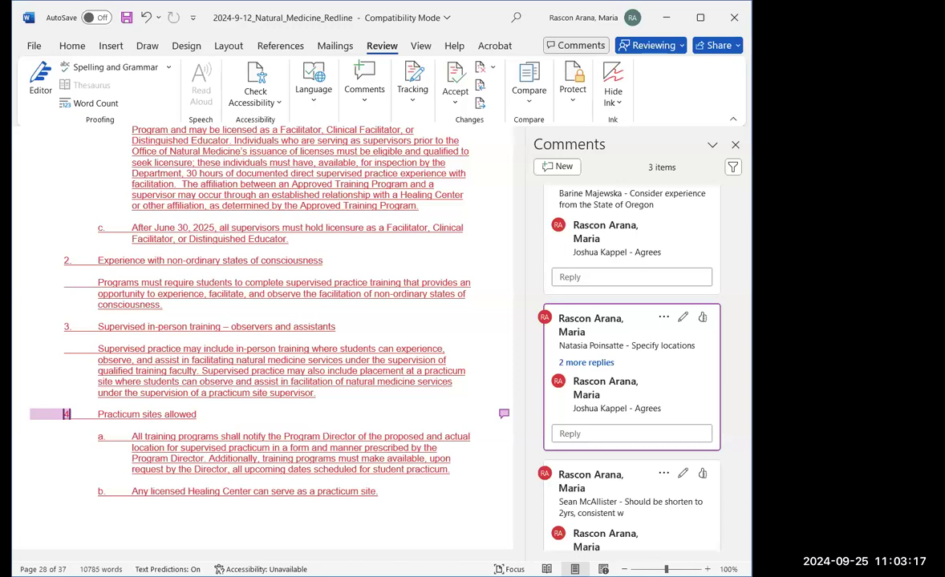
{"action": "mouse_move", "coordinate": [590, 451]}
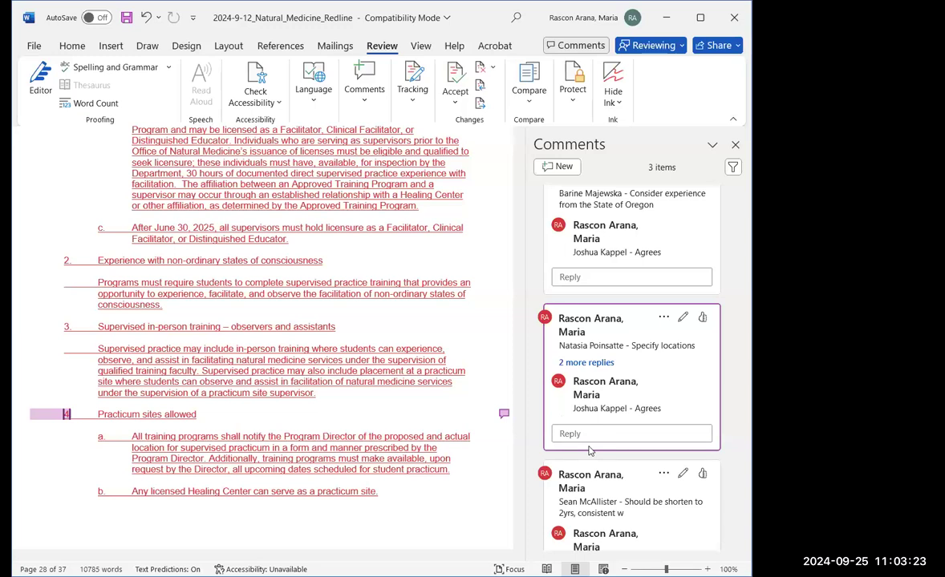
{"action": "mouse_move", "coordinate": [536, 378]}
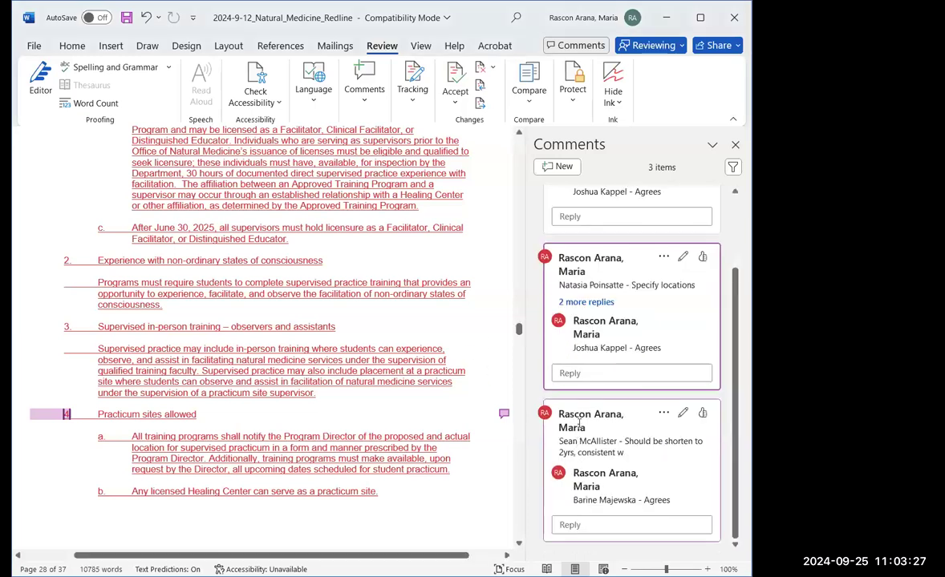
Scroll to item D's three-year record-retention rule and its shorten-to-2yrs thread
{"action": "scroll", "scroll_direction": "down", "scroll_amount": 3}
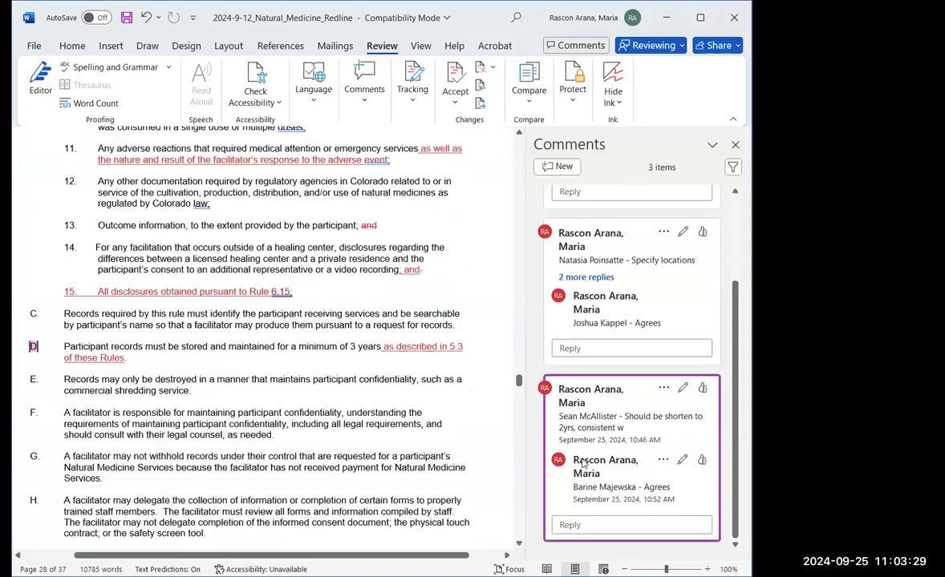
{"action": "mouse_move", "coordinate": [583, 454]}
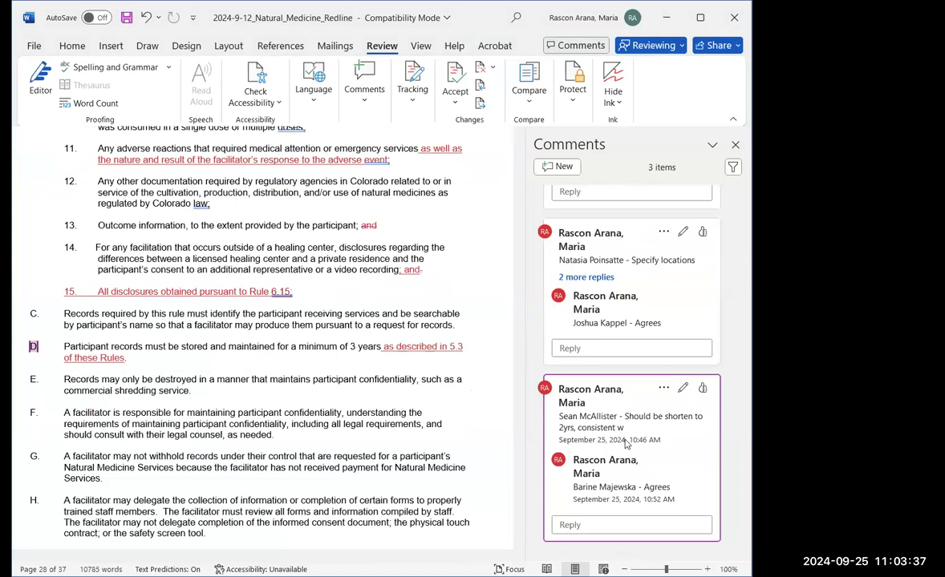
{"action": "mouse_move", "coordinate": [647, 436]}
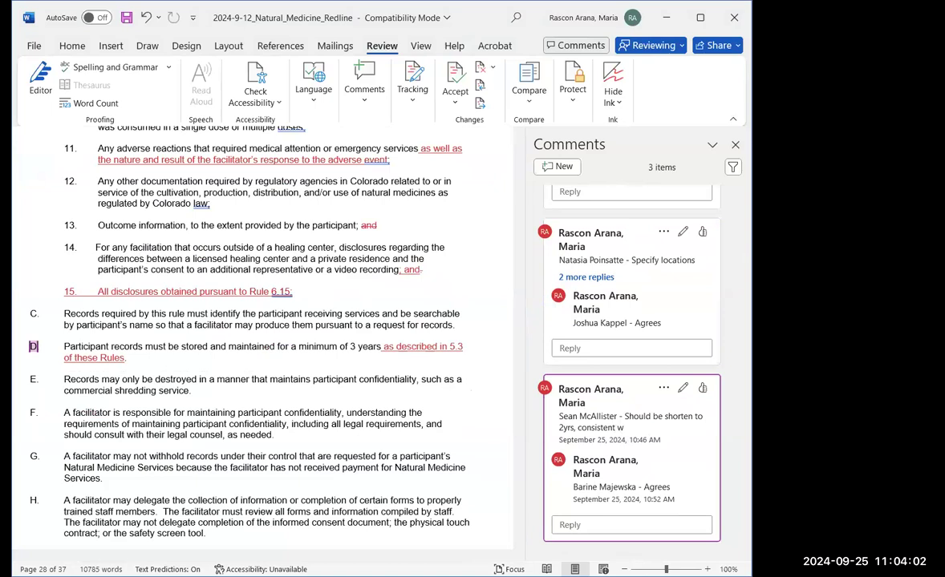
{"action": "mouse_move", "coordinate": [634, 167]}
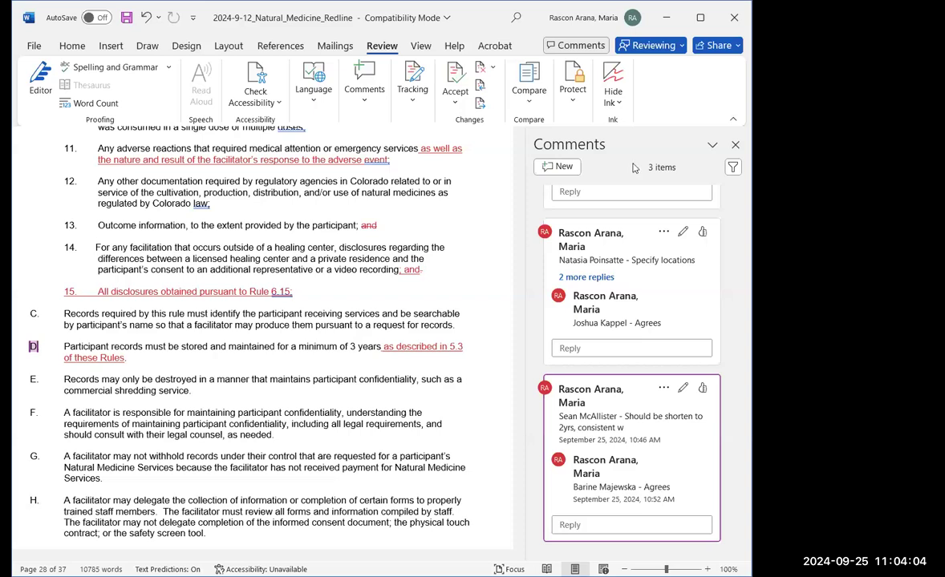